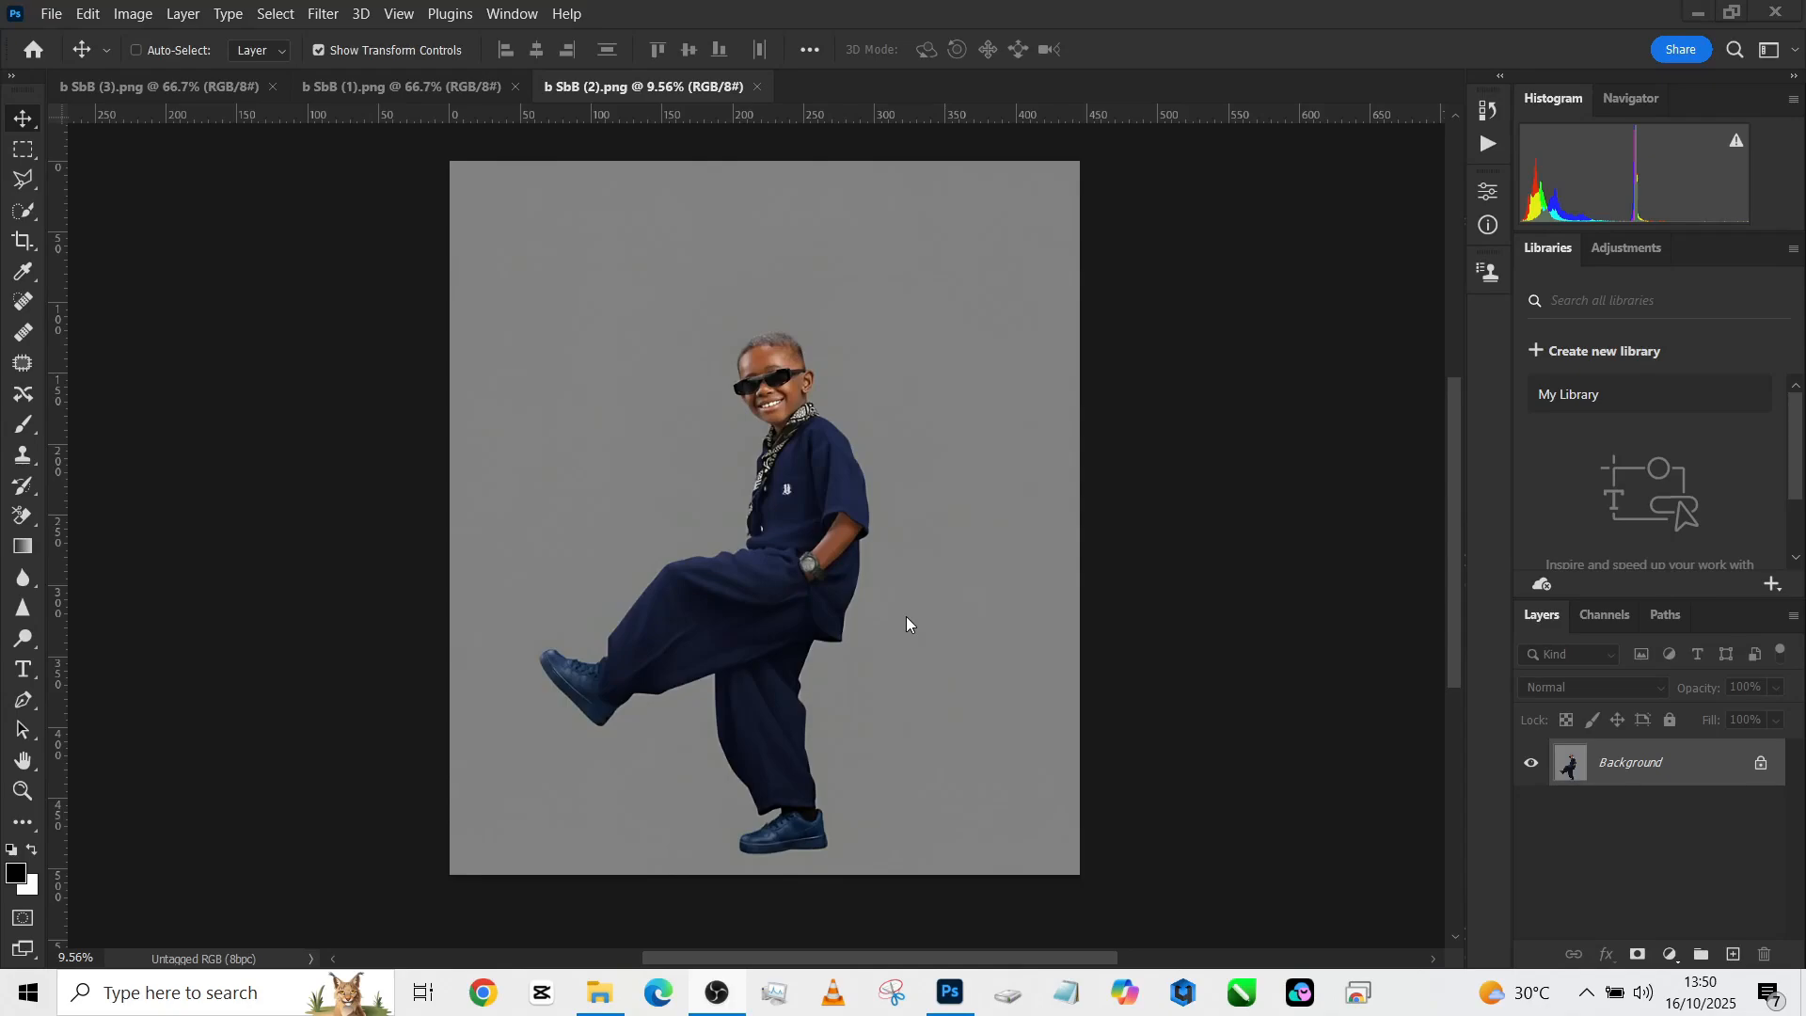
pyautogui.moveTo(863, 406)
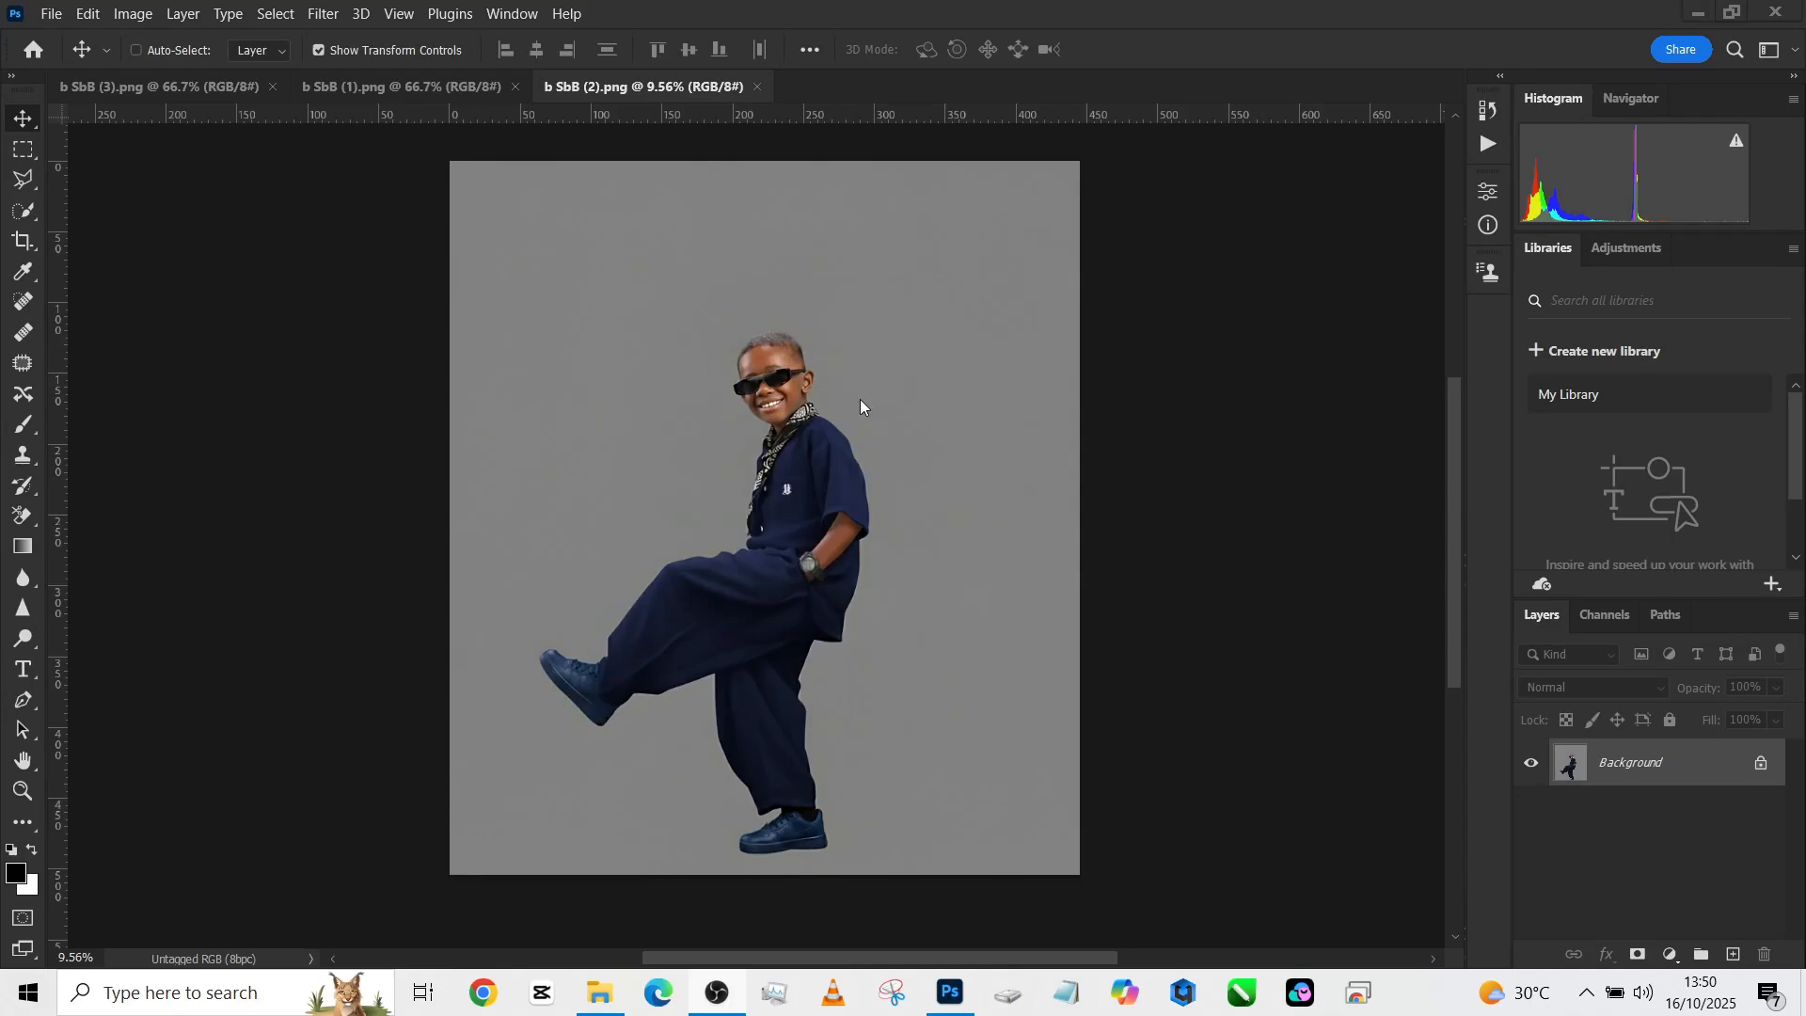
# - Review the concrete wall and marquee 5 source images, then return to the boy photo
pyautogui.click(162, 85)
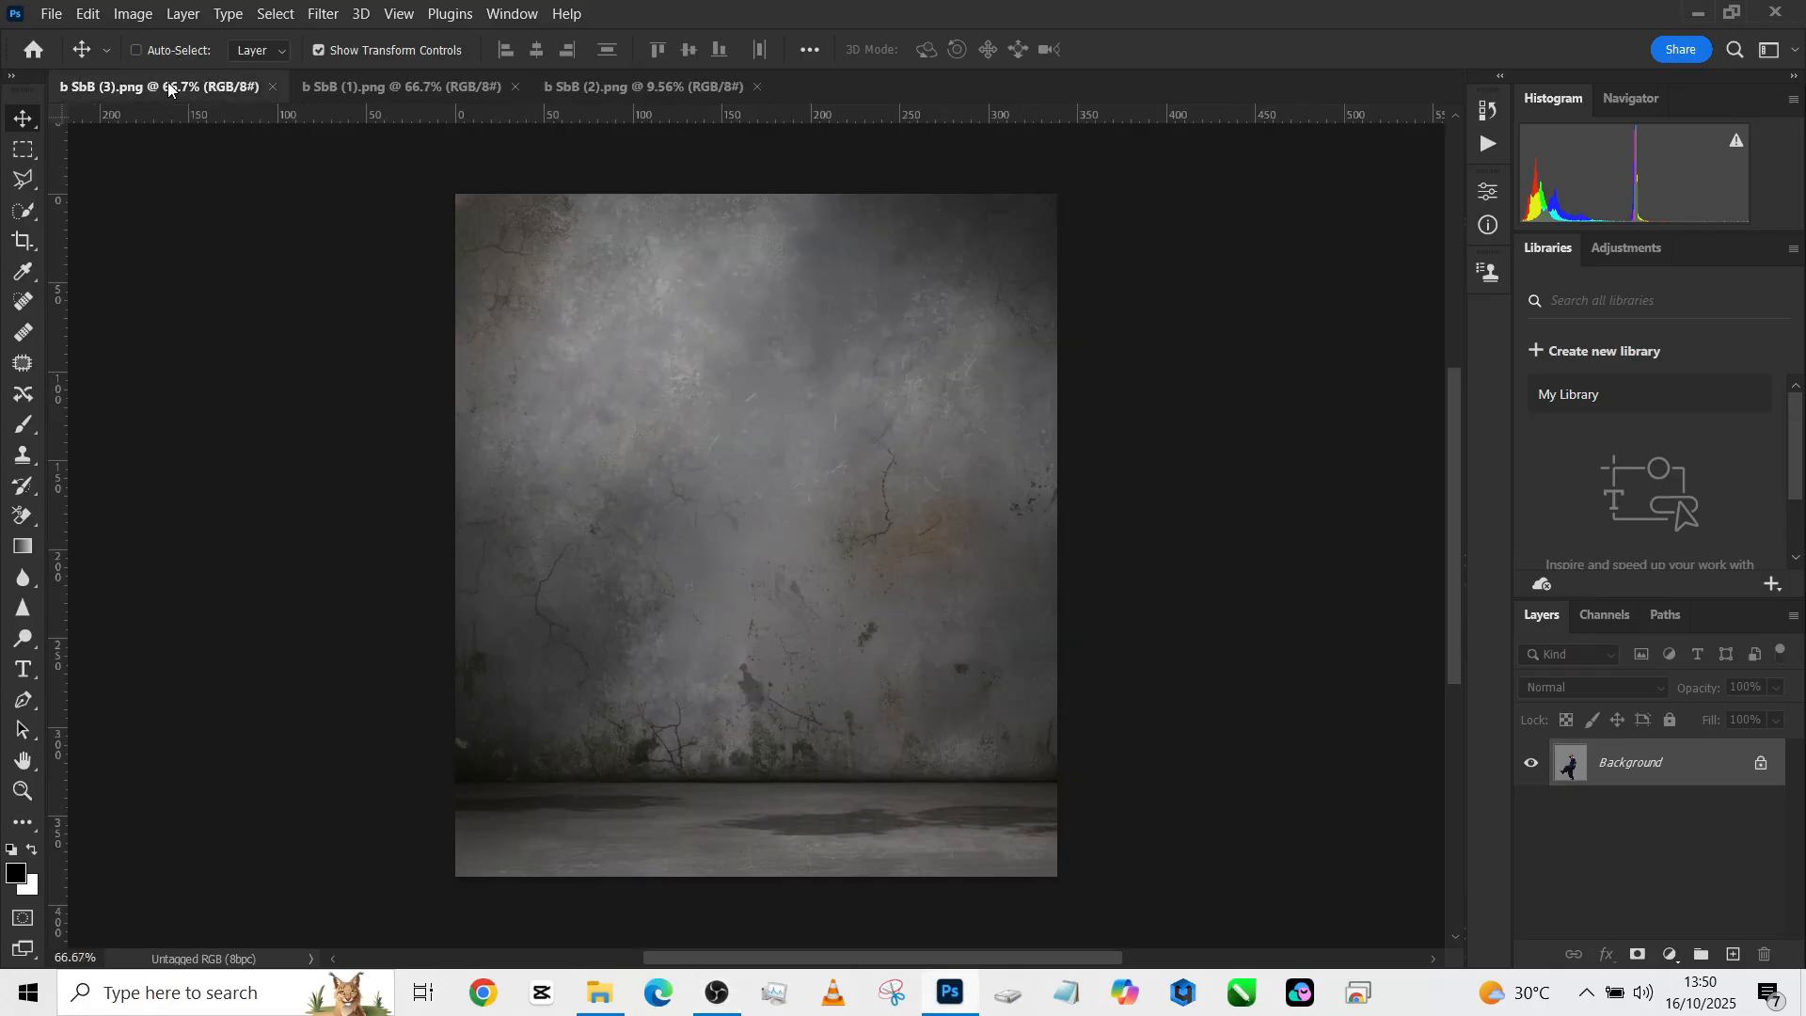
pyautogui.click(402, 86)
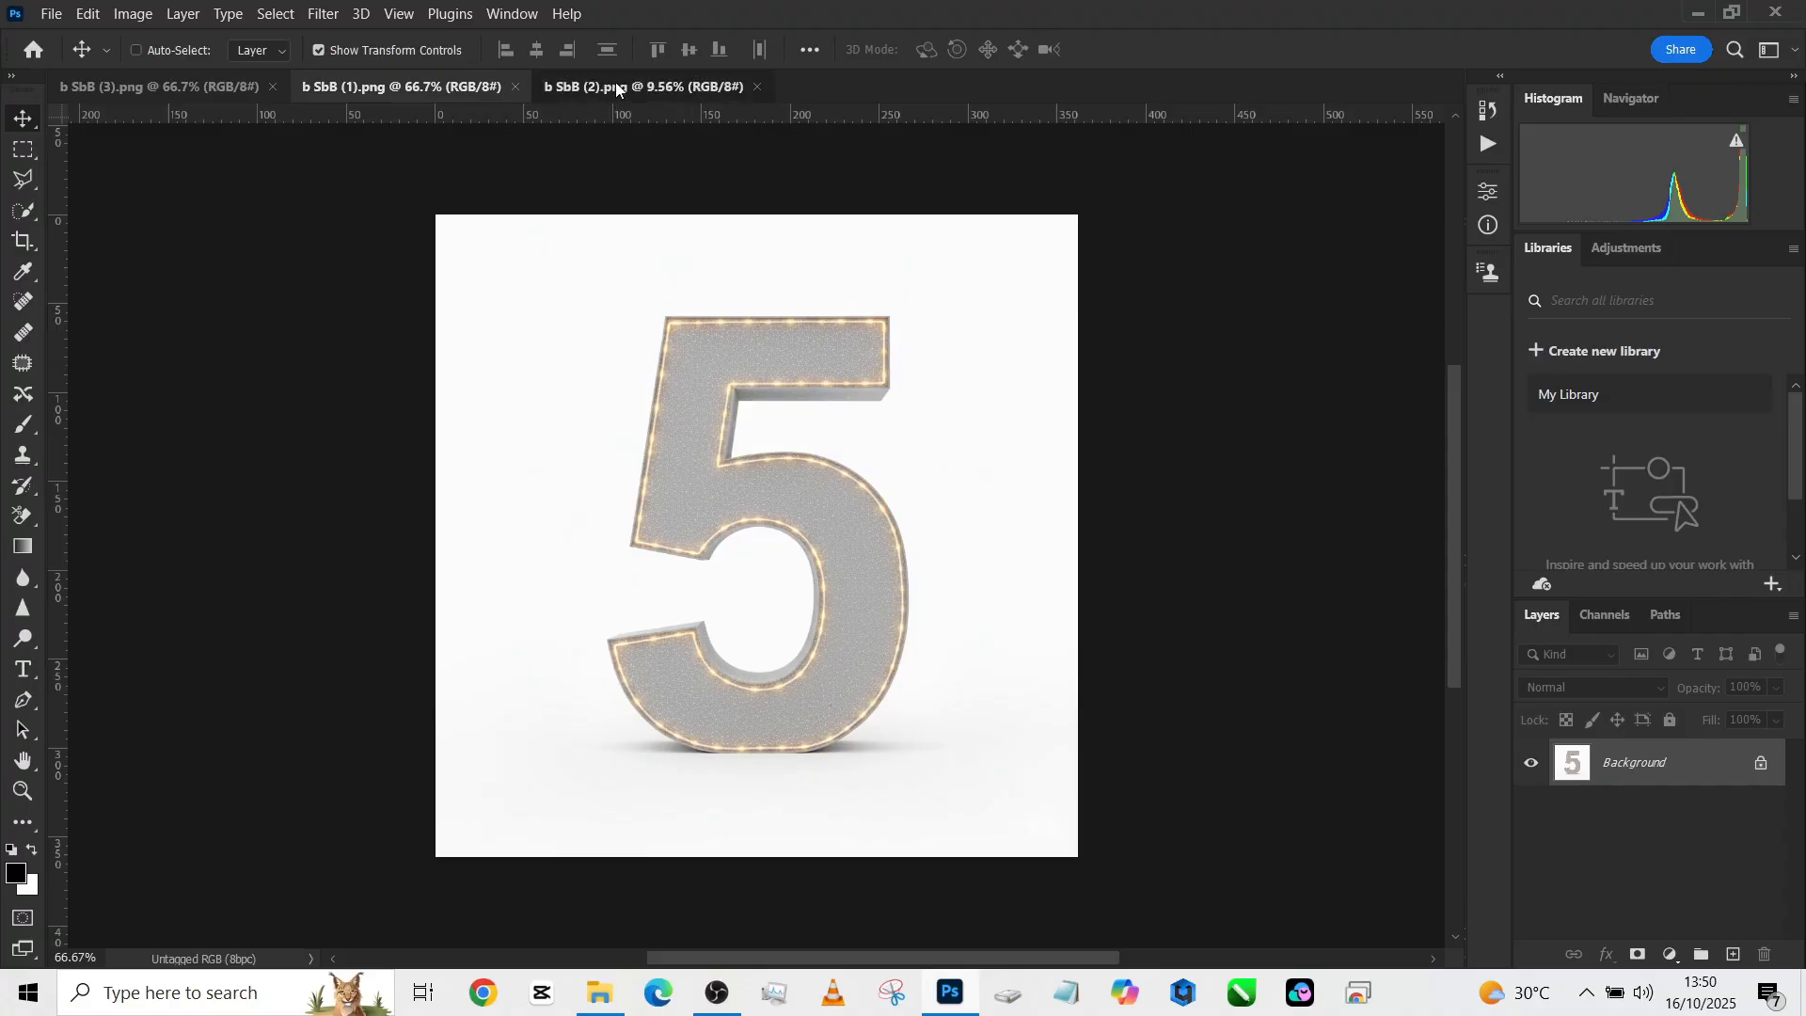
pyautogui.click(162, 85)
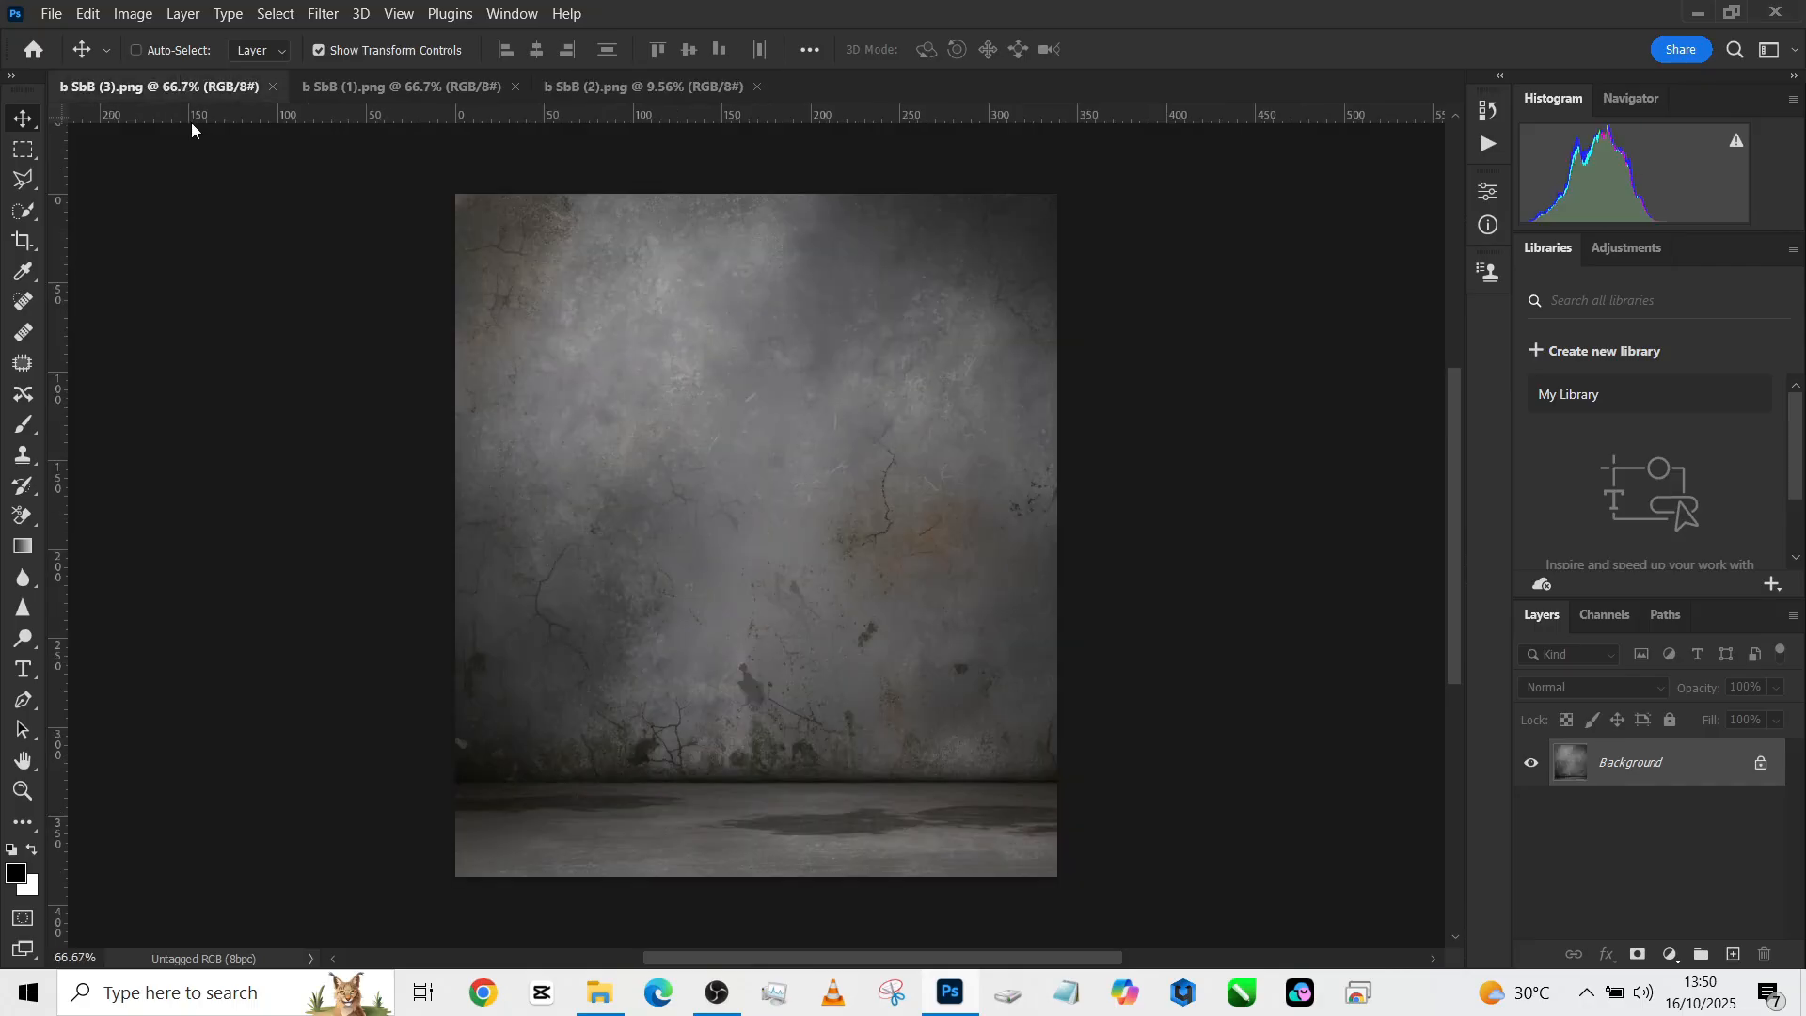
pyautogui.click(403, 85)
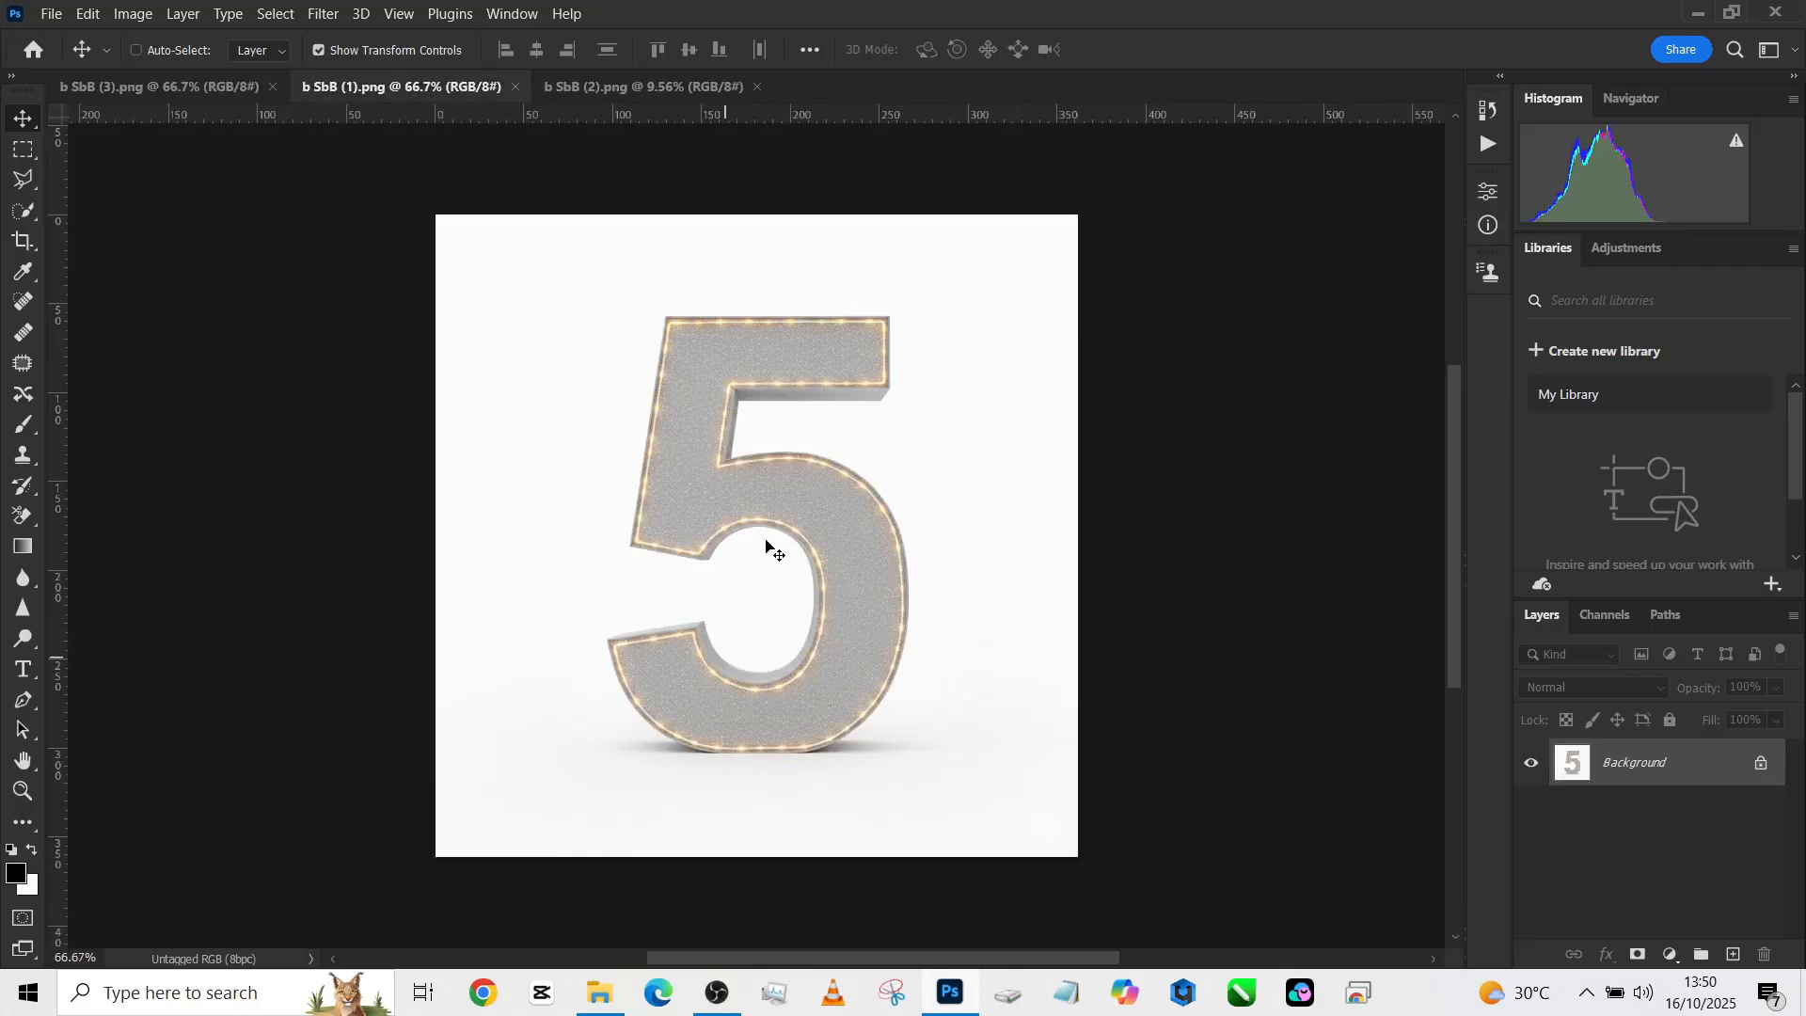
pyautogui.click(162, 85)
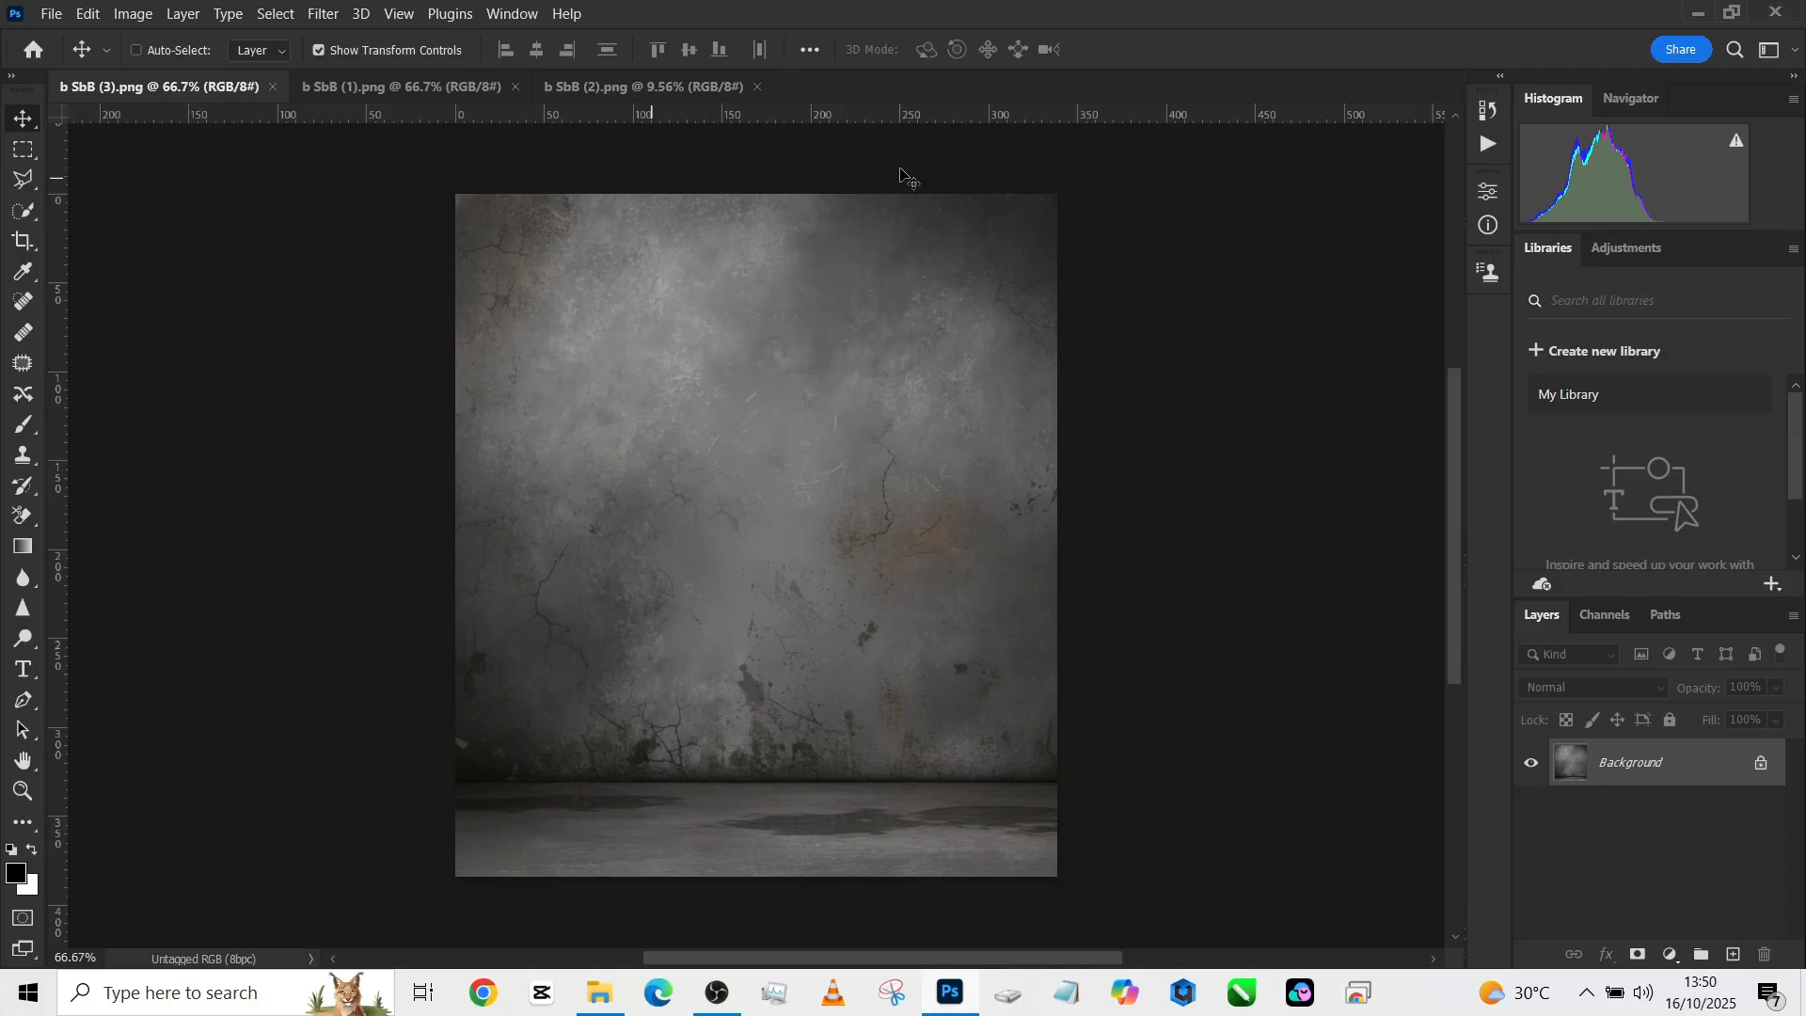
pyautogui.click(639, 85)
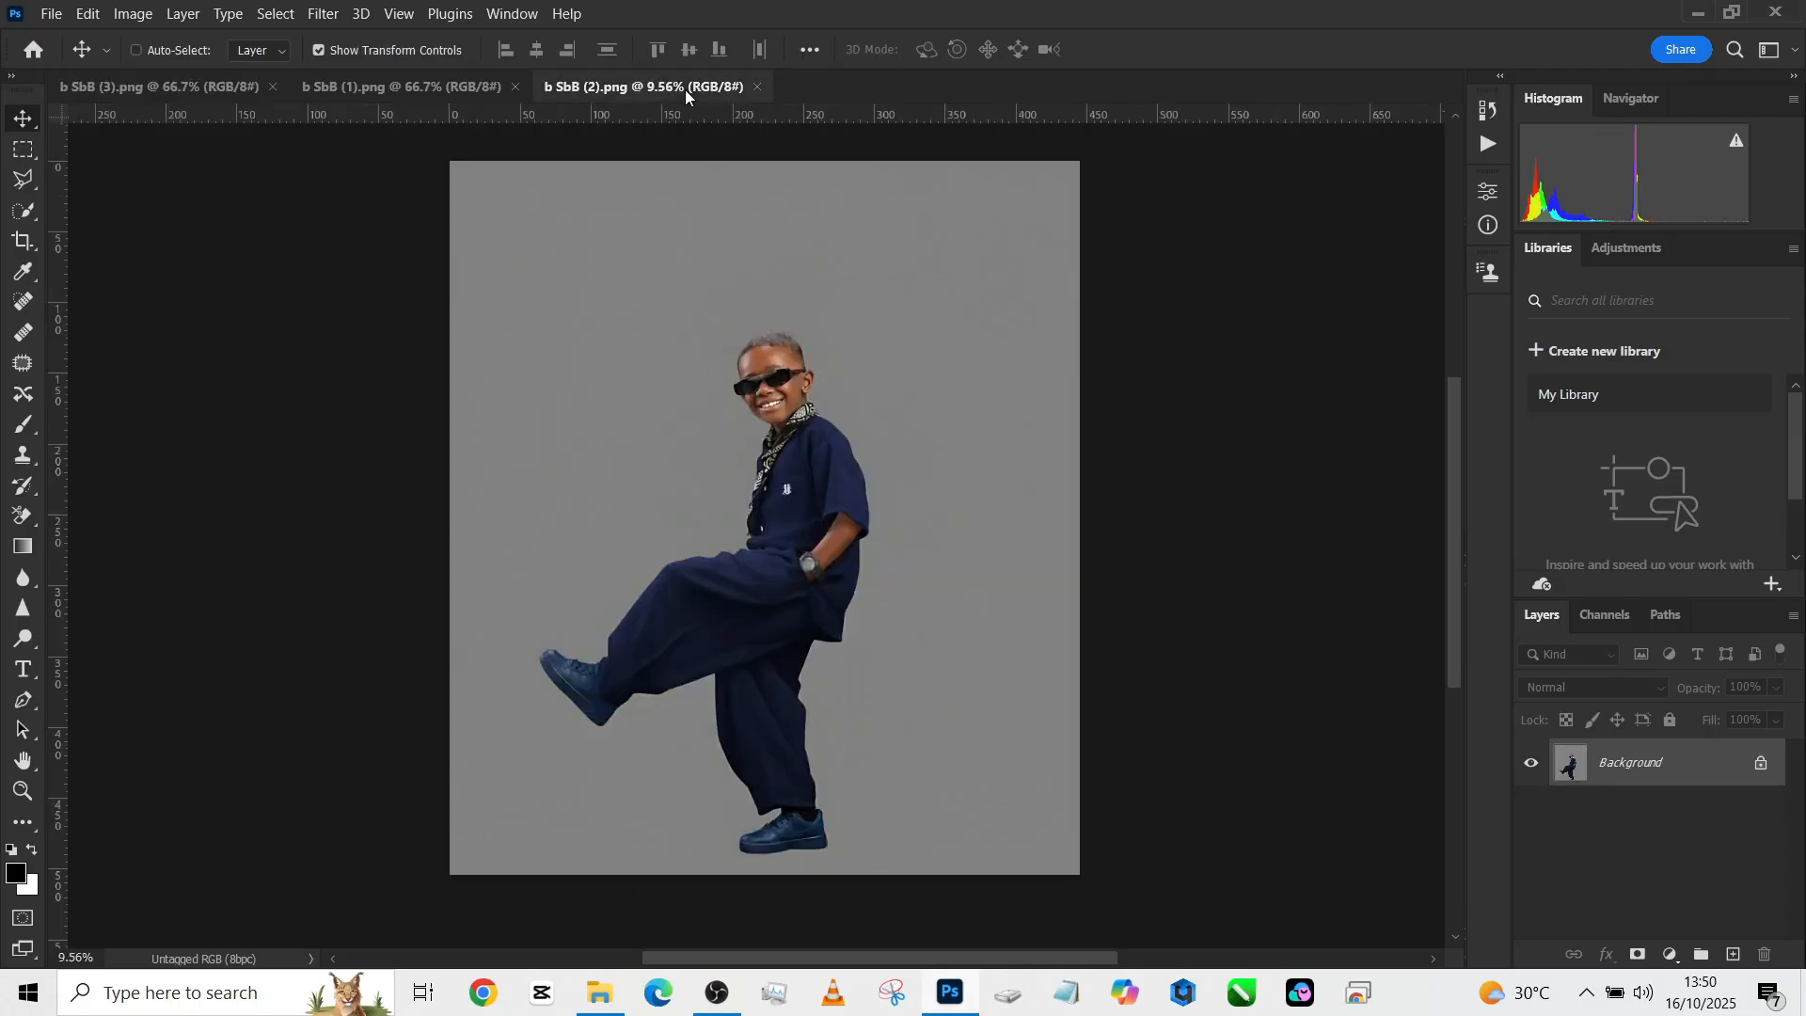
pyautogui.moveTo(607, 113)
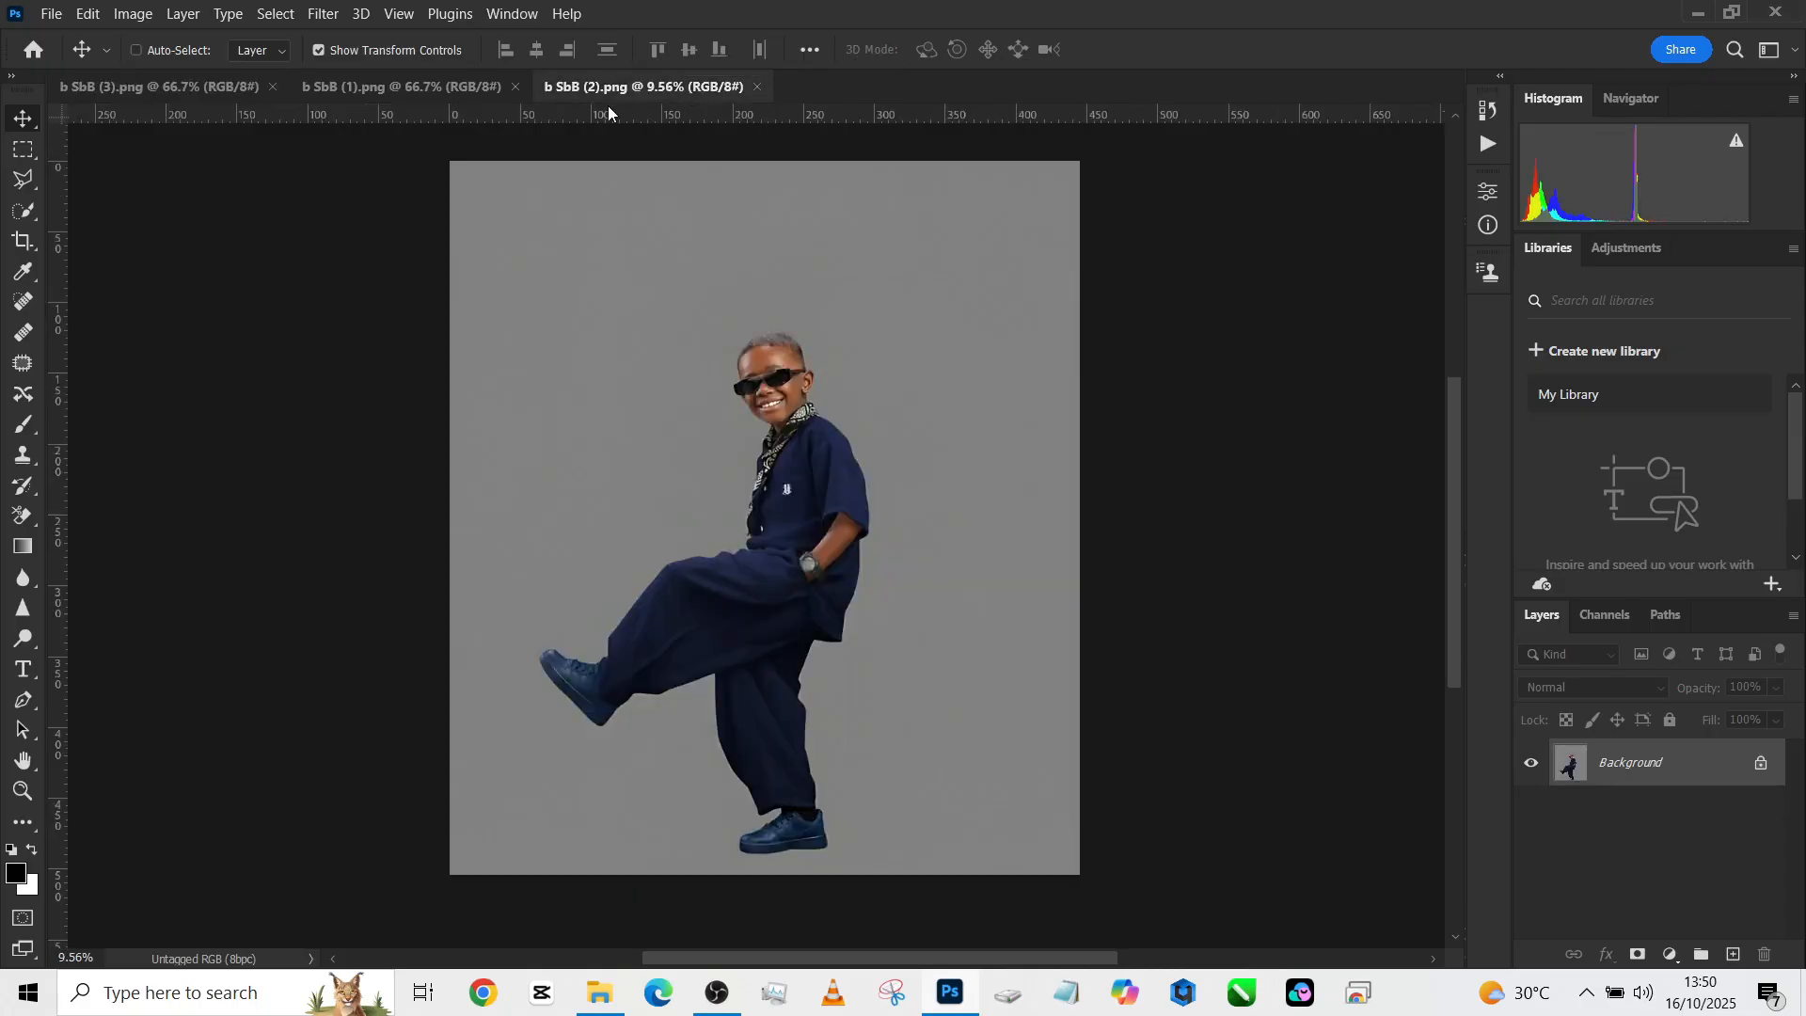
pyautogui.moveTo(23, 216)
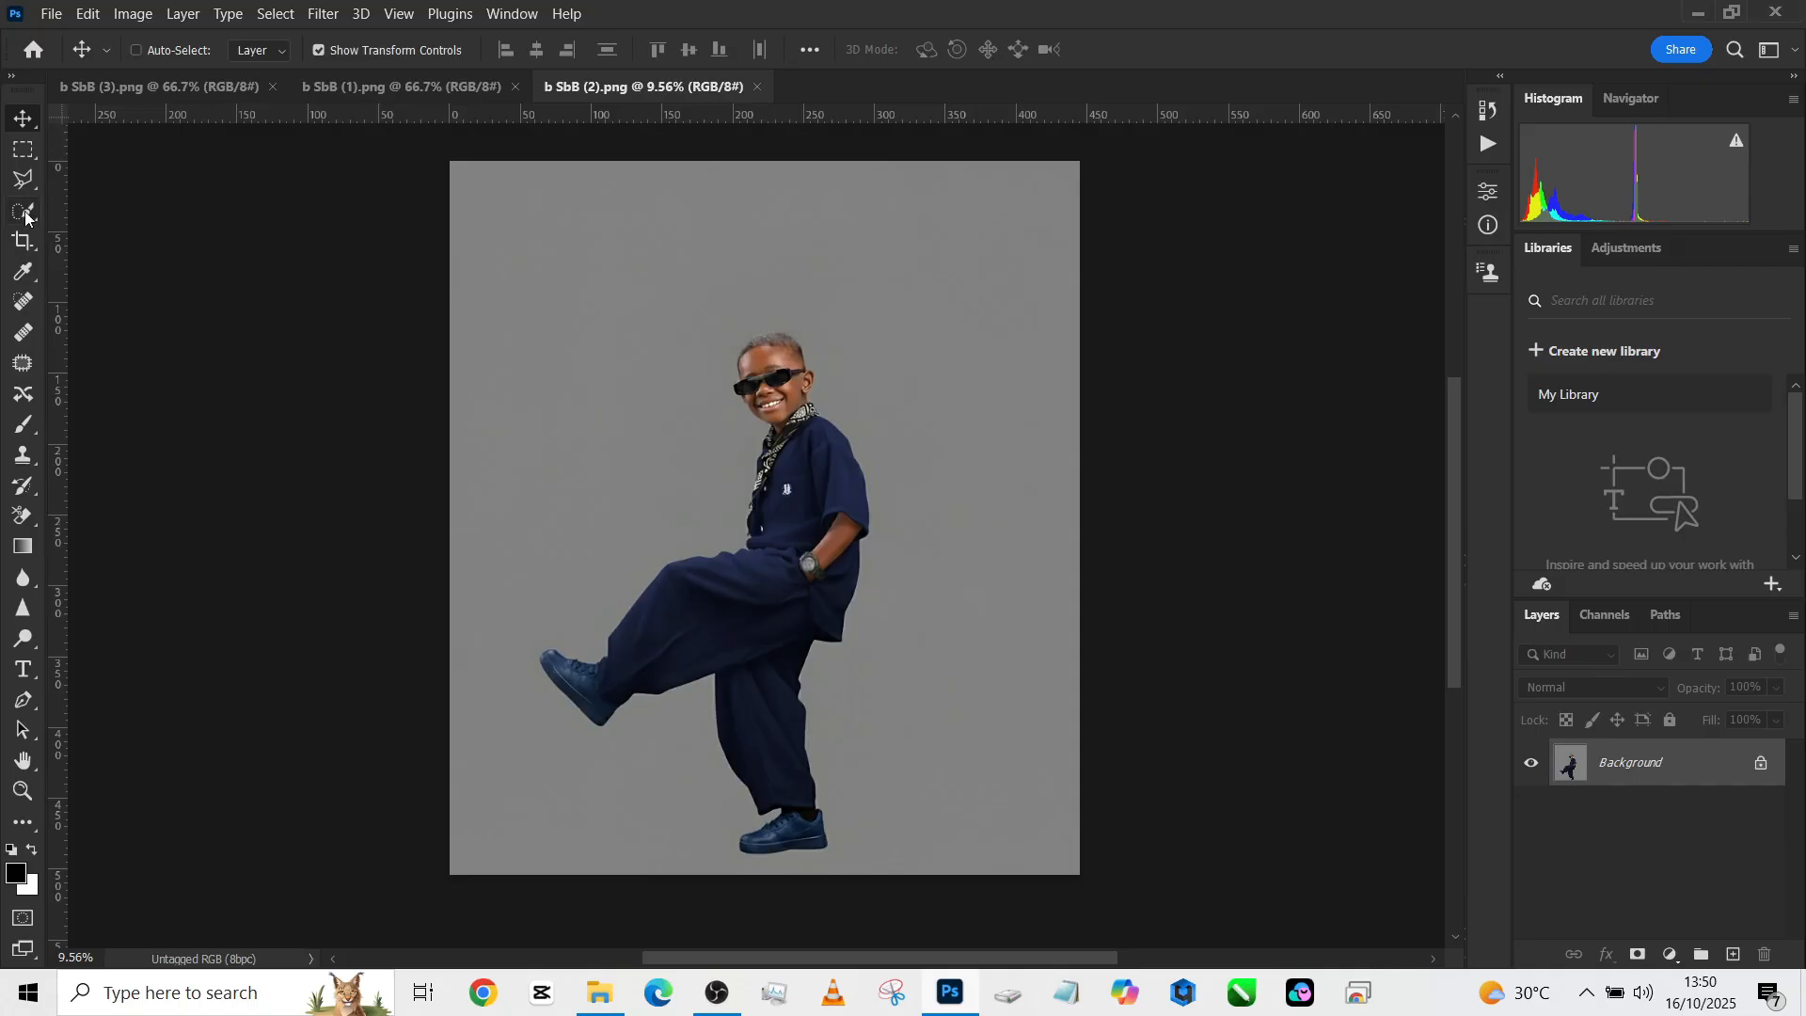
# - Content-Aware crop the boy photo taller, extending the grey background at top and bottom
pyautogui.click(23, 241)
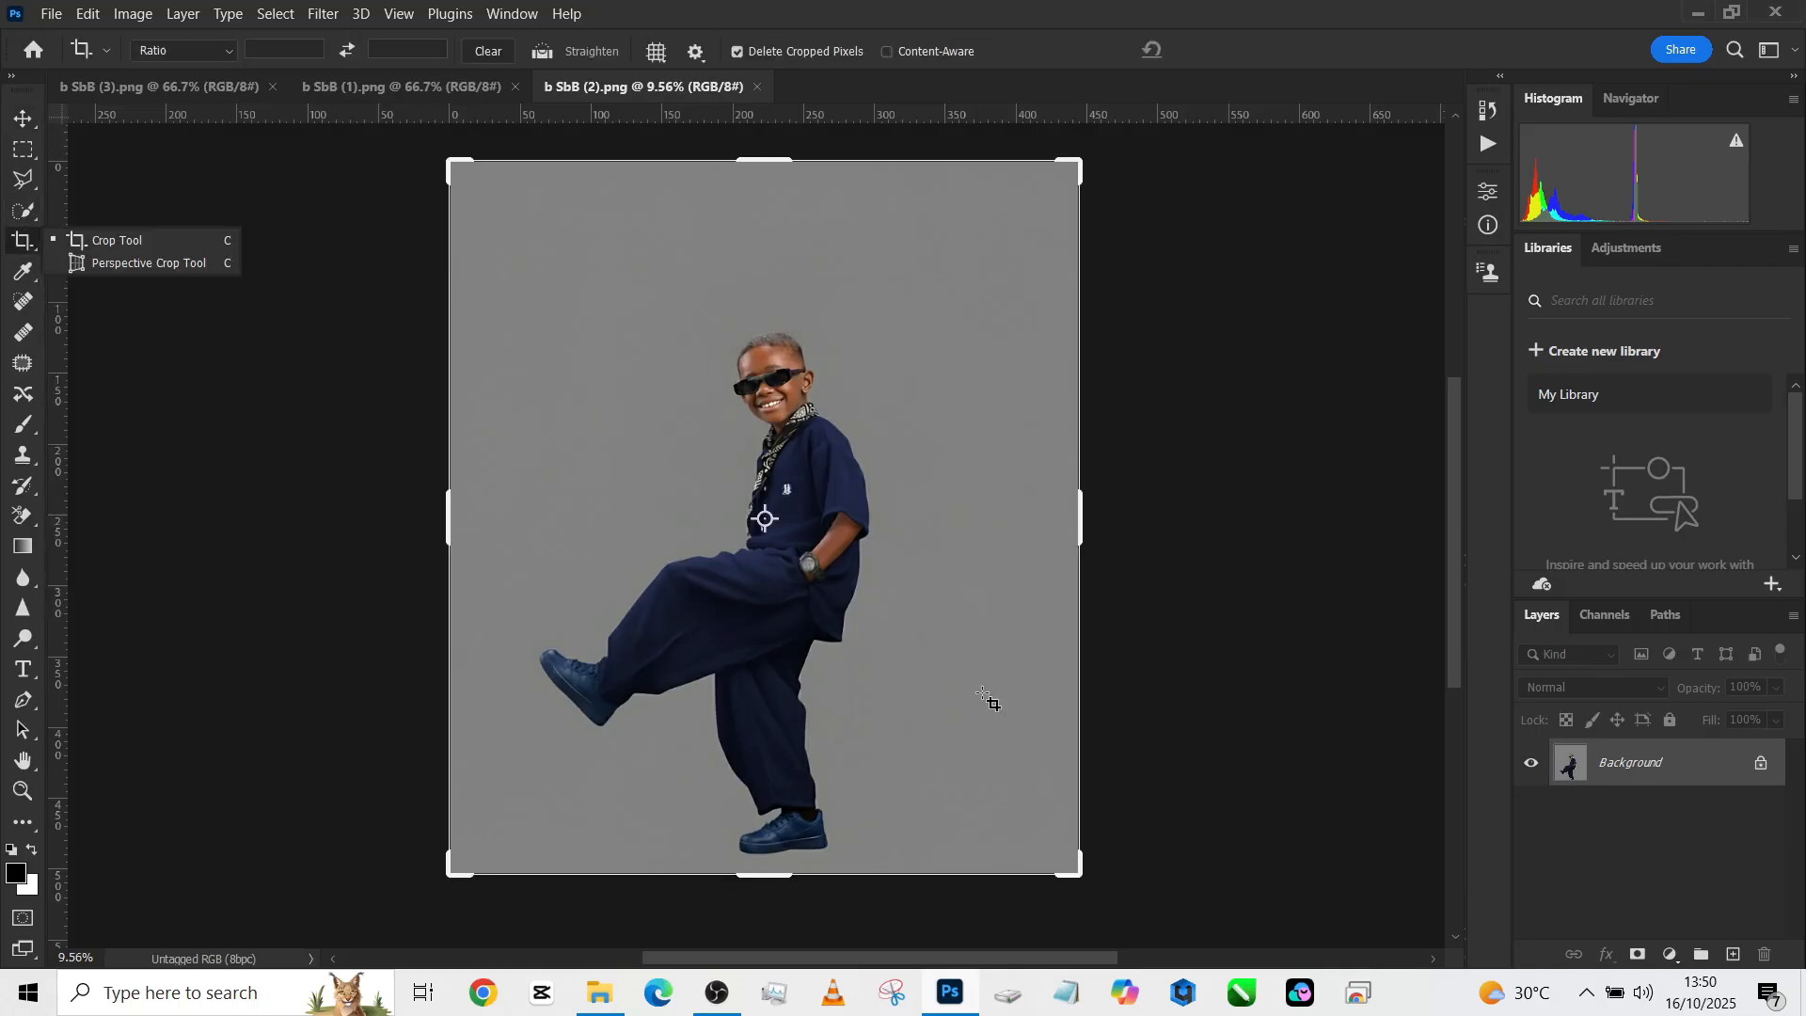
pyautogui.click(886, 51)
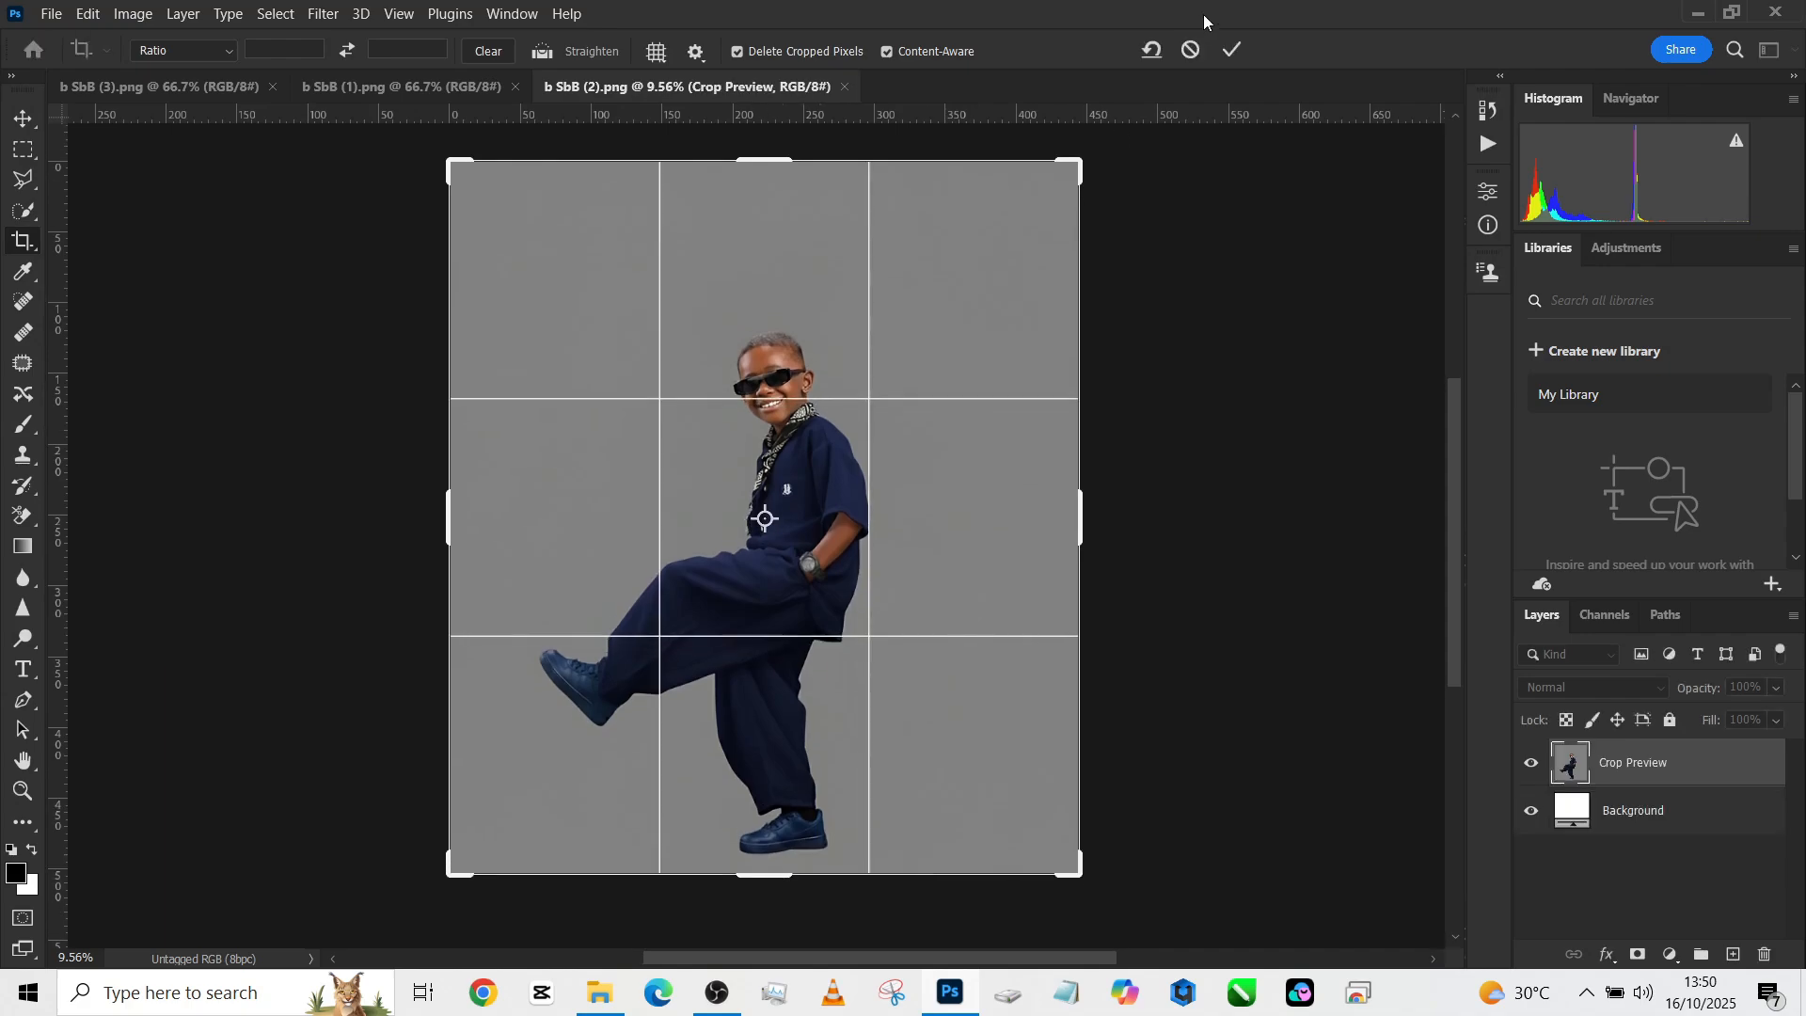
pyautogui.click(1230, 49)
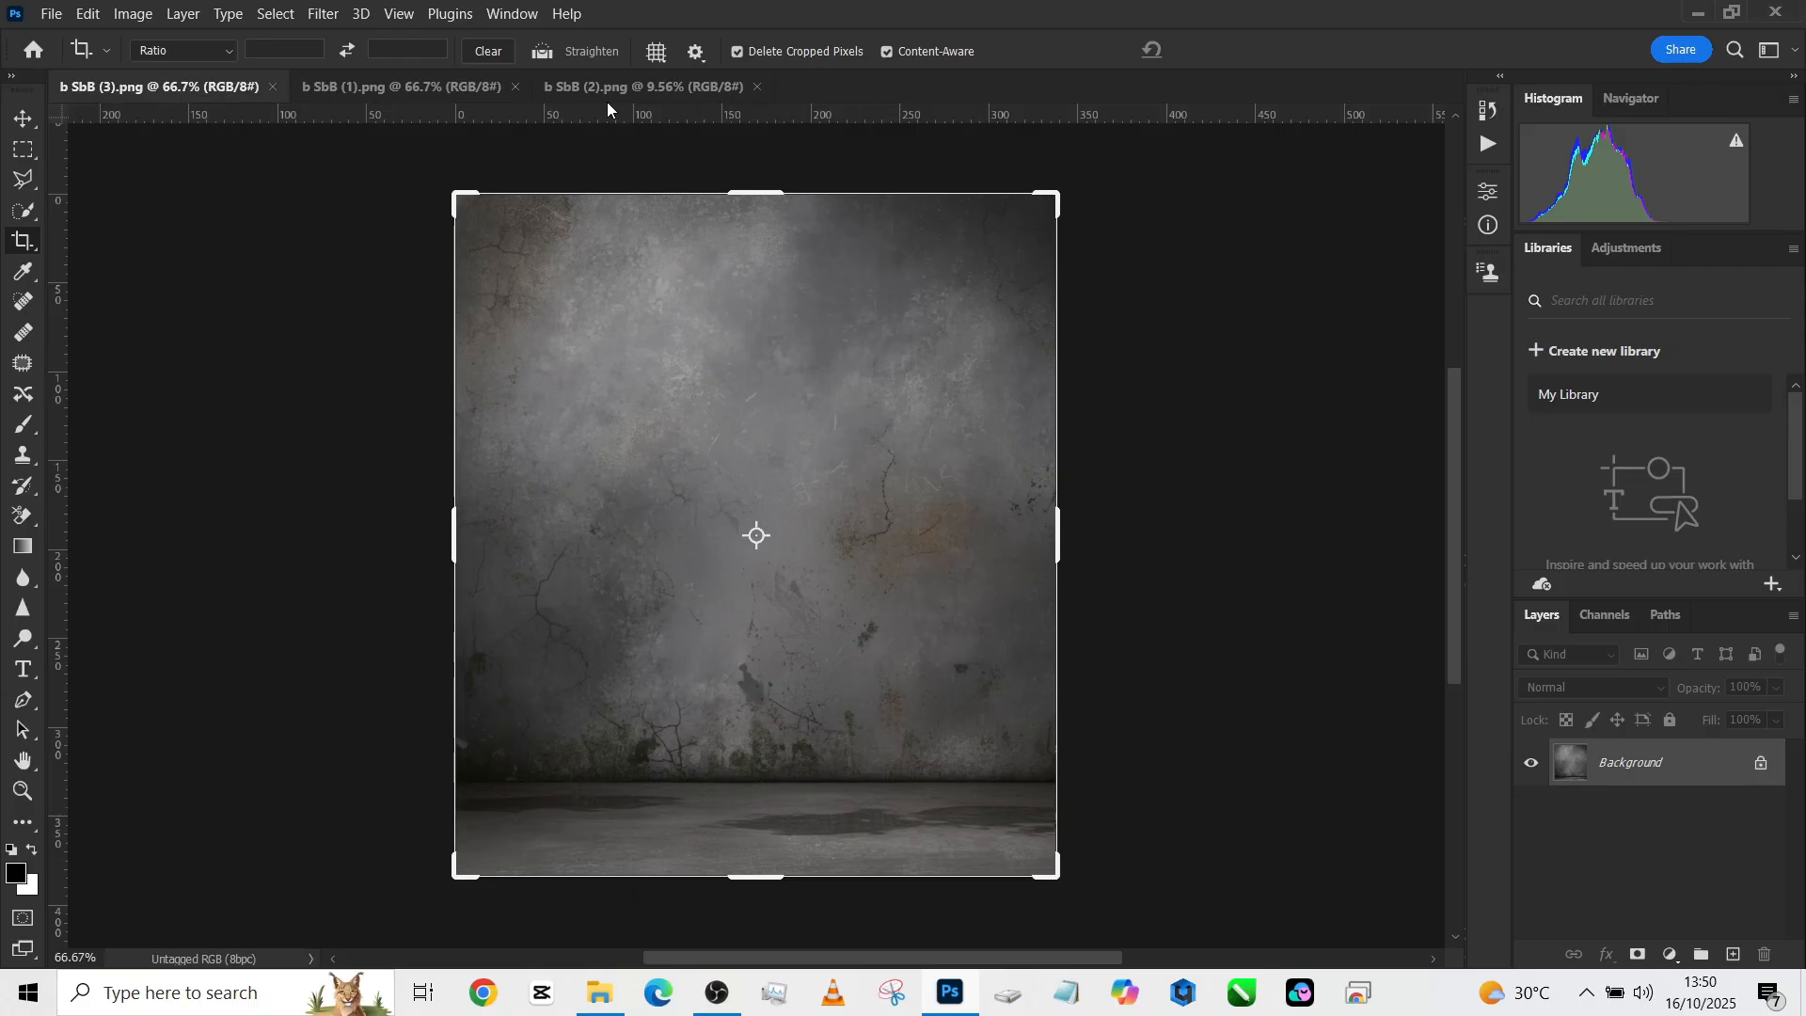
pyautogui.click(646, 84)
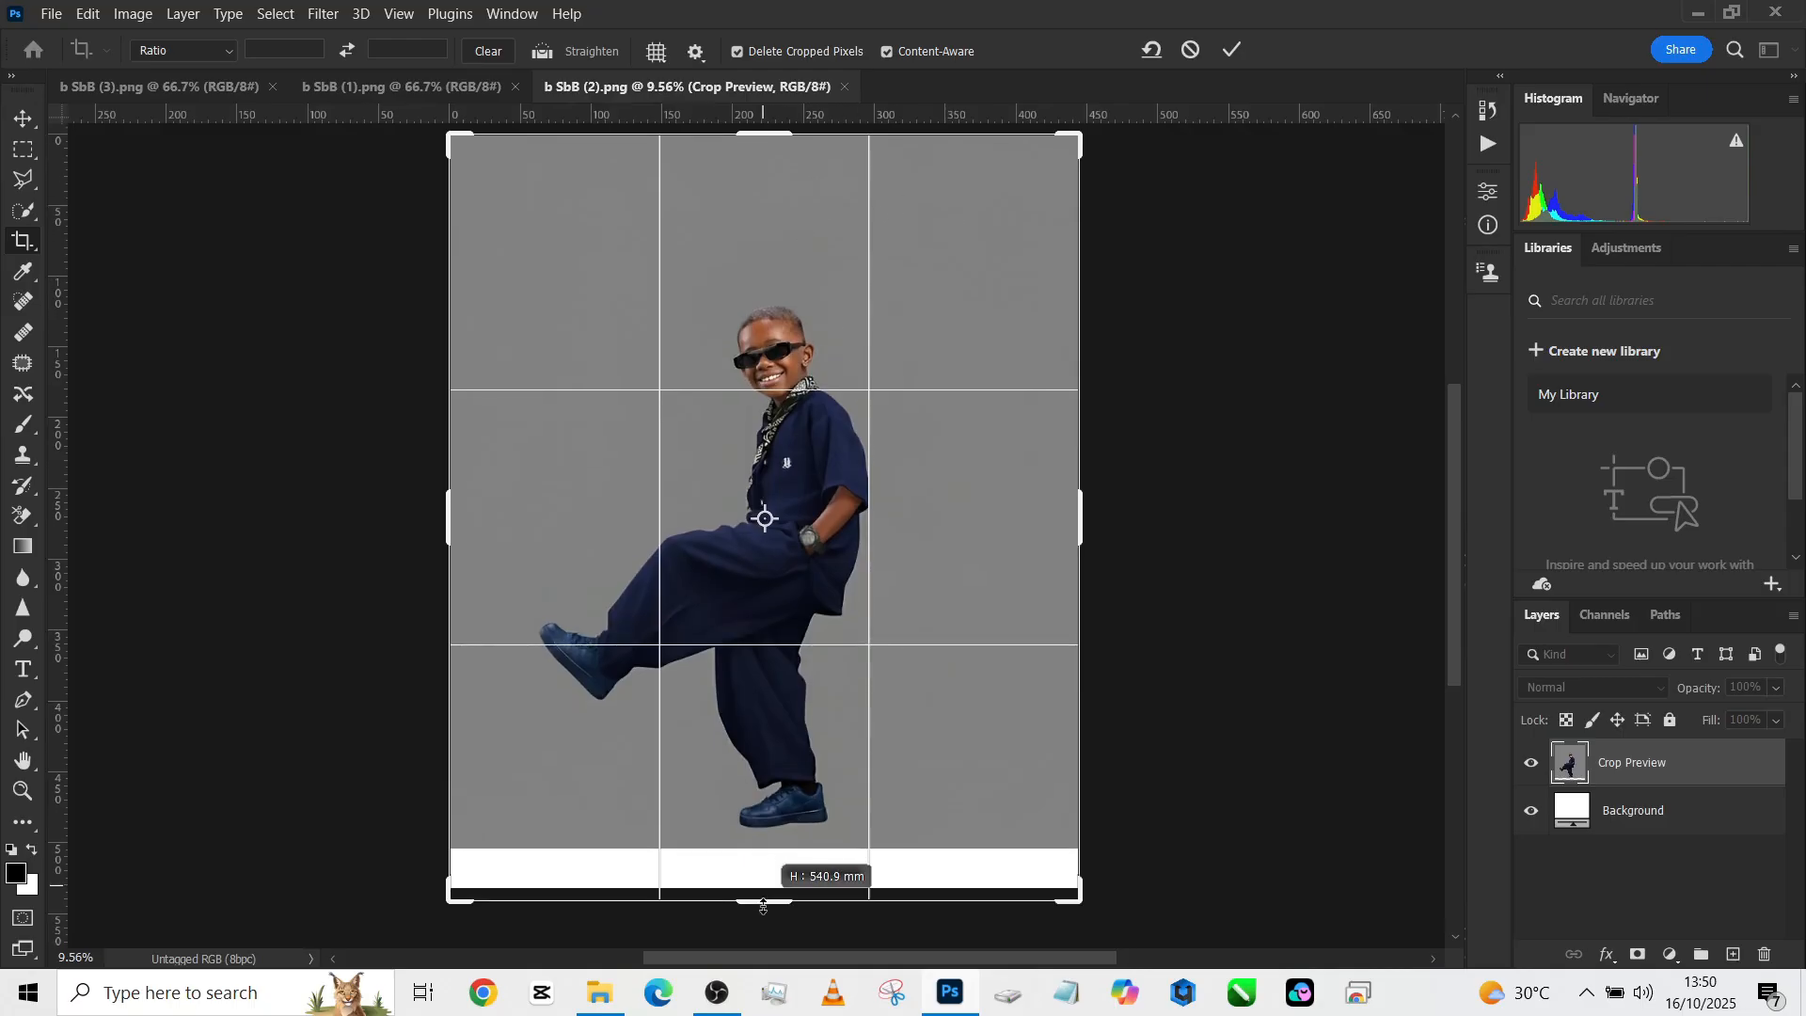
pyautogui.moveTo(1231, 49)
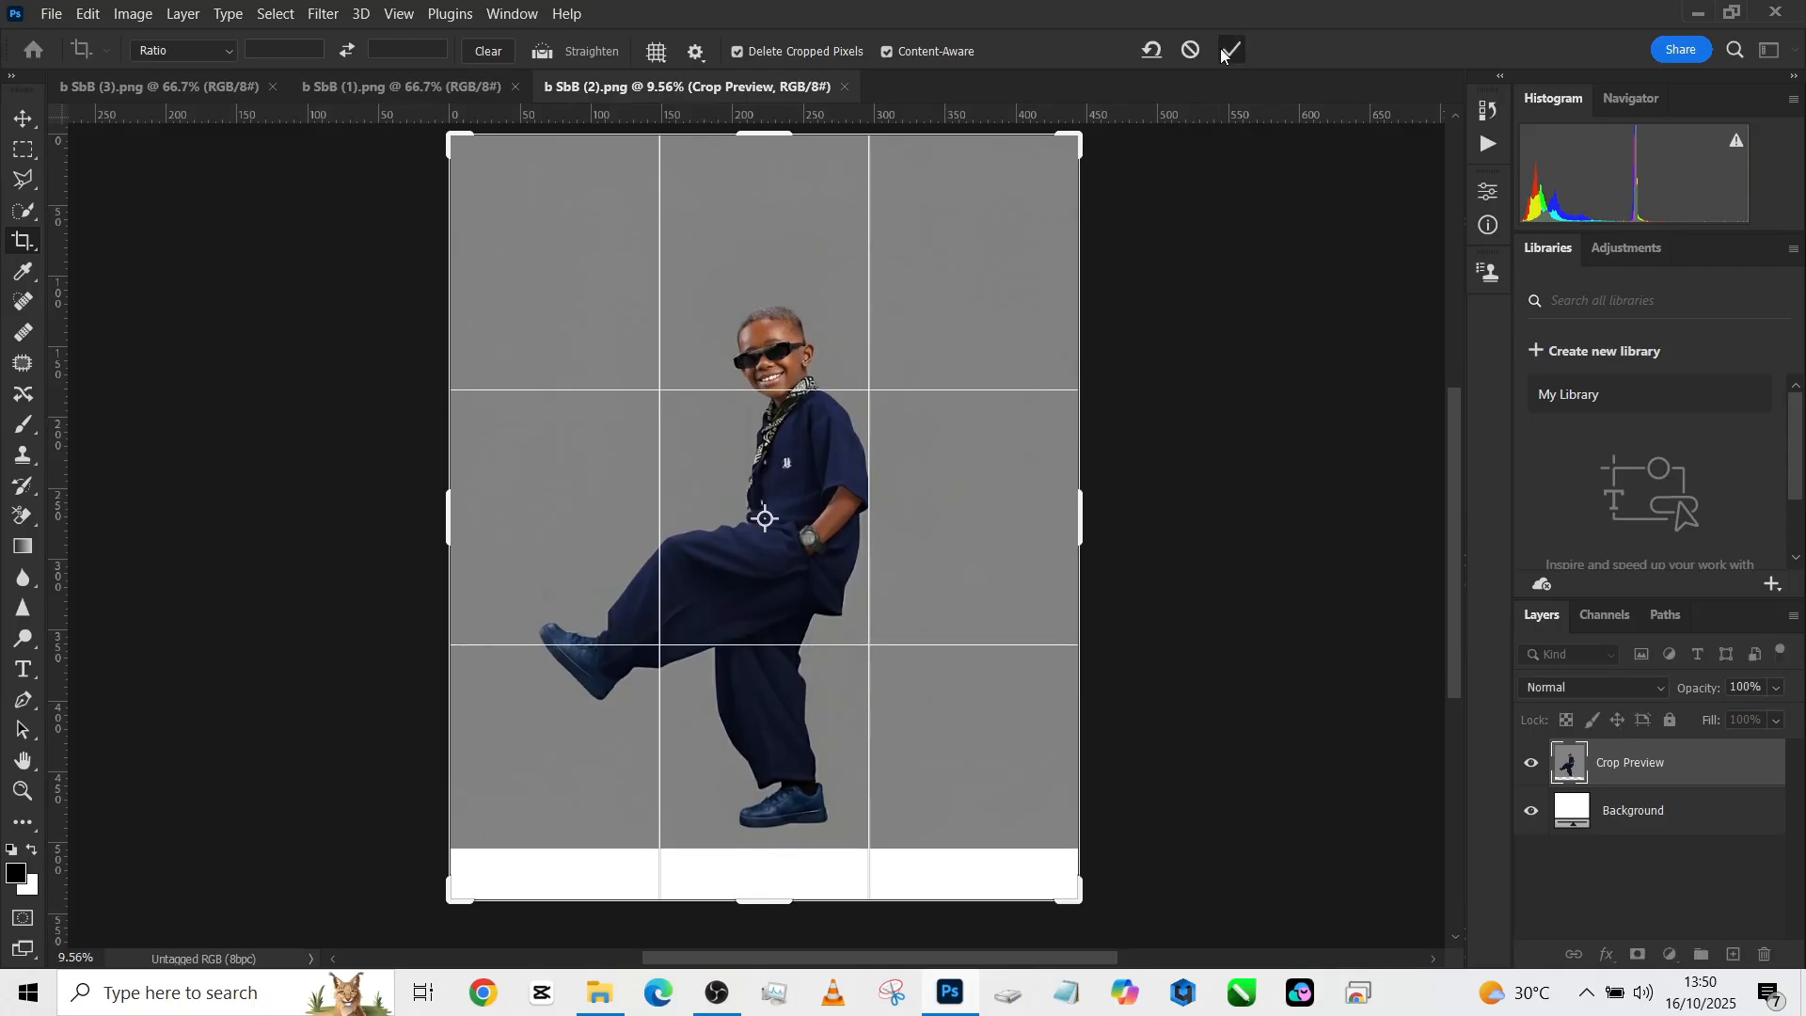
pyautogui.click(1228, 49)
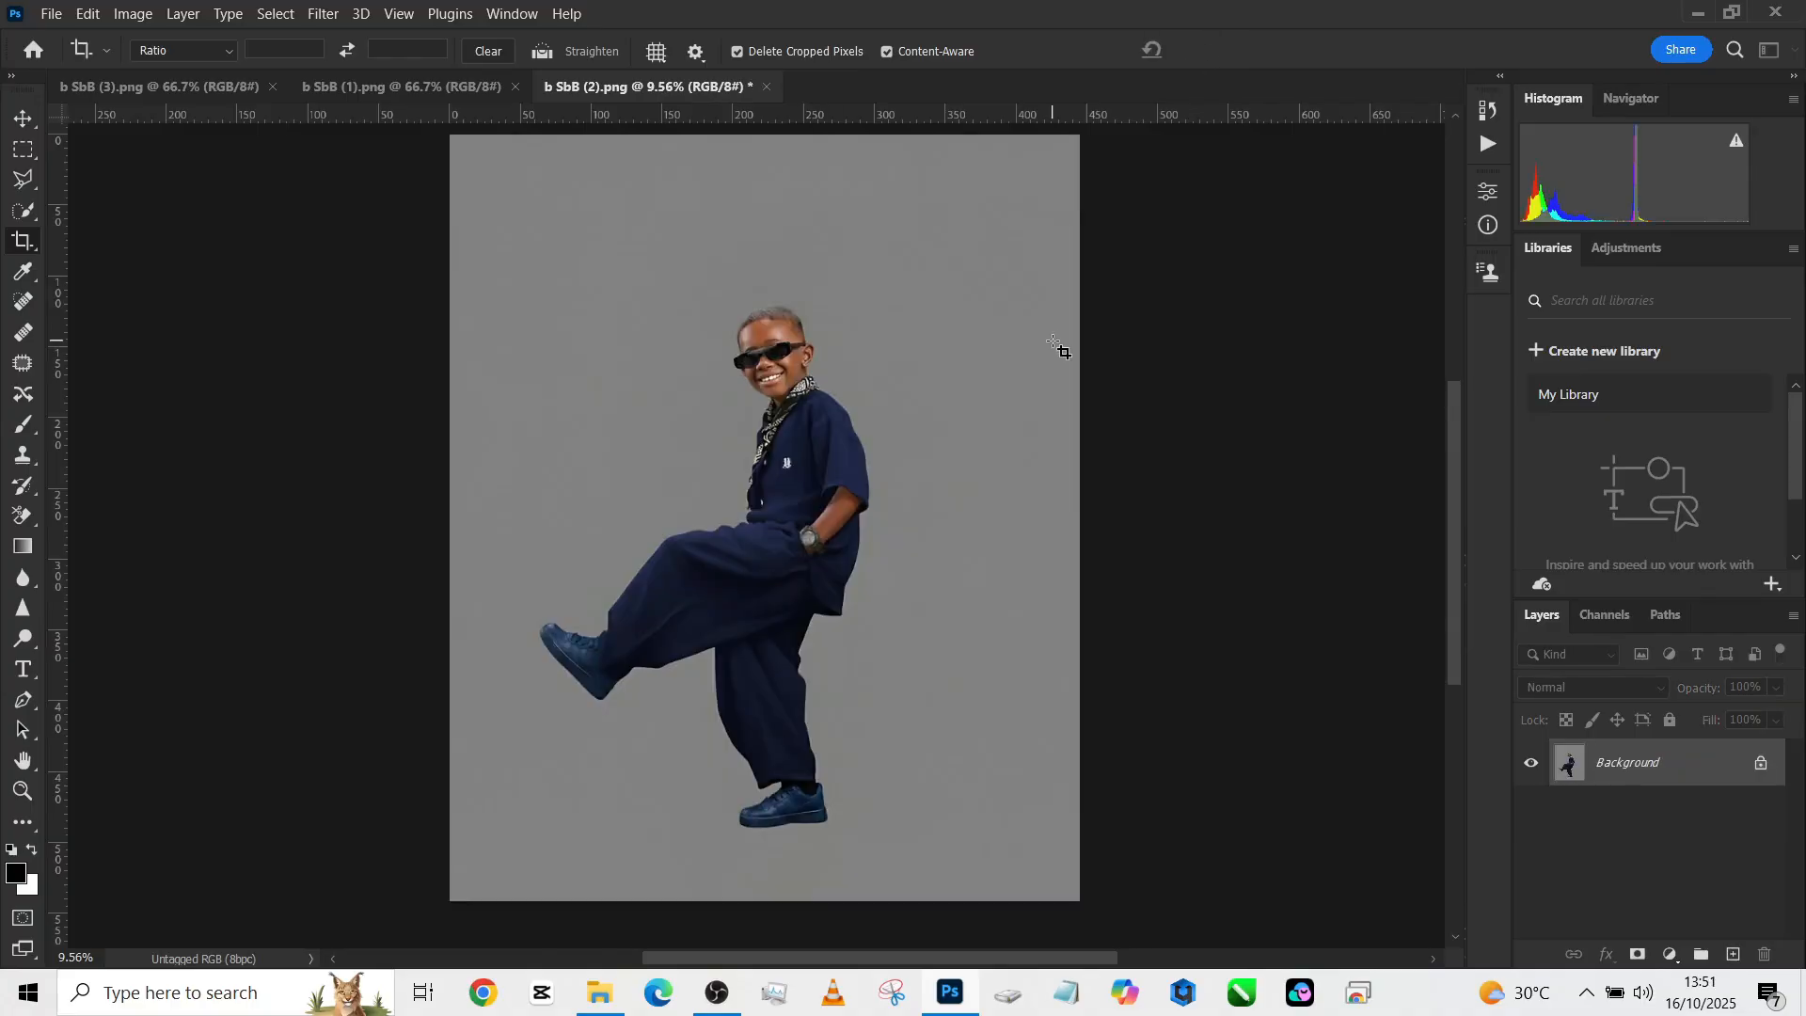
# - Quick-select the boy onto a copied layer, cut the grey background to its own layer, show all layers
pyautogui.click(20, 181)
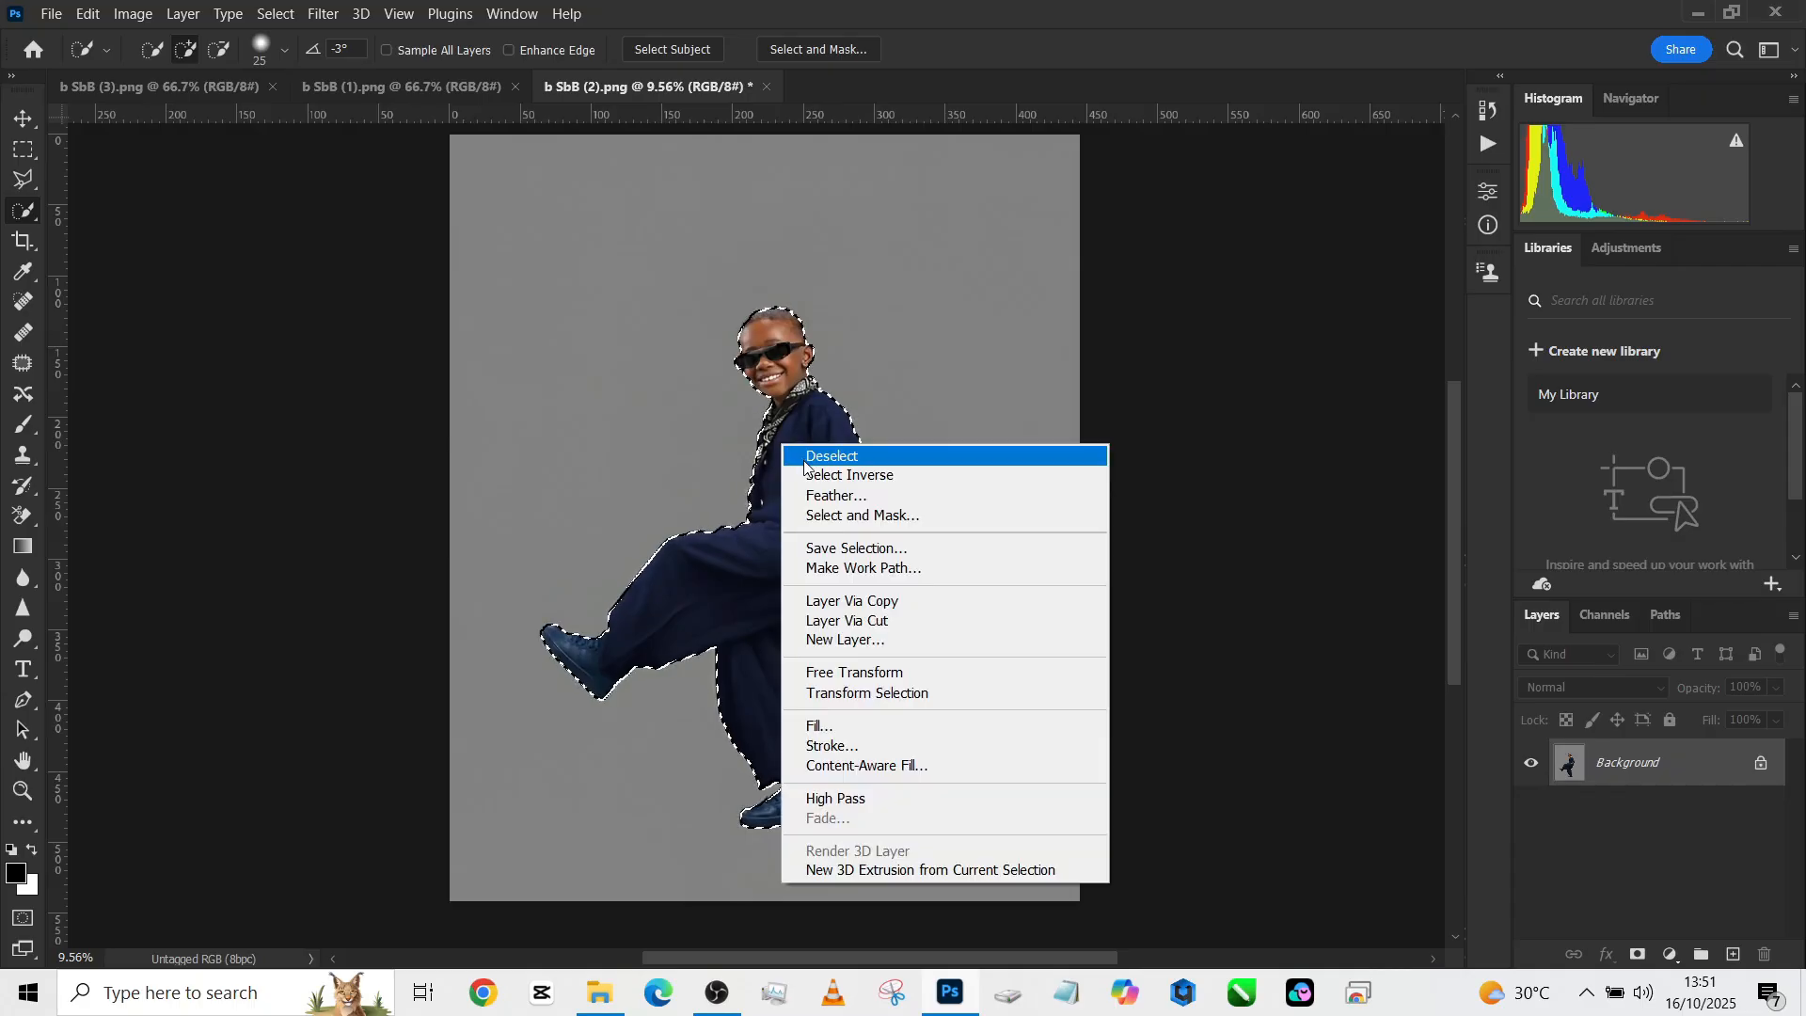
pyautogui.click(848, 474)
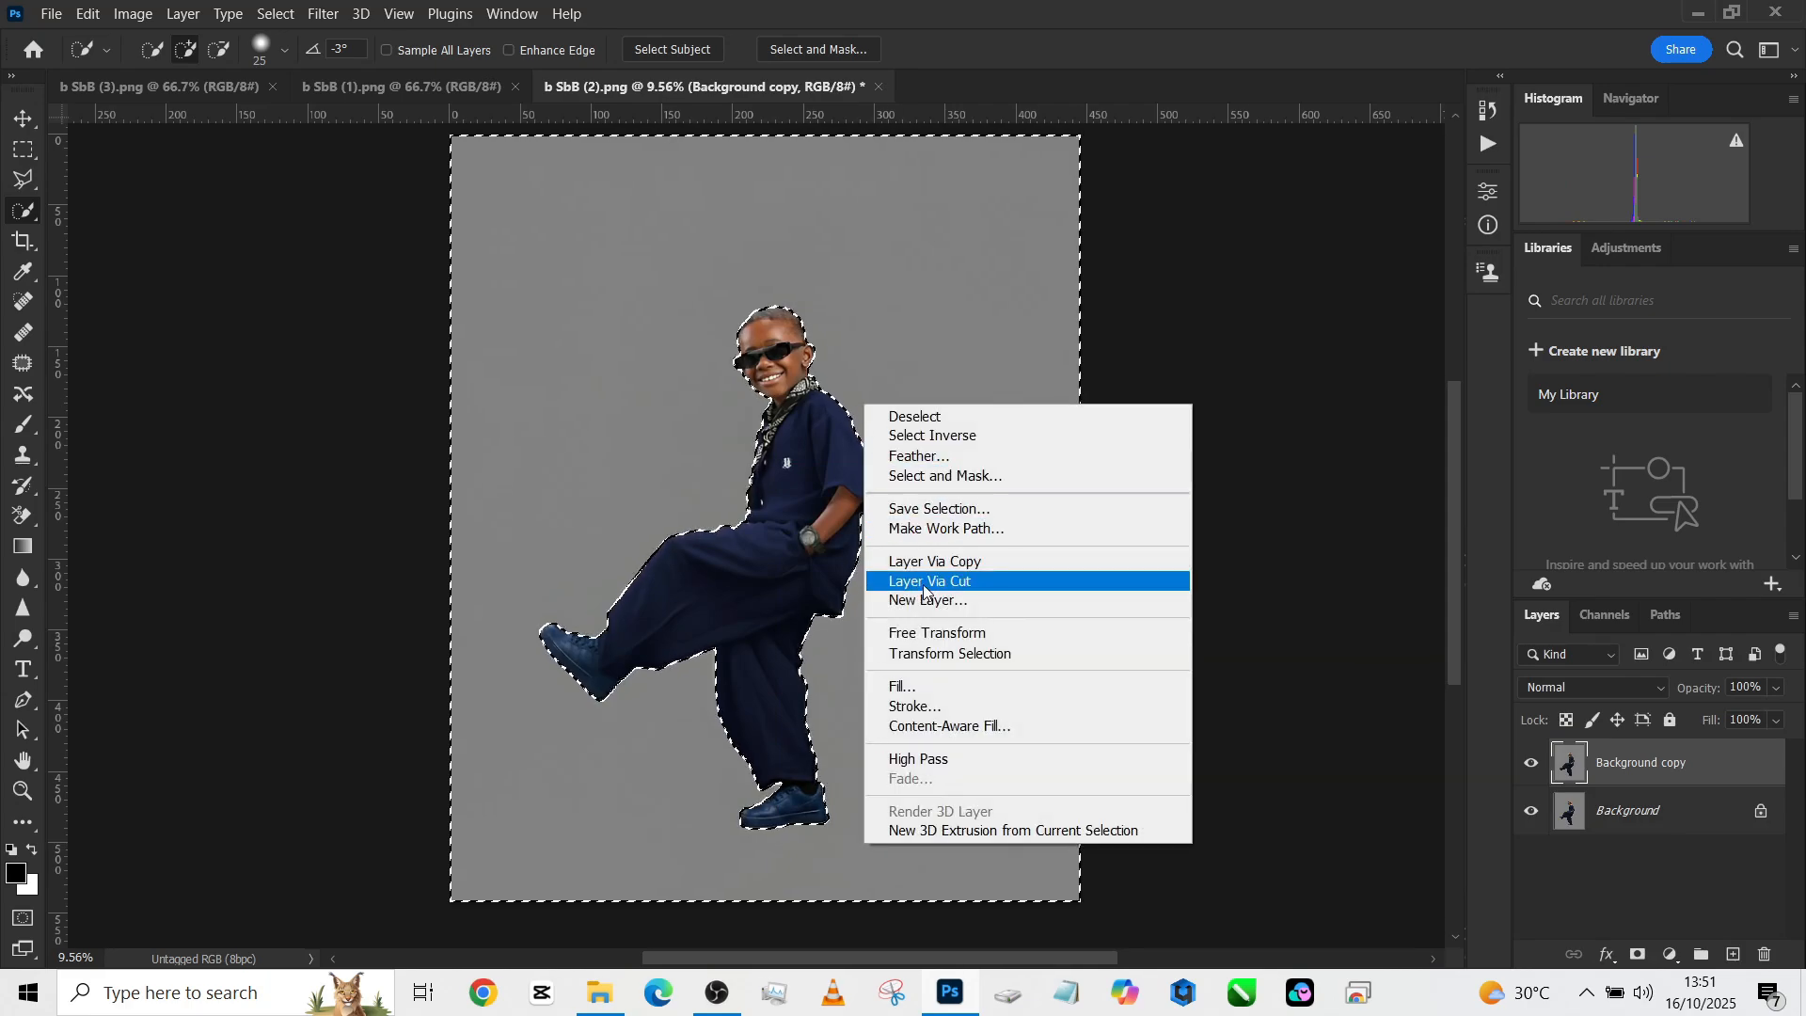
pyautogui.click(927, 581)
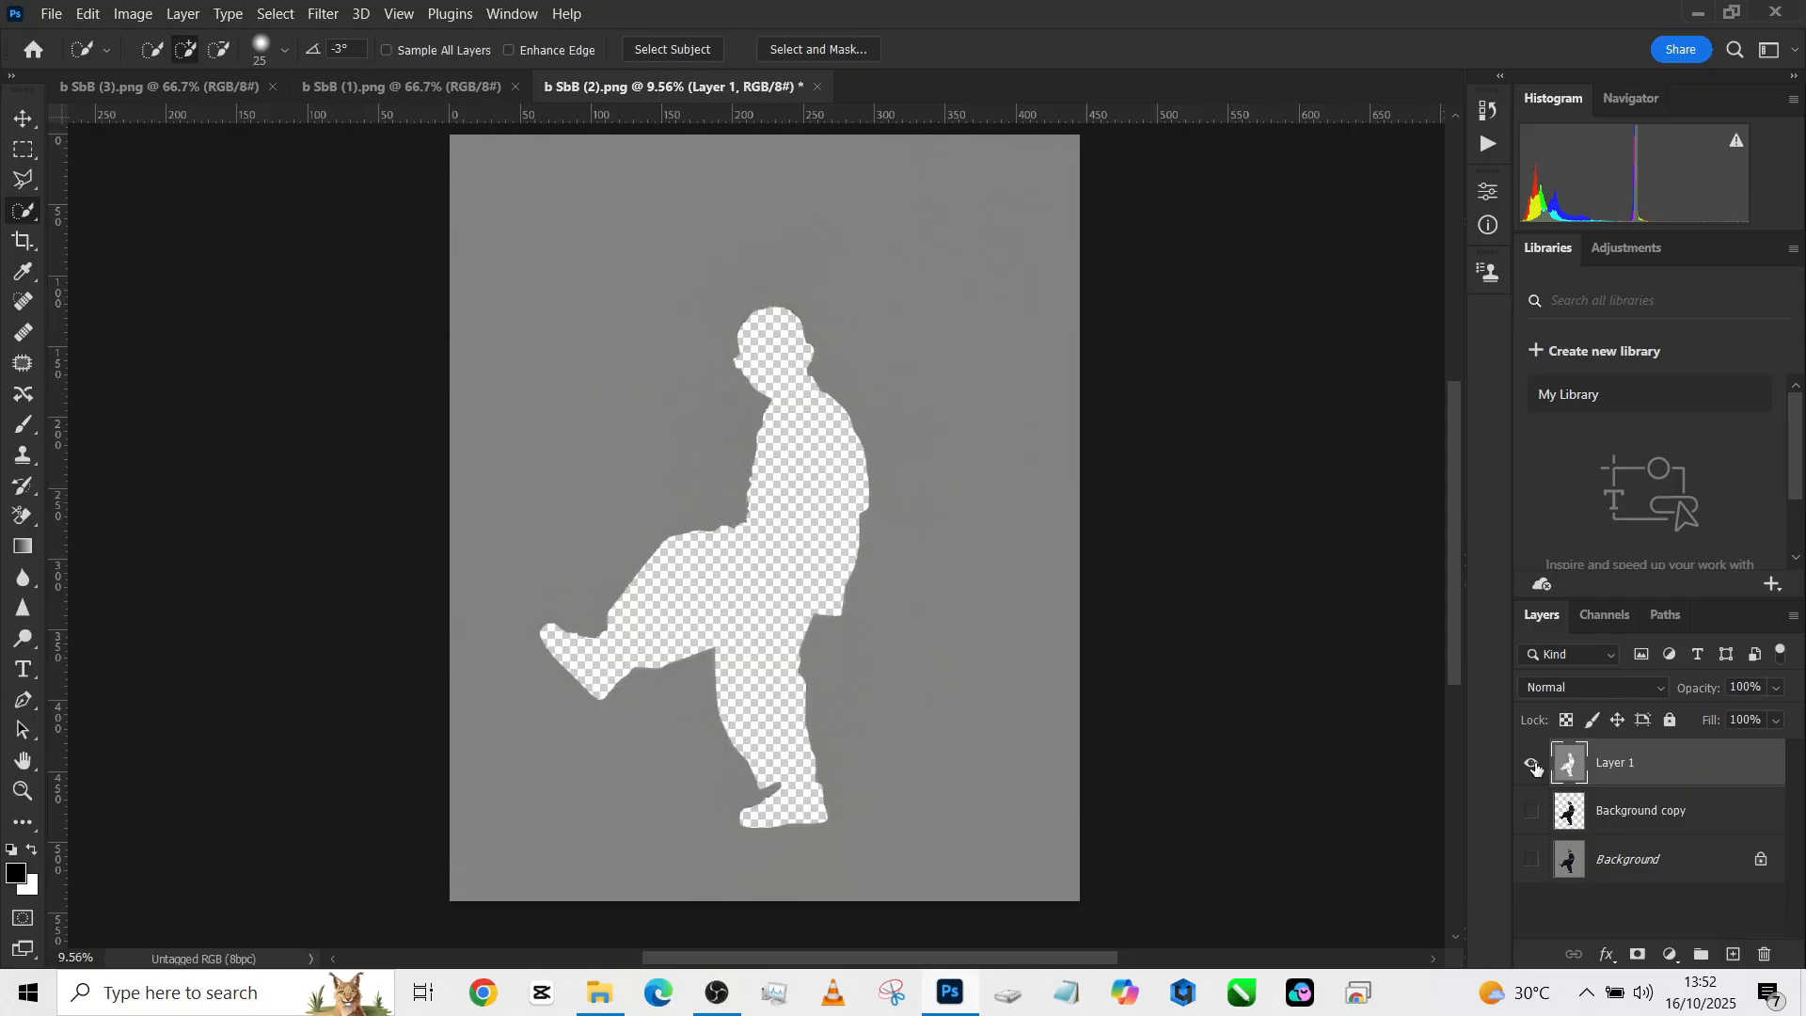
pyautogui.click(1531, 813)
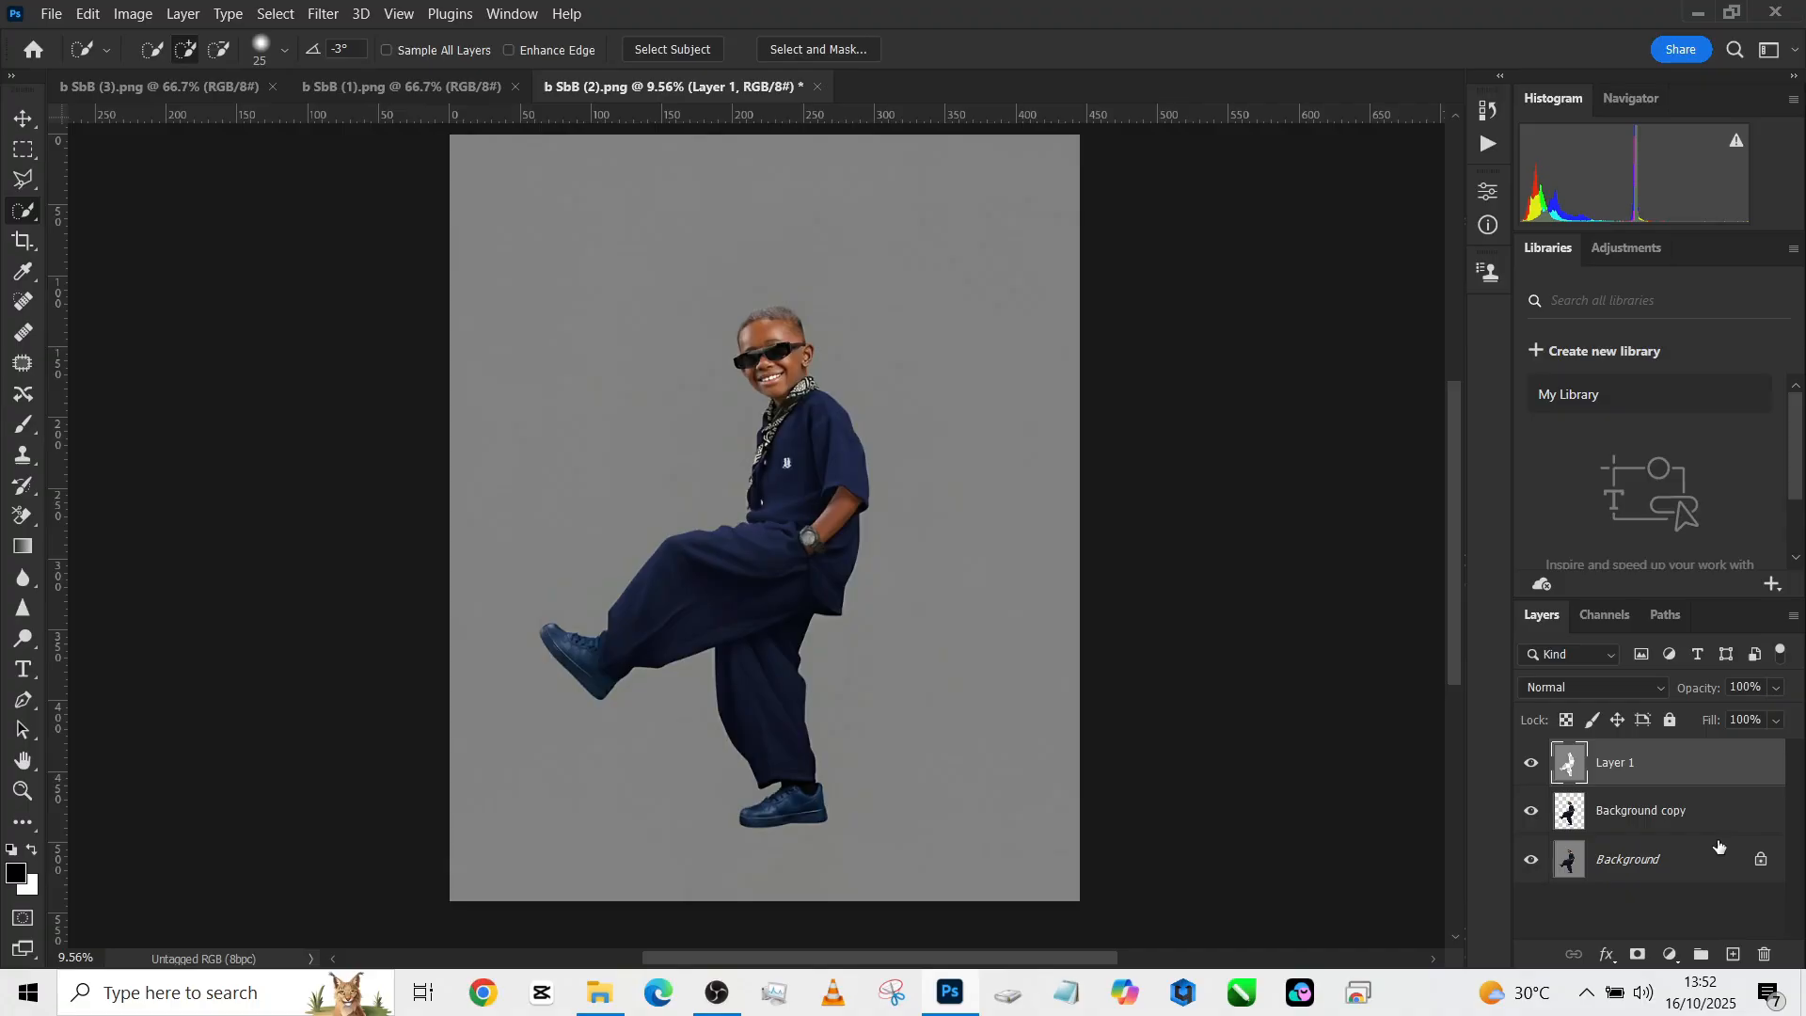
pyautogui.moveTo(1593, 818)
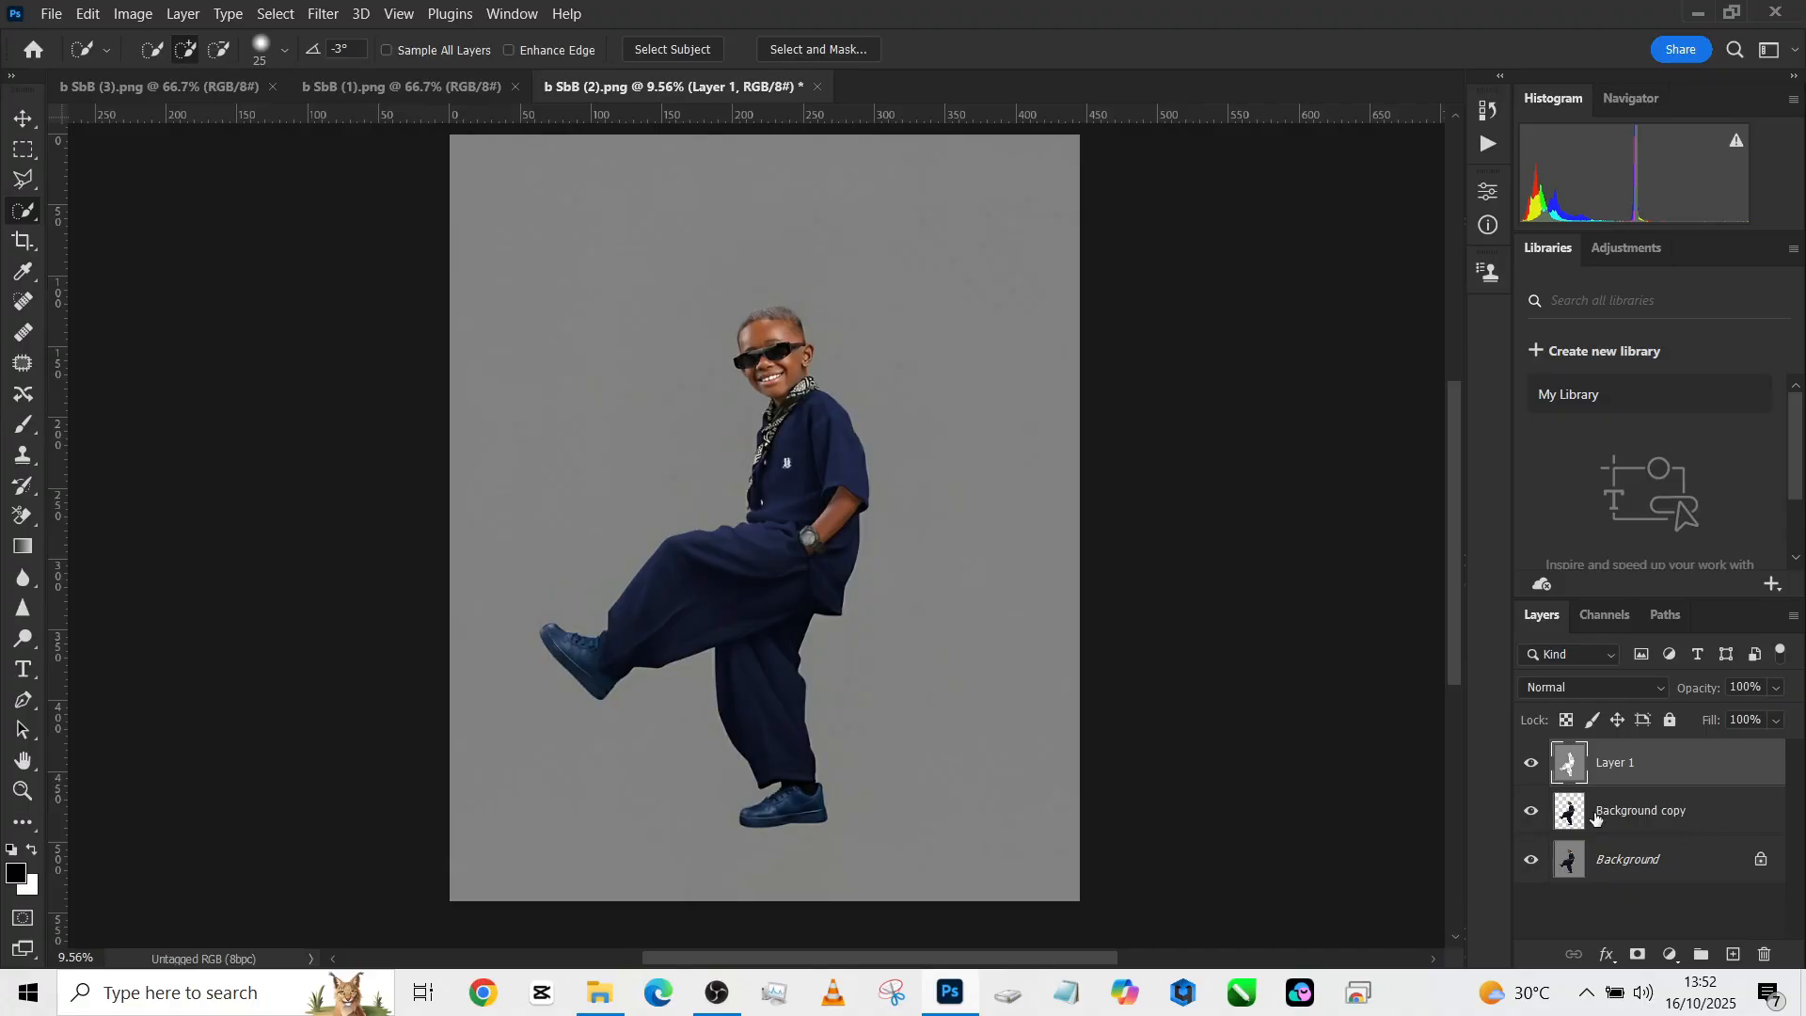
pyautogui.moveTo(1640, 833)
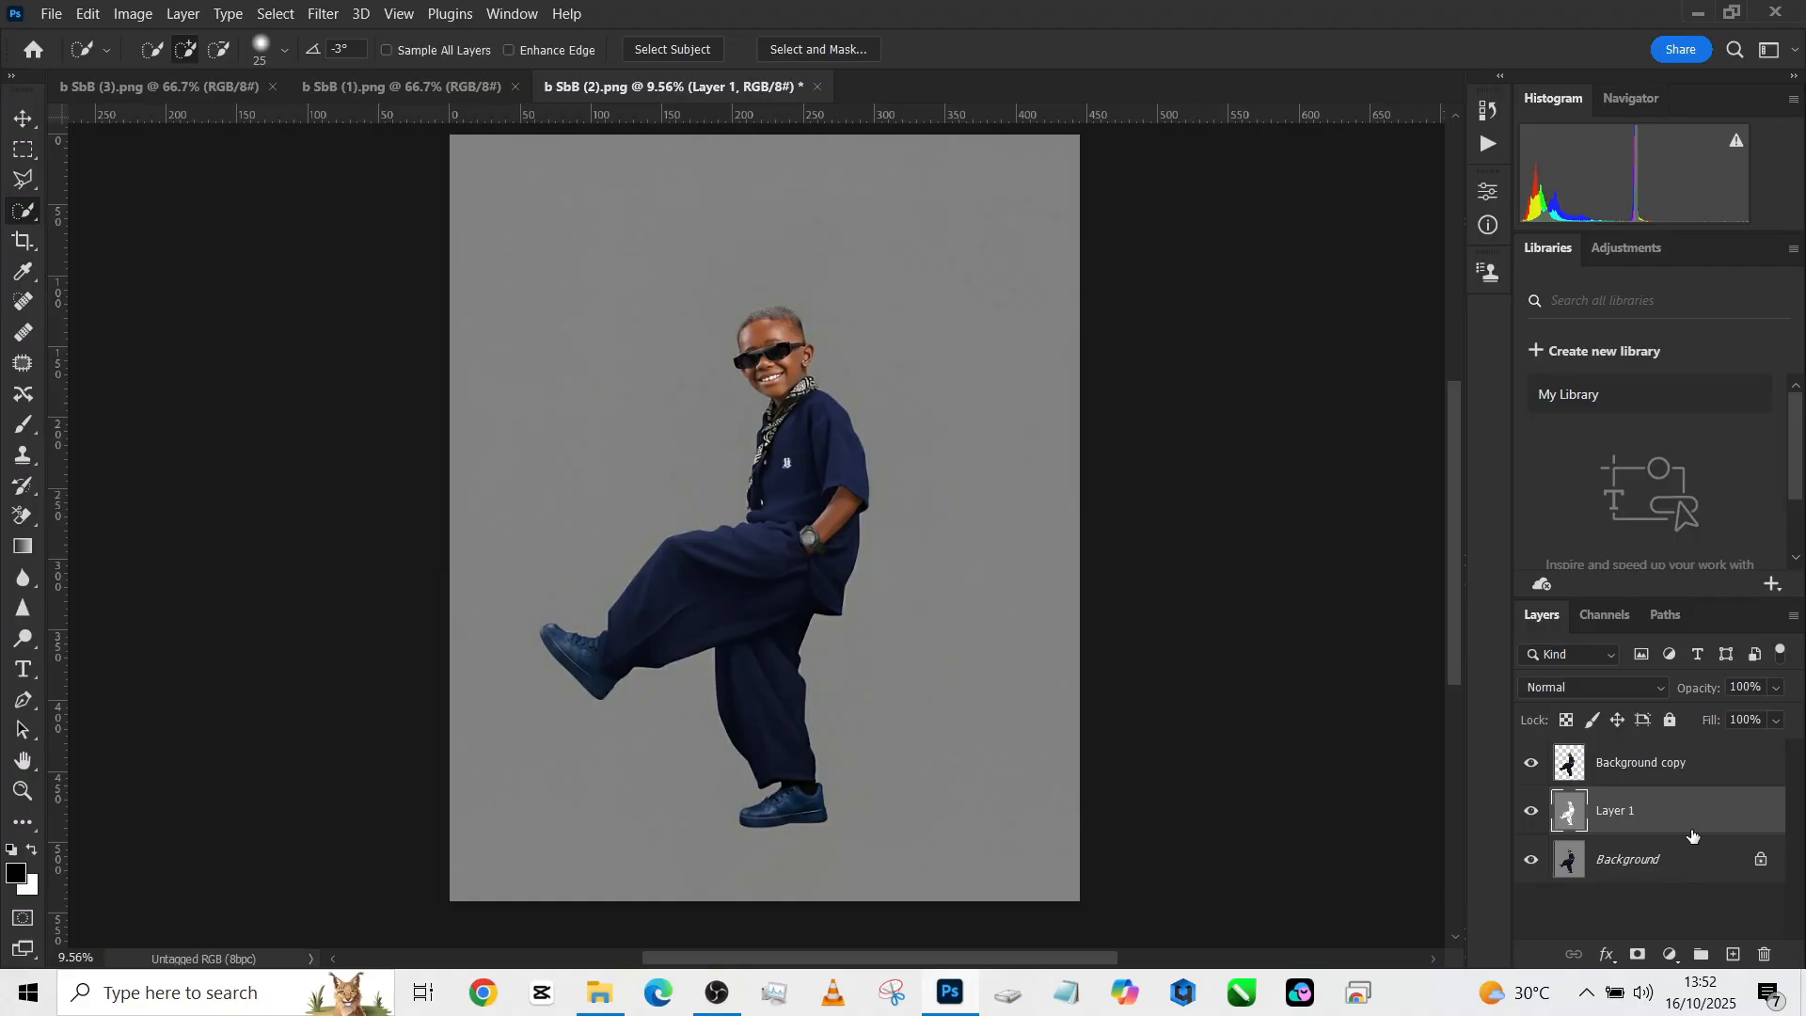
# - Drag the concrete wall image into the boy's document as a layer behind him
pyautogui.click(402, 86)
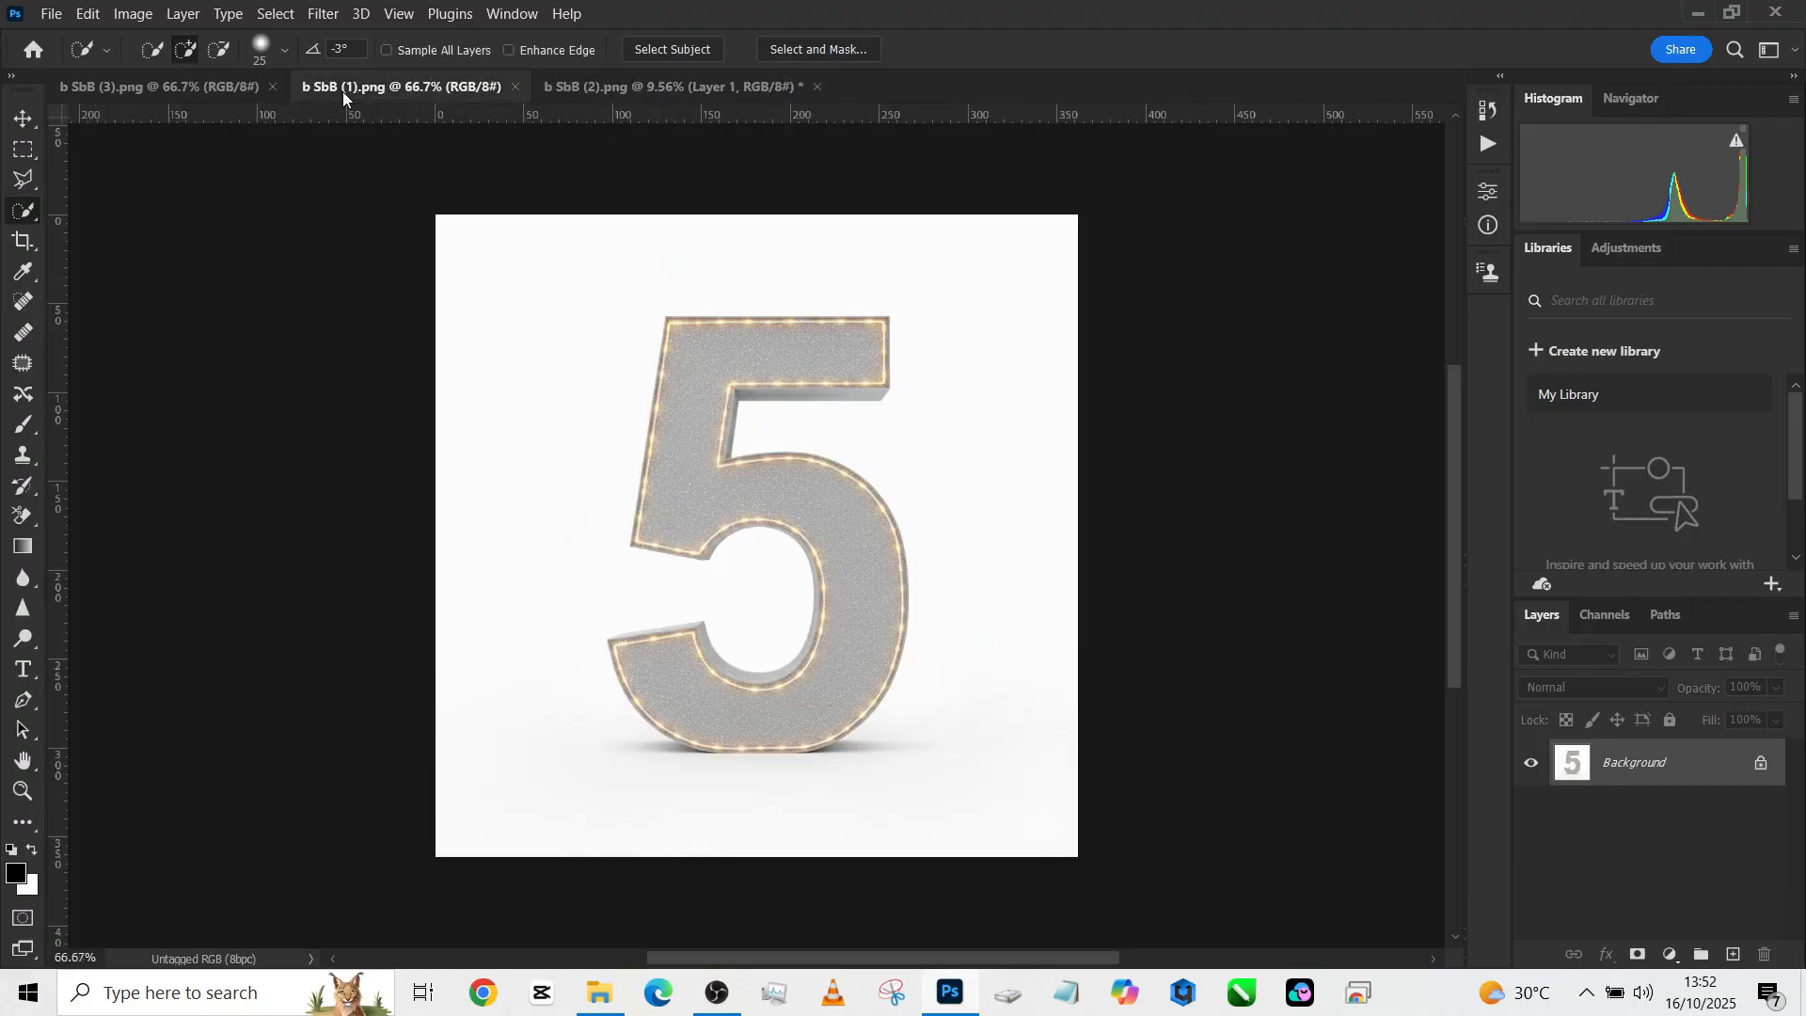
pyautogui.click(161, 85)
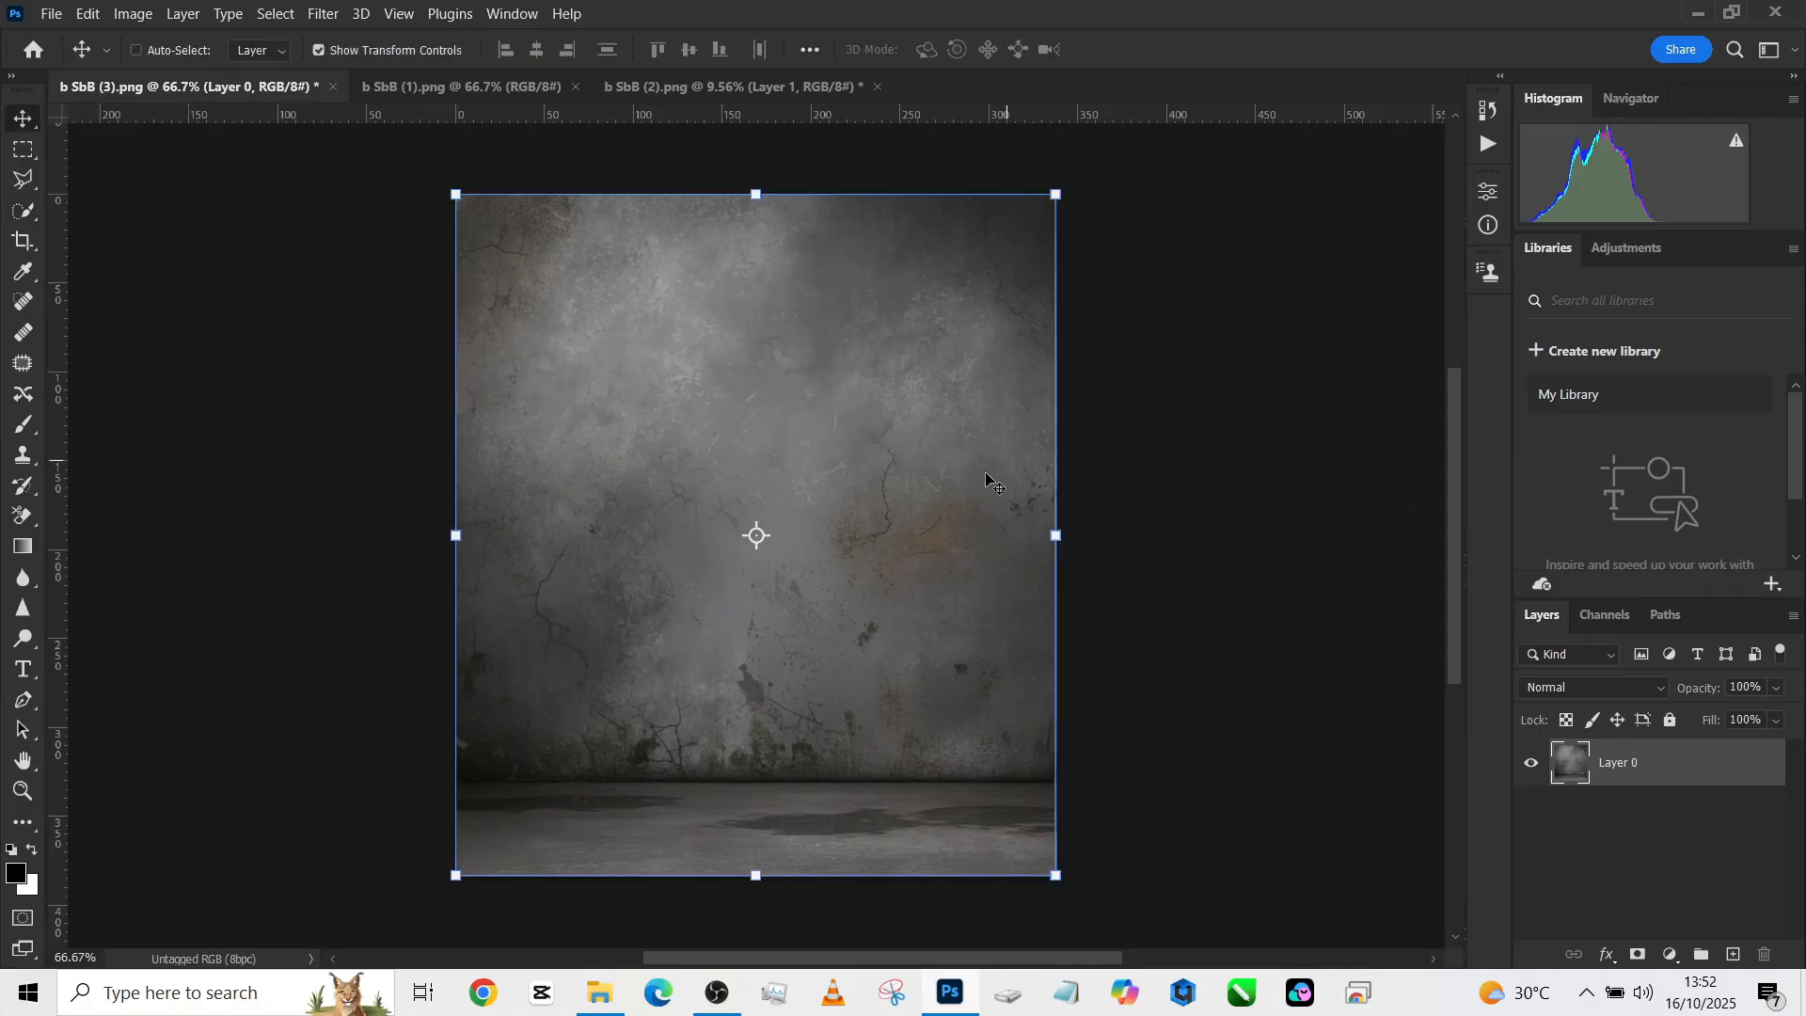
pyautogui.click(720, 86)
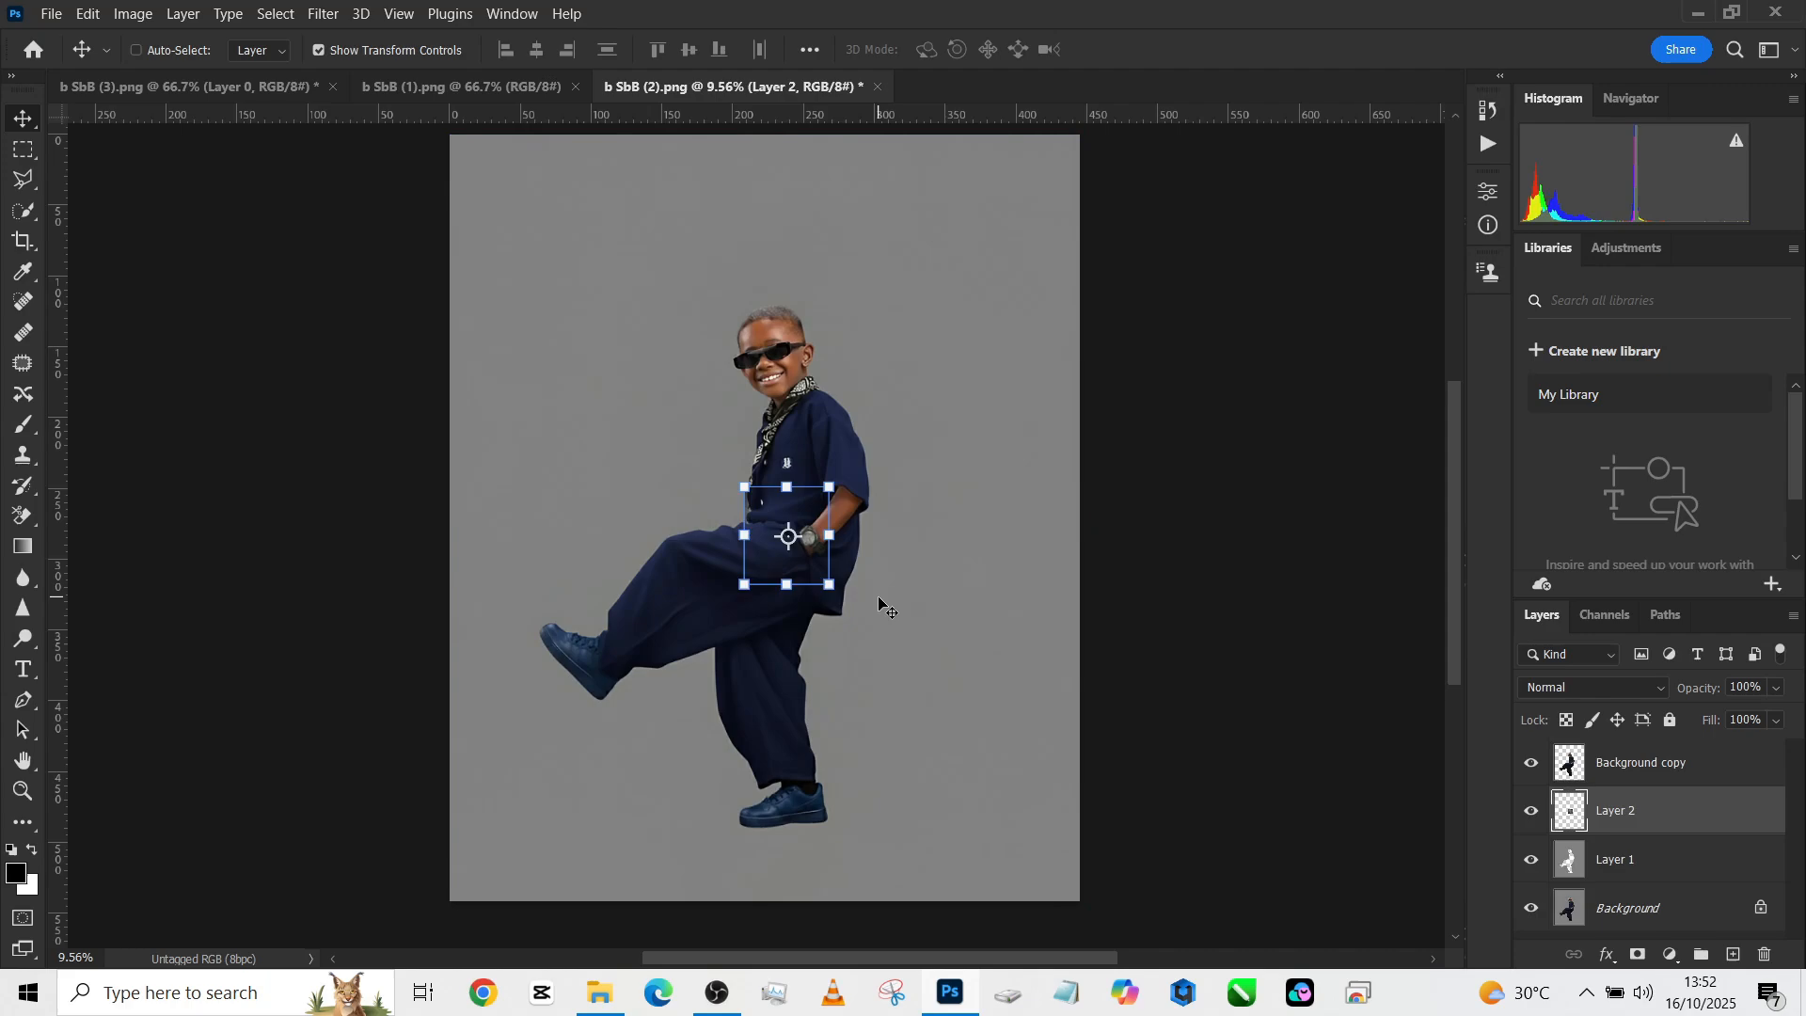
pyautogui.moveTo(839, 525)
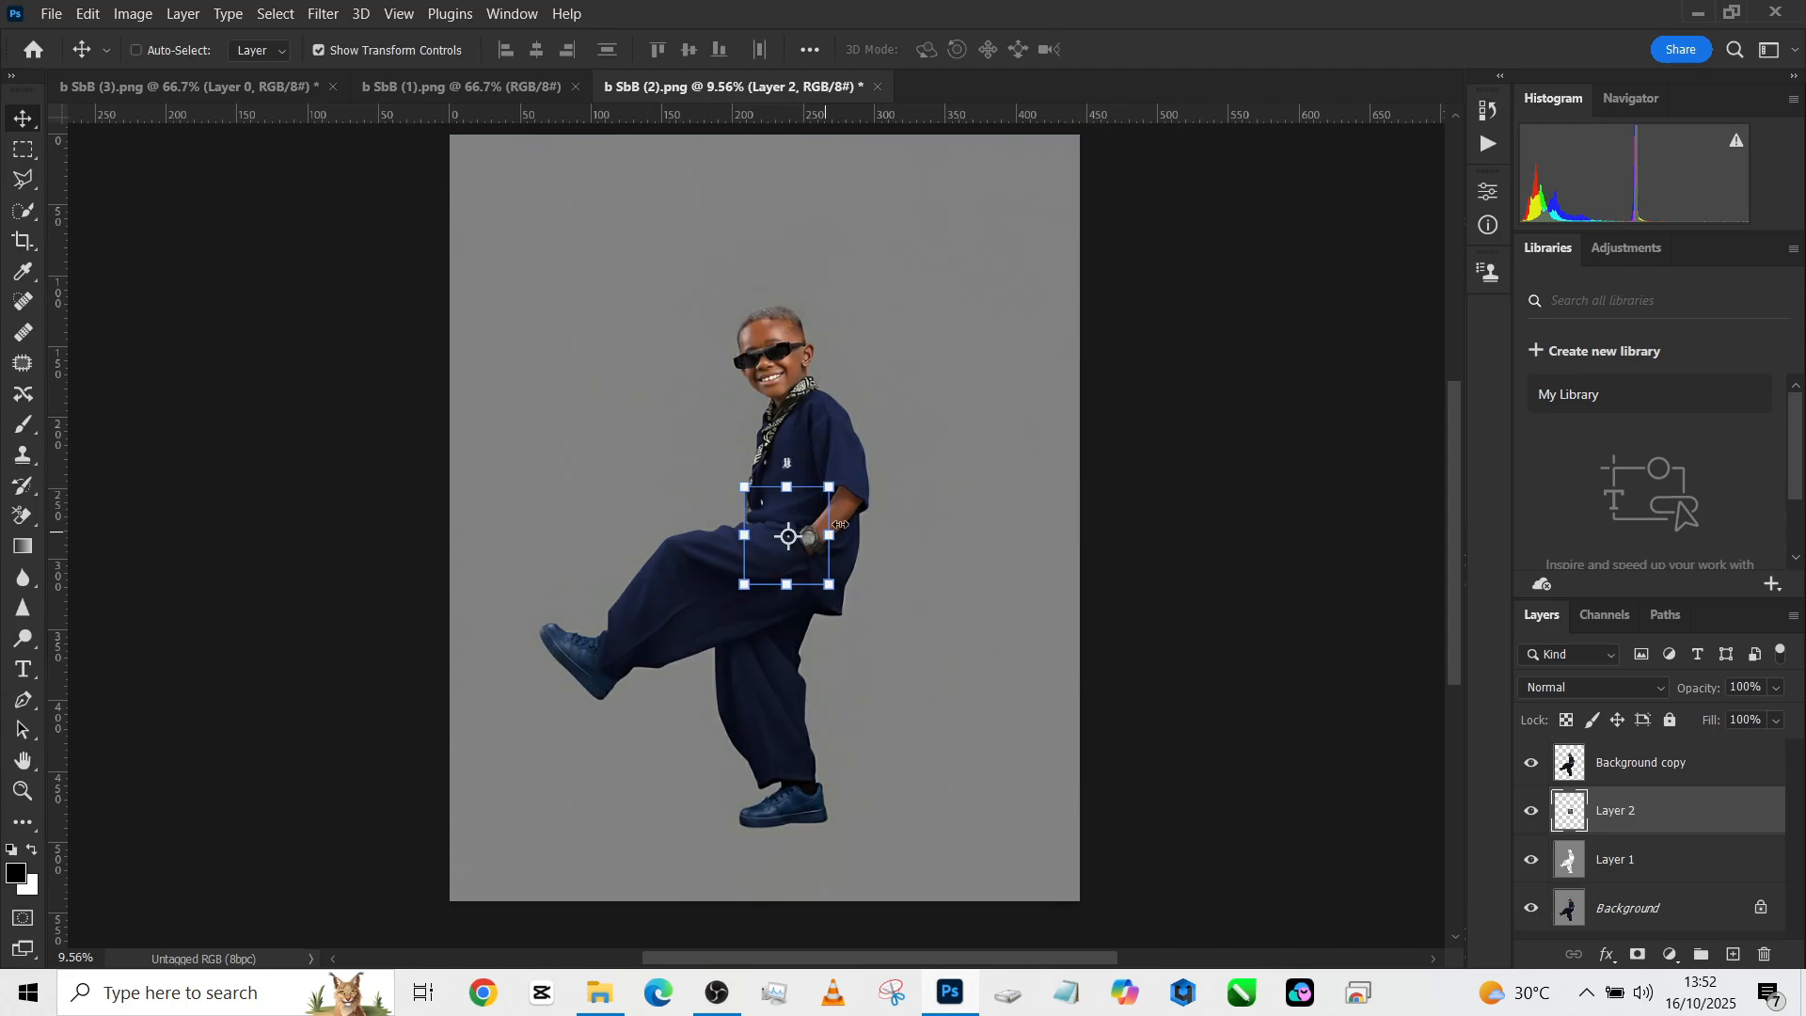
pyautogui.moveTo(987, 562)
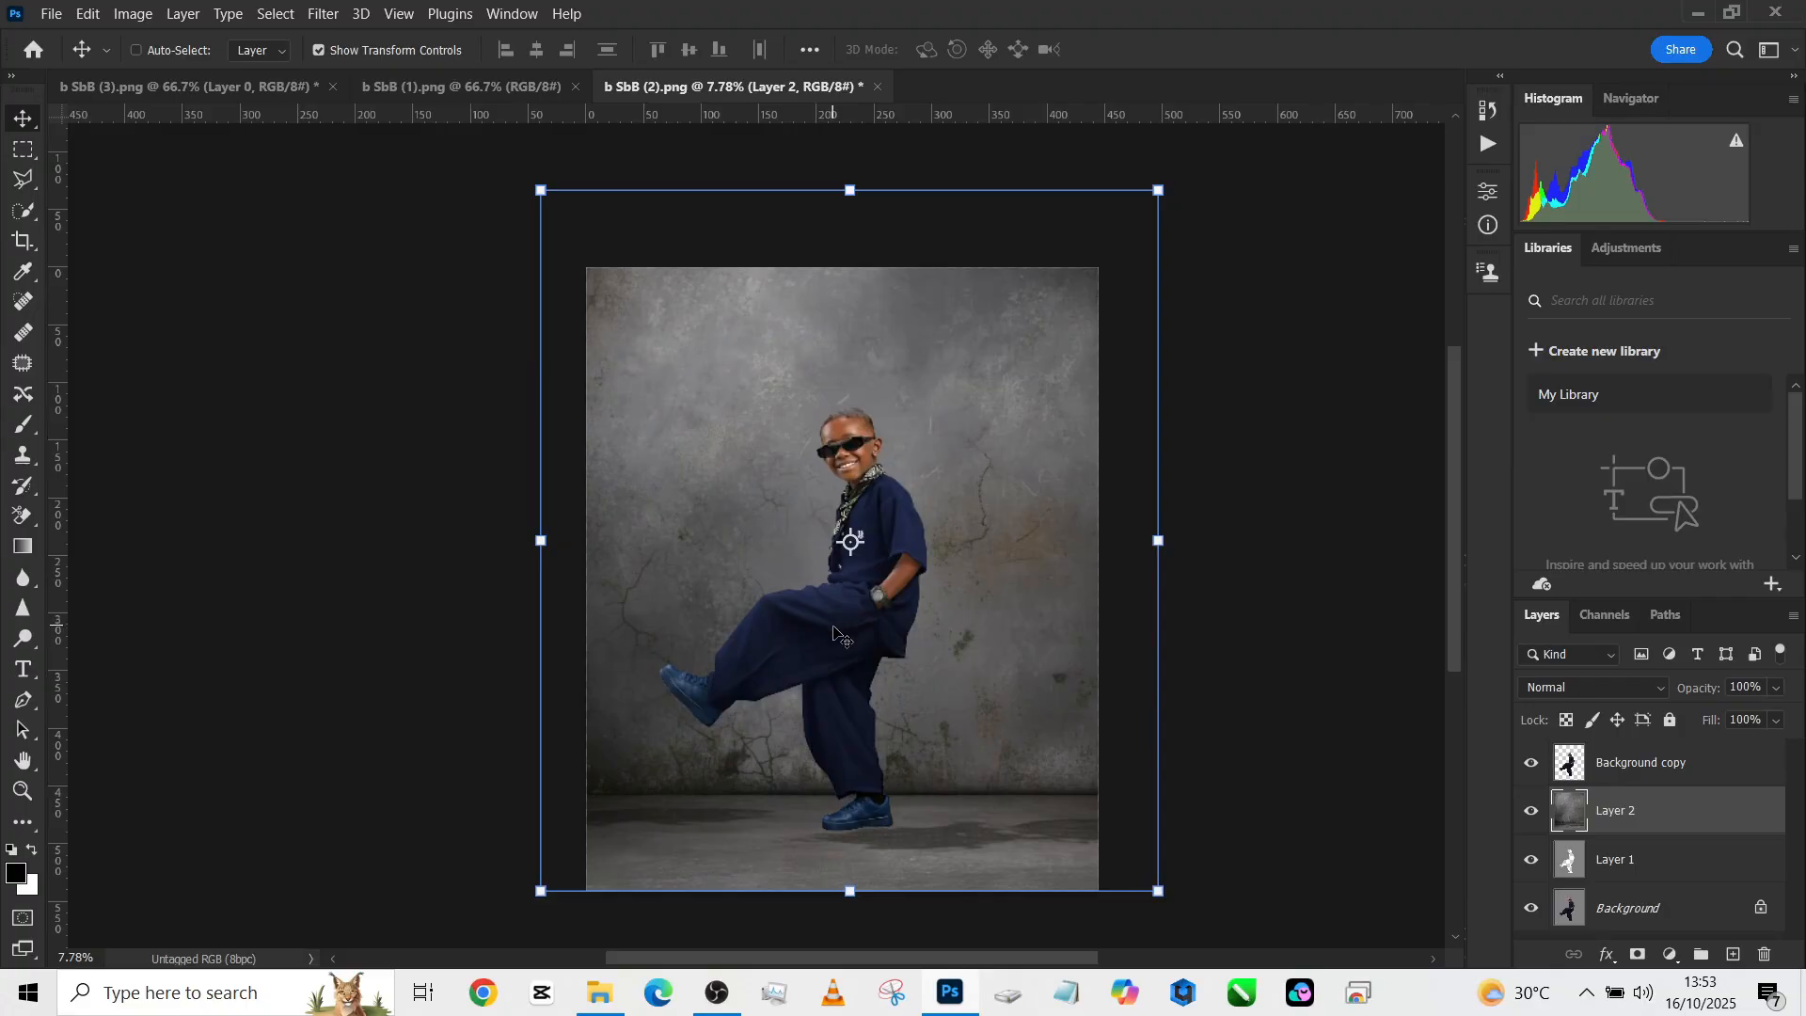
# - Paint a black spot on new Layer 3 and squash it into a flat oval under the planted shoe
pyautogui.click(1730, 954)
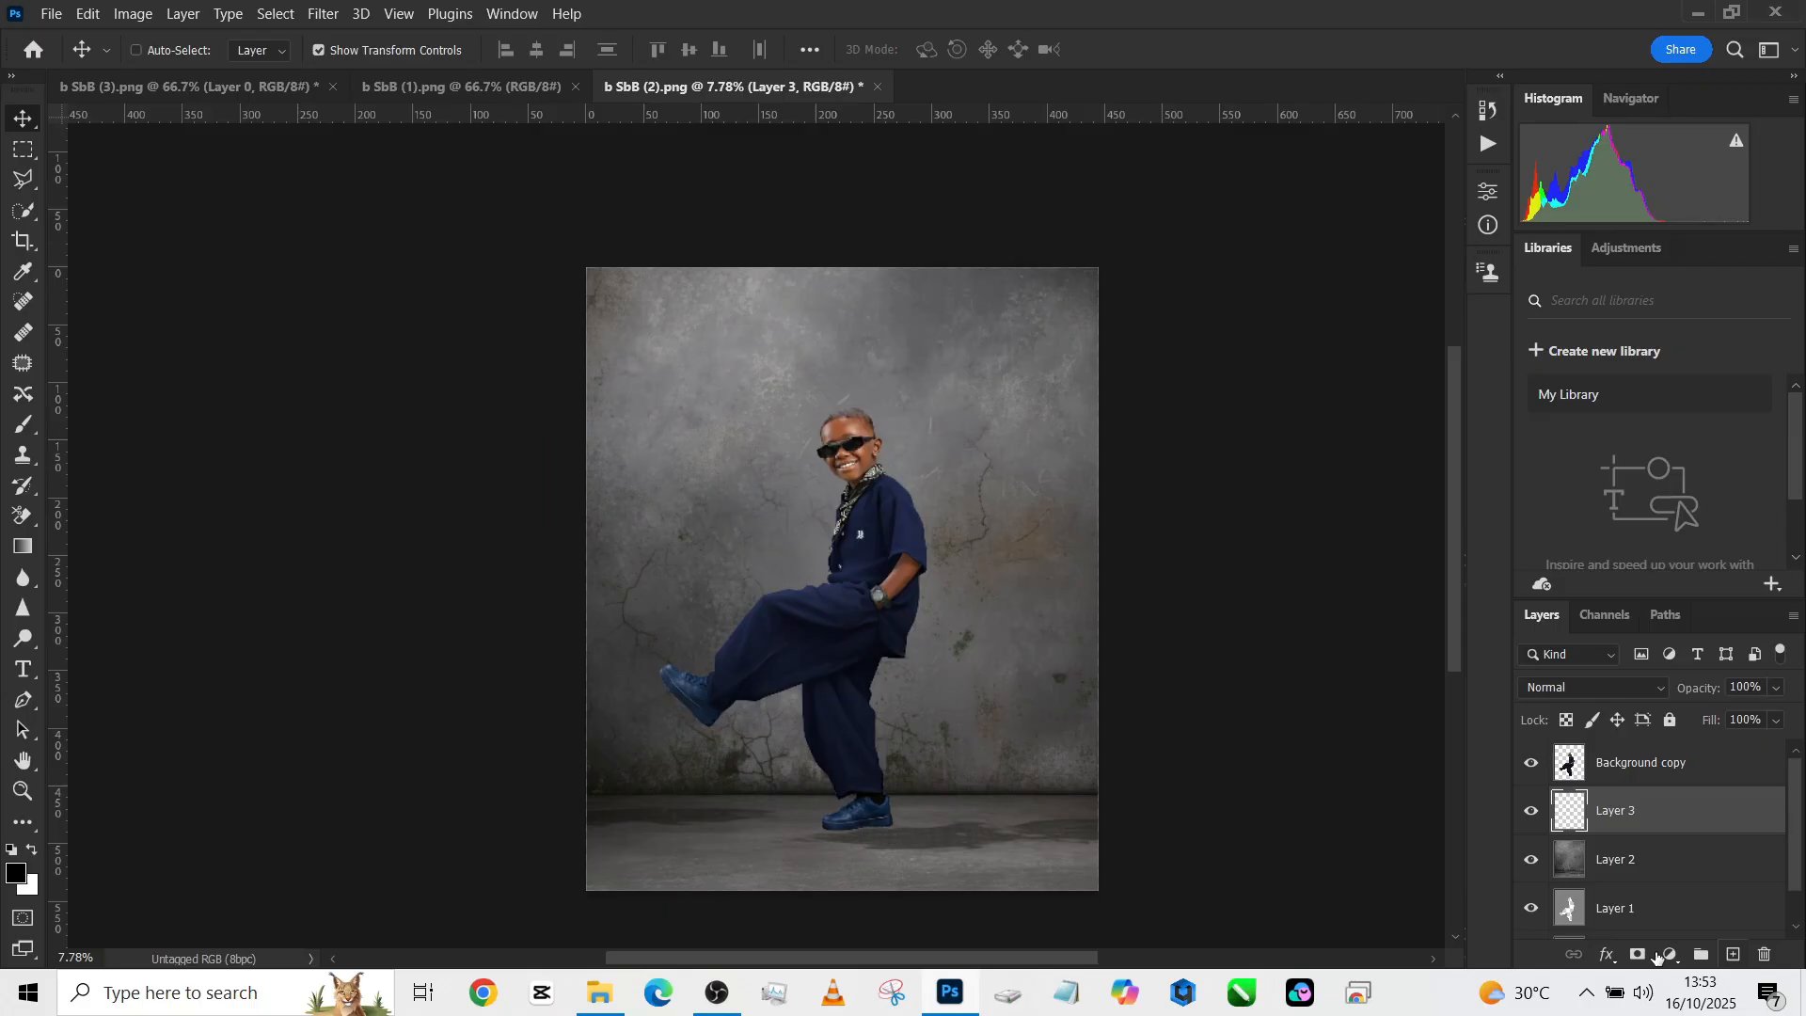
pyautogui.click(21, 425)
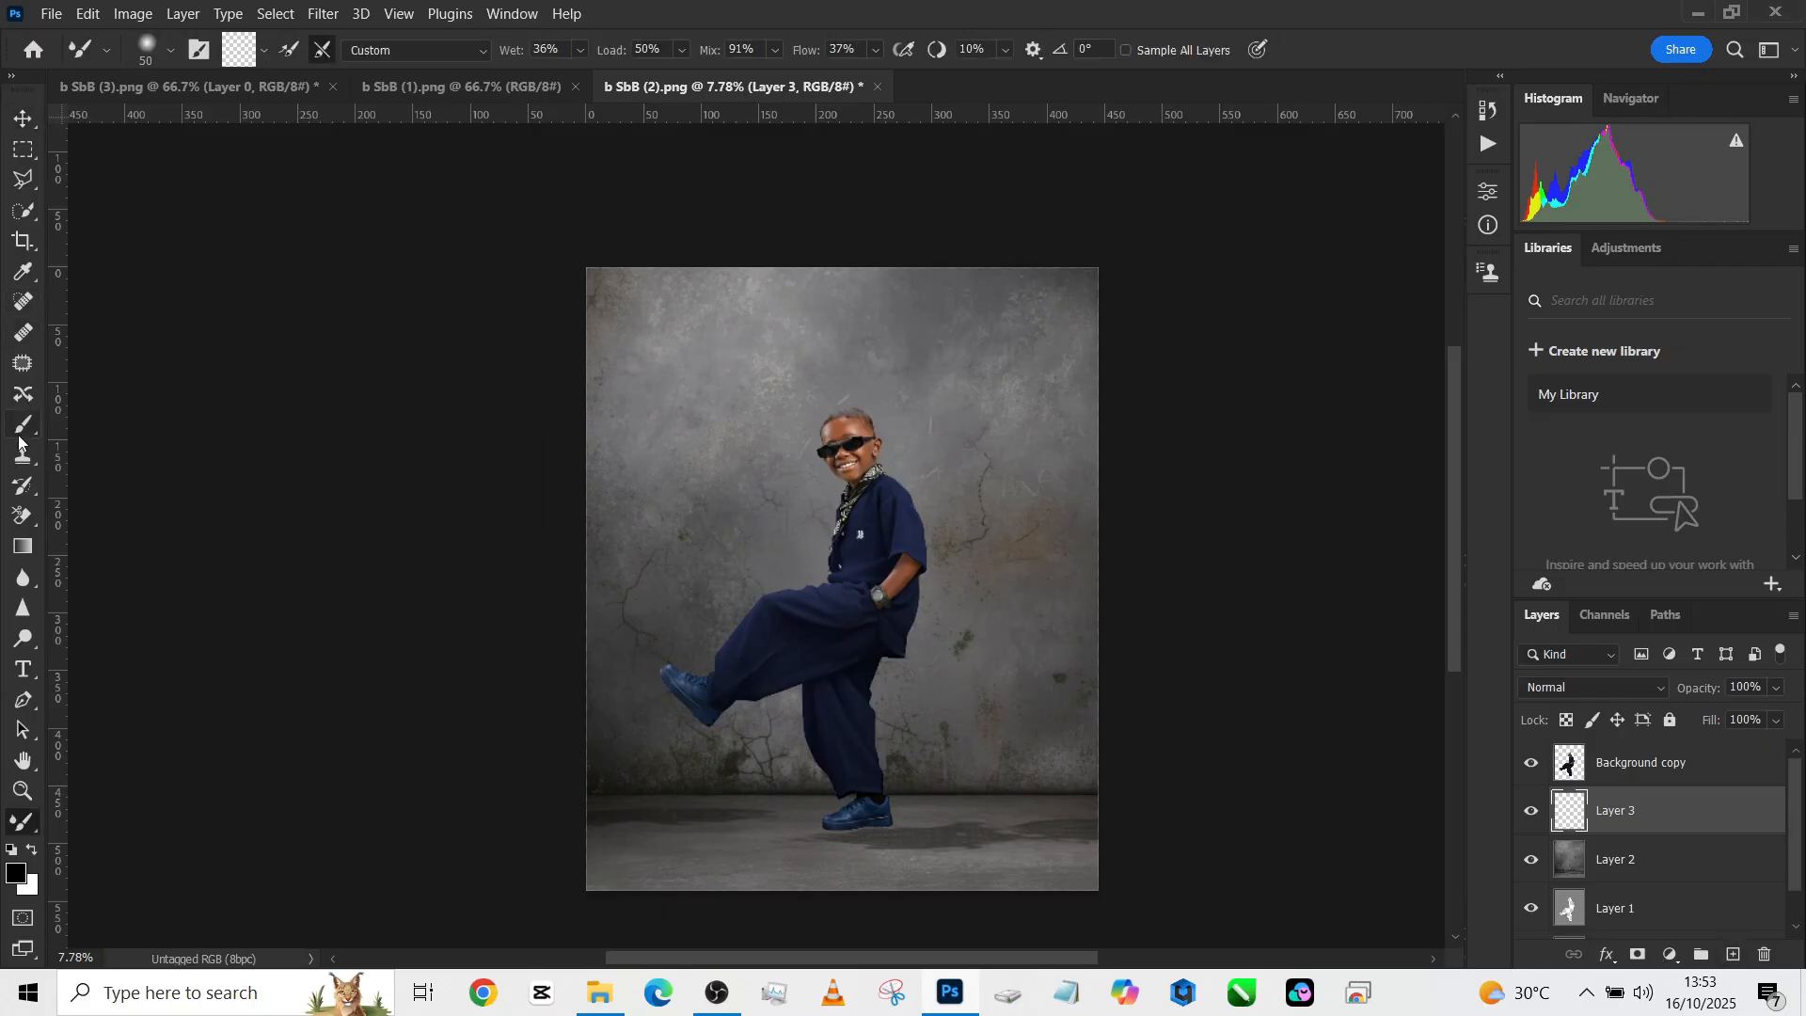
pyautogui.click(22, 425)
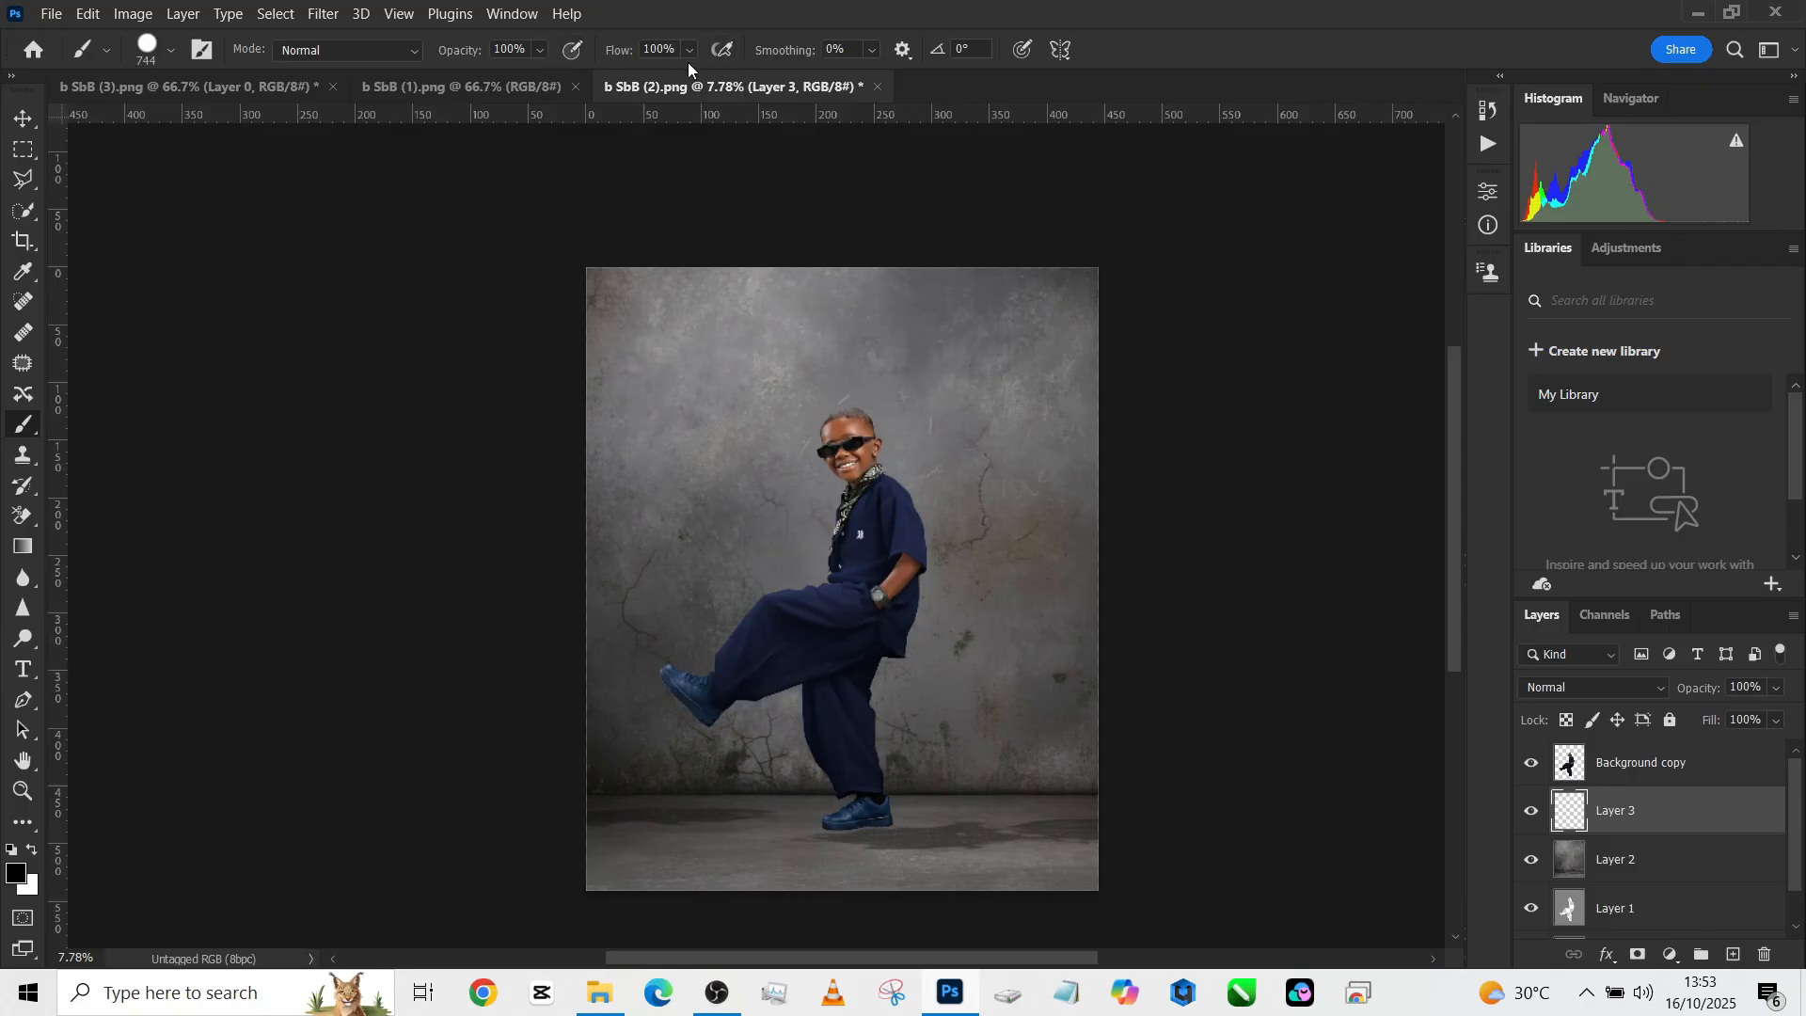
pyautogui.moveTo(972, 703)
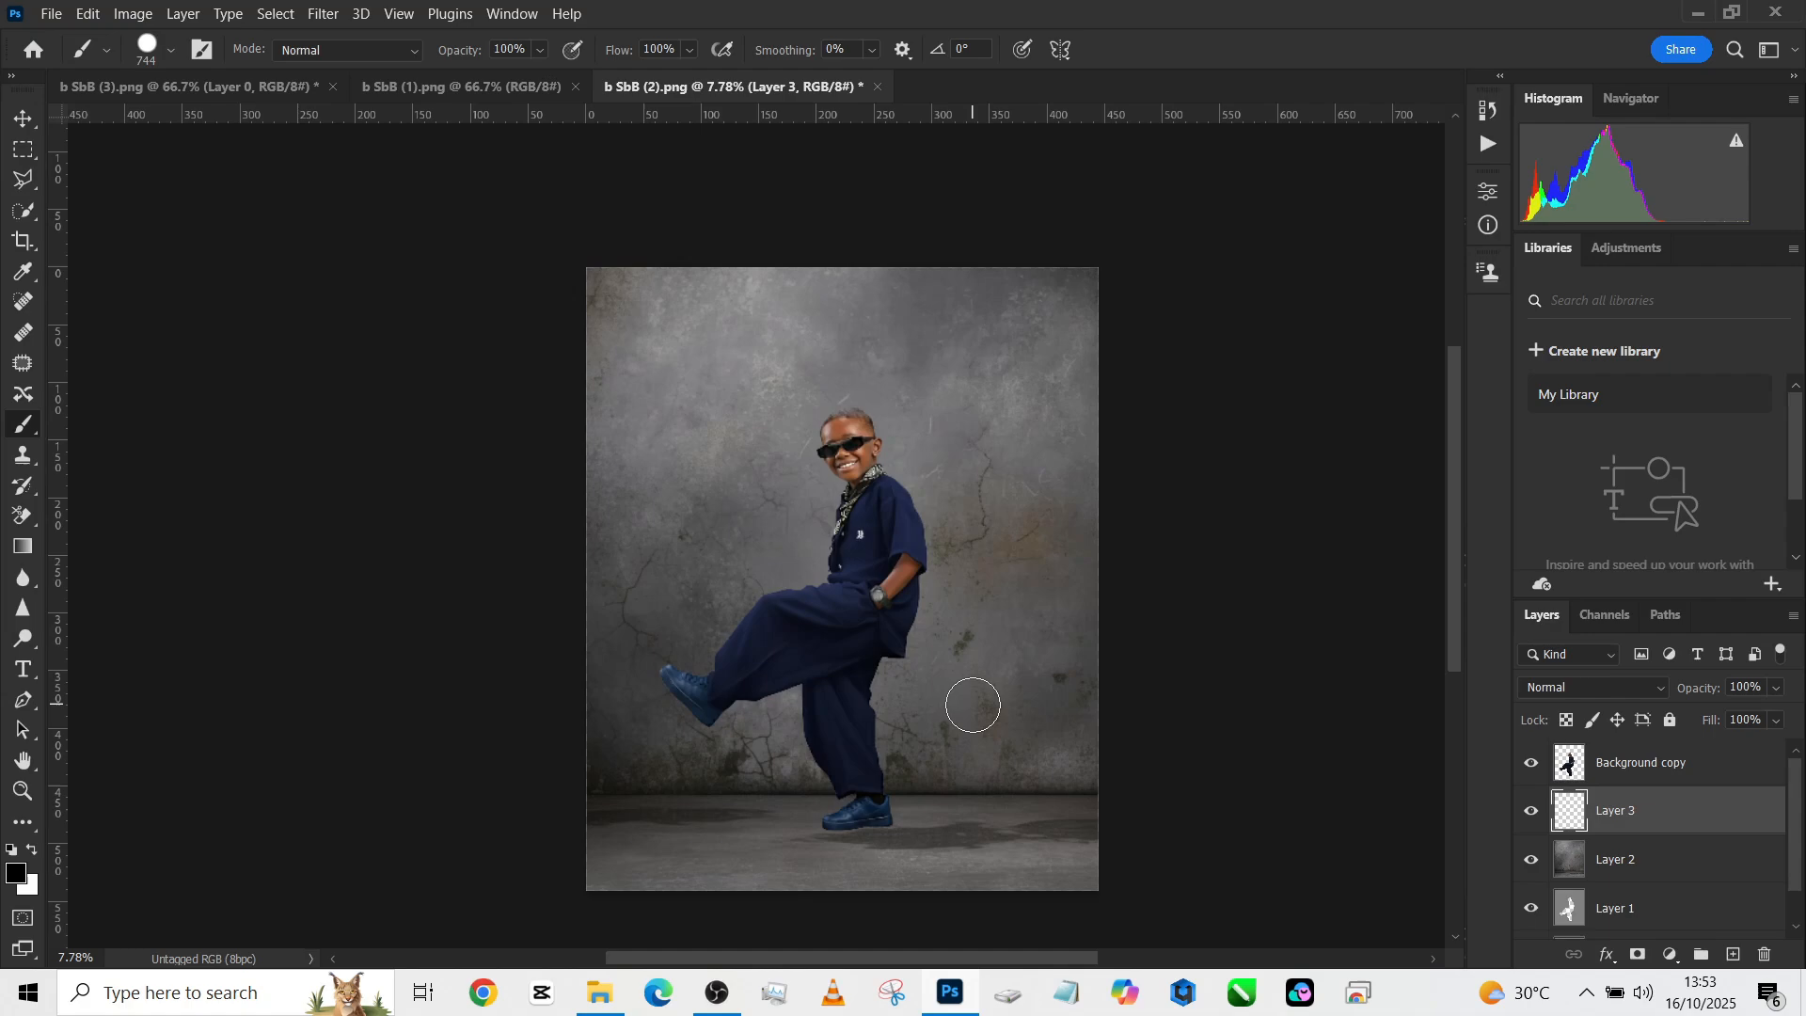
pyautogui.click(965, 706)
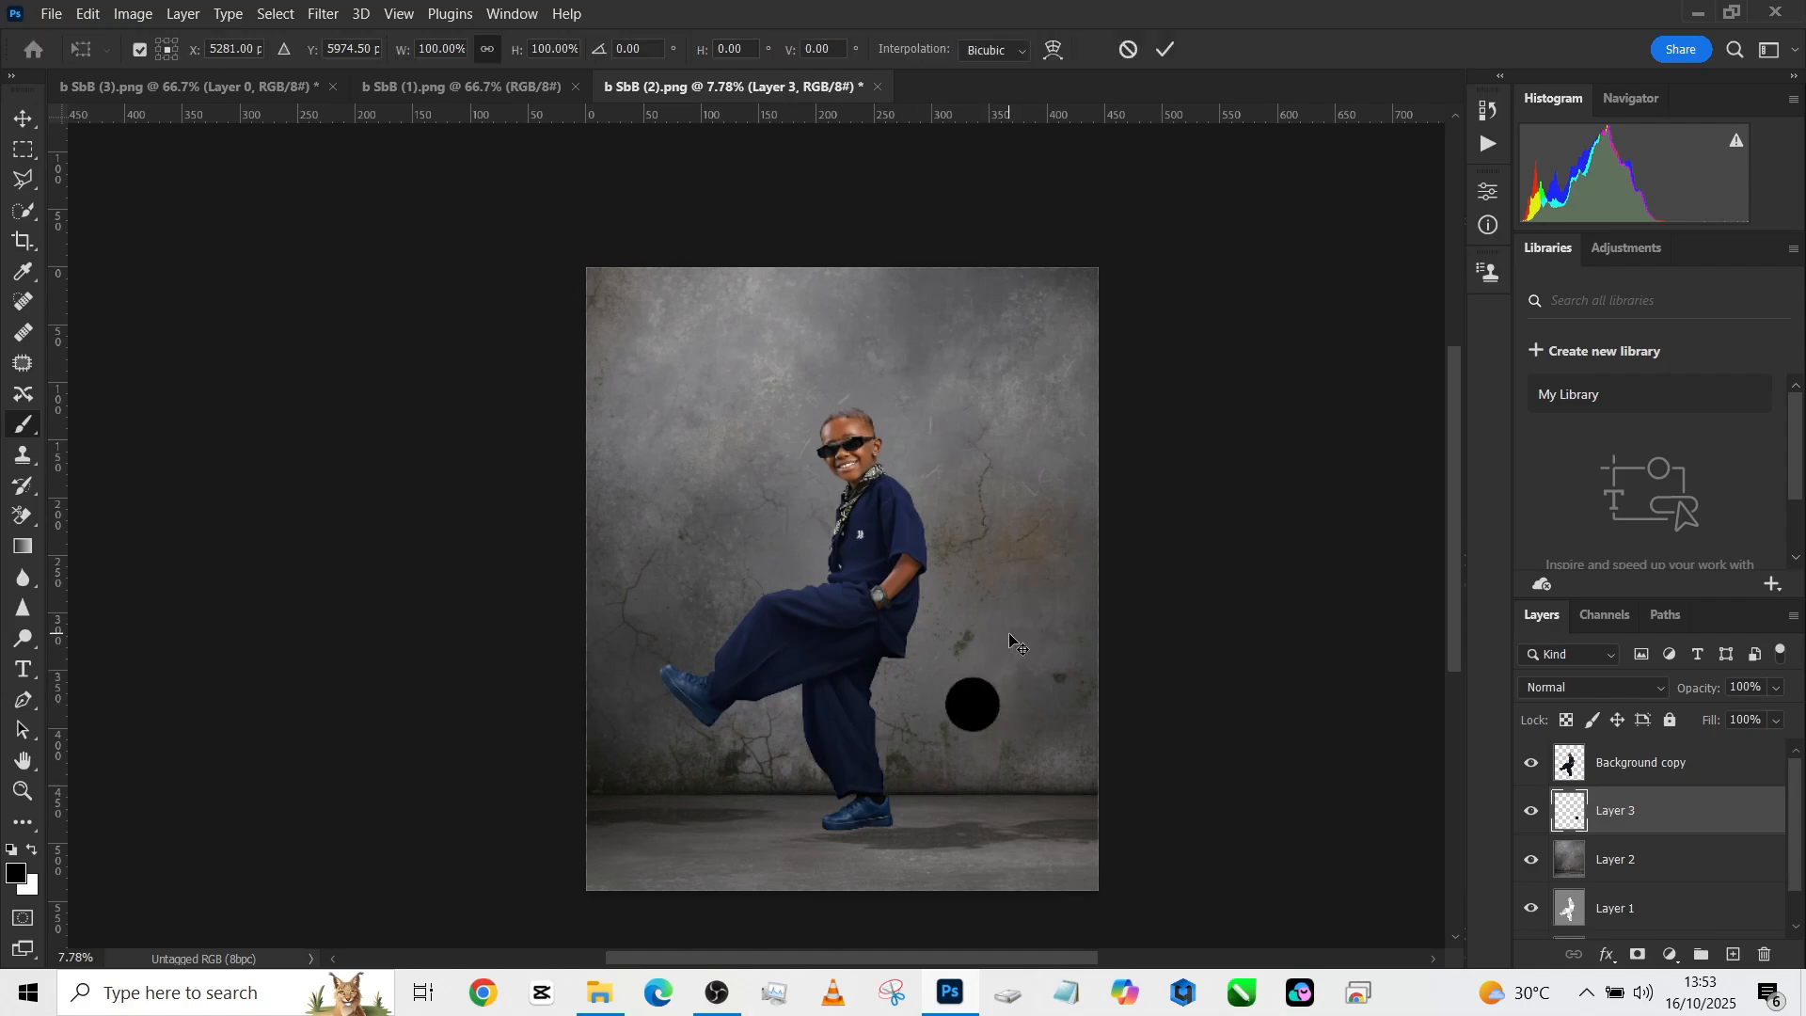
pyautogui.click(972, 703)
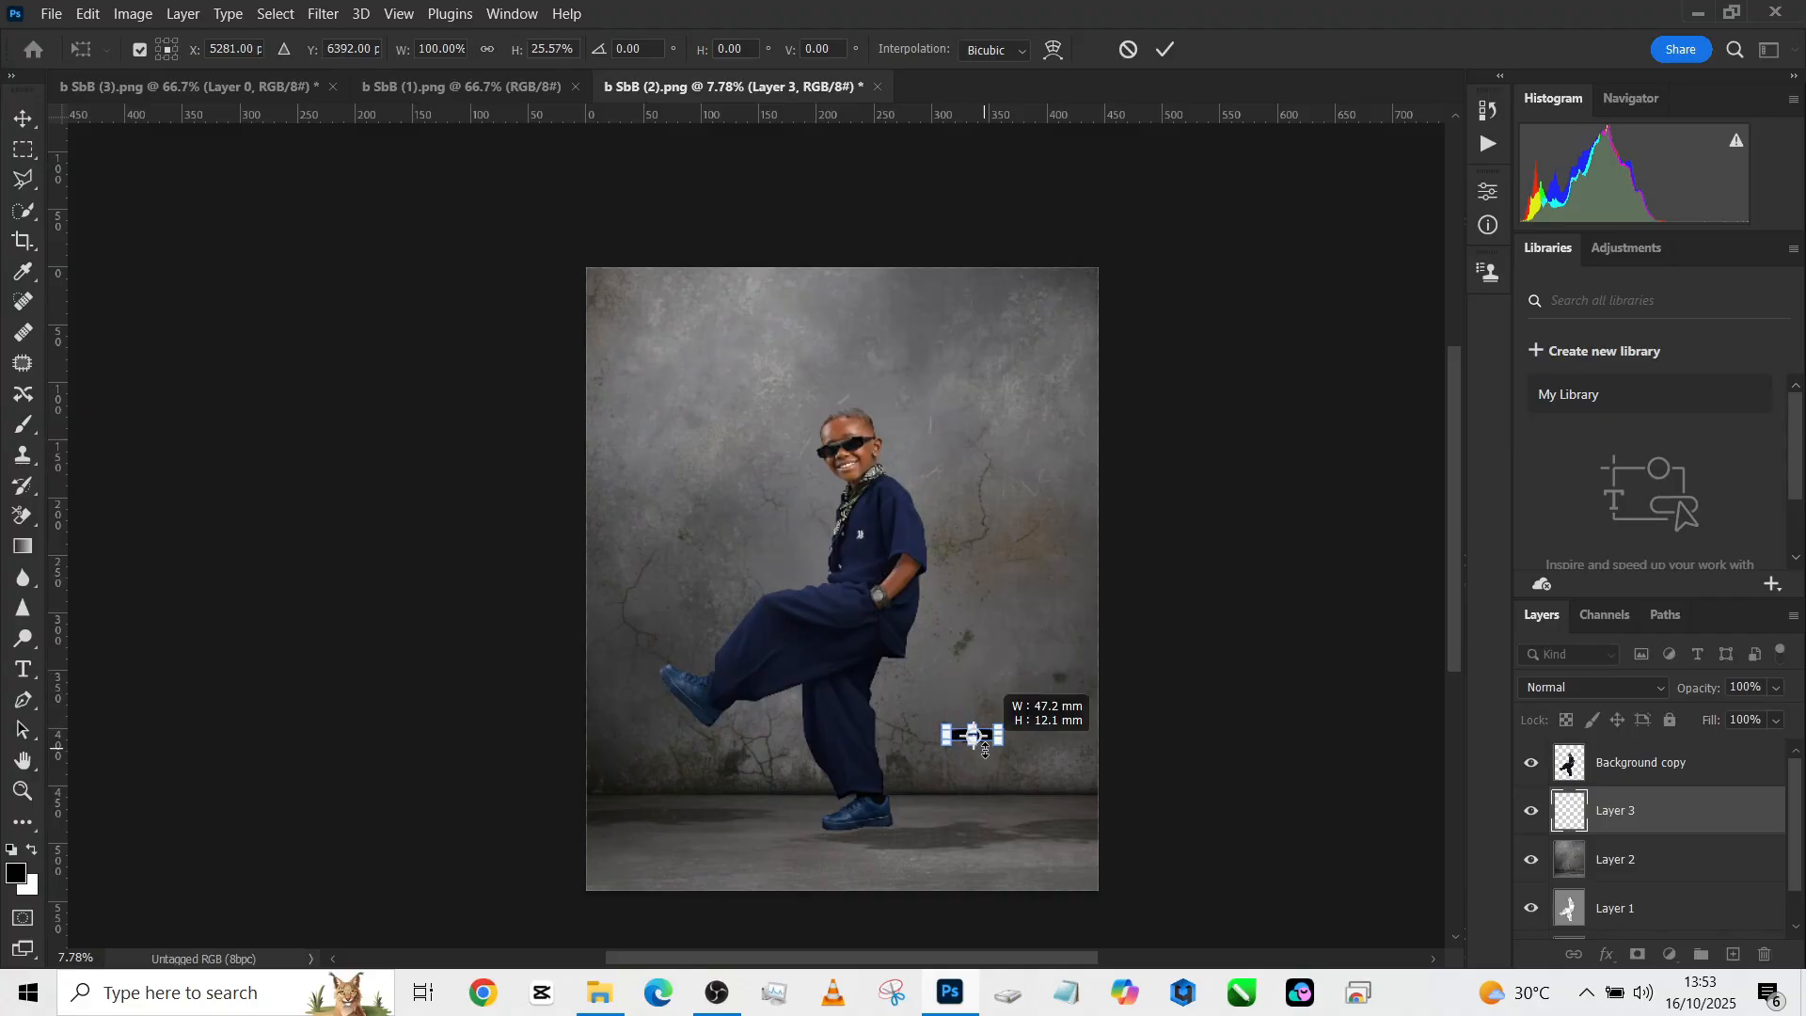
pyautogui.click(1162, 49)
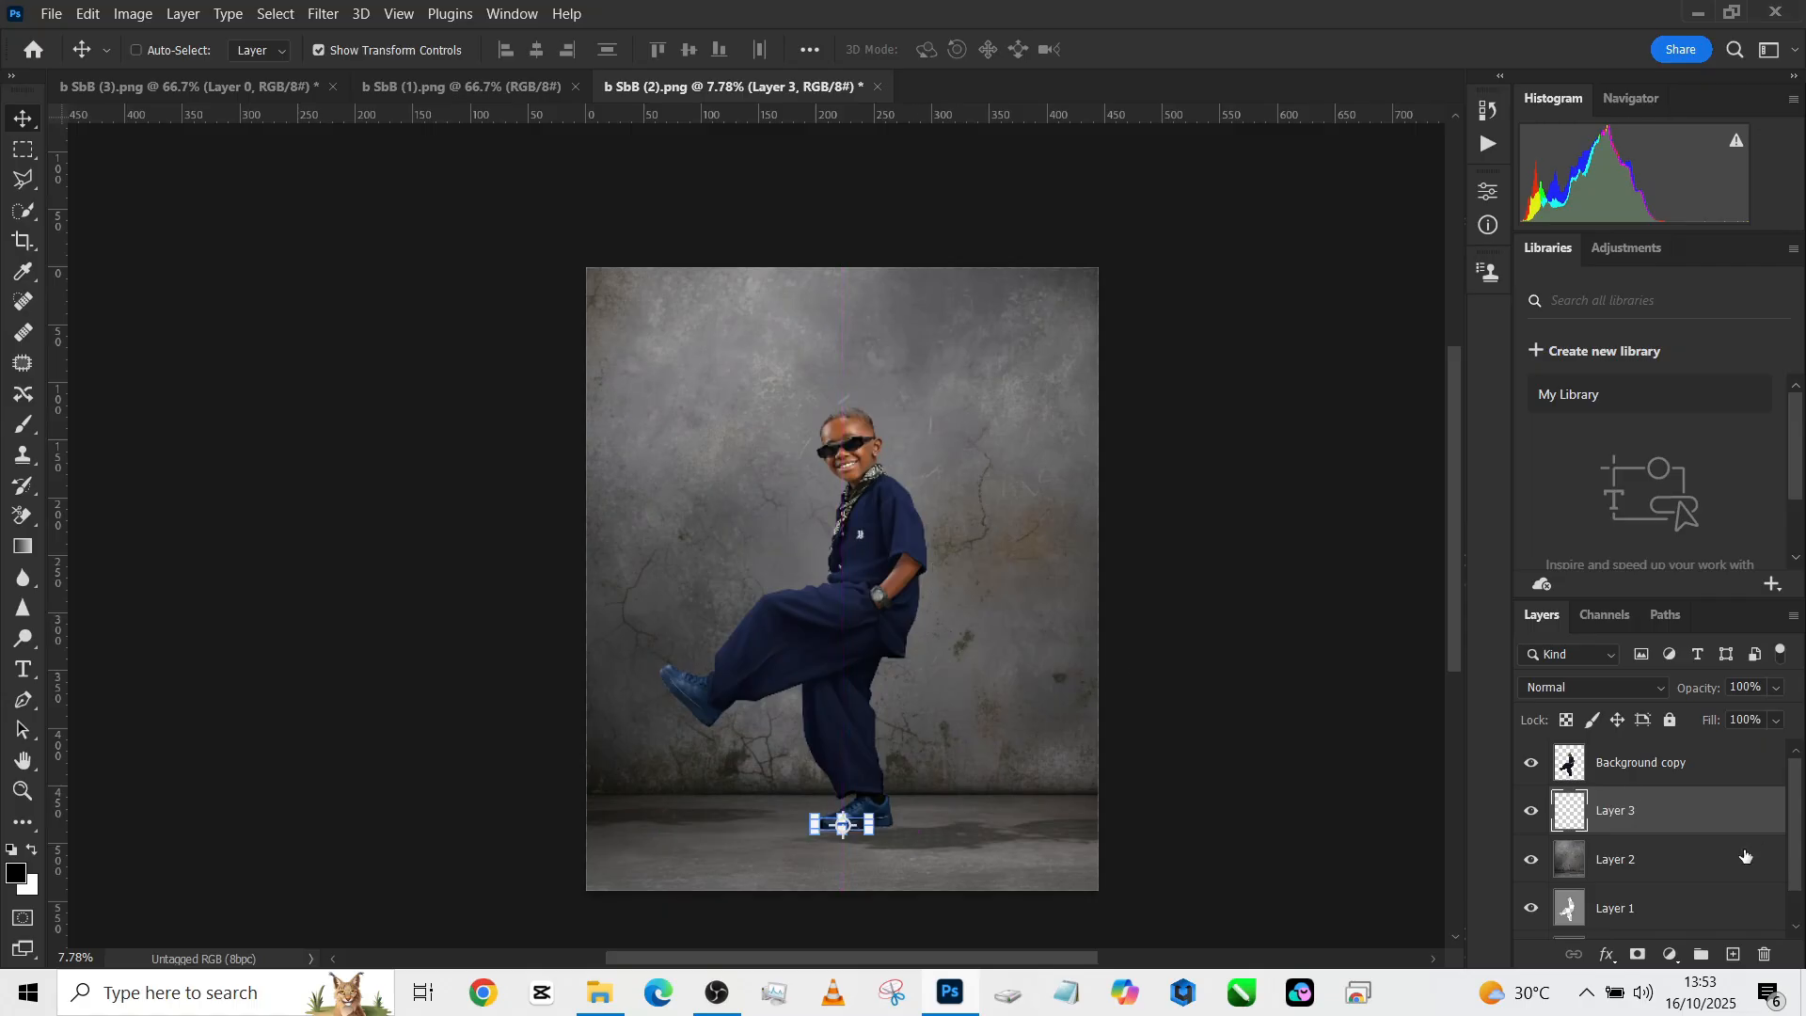
# - Gaussian Blur Layer 3 at about 23.5 px so the shoe shadow becomes a soft patch
pyautogui.click(321, 13)
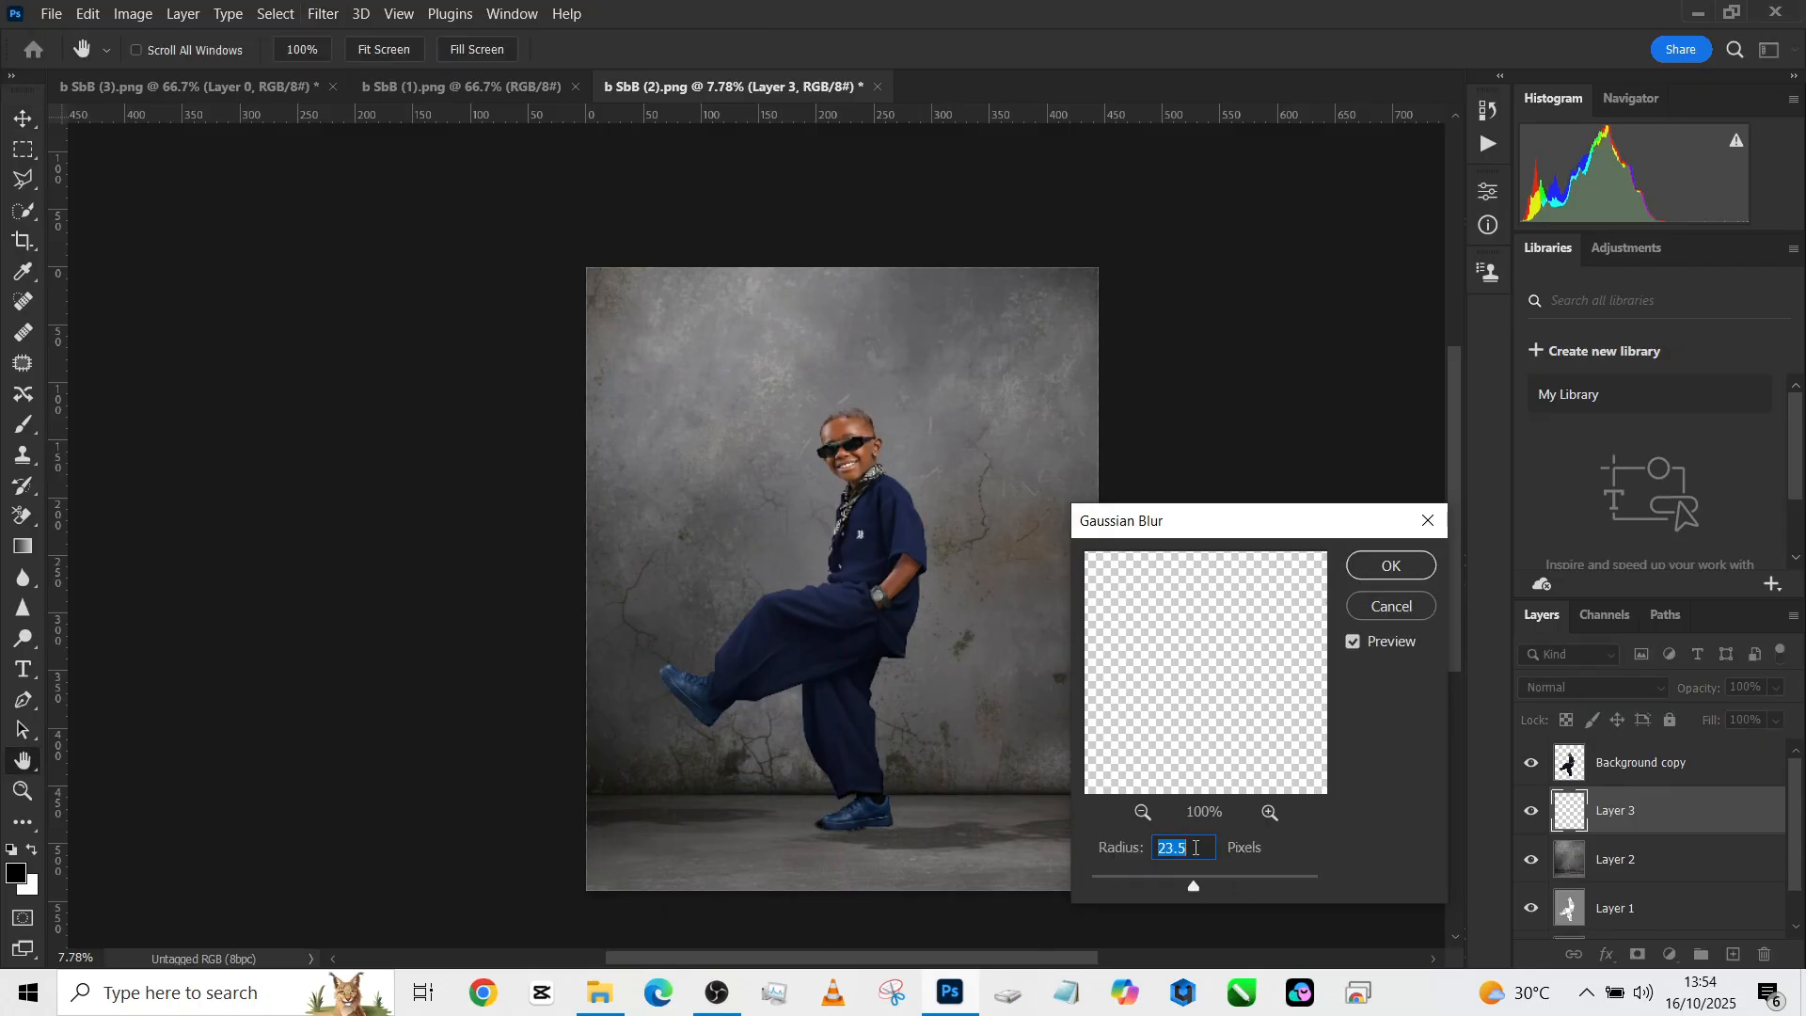
pyautogui.click(1388, 566)
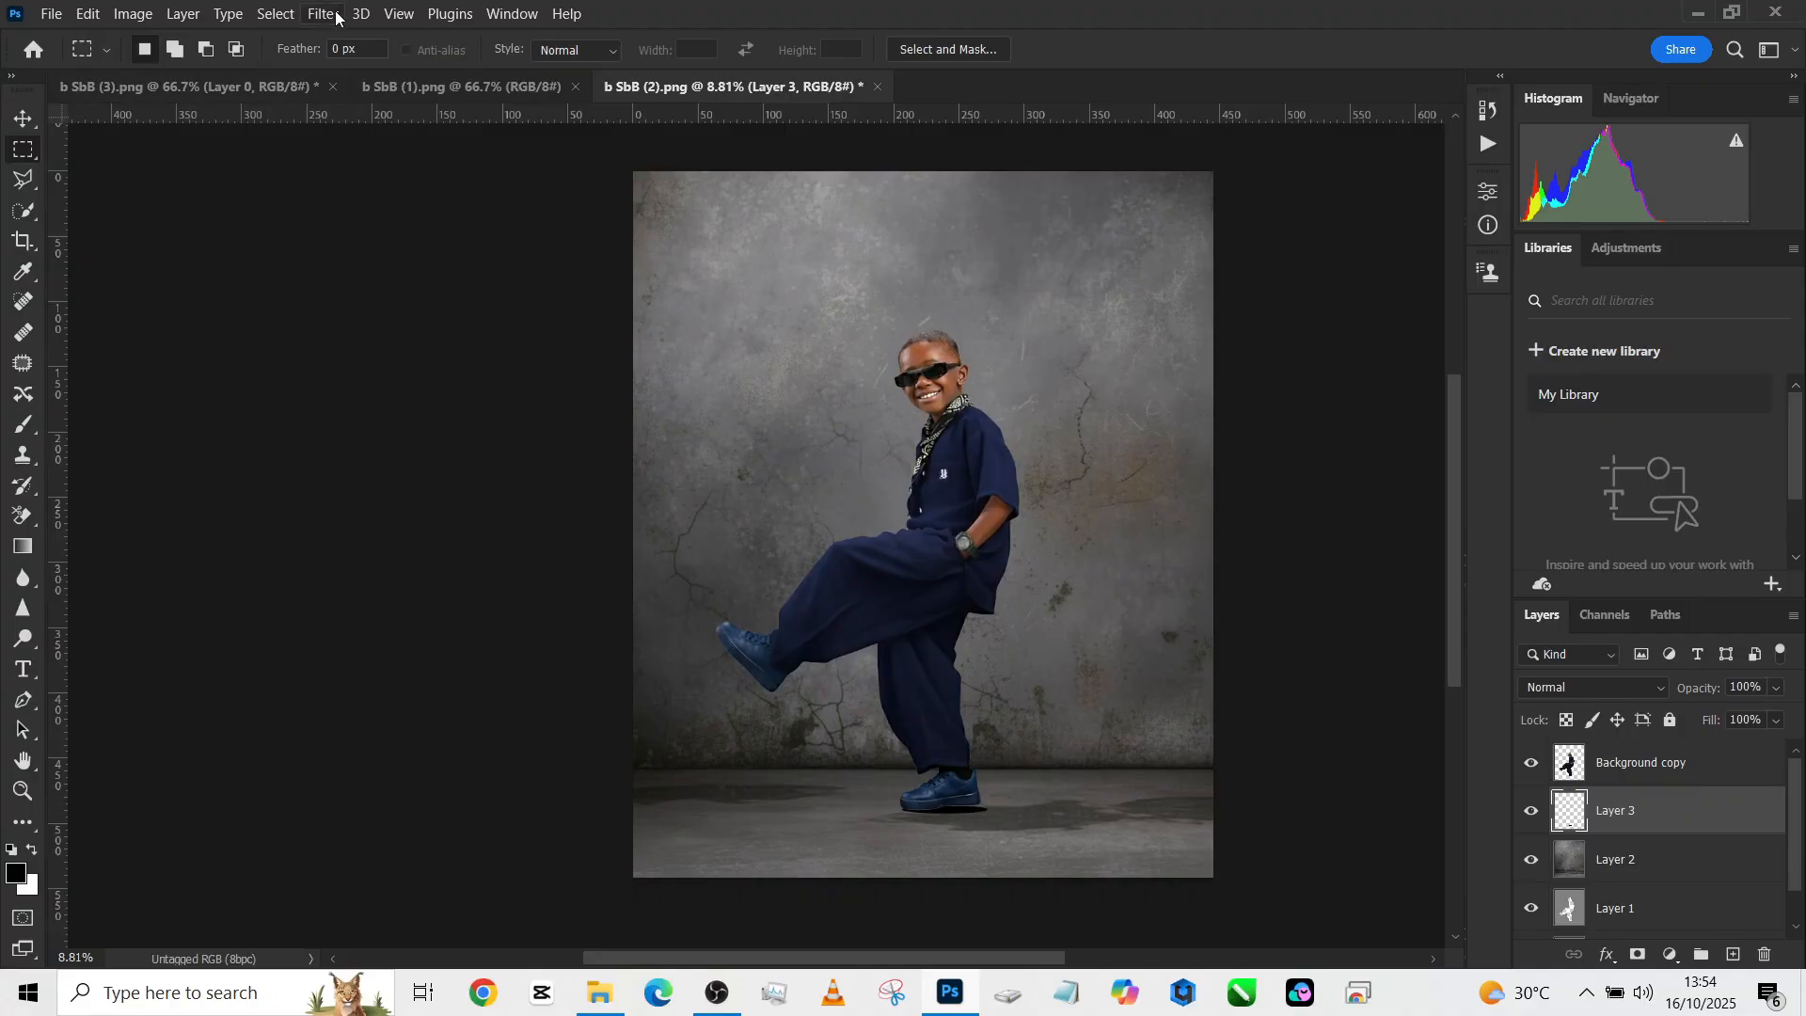
# - Gaussian Blur the shoe shadow again at 36 px for a heavier falloff
pyautogui.click(322, 13)
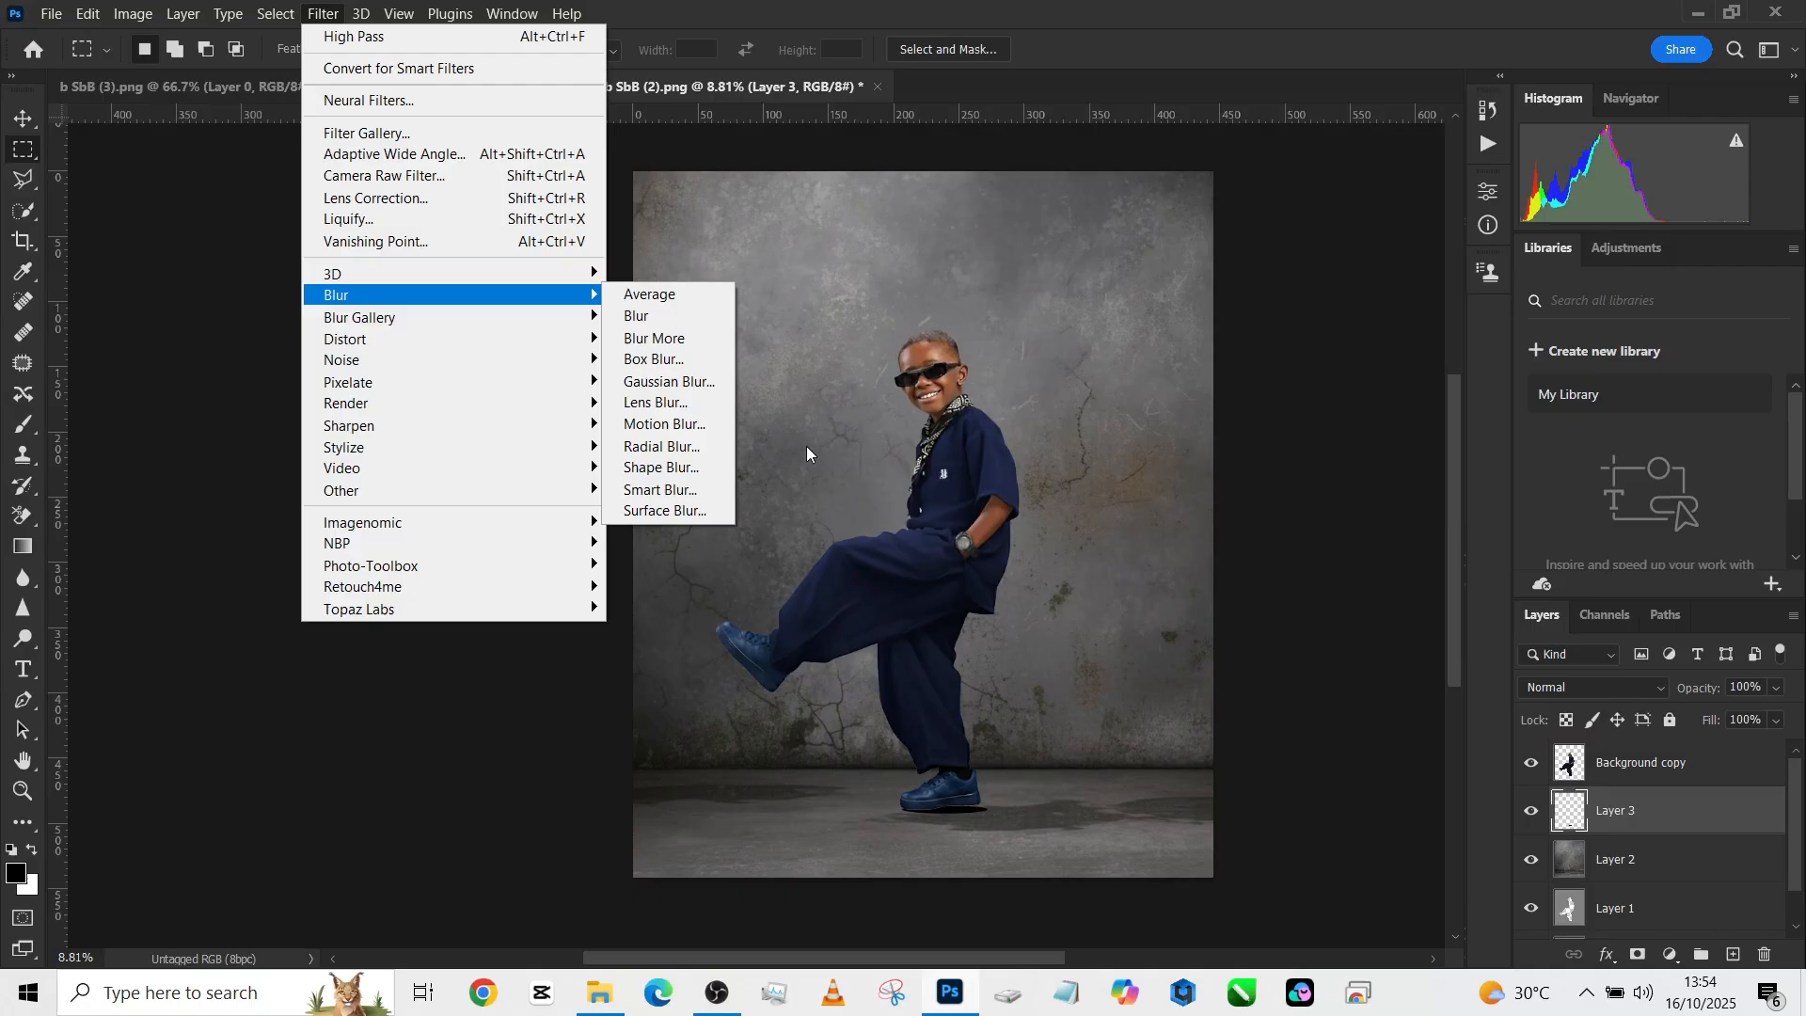
pyautogui.click(668, 382)
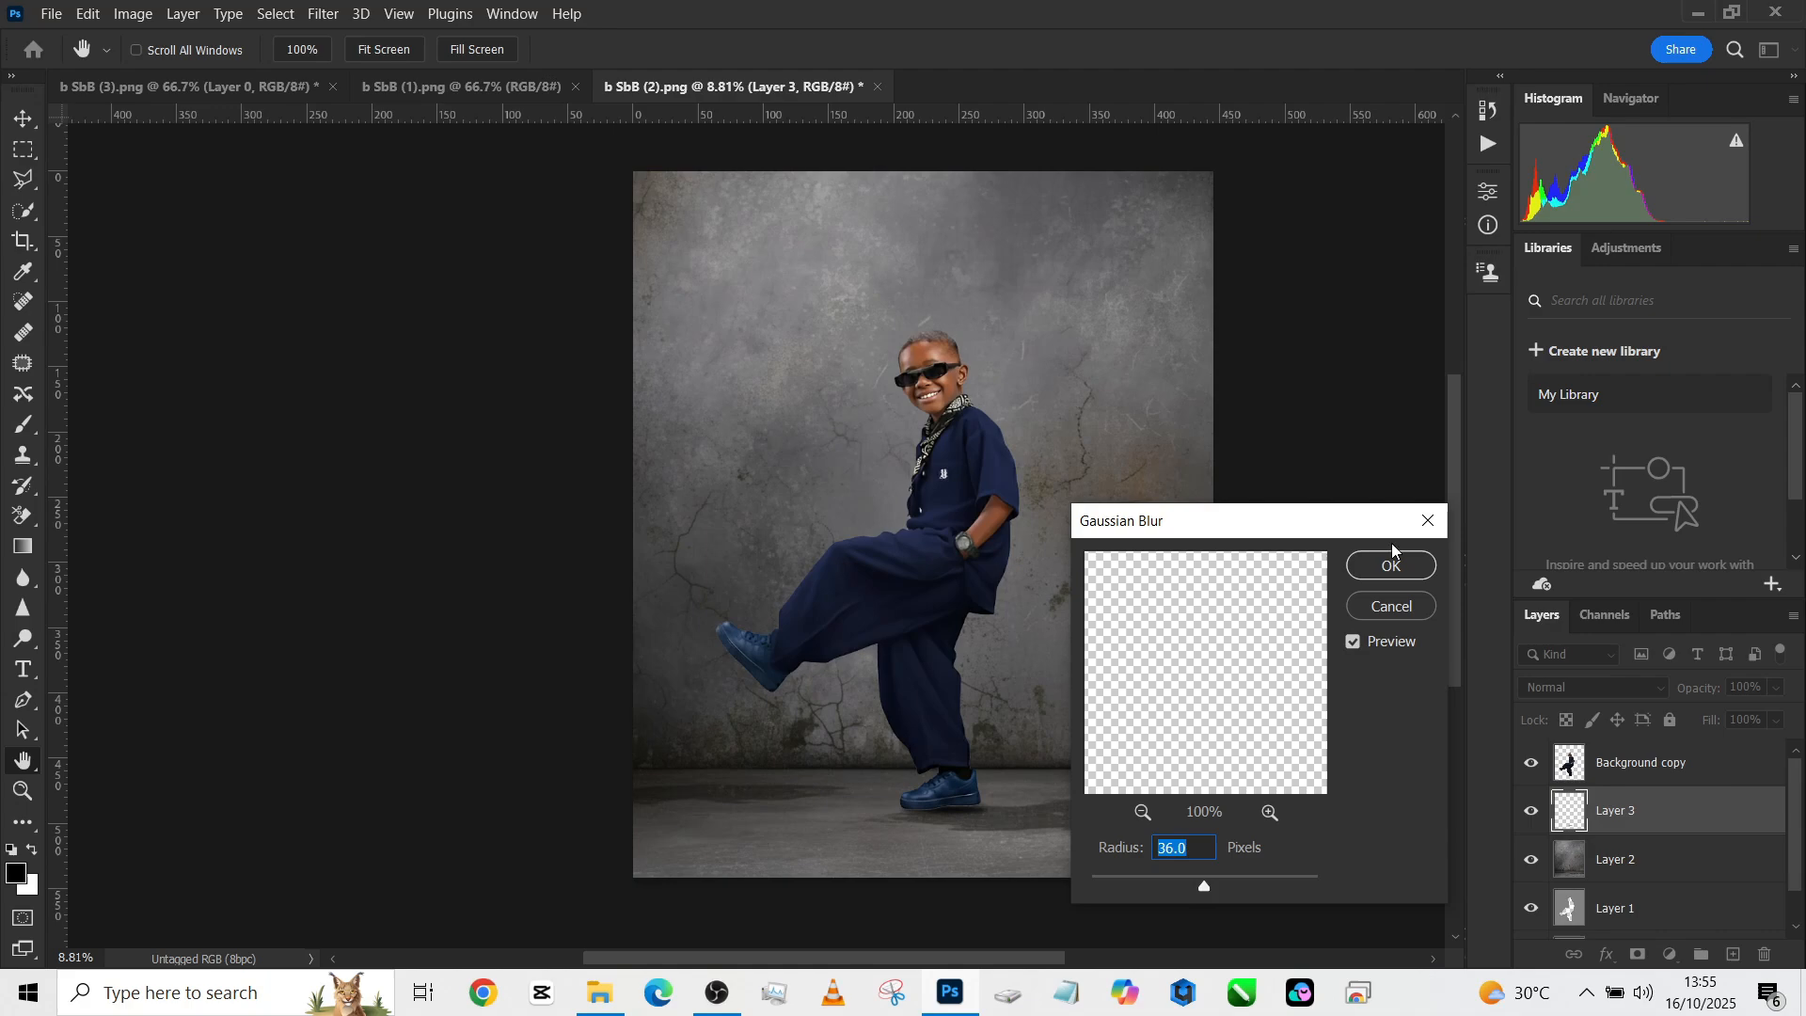
pyautogui.click(1388, 564)
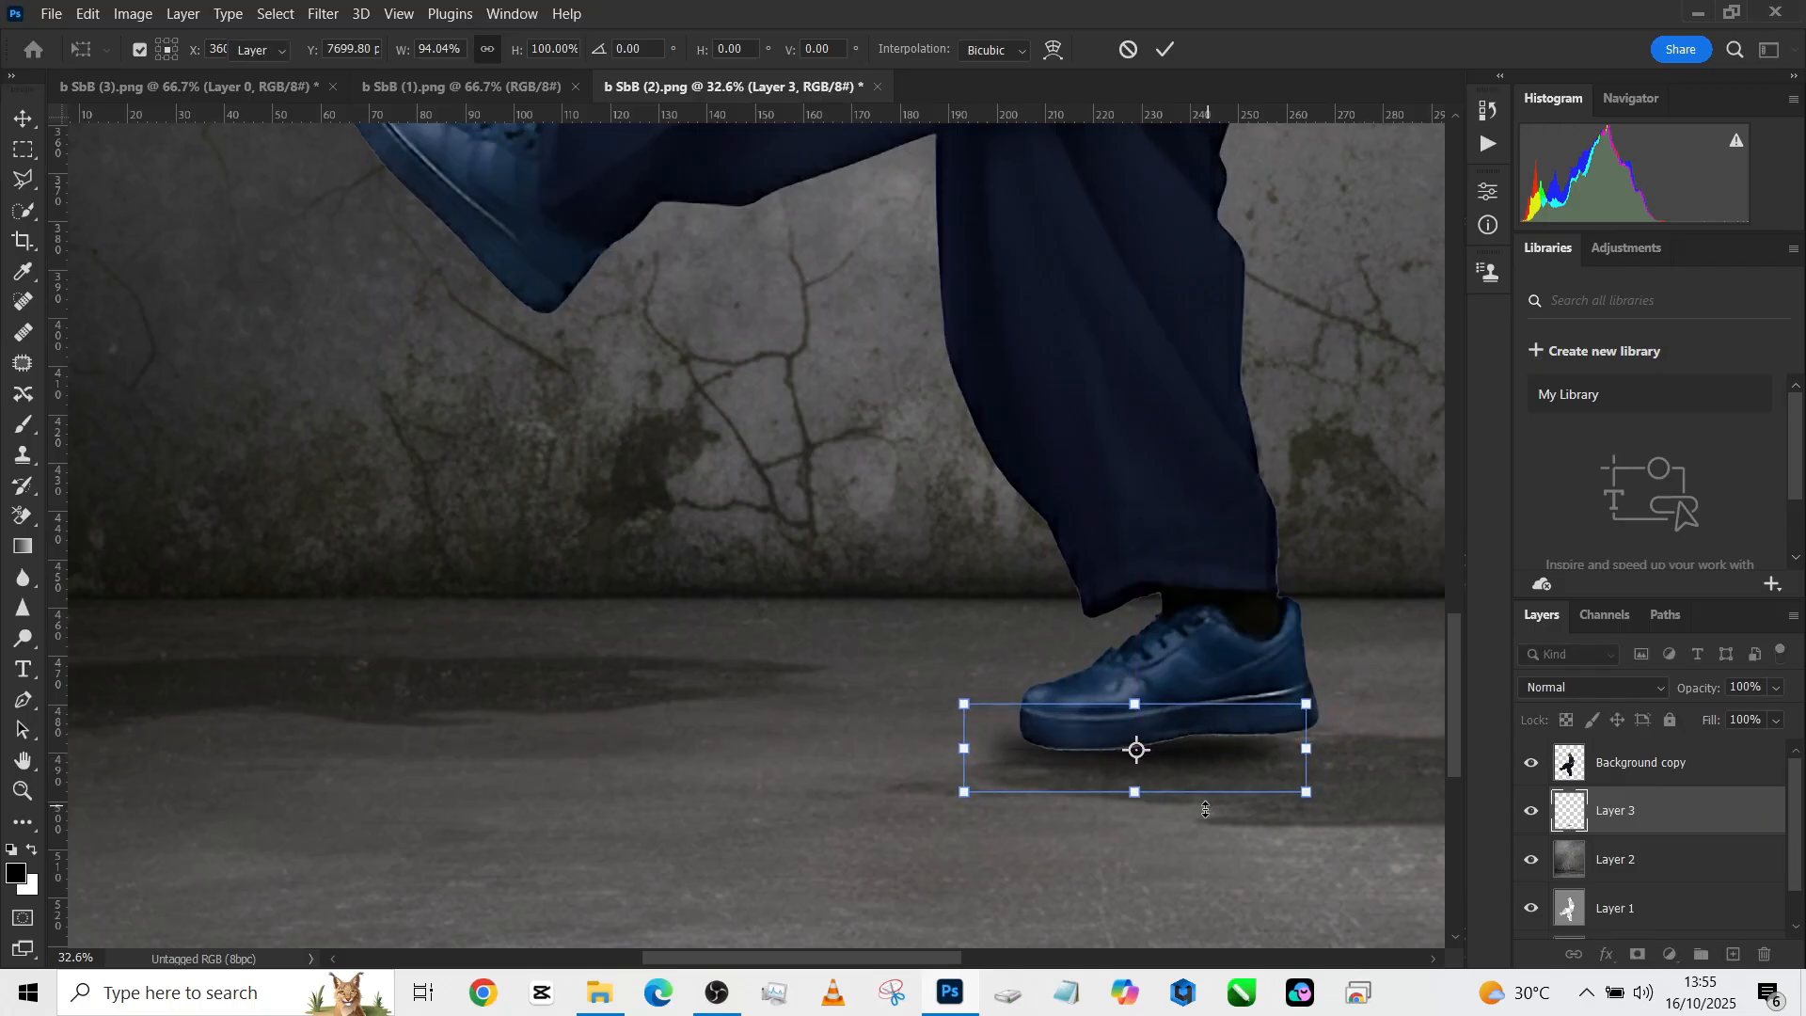
# - Commit the narrowed shadow under the shoe and give Background copy a layer mask
pyautogui.click(1164, 48)
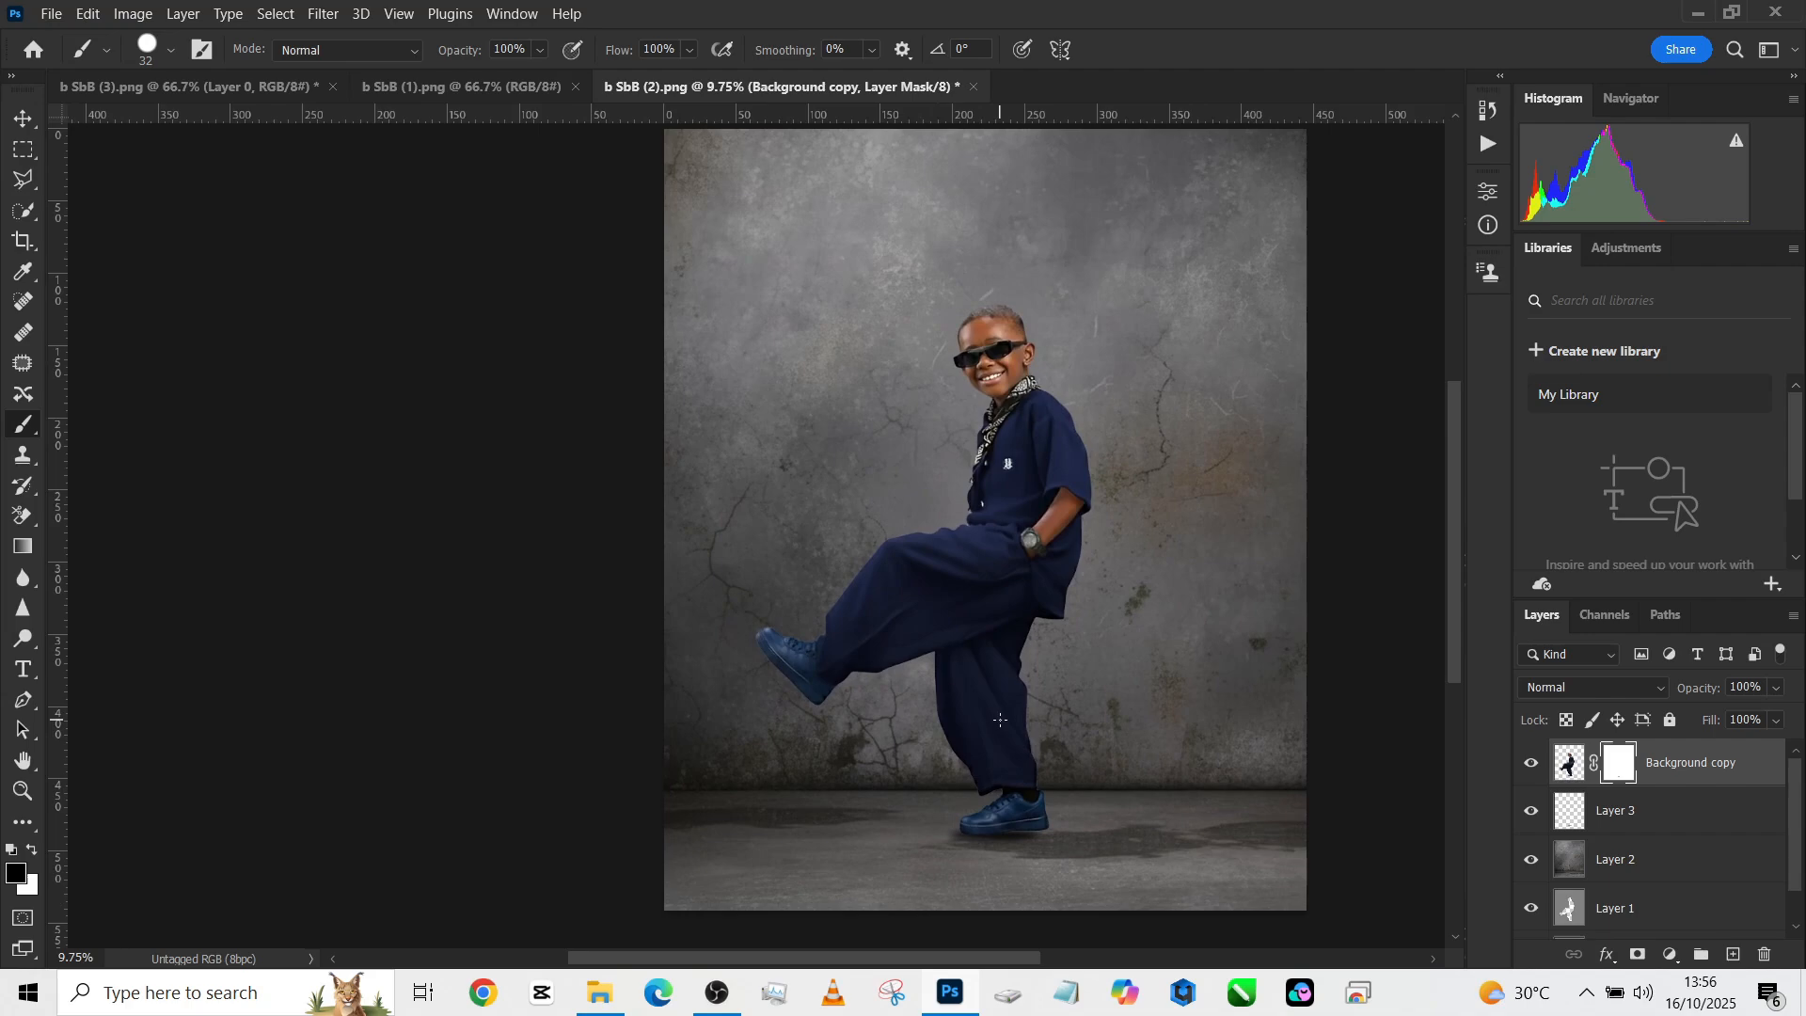
pyautogui.moveTo(1104, 766)
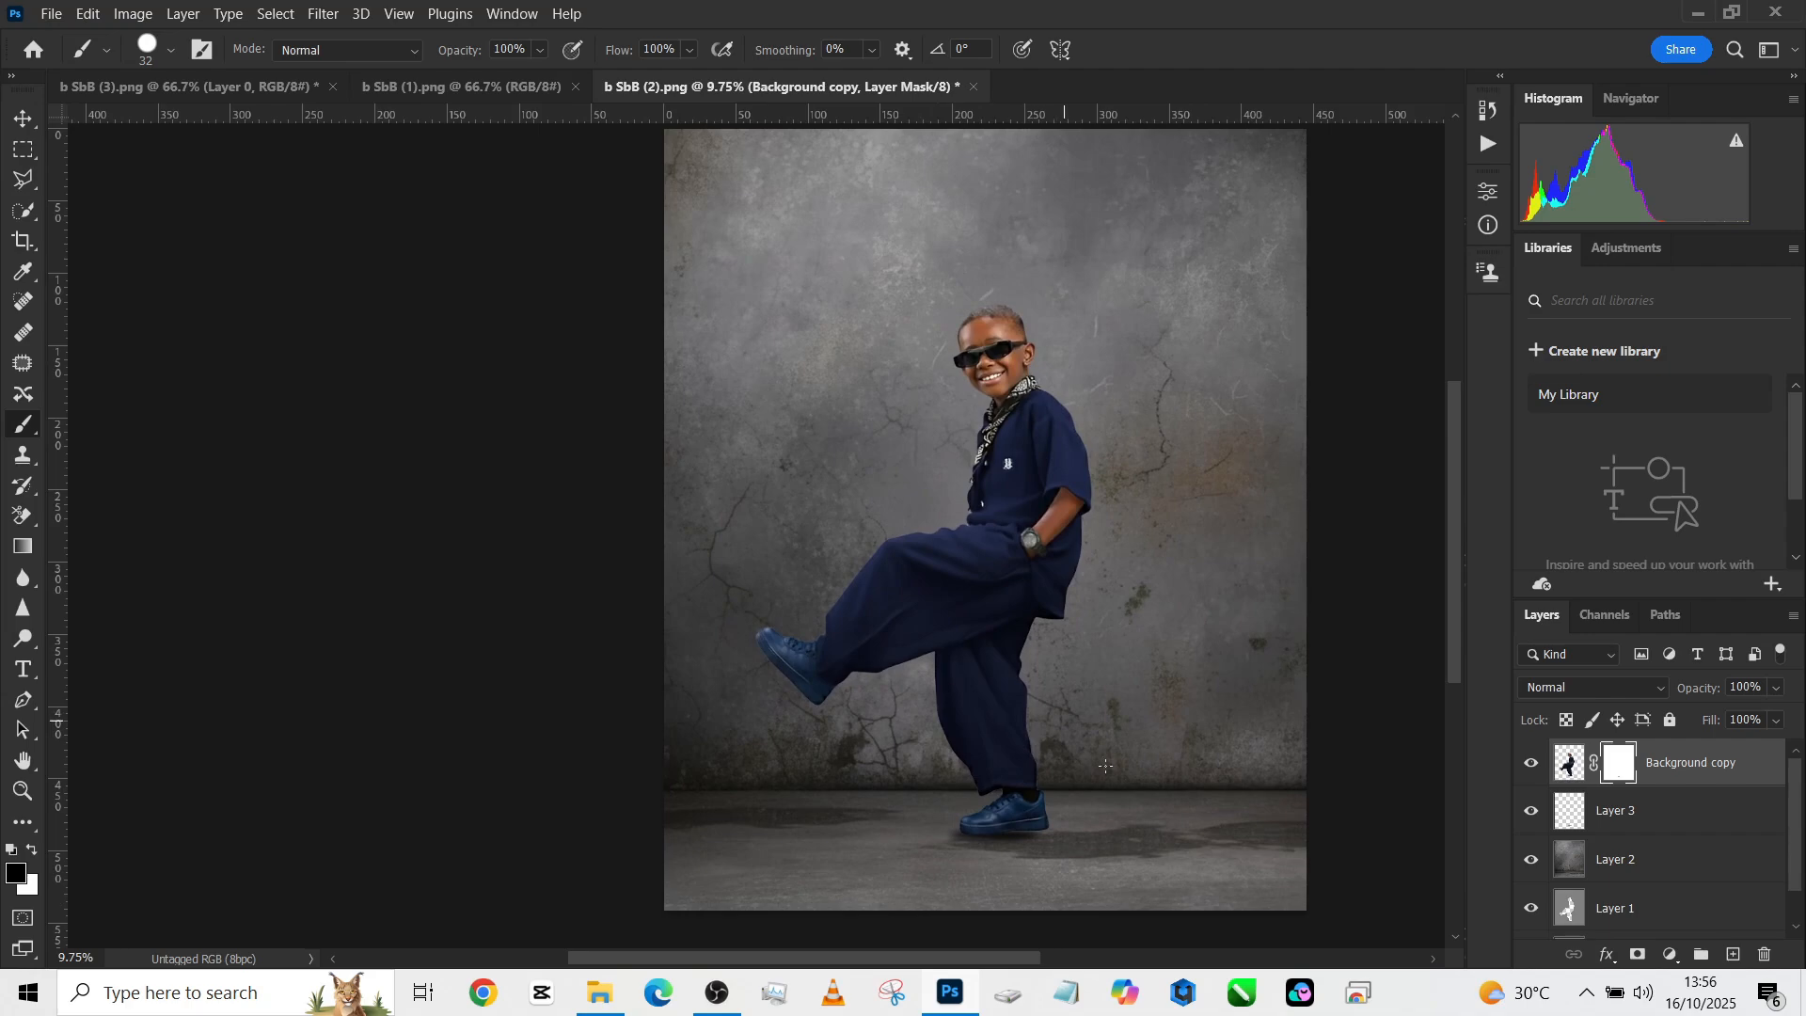
pyautogui.click(1613, 809)
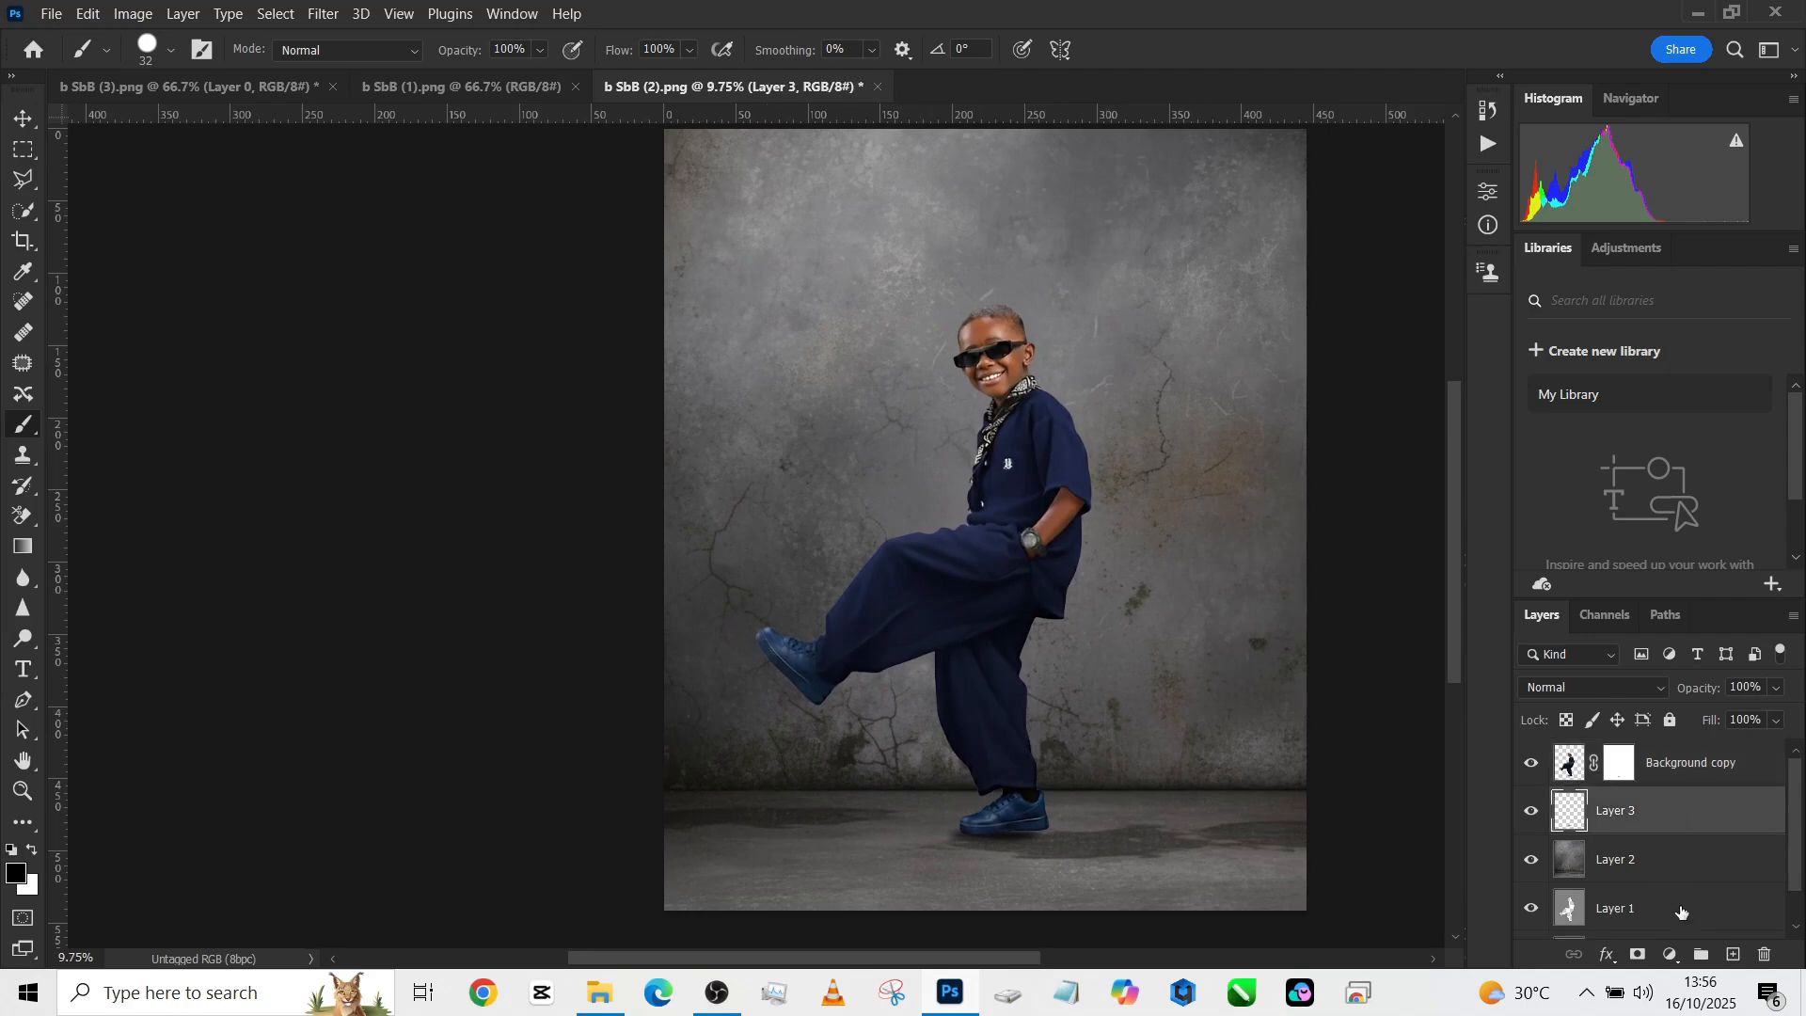
# - Paint a contact shadow on new Layer 4, transform it under the sole and preview blend modes
pyautogui.click(1730, 953)
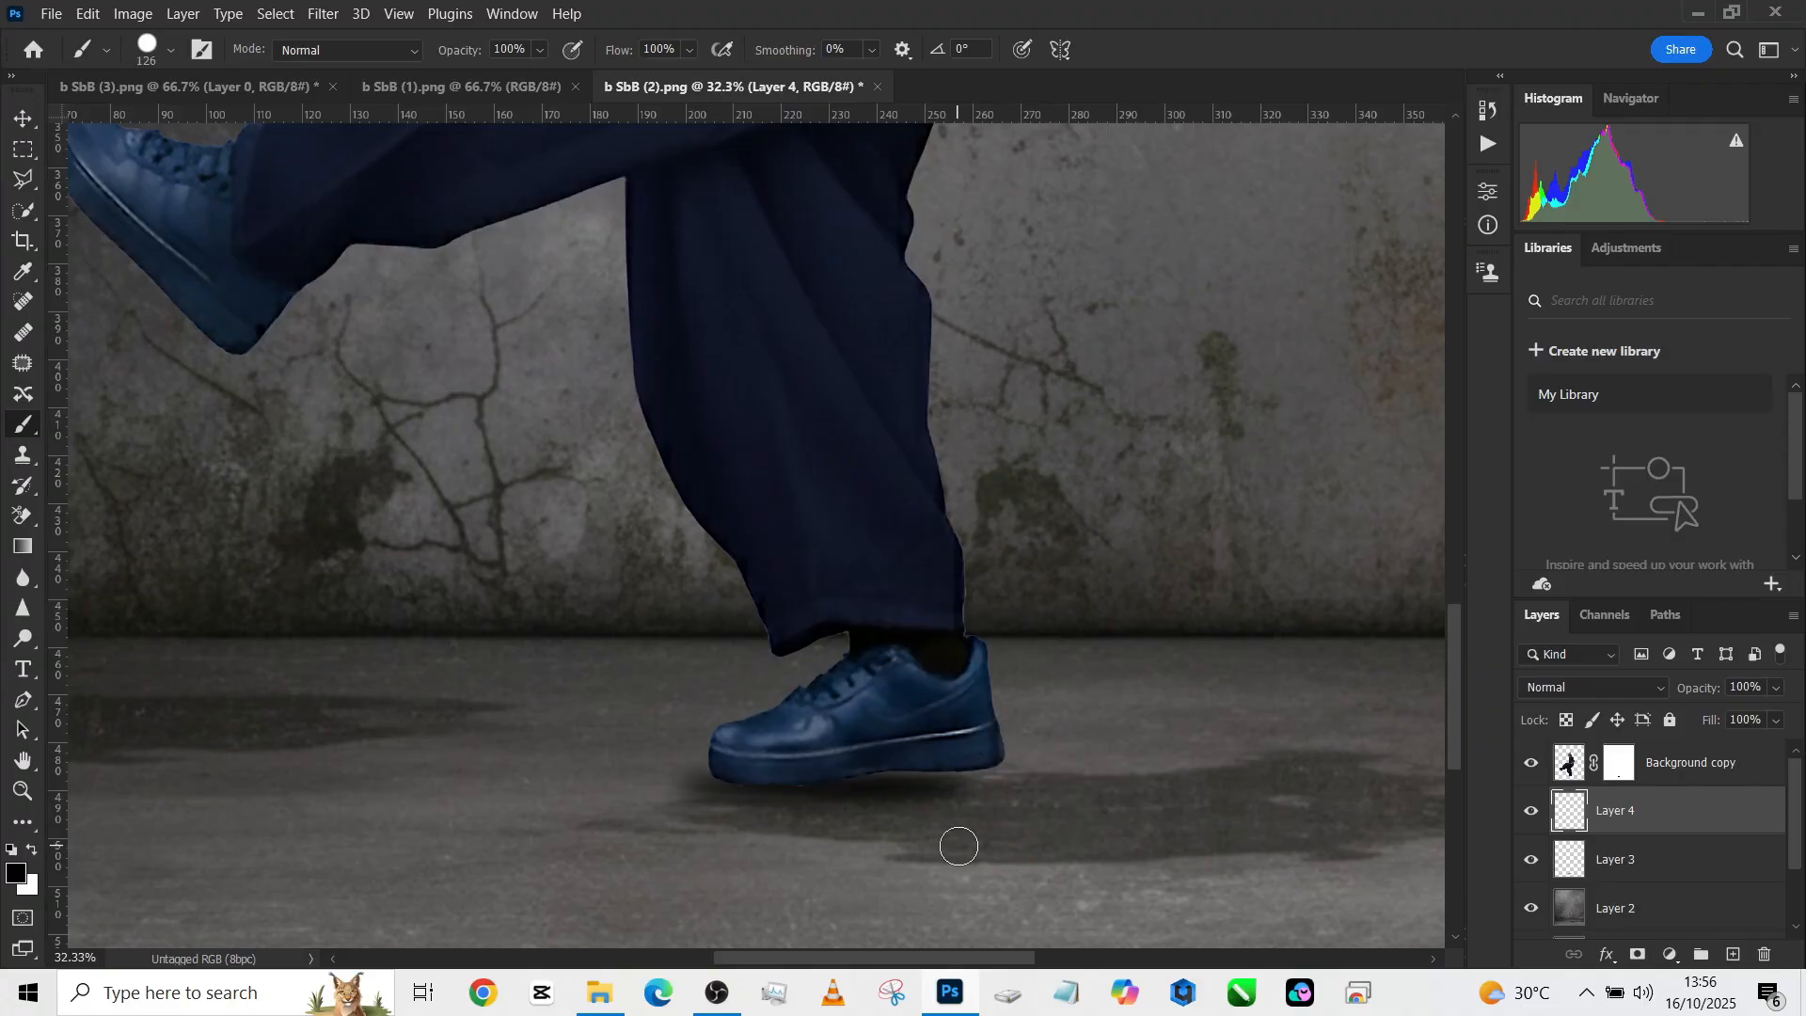
pyautogui.press('ctrl+t')
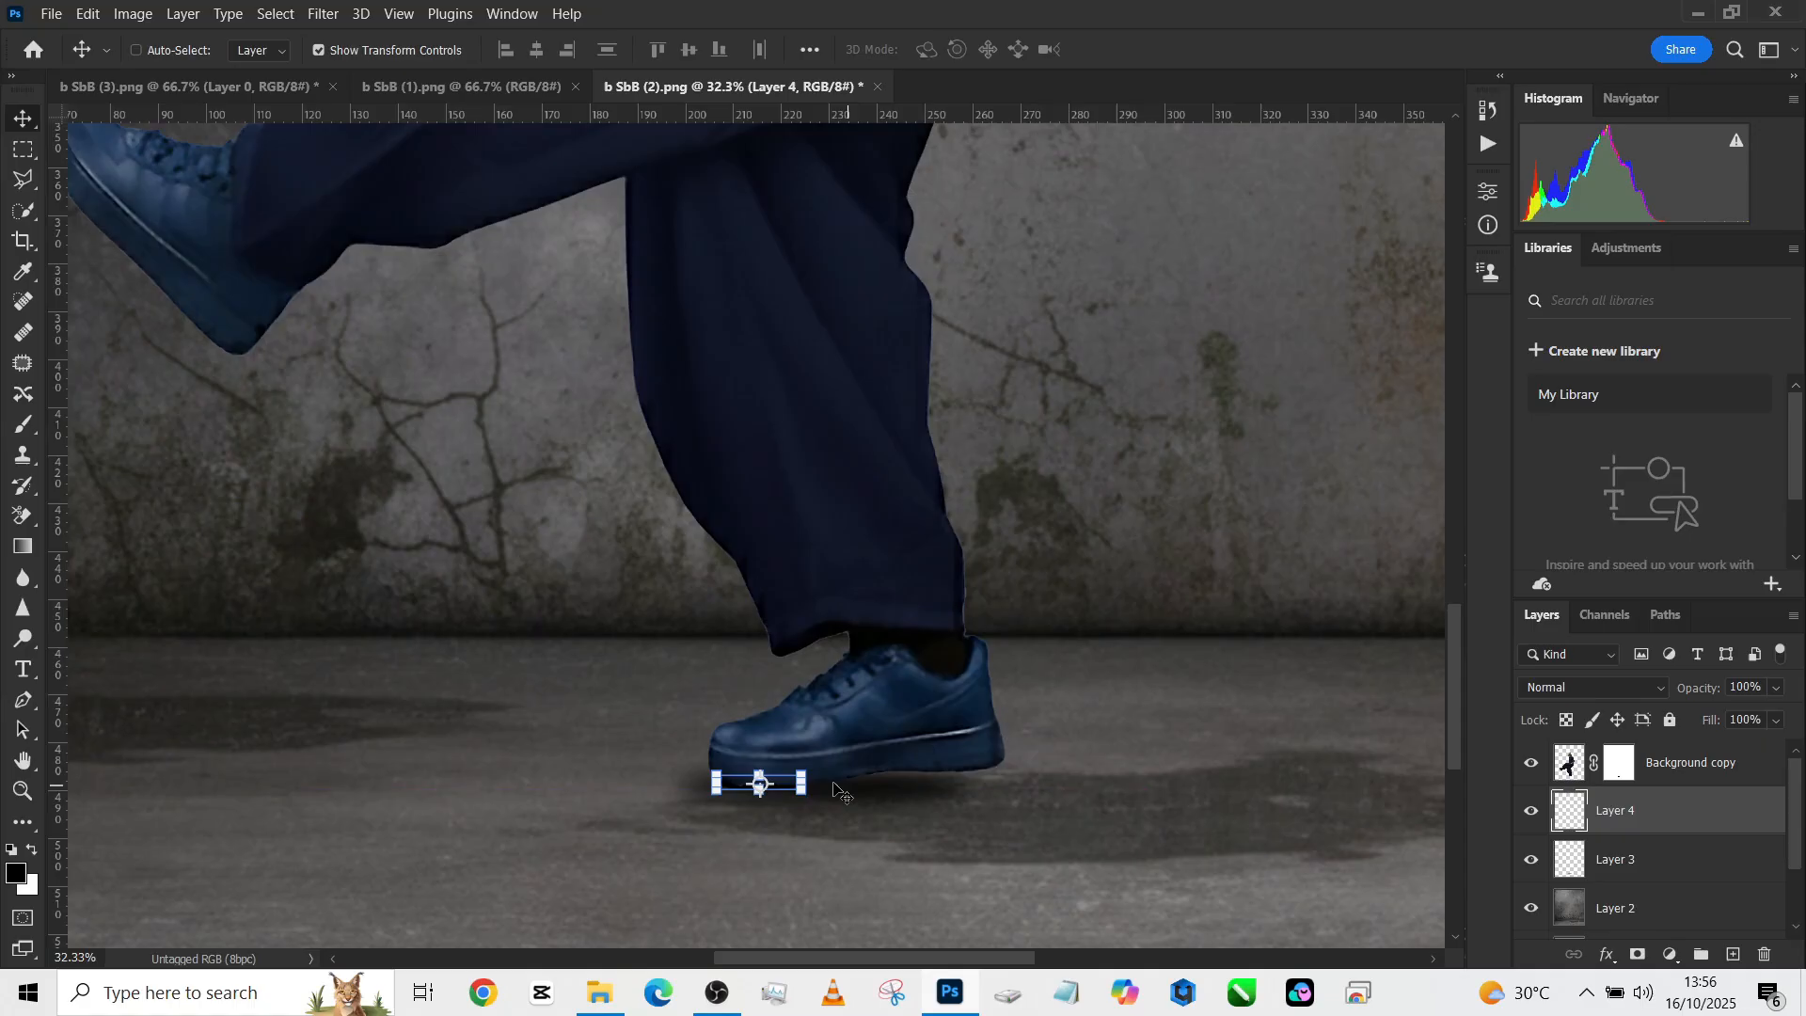
pyautogui.click(1593, 687)
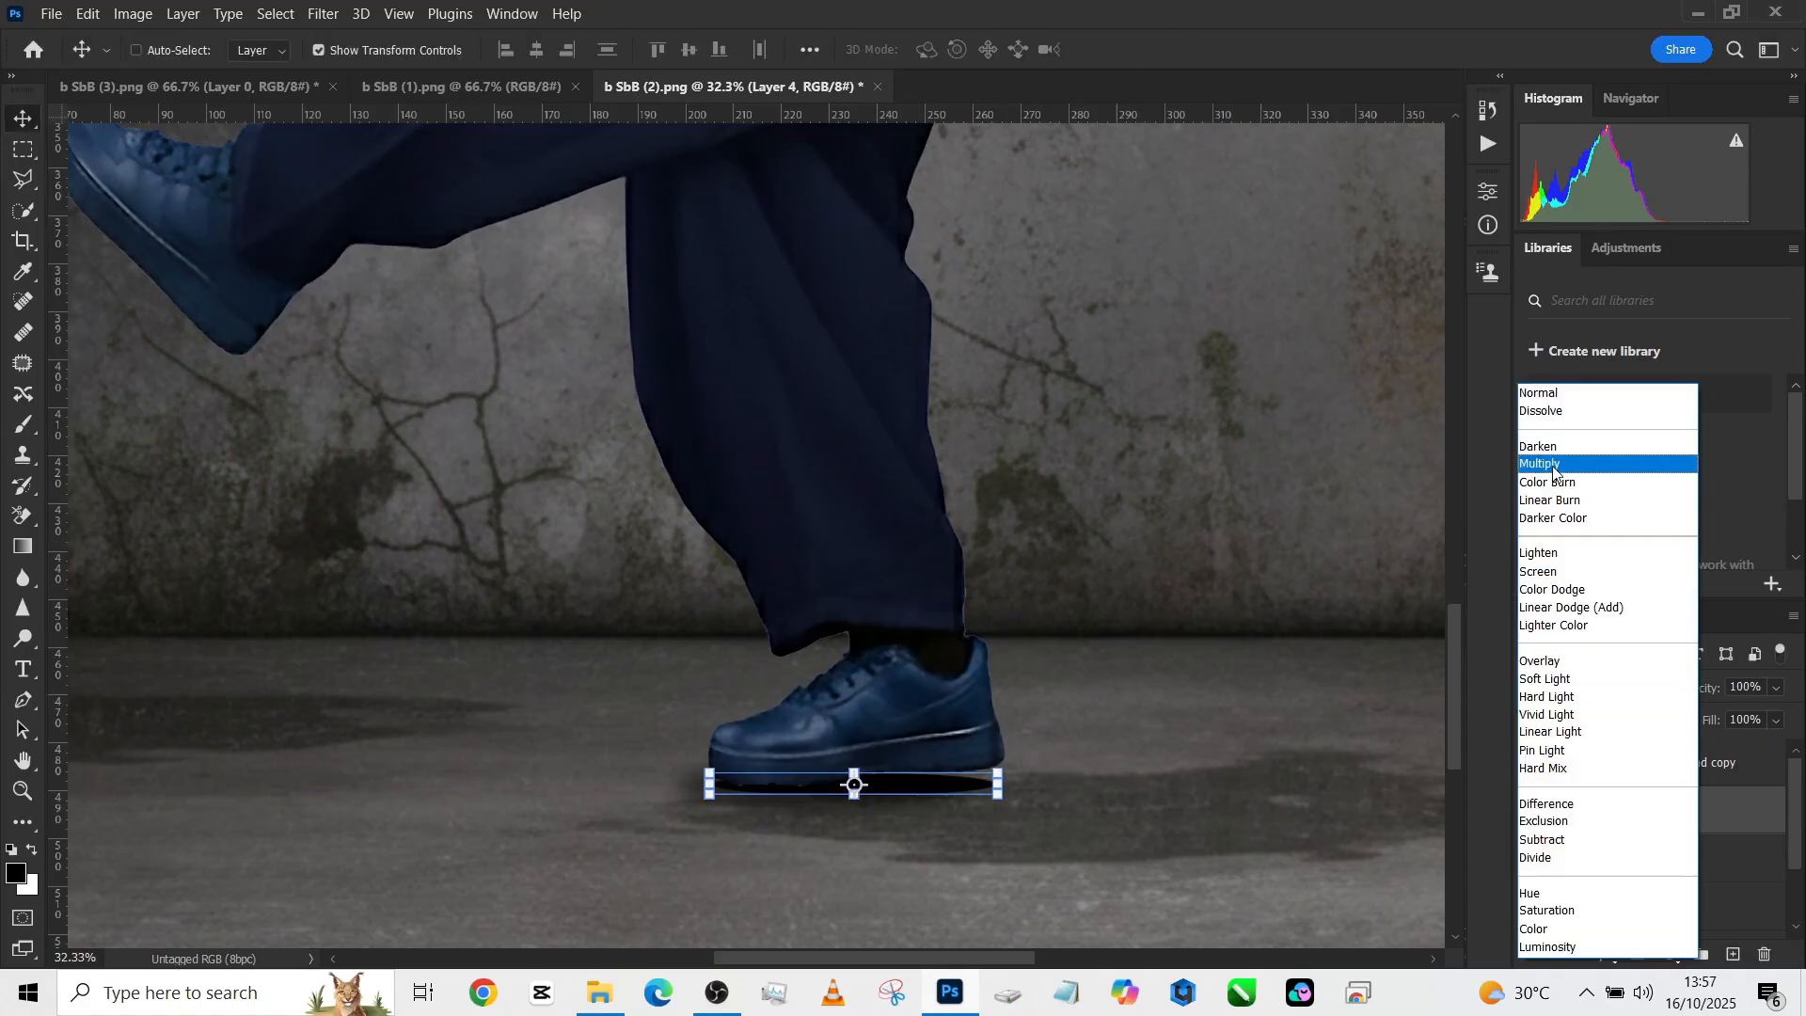
pyautogui.click(1552, 589)
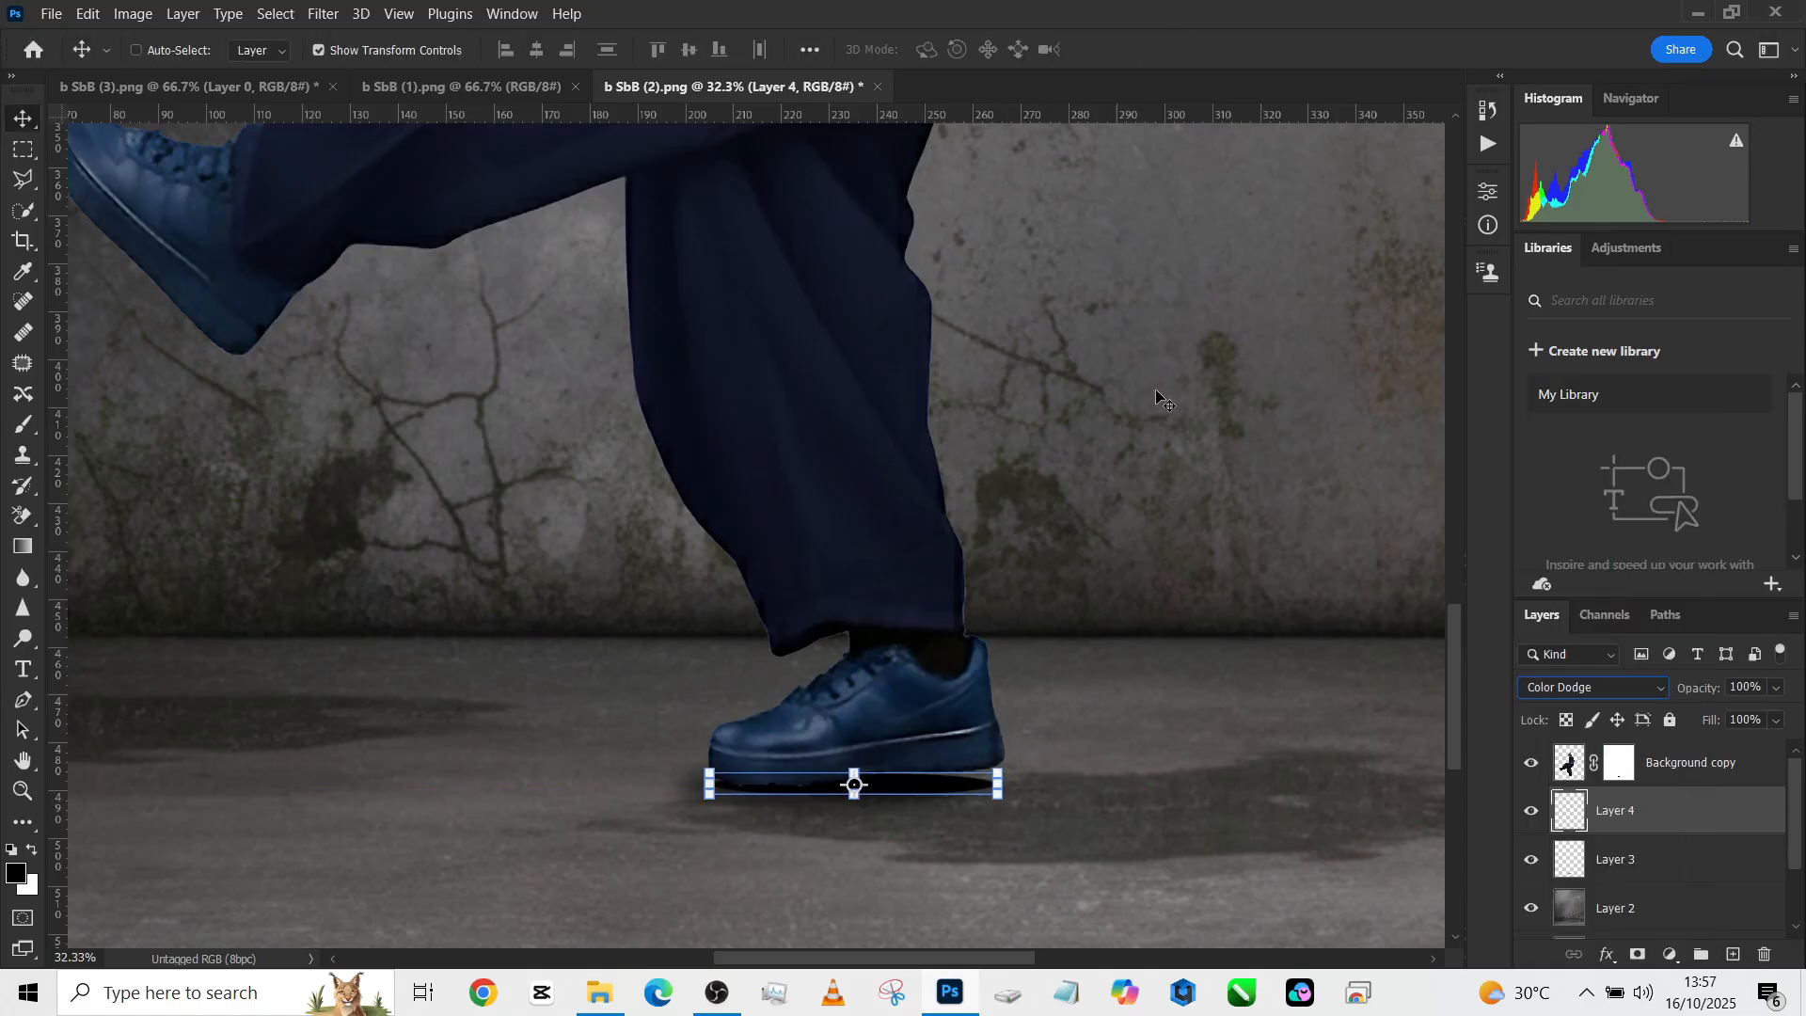
pyautogui.click(1593, 686)
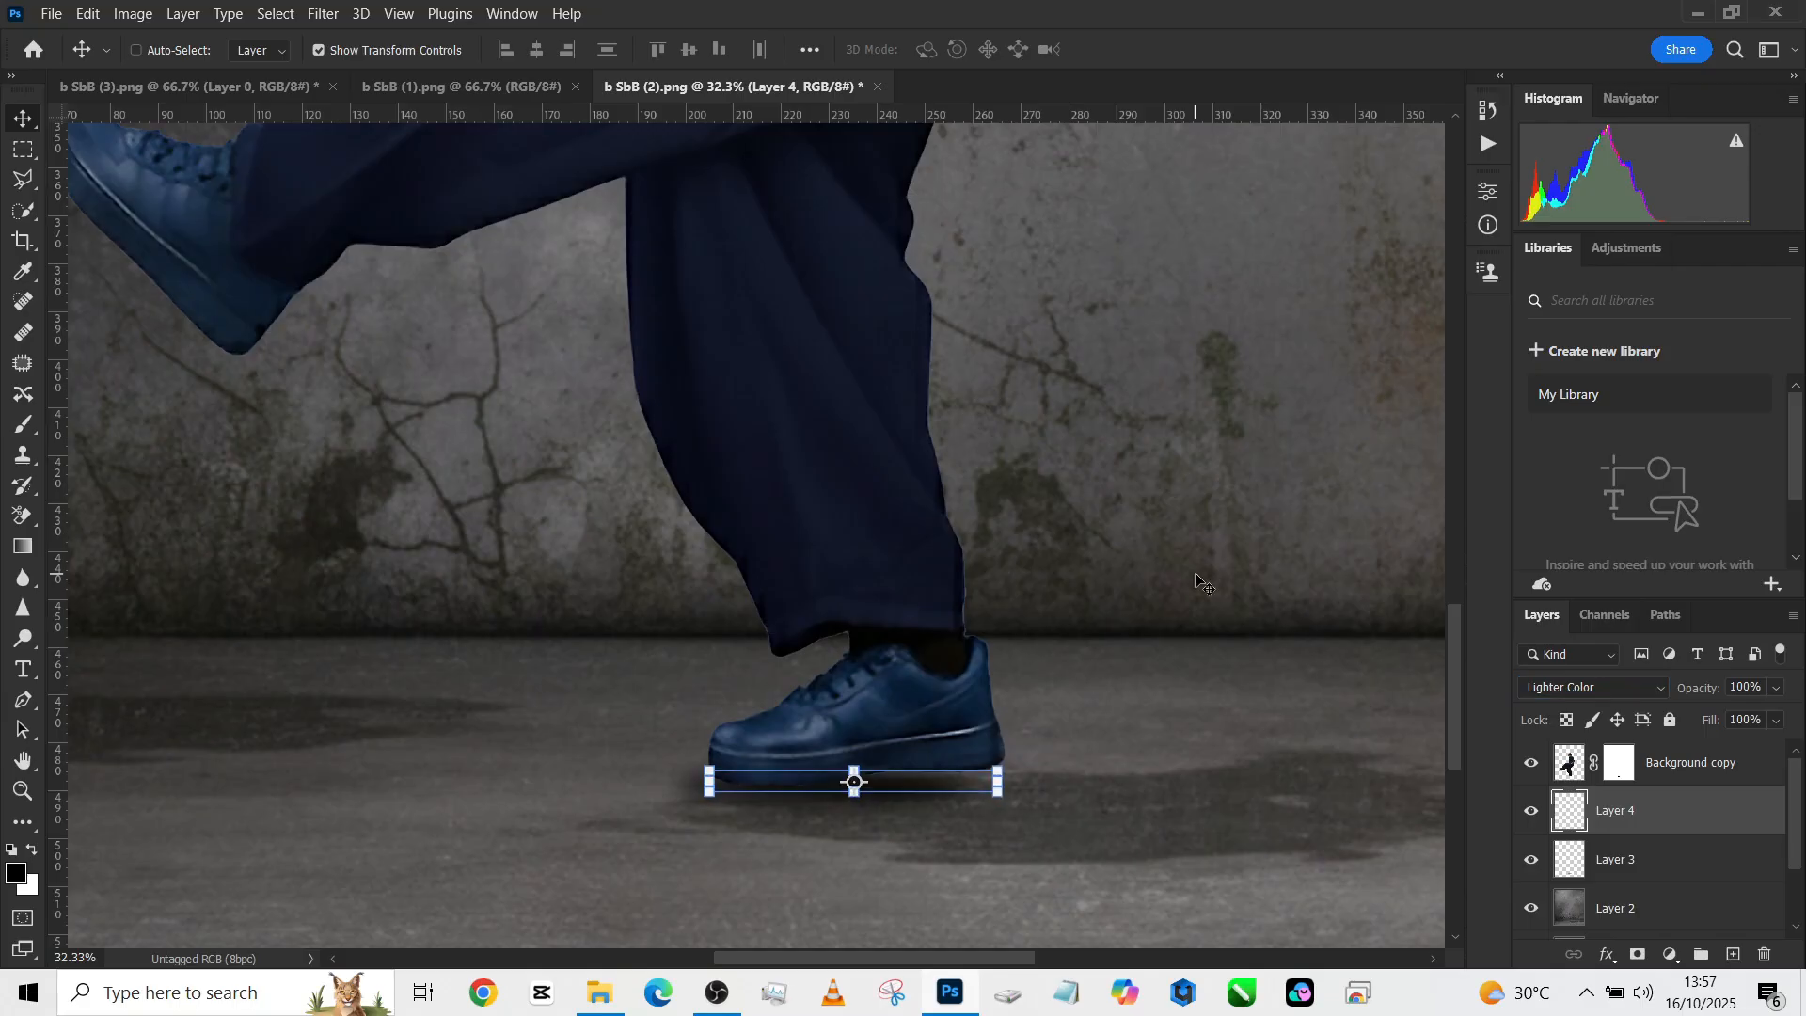
pyautogui.click(1589, 686)
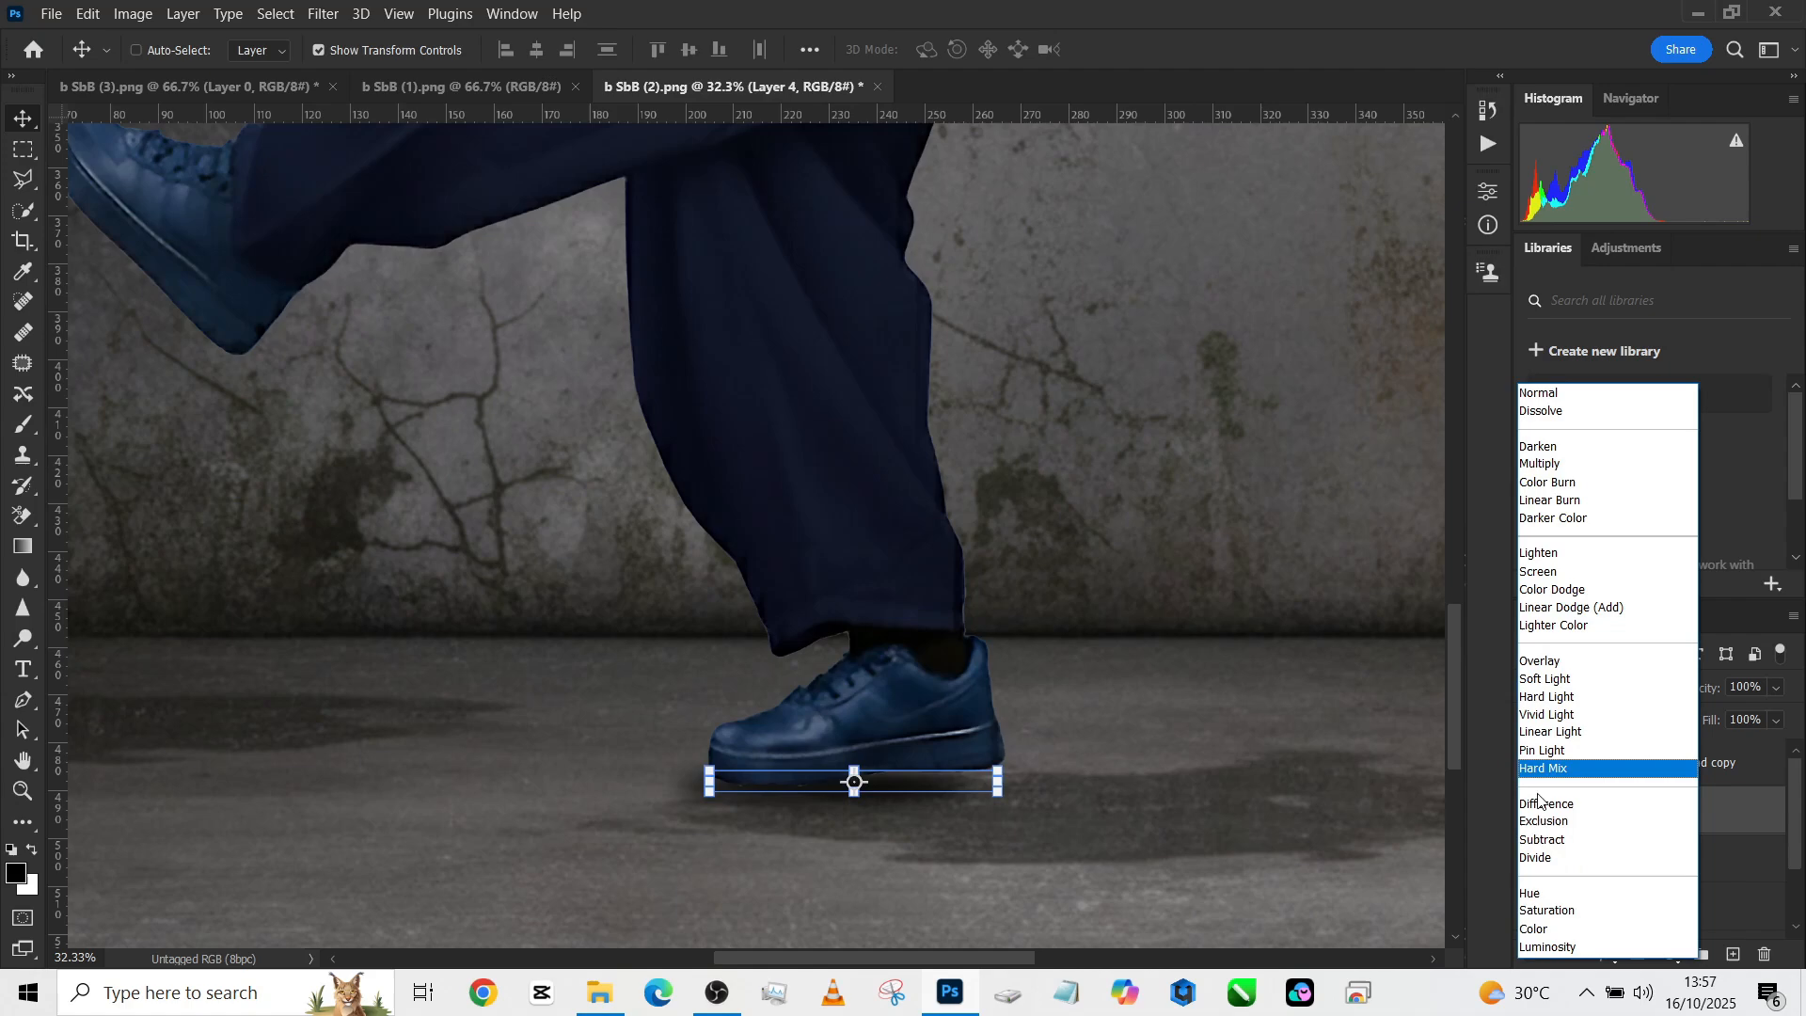
# - Keep Layer 4 at Normal blending with Opacity 64% and Fill about 62%
pyautogui.click(1533, 927)
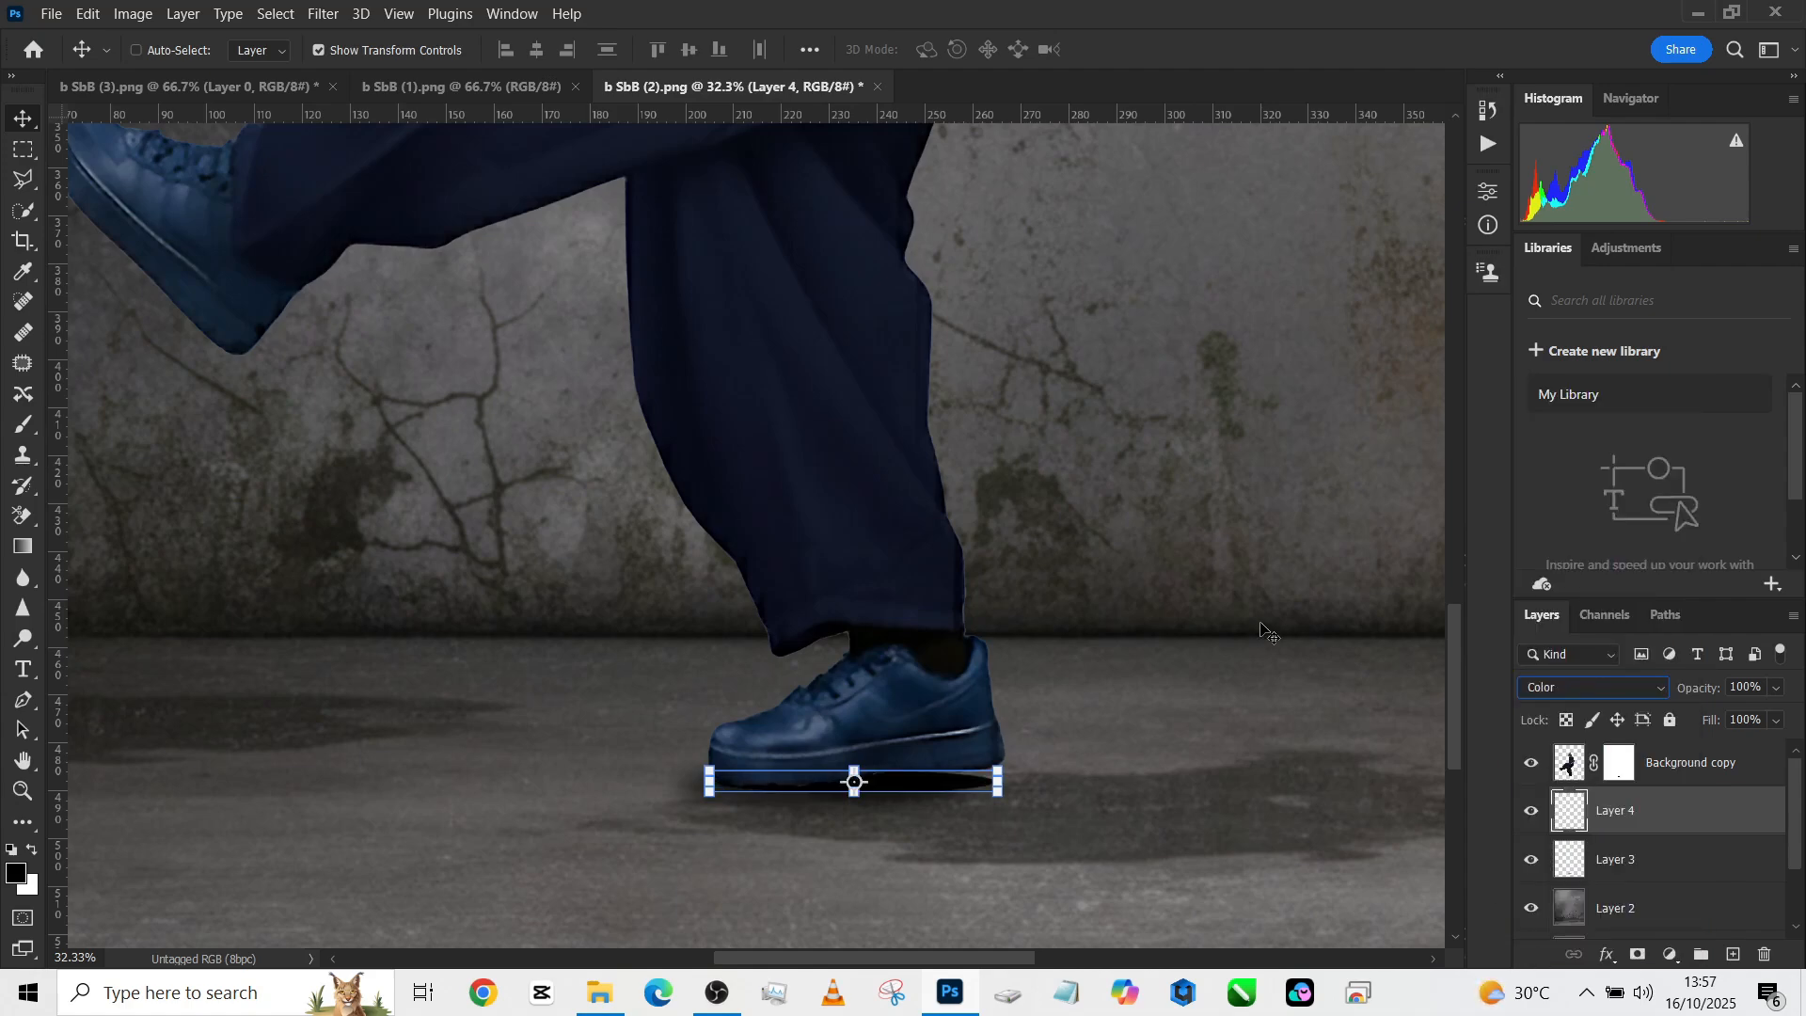
pyautogui.click(1589, 688)
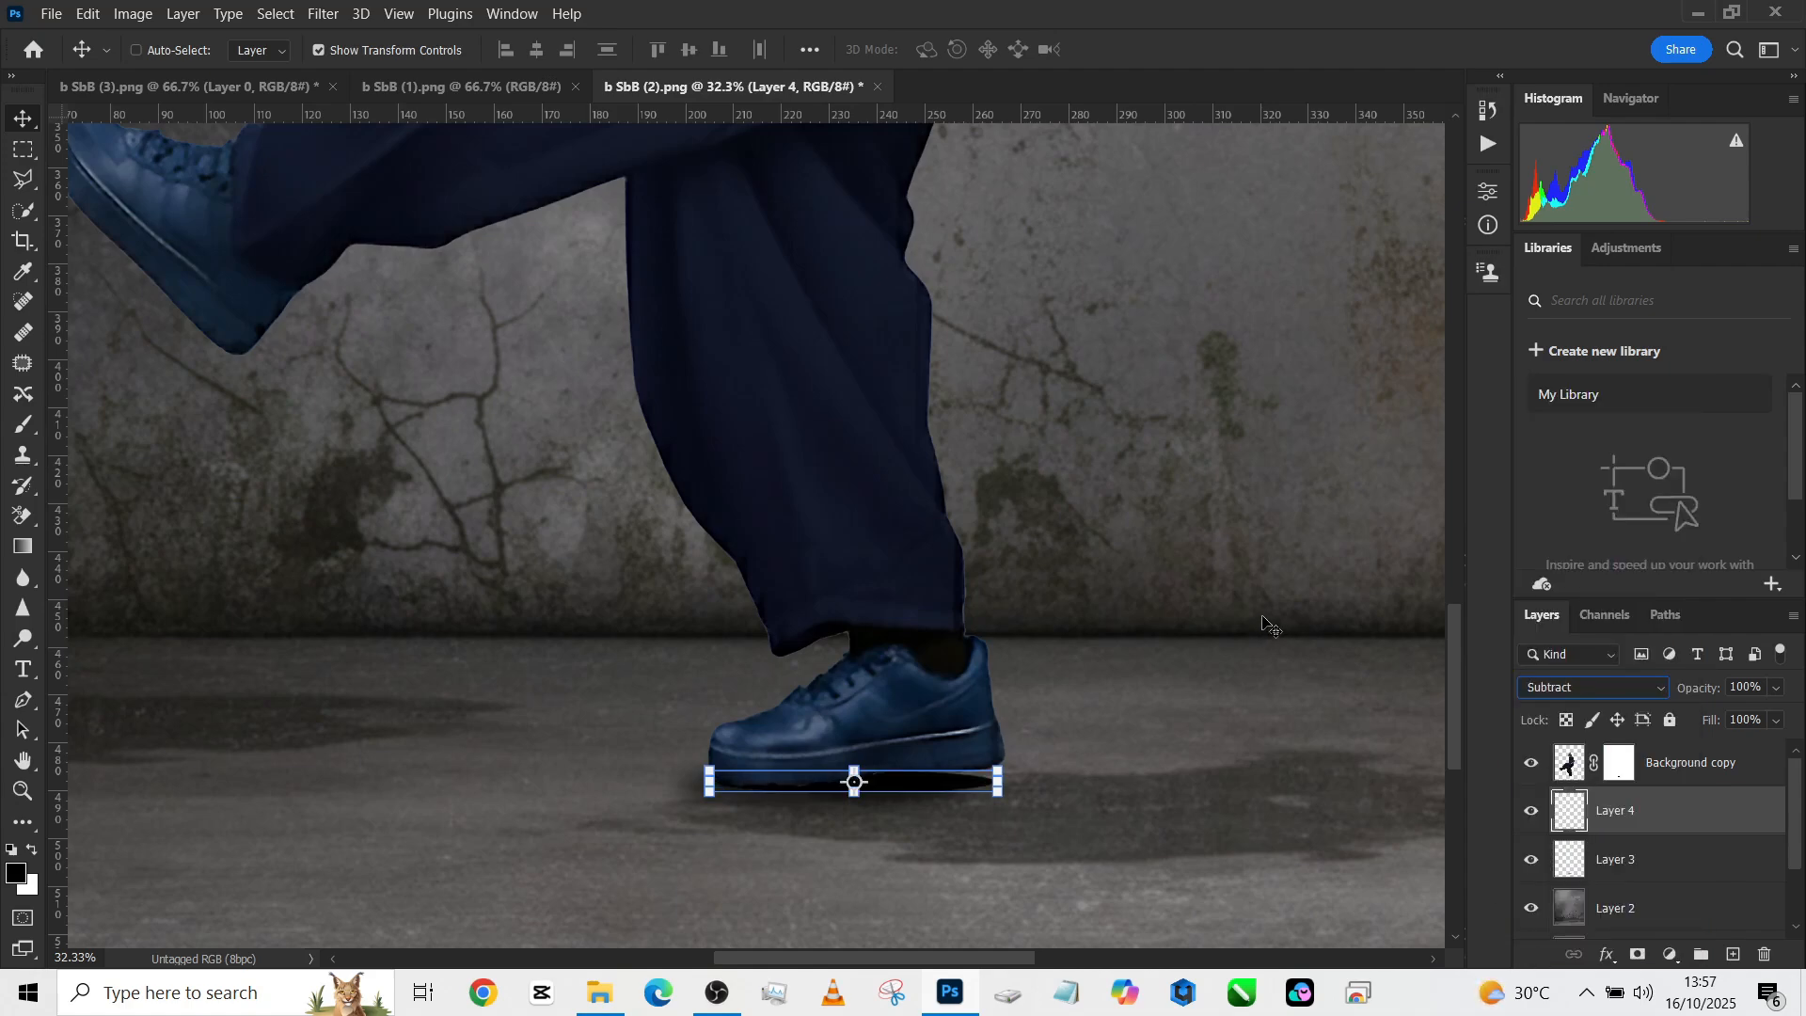
pyautogui.click(1591, 686)
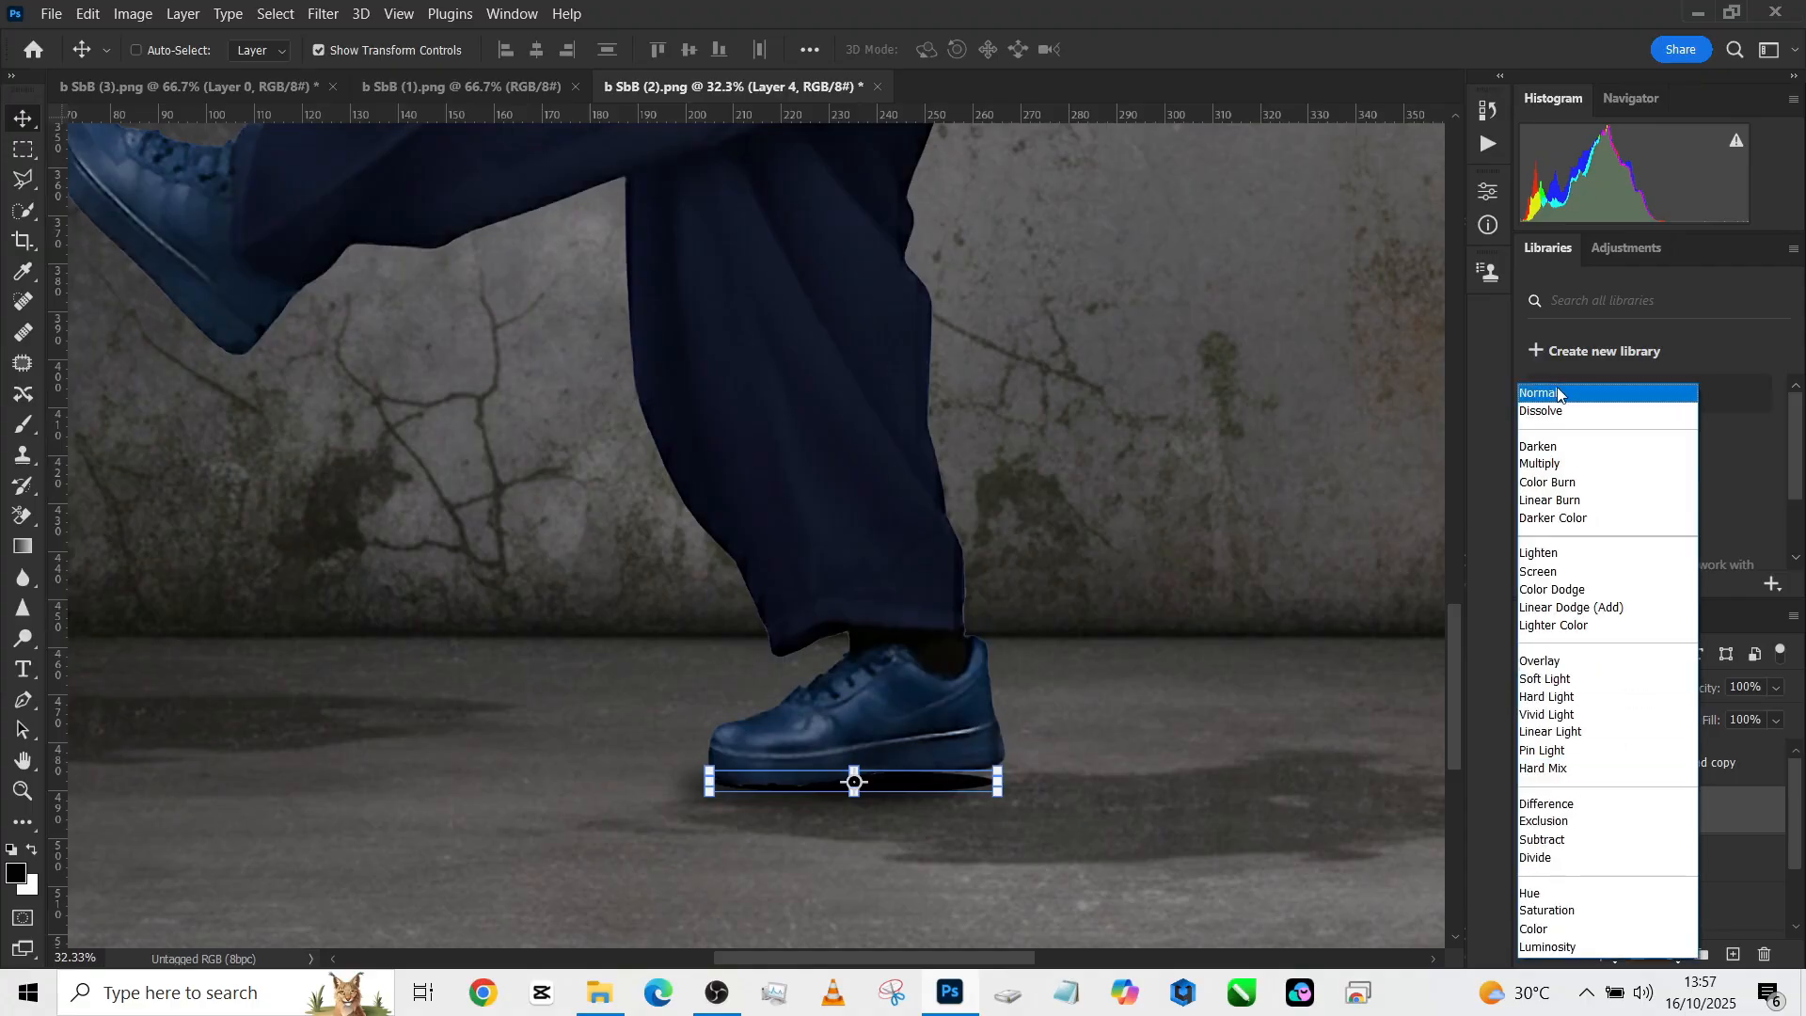
pyautogui.click(1539, 391)
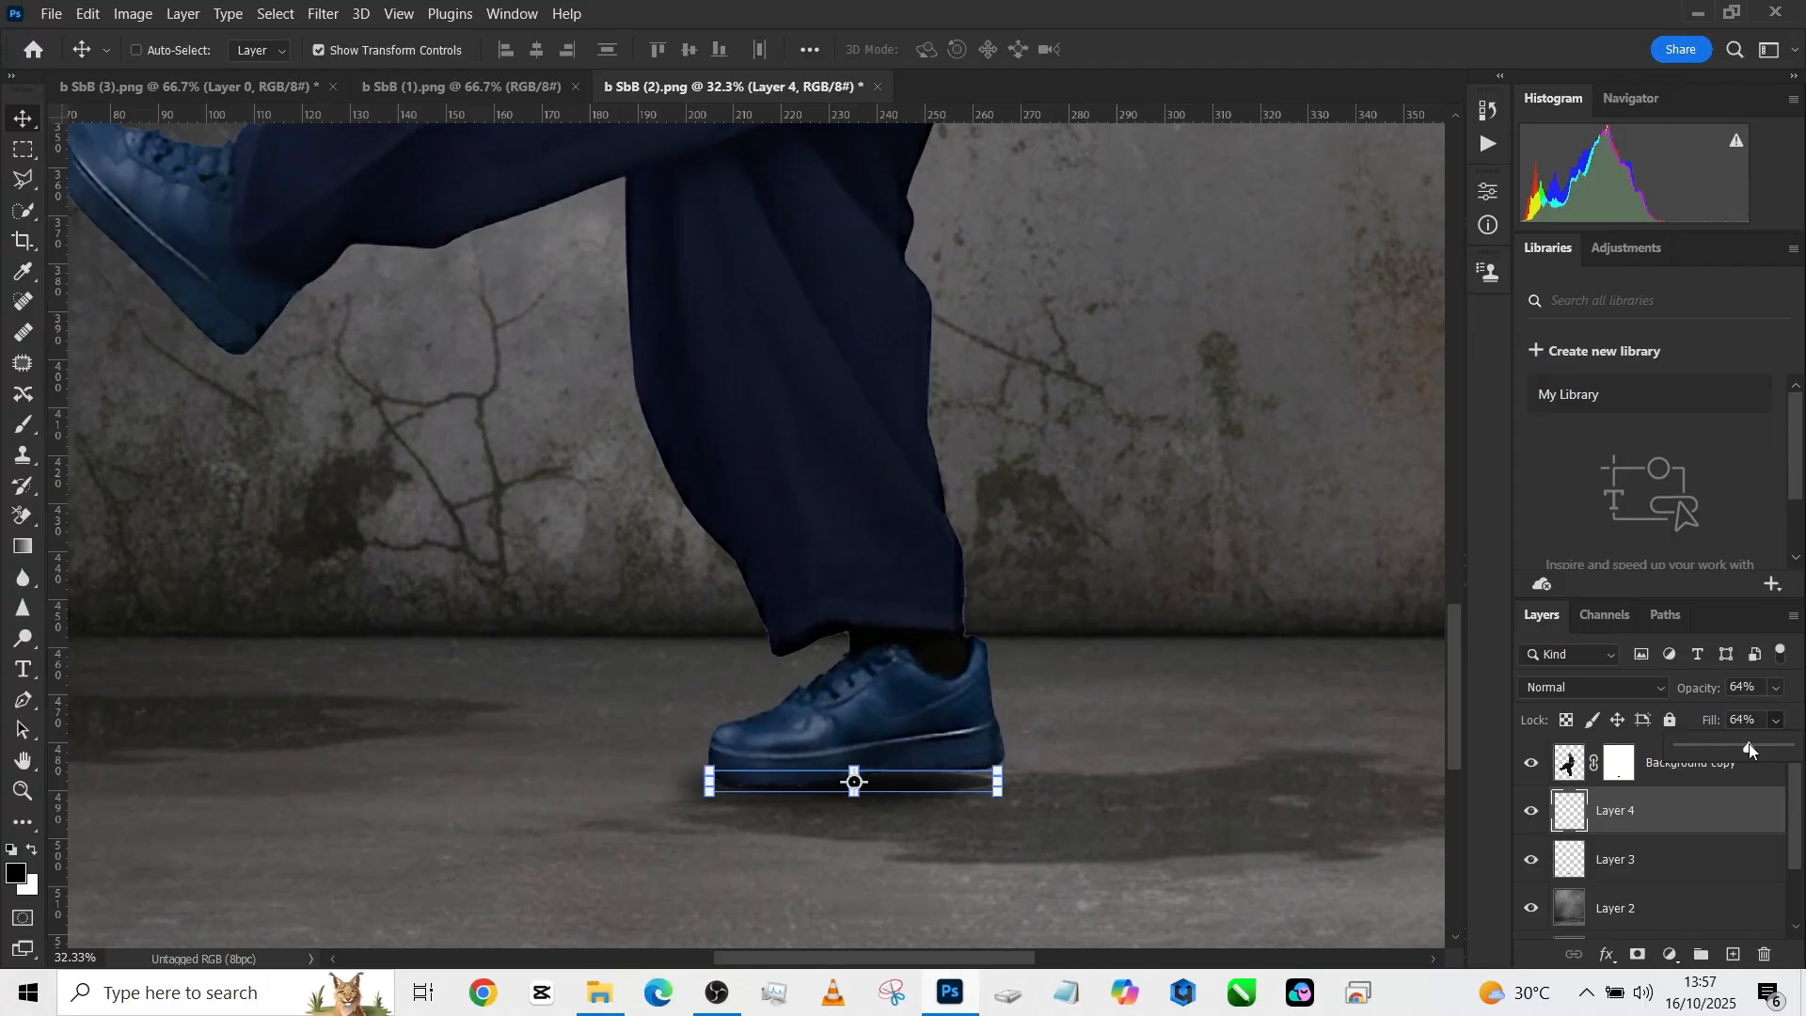
pyautogui.click(21, 147)
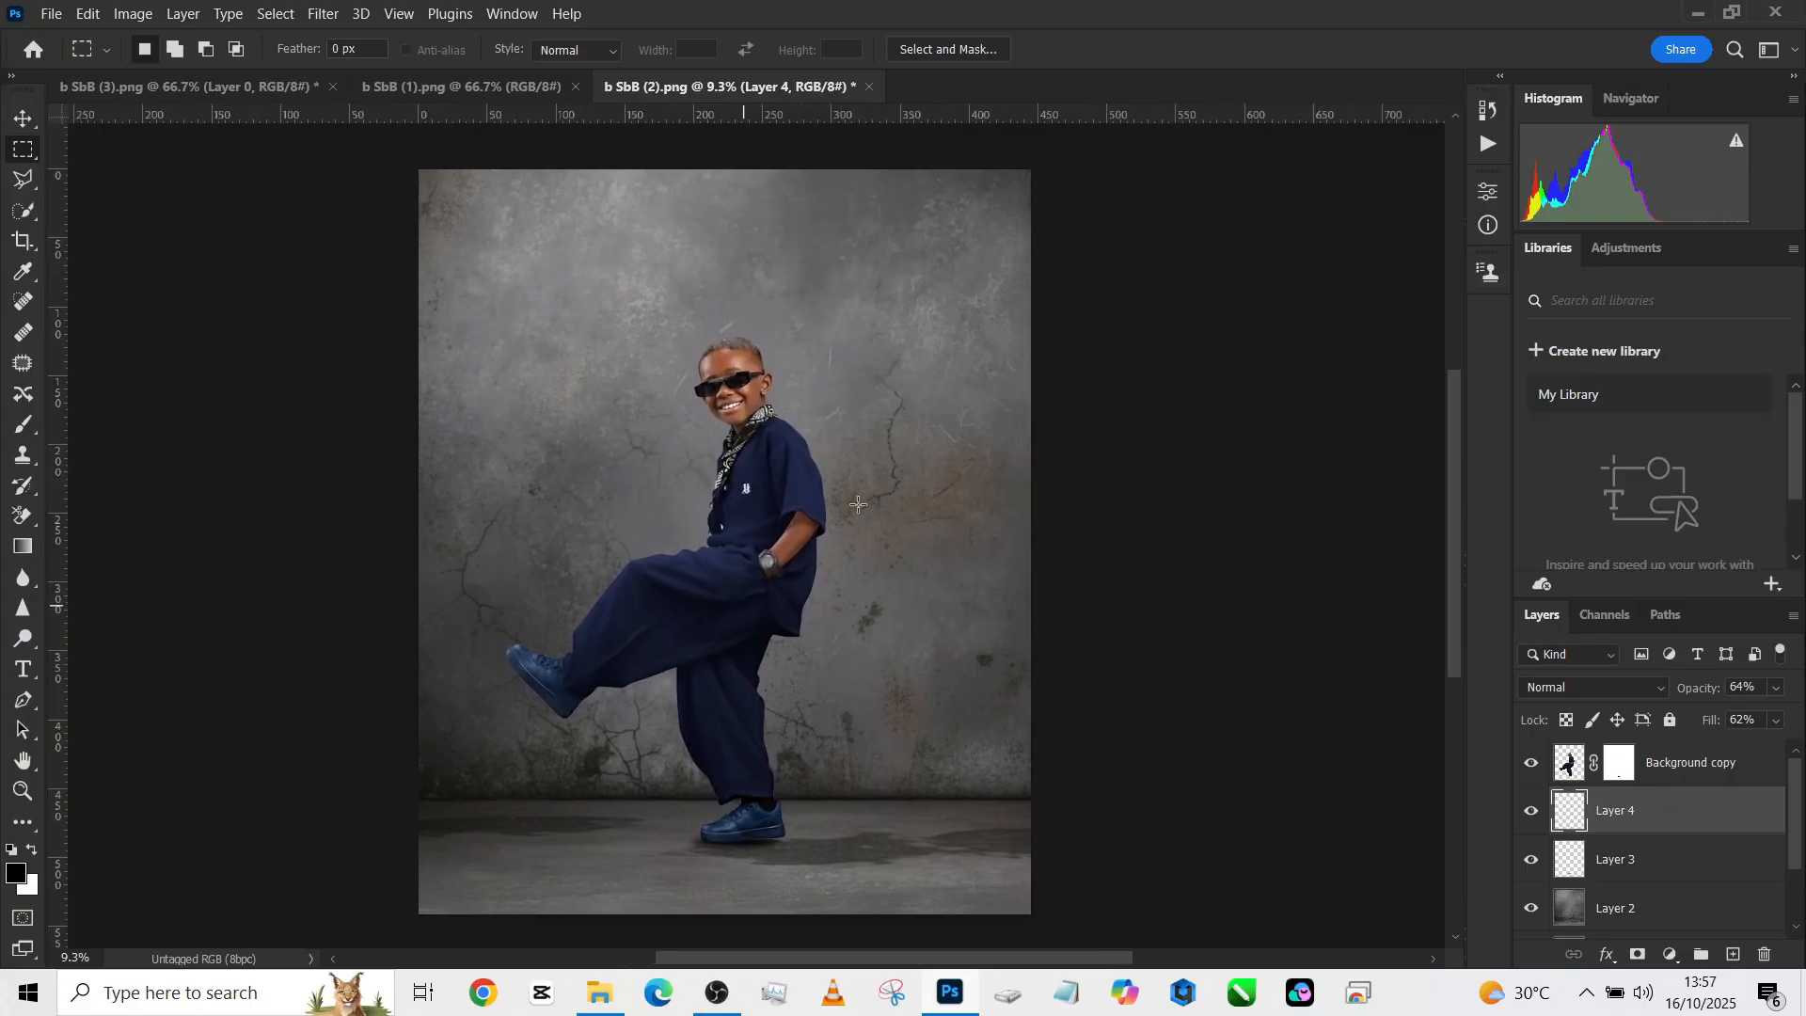
pyautogui.moveTo(841, 673)
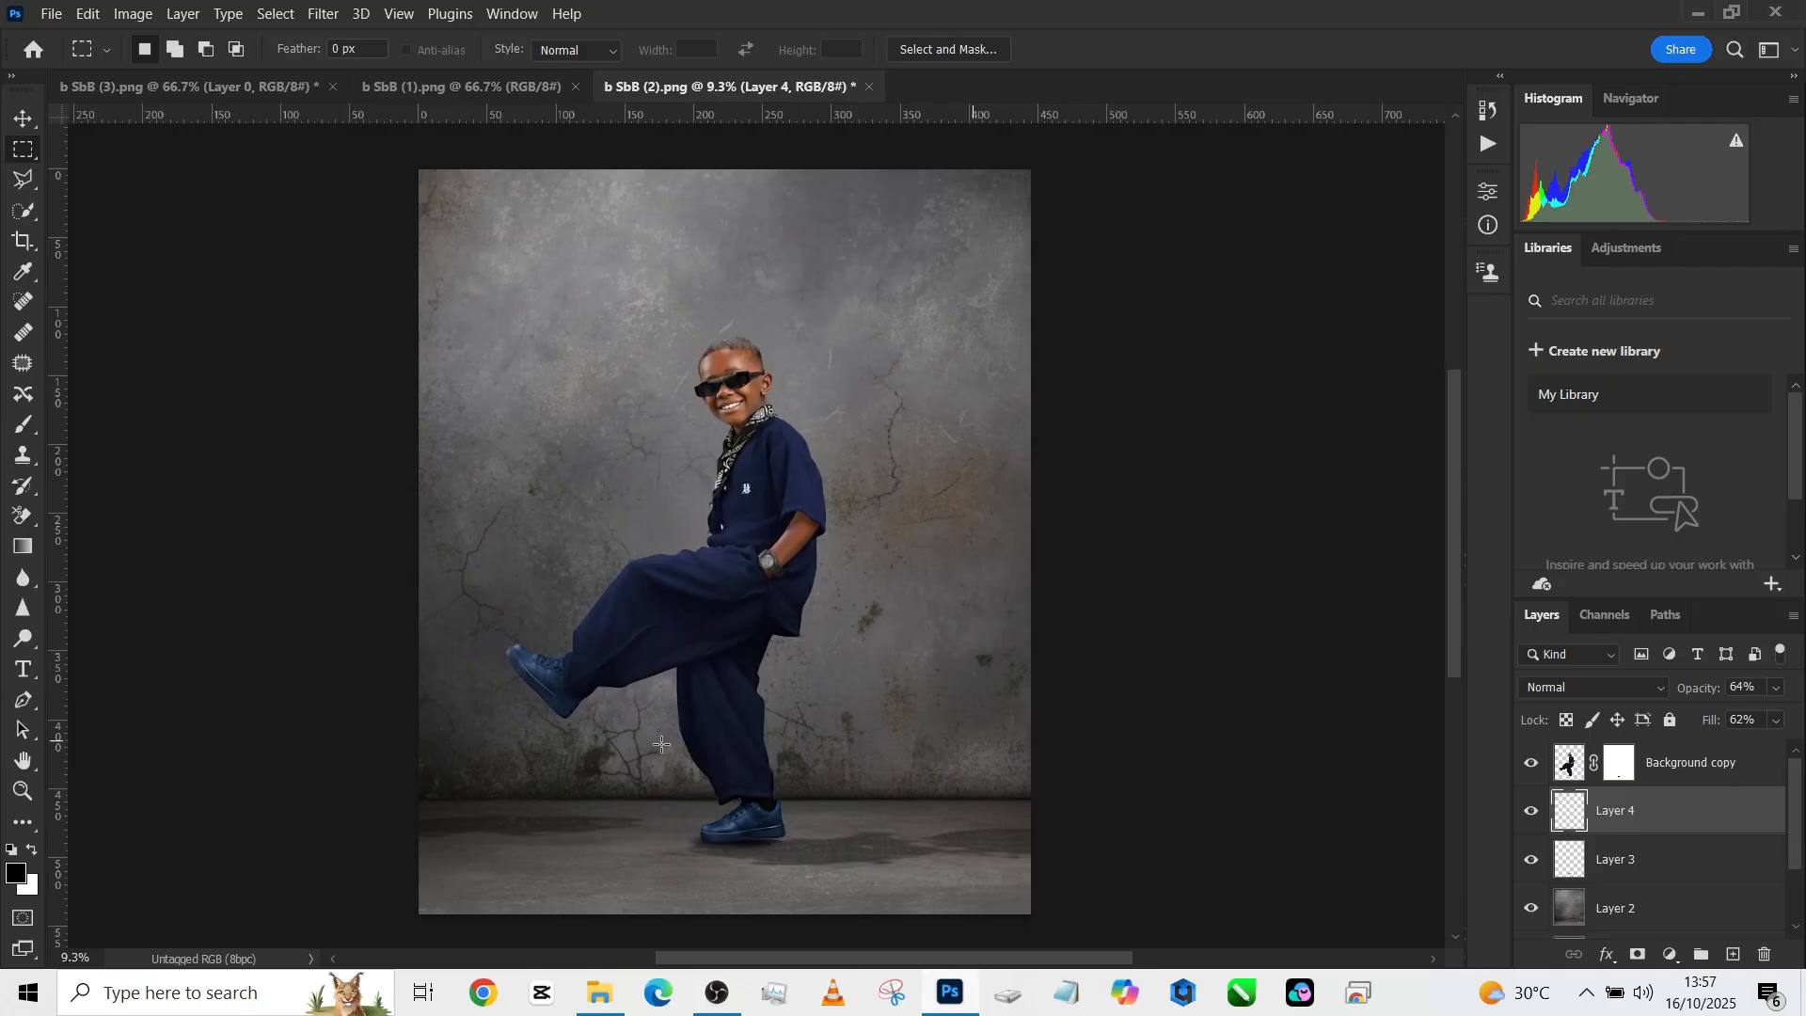
pyautogui.moveTo(961, 701)
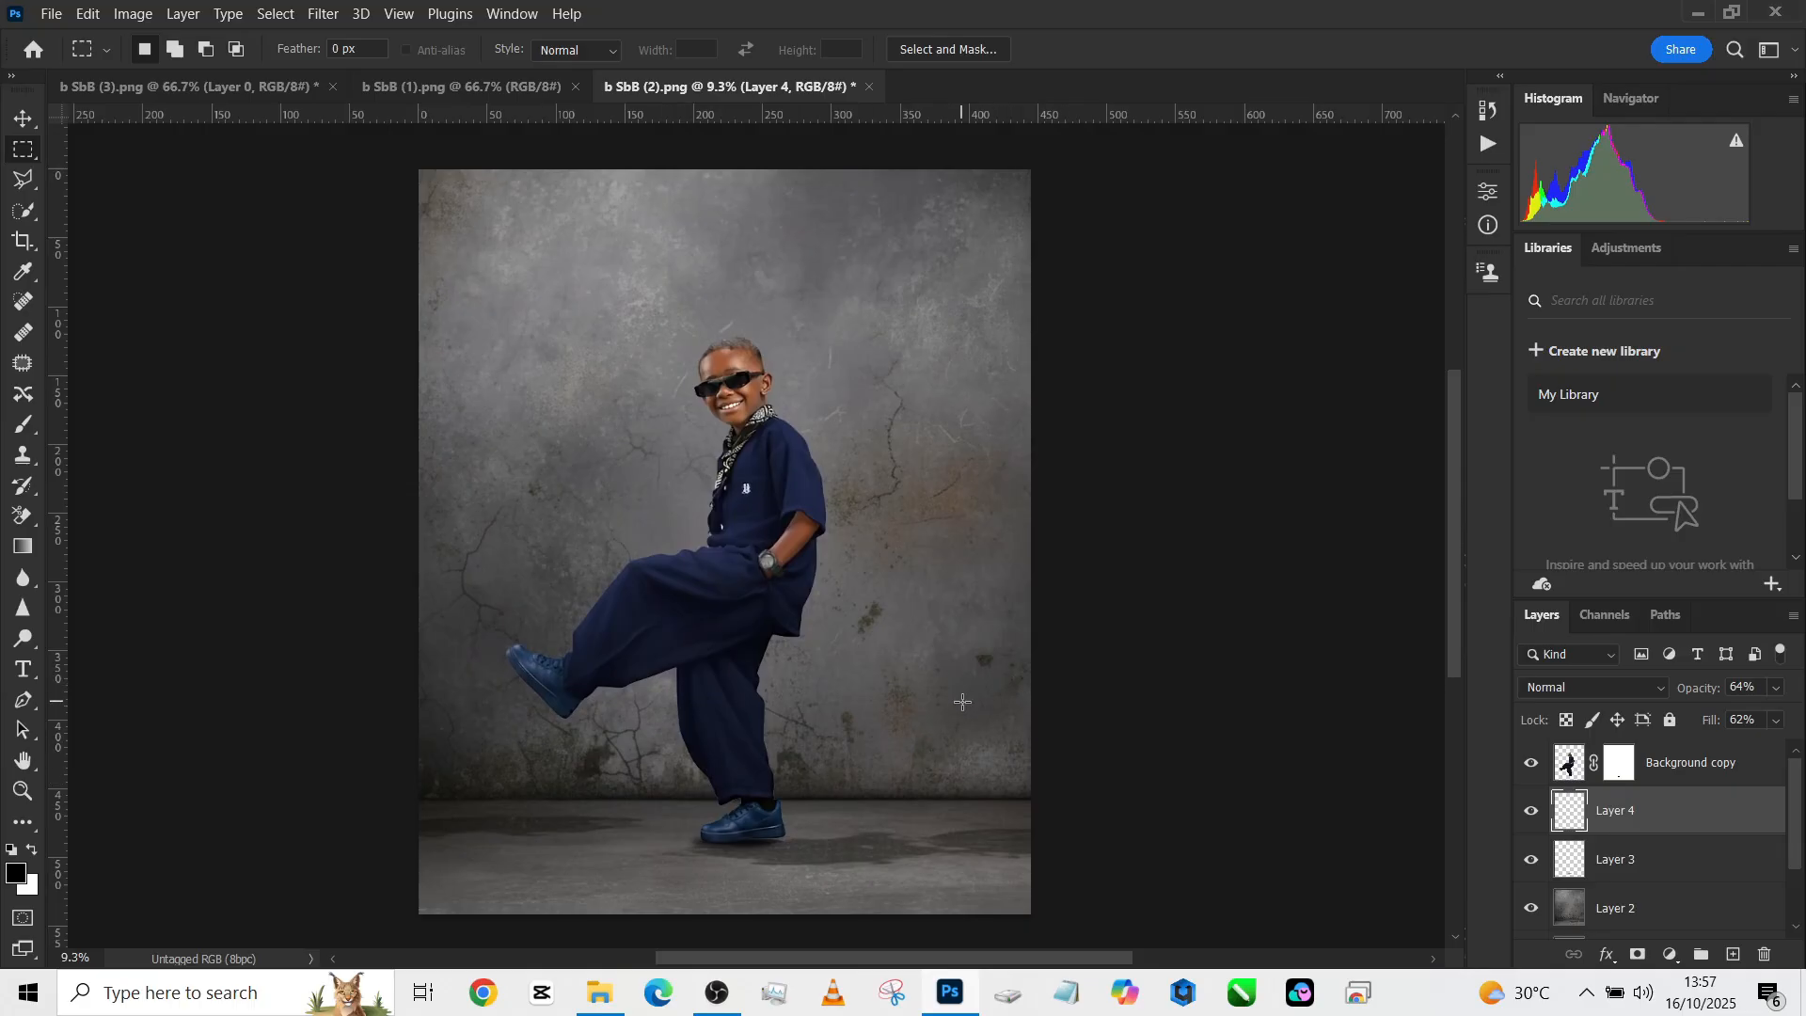
pyautogui.click(461, 87)
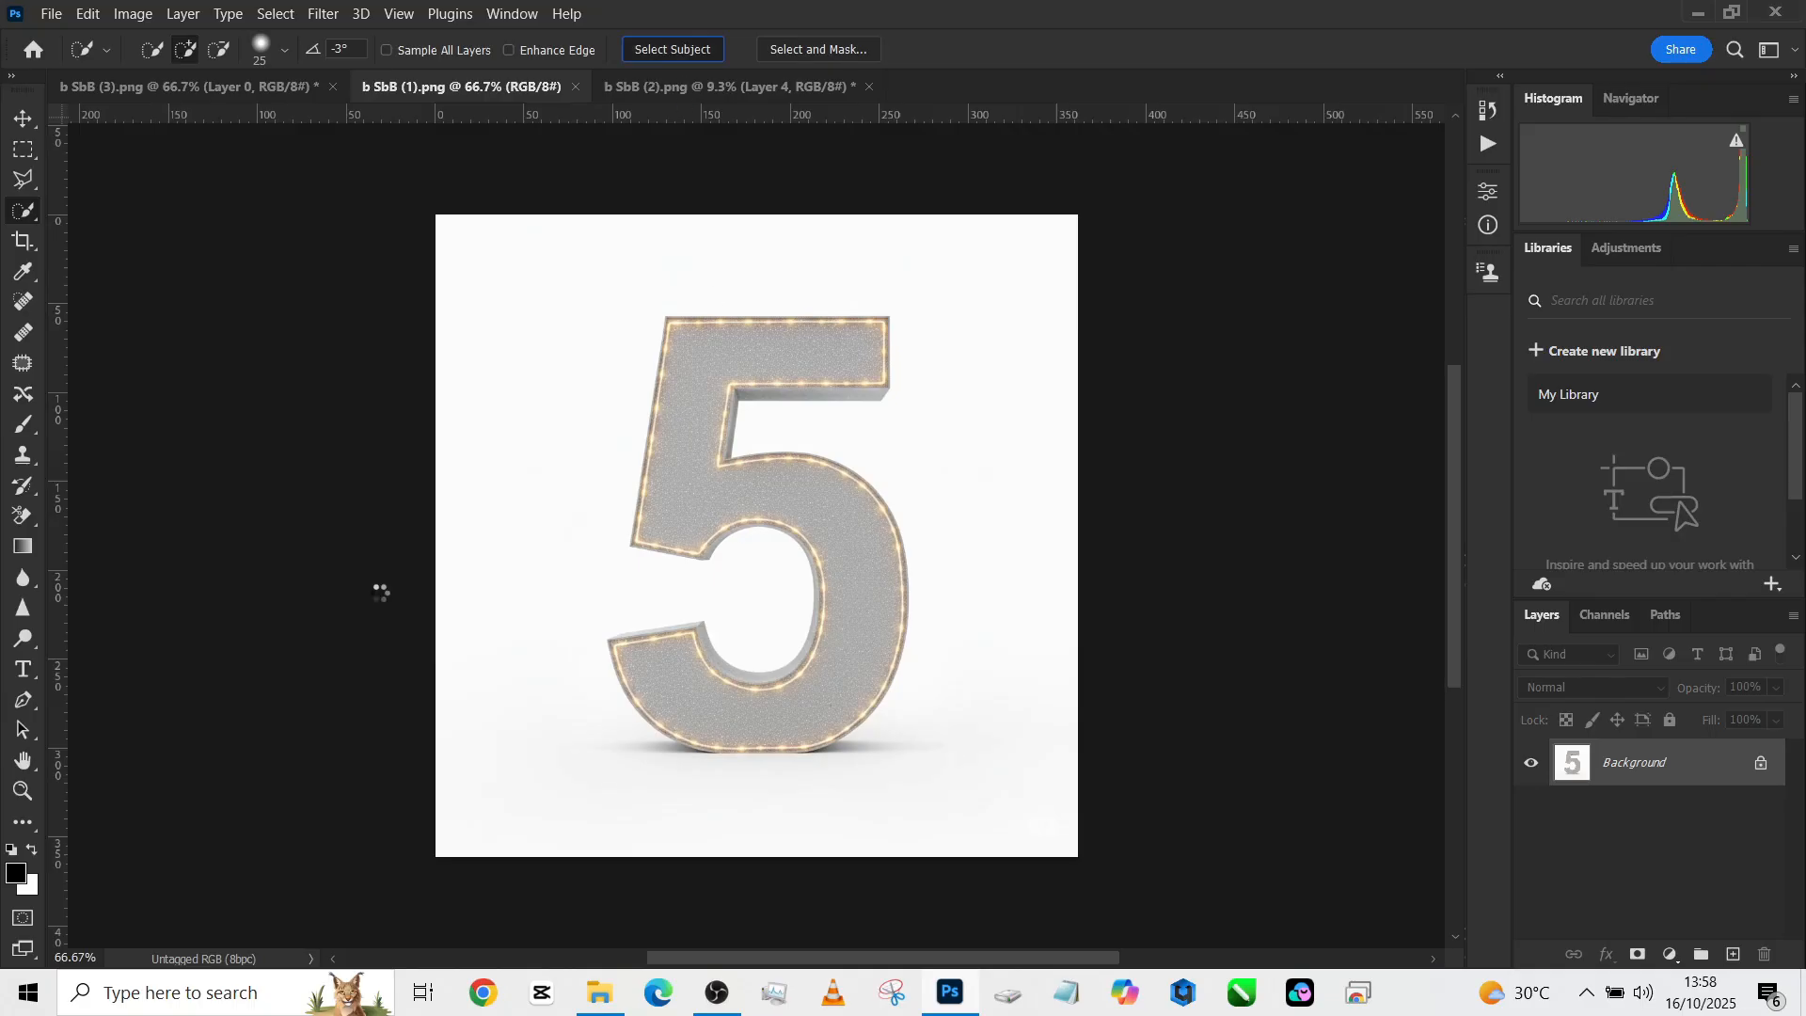
# - Select Subject on the marquee 5, mask out its white background and move it into the boy's composite
pyautogui.click(672, 49)
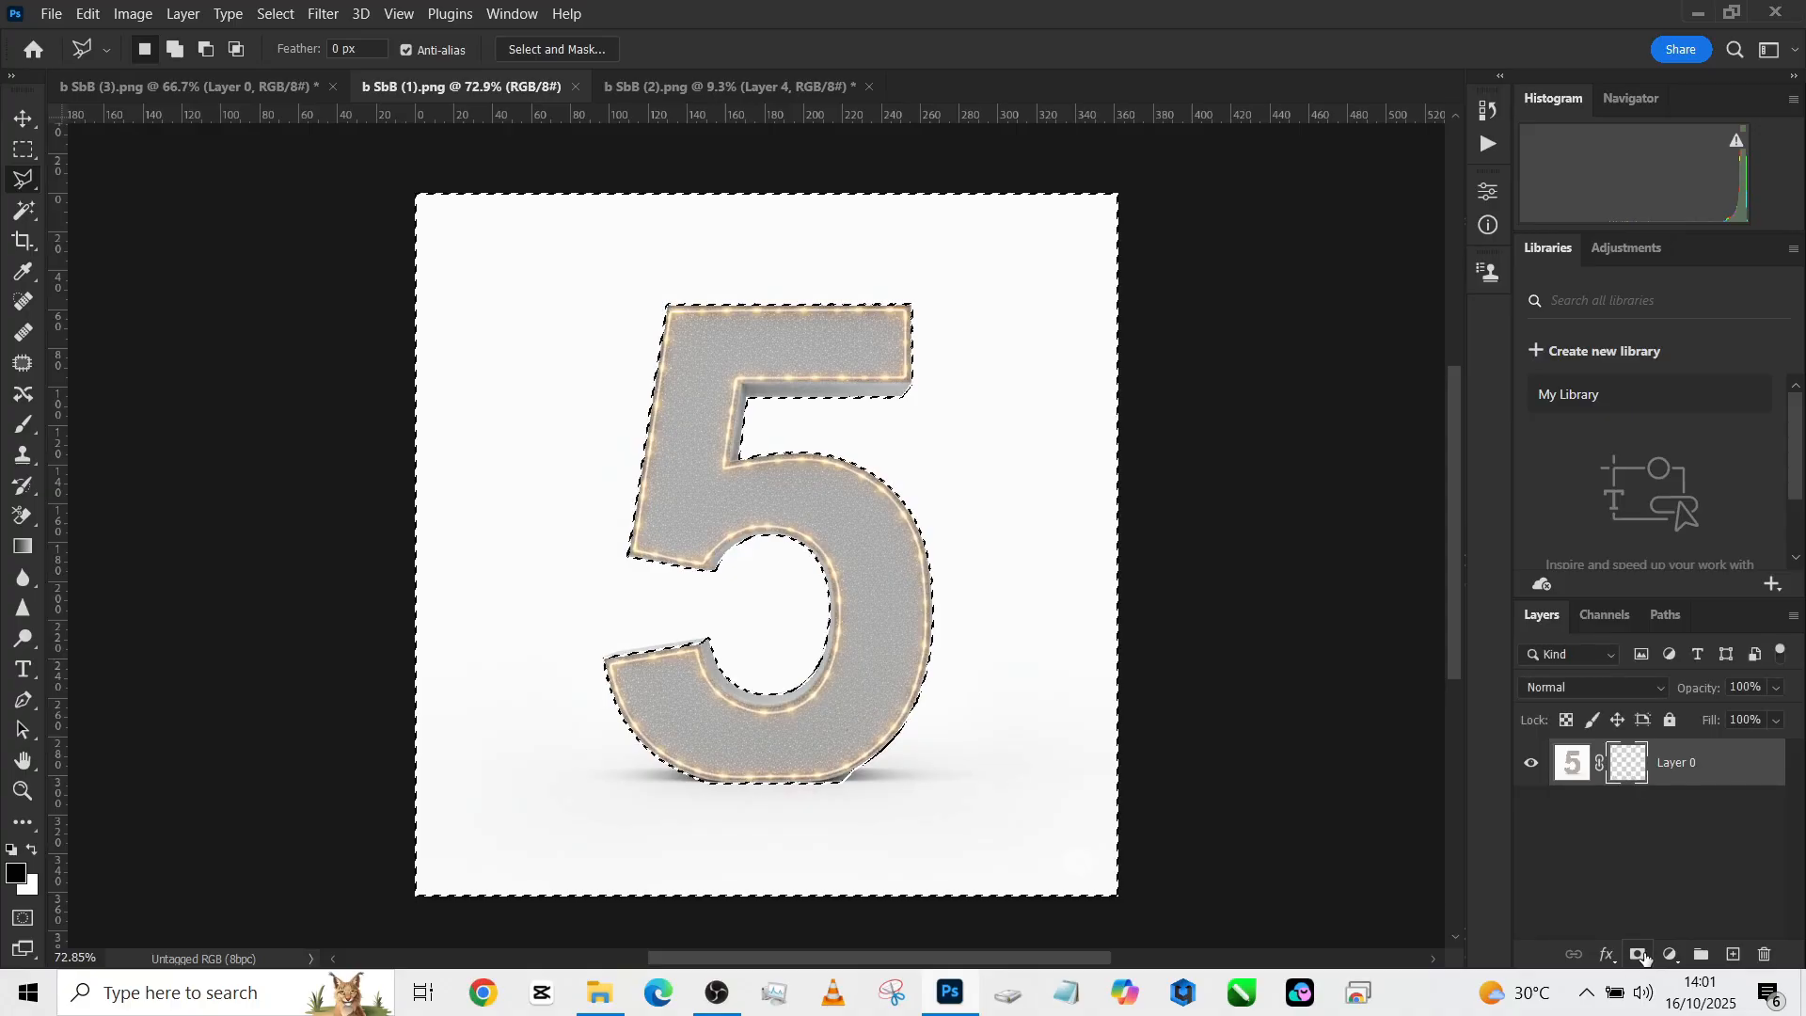
pyautogui.click(1640, 953)
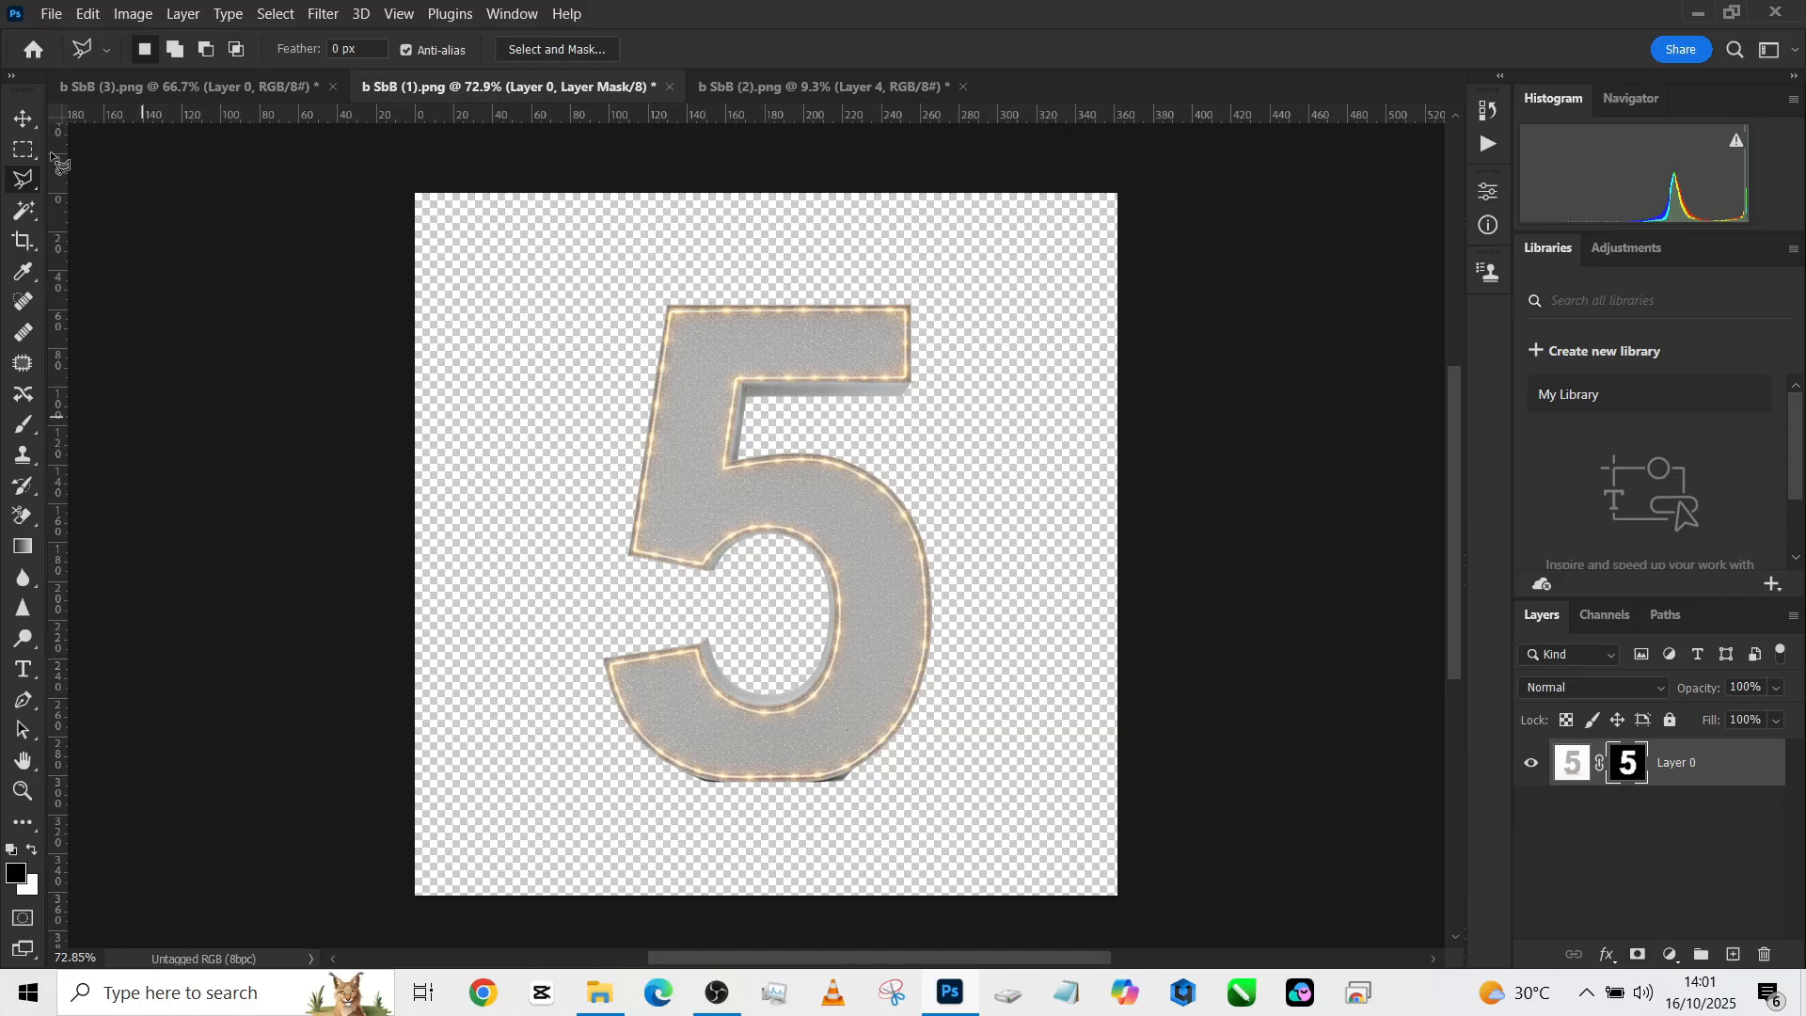
pyautogui.click(21, 118)
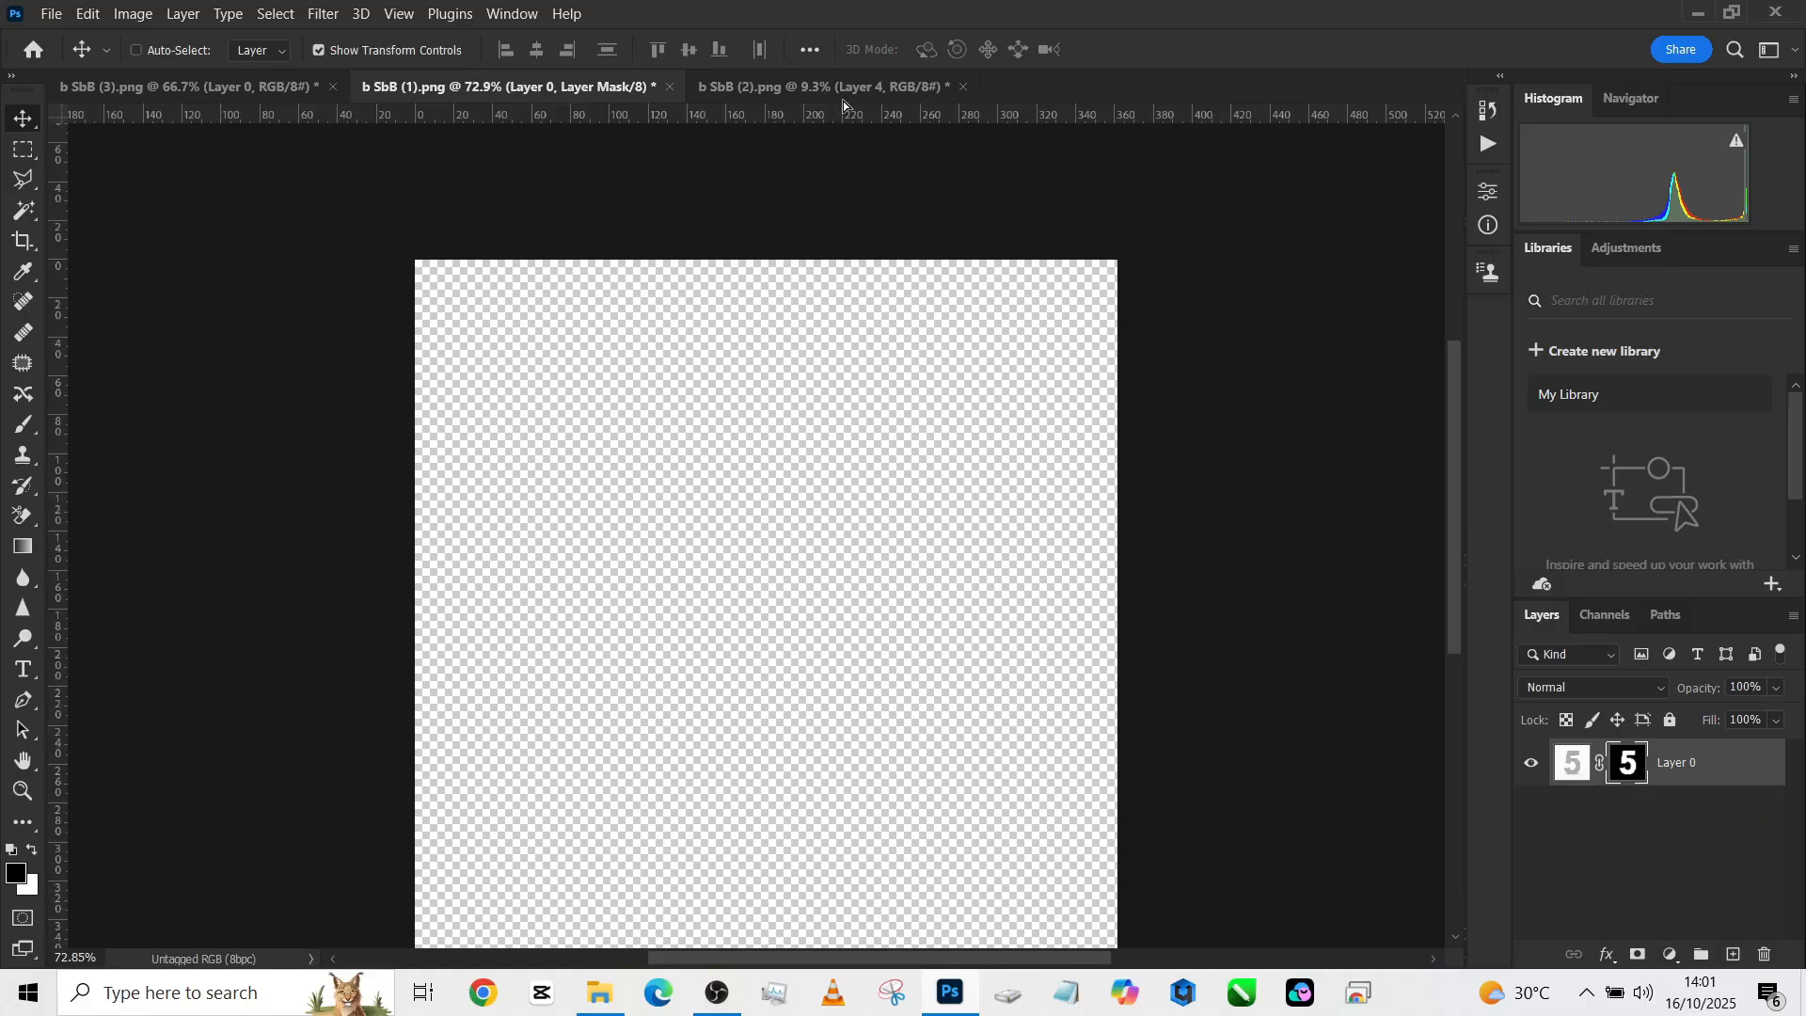
pyautogui.click(820, 87)
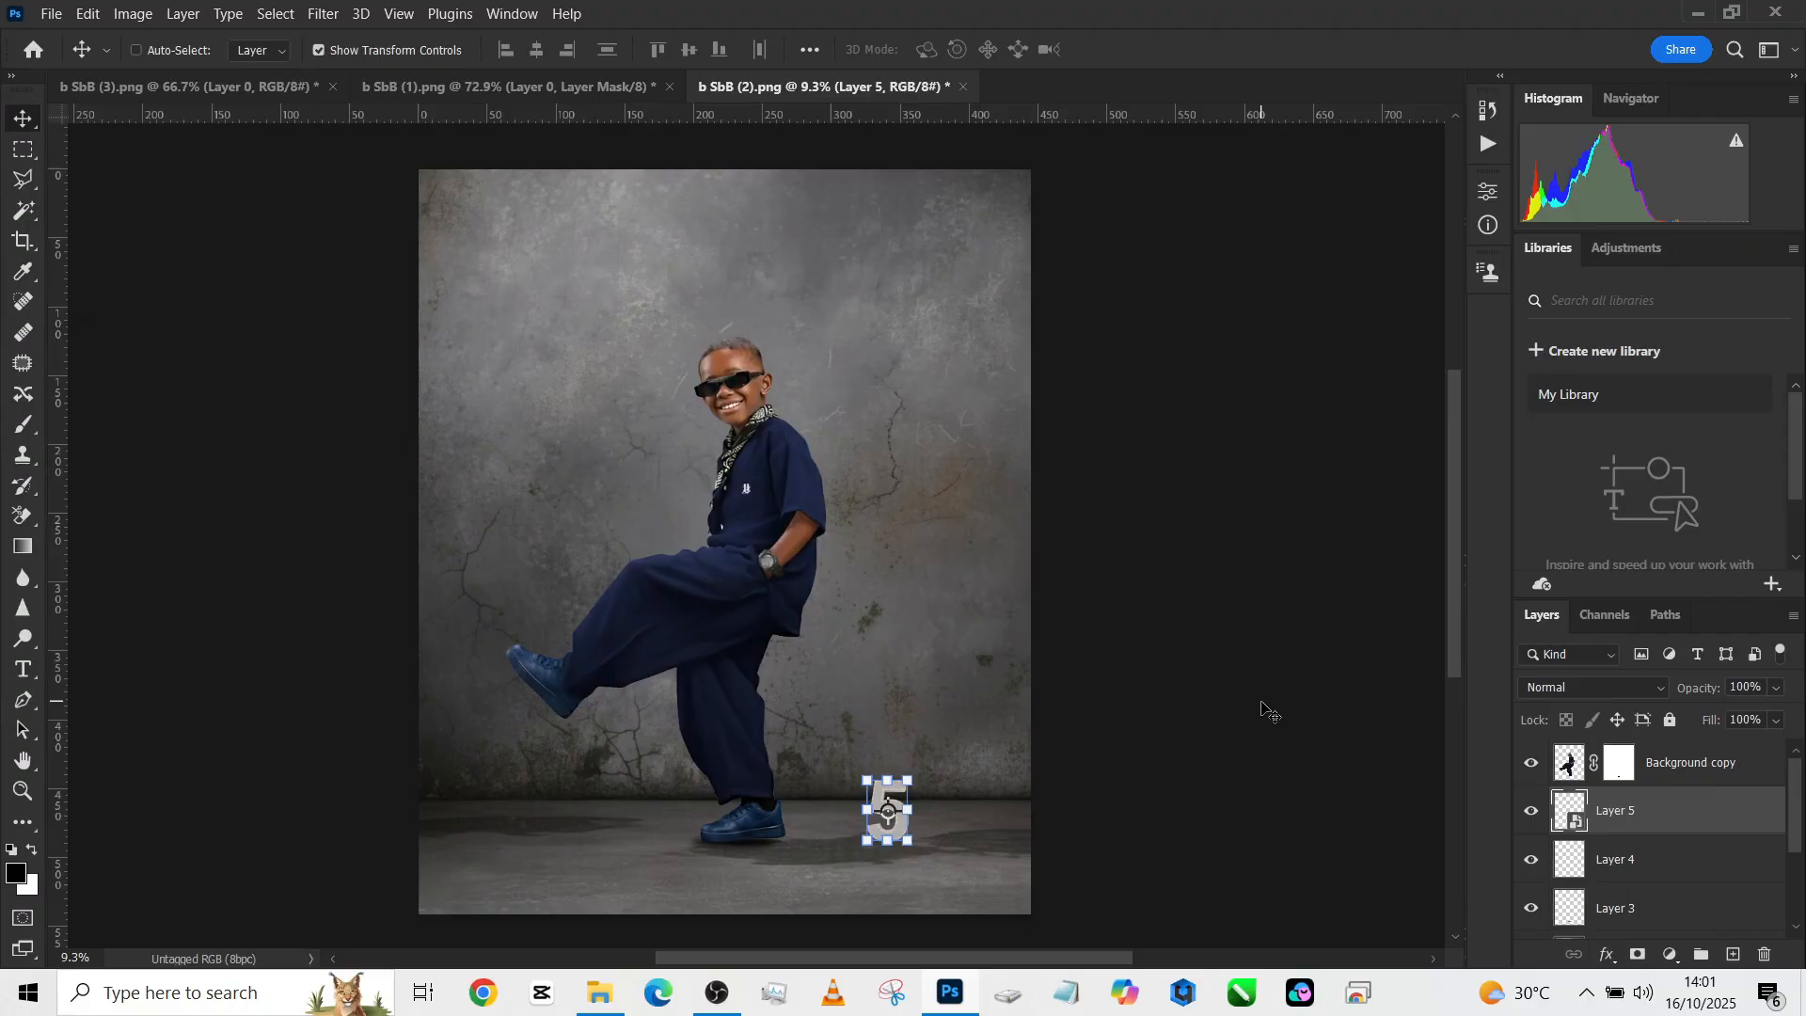
pyautogui.moveTo(911, 850)
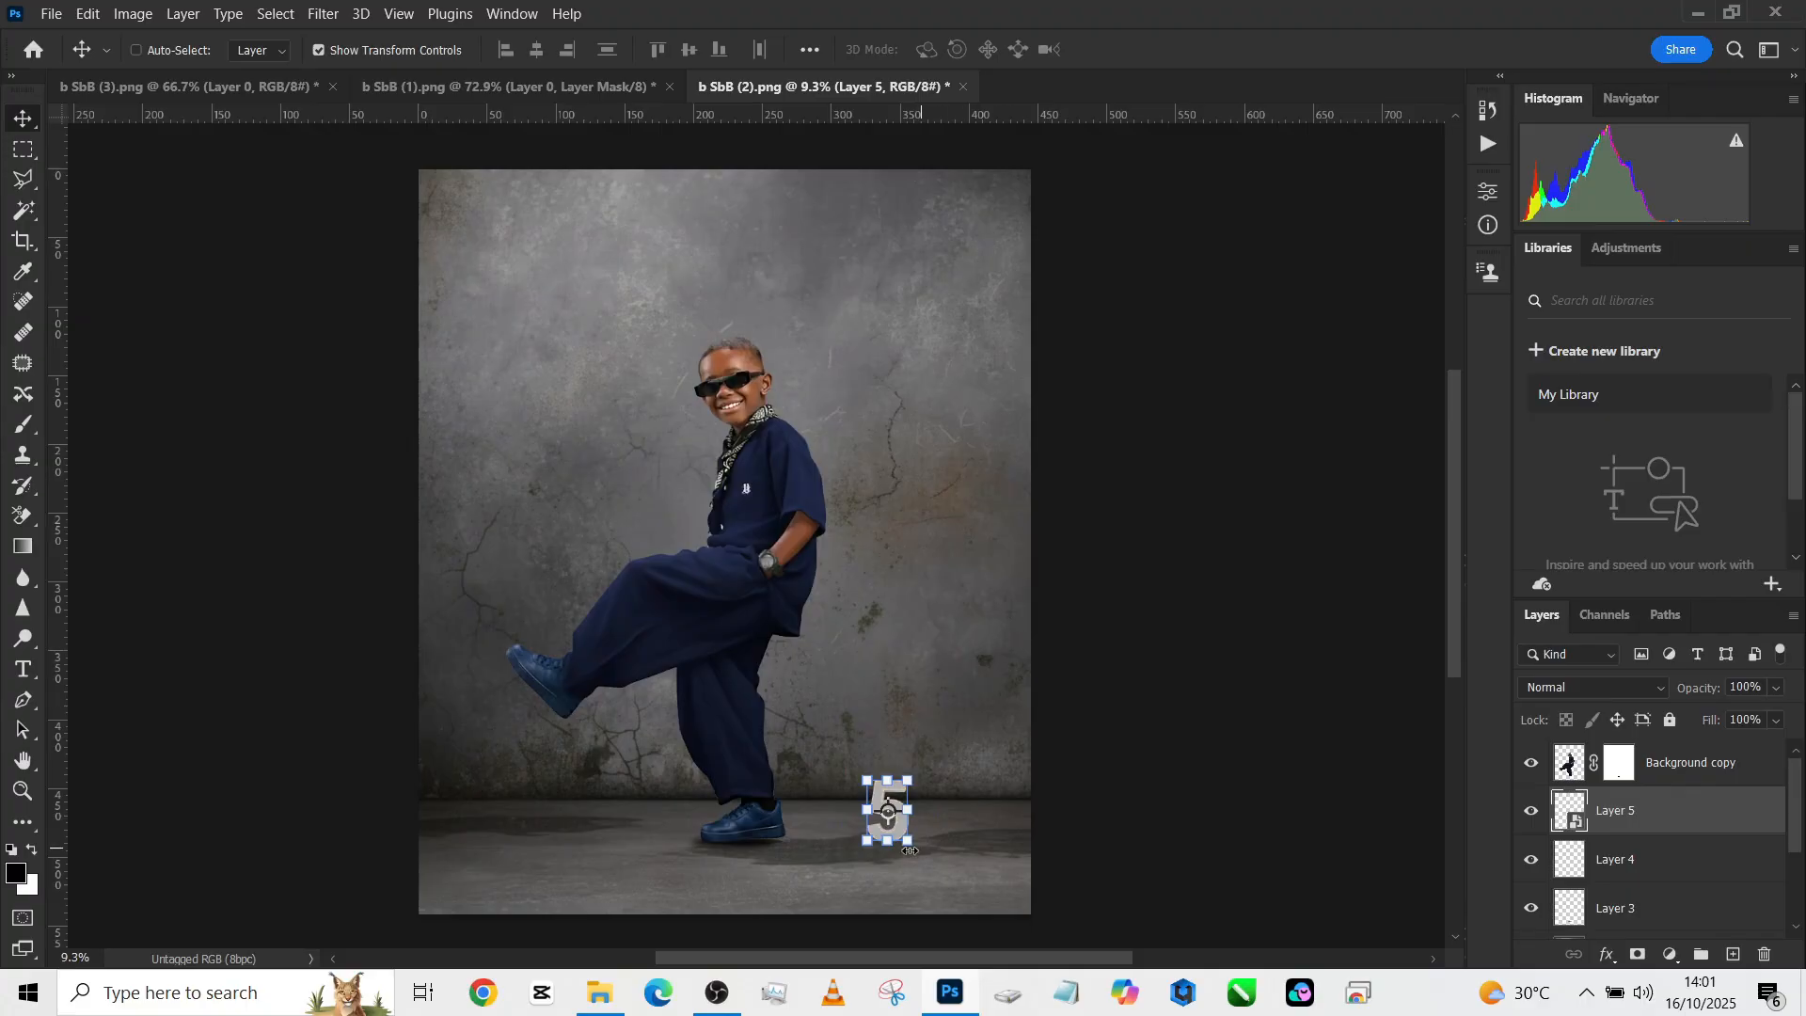
pyautogui.moveTo(1032, 542)
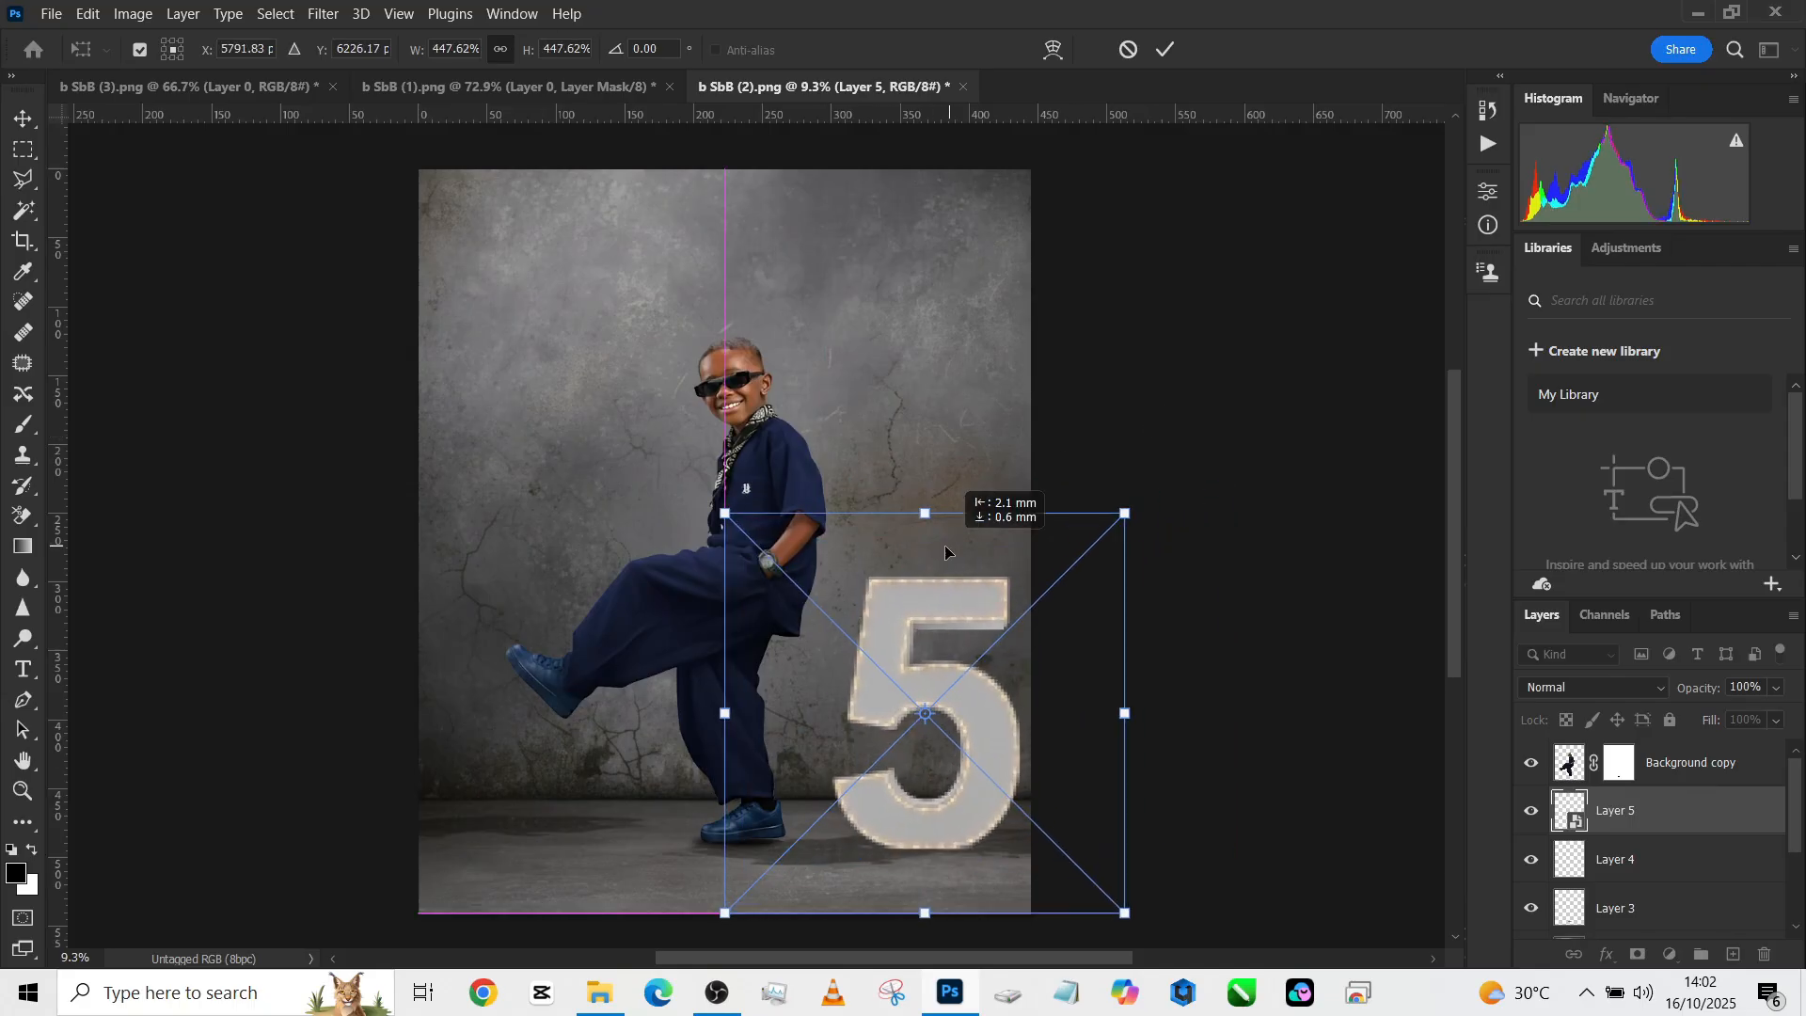
# - Enlarge and place the marquee 5 beside the boy's raised leg, then add a Black & White adjustment
pyautogui.click(1163, 49)
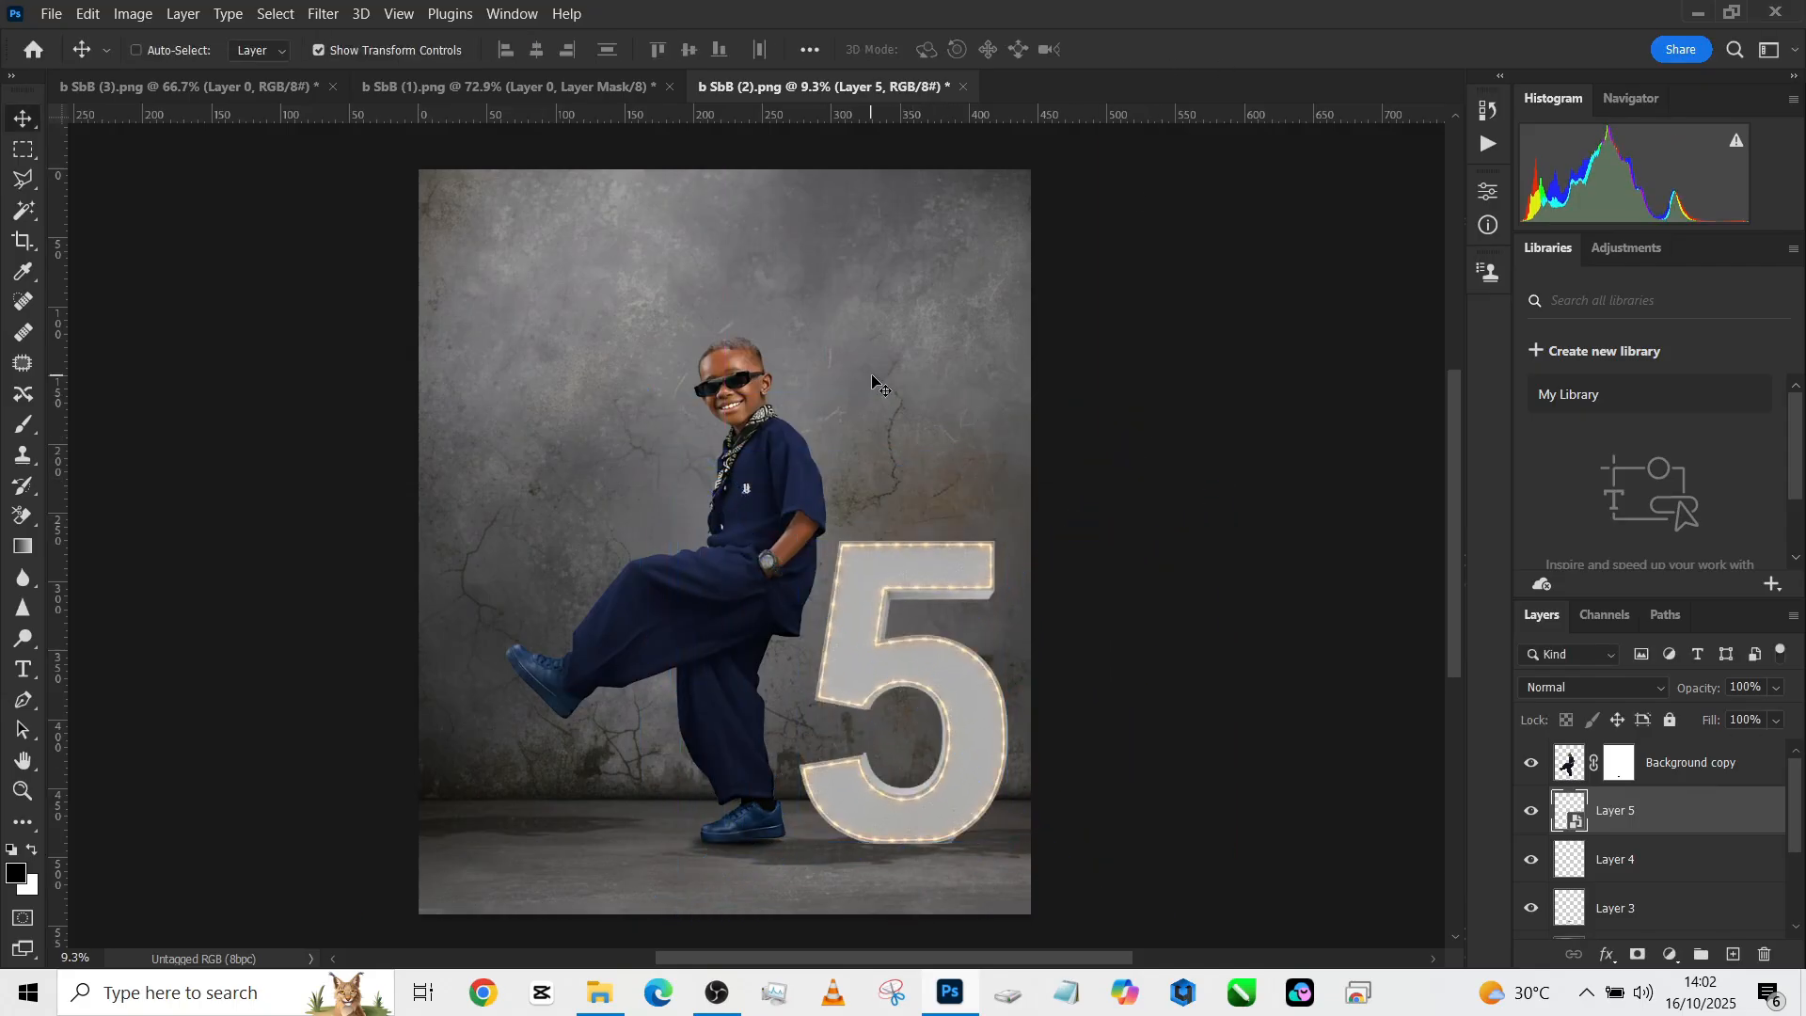
pyautogui.click(901, 732)
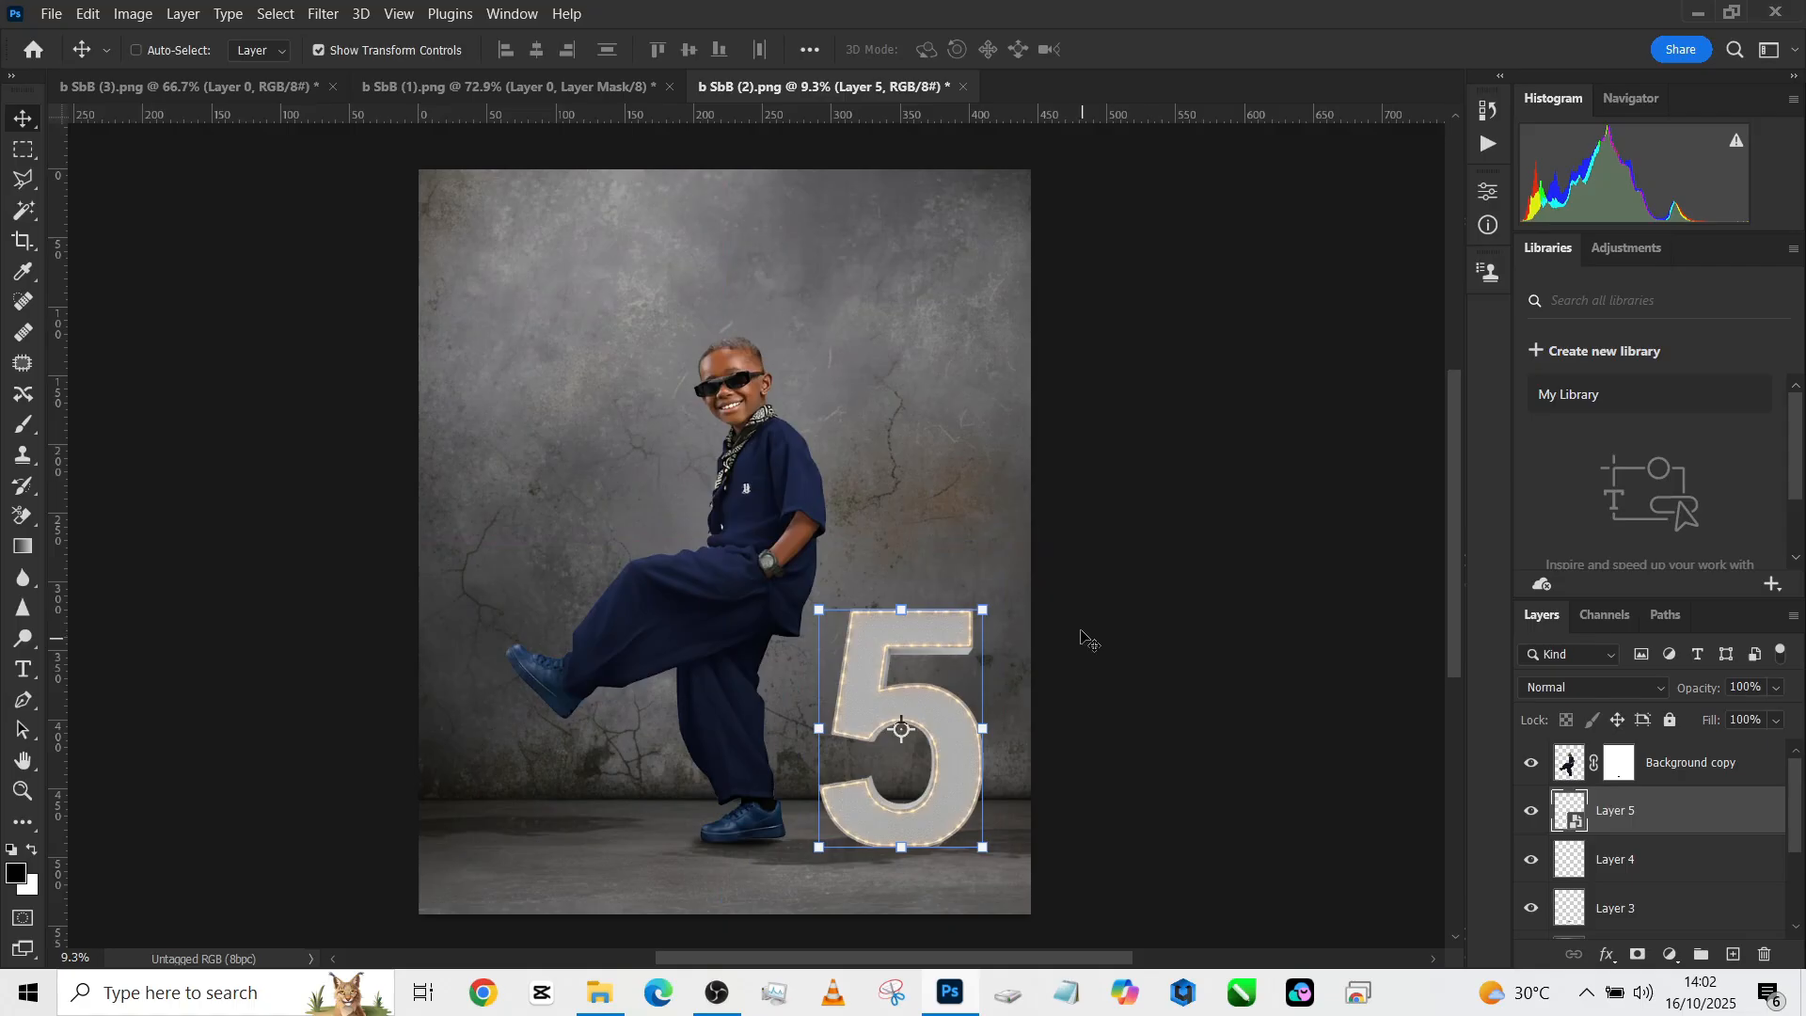
pyautogui.moveTo(935, 483)
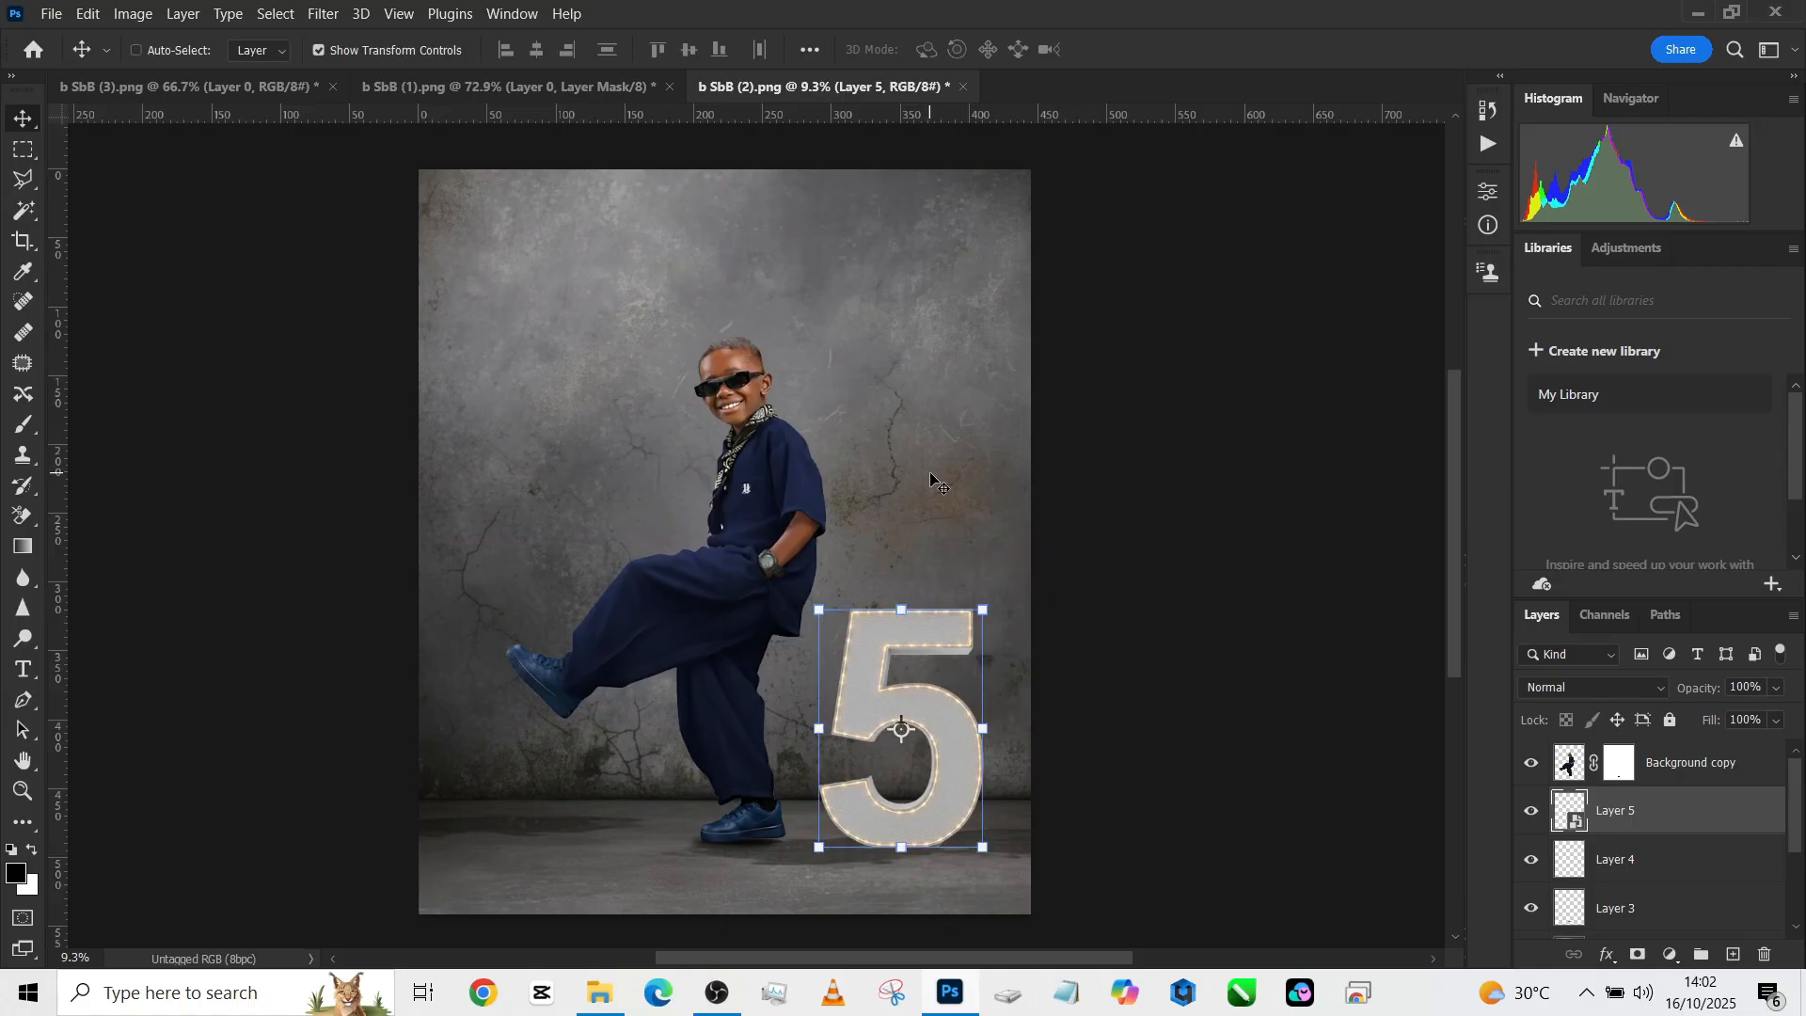
pyautogui.moveTo(931, 481)
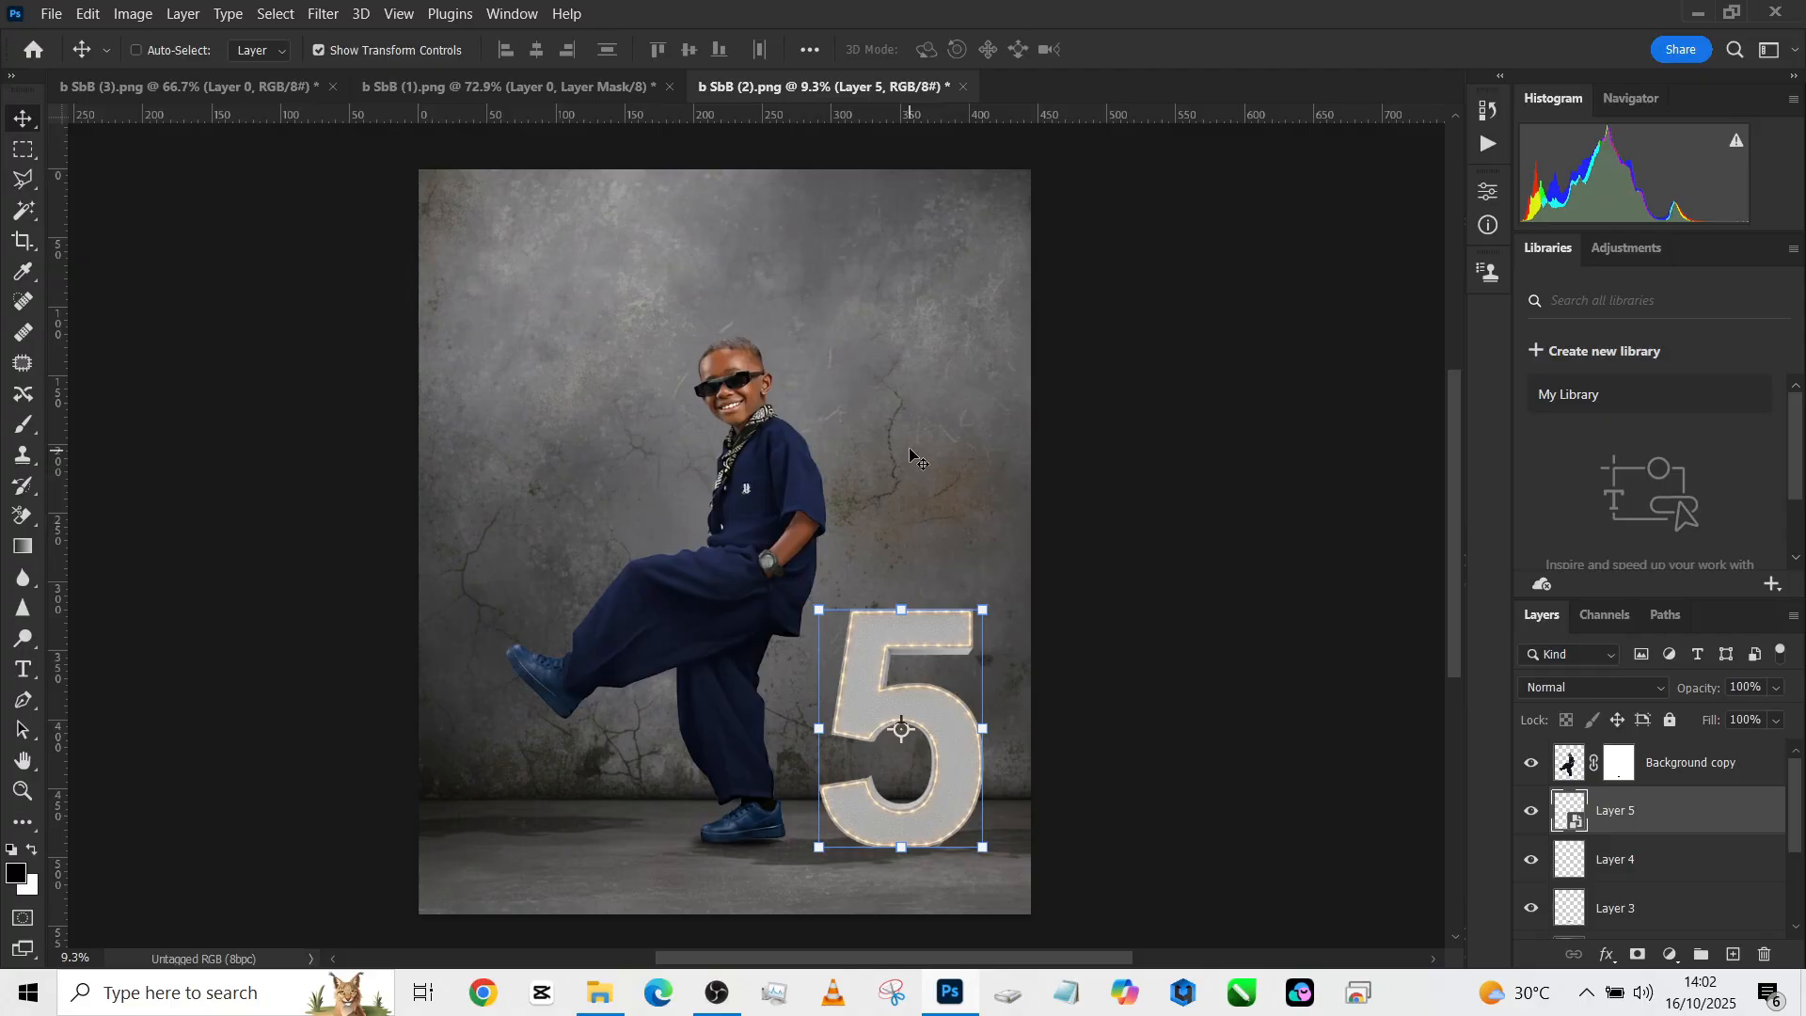
pyautogui.click(1689, 761)
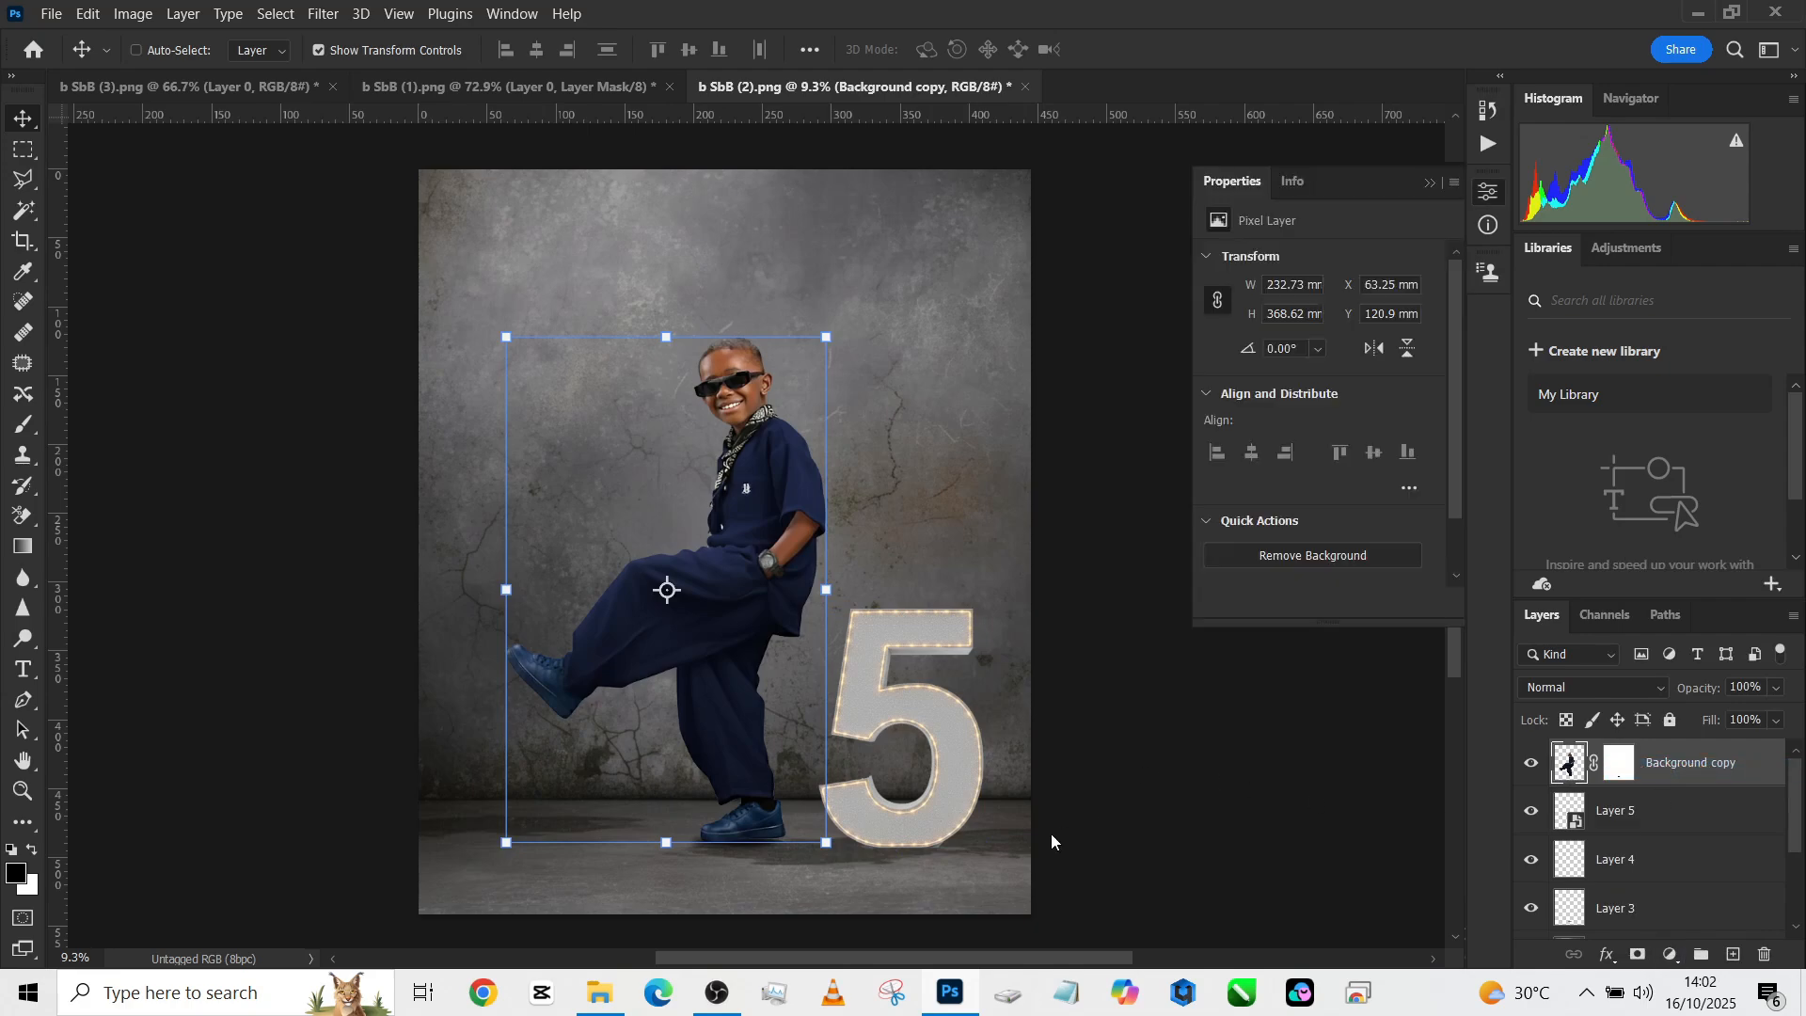
pyautogui.moveTo(1691, 813)
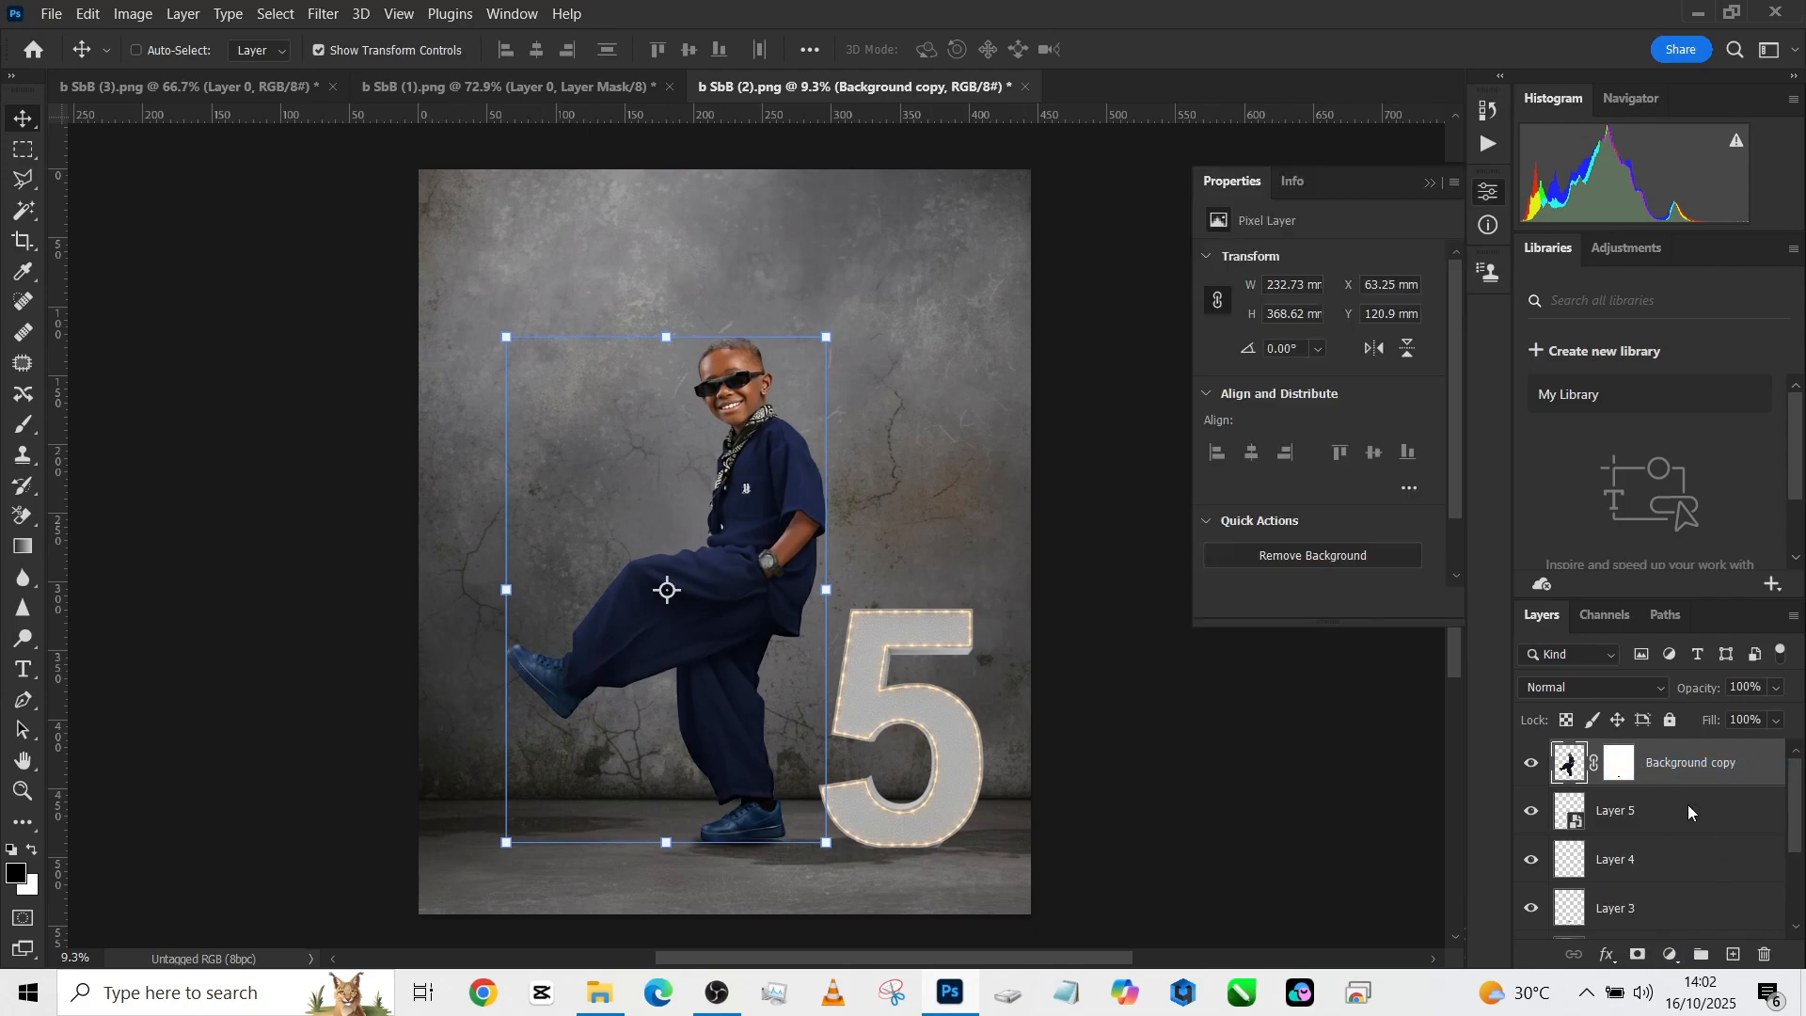
pyautogui.click(1668, 953)
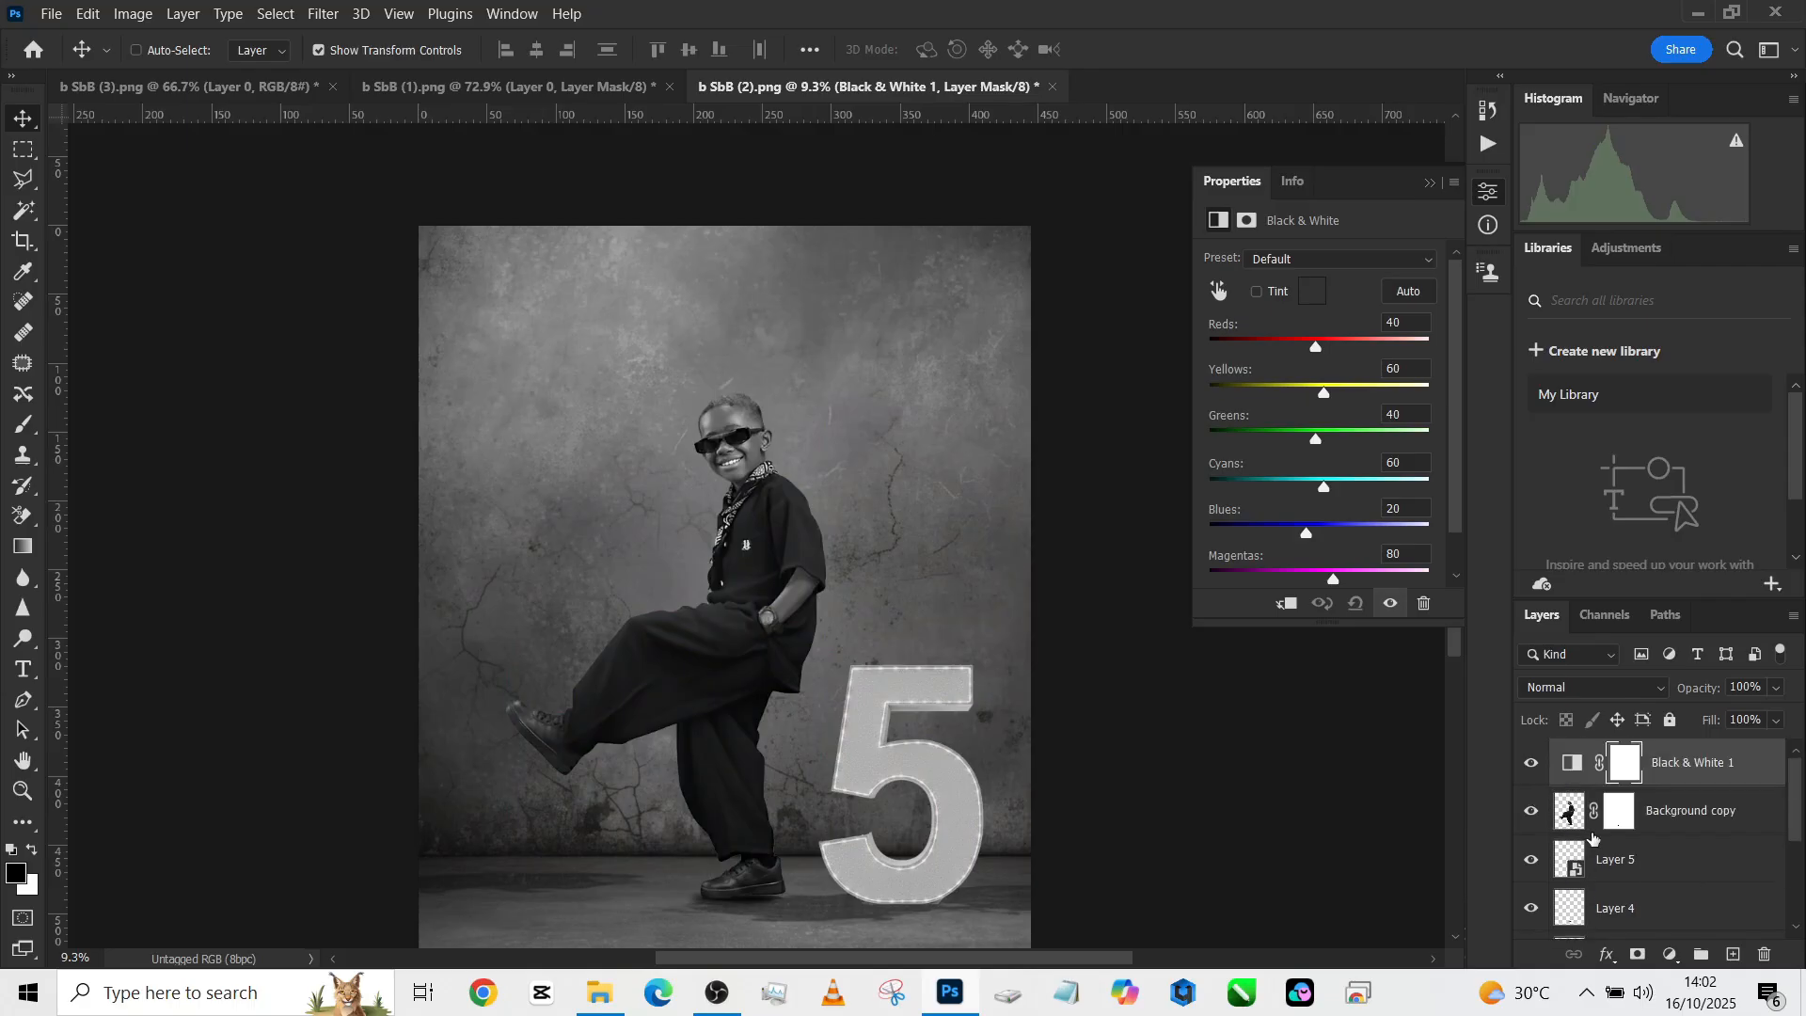
# - Compare the darkened number 5's tones against the boy, then hide the Black & White check layer
pyautogui.click(1530, 862)
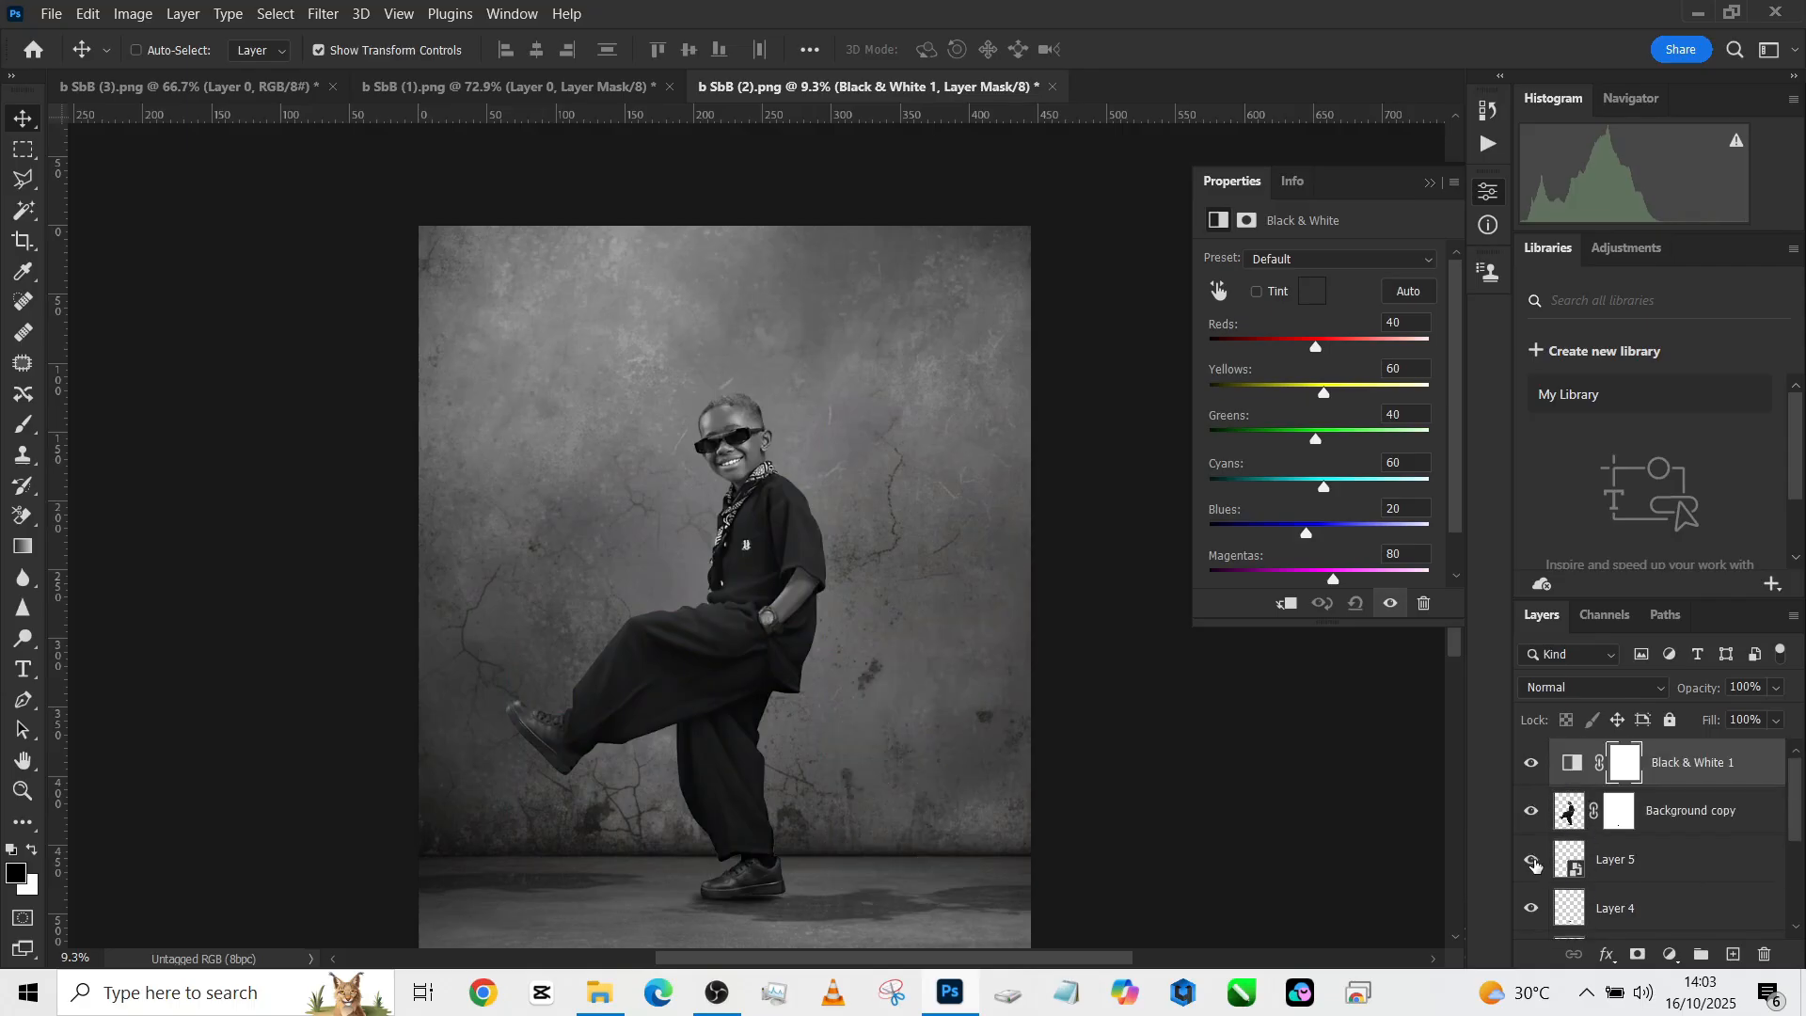
pyautogui.click(1614, 860)
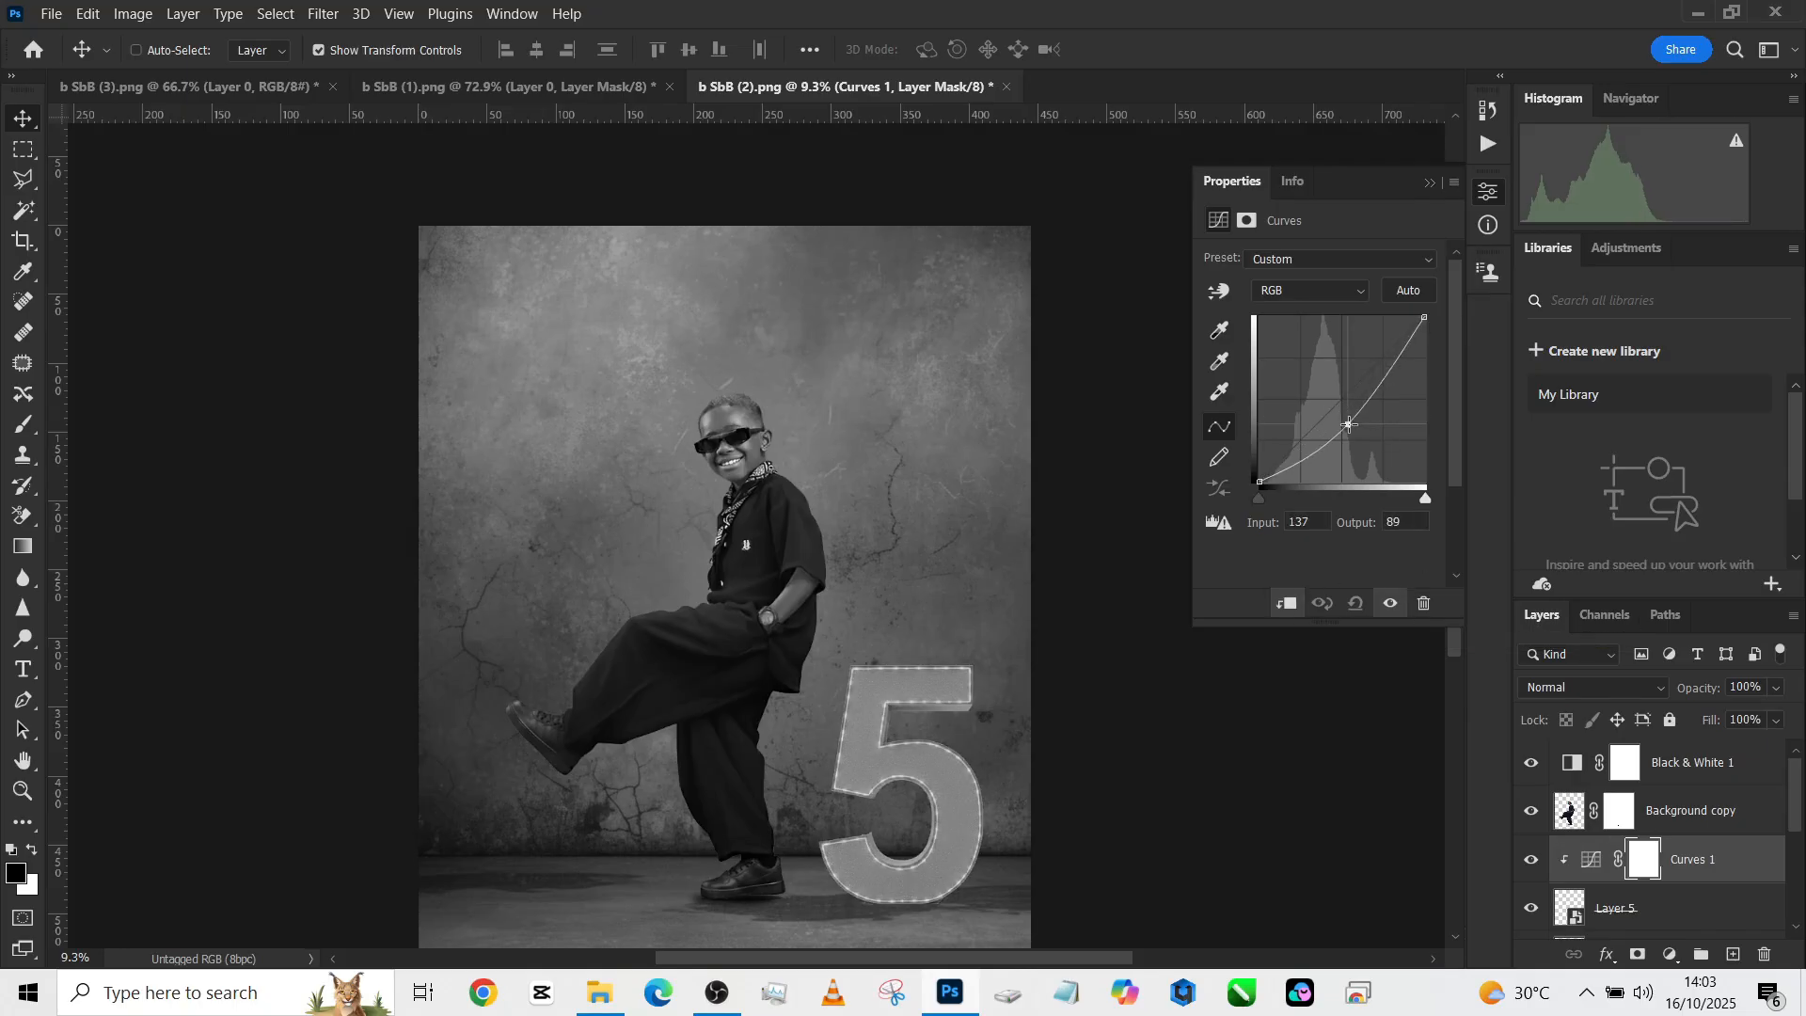
pyautogui.click(1531, 772)
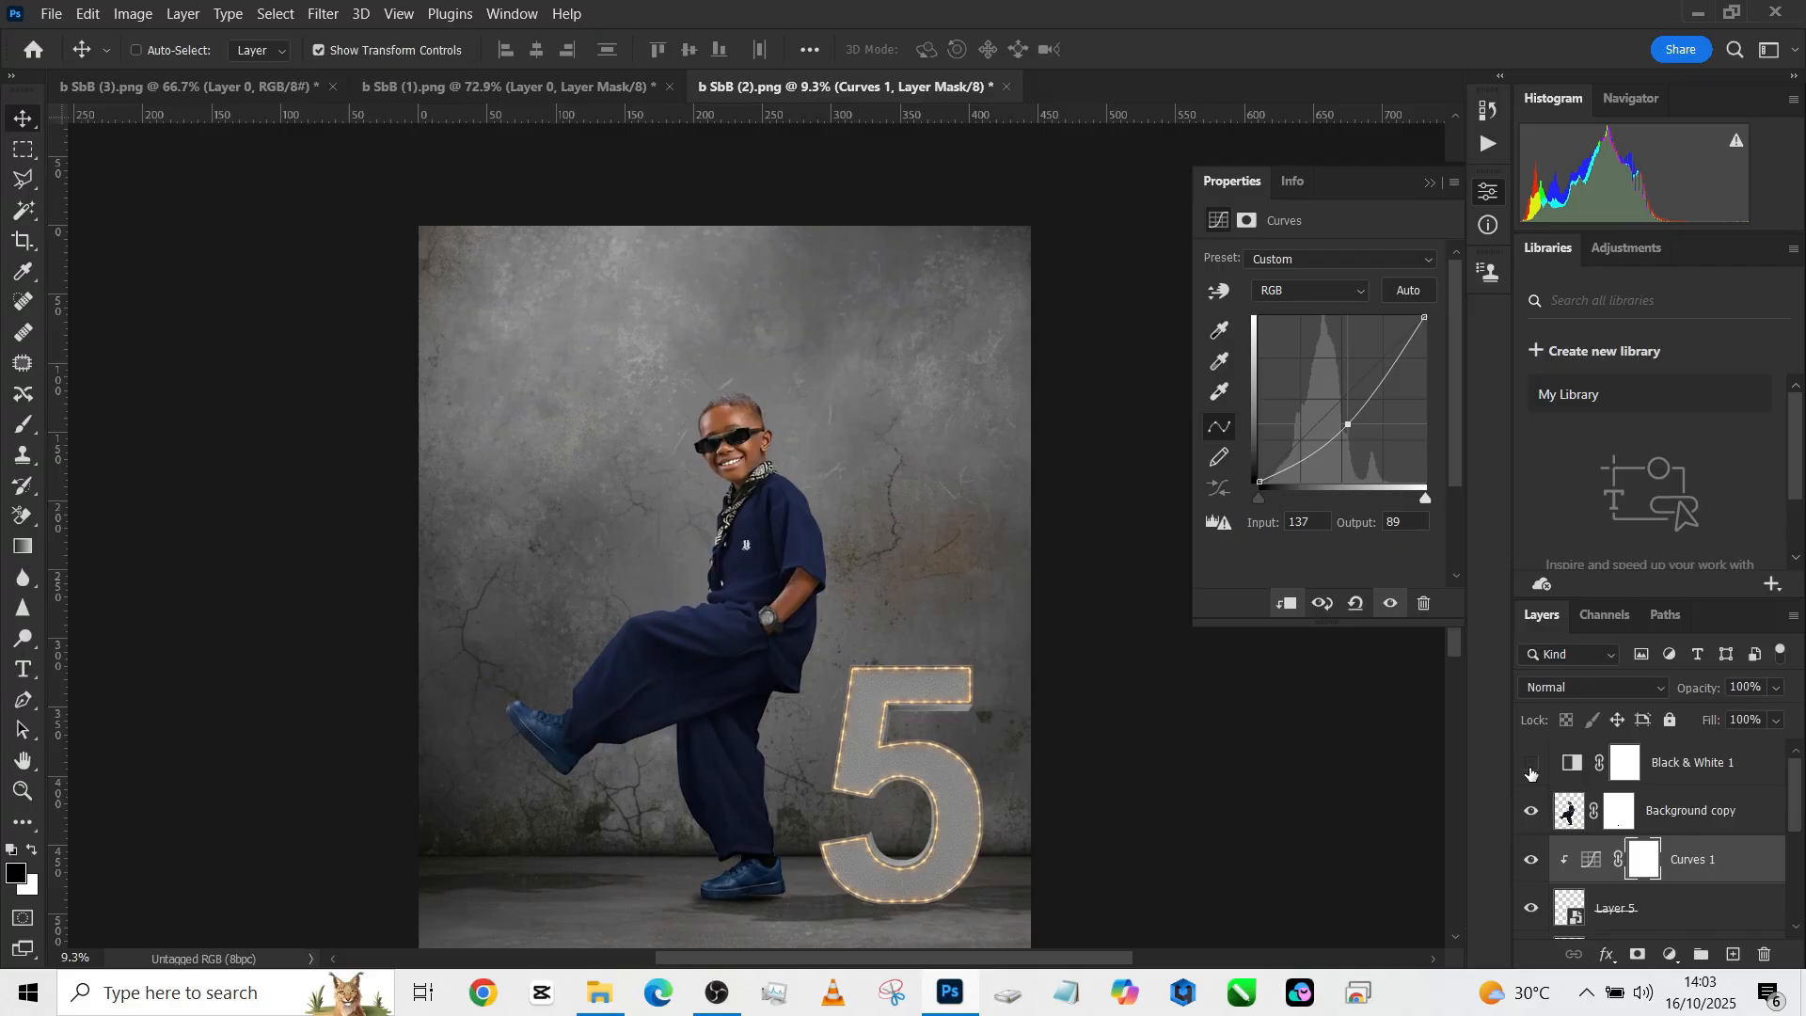
pyautogui.click(1529, 771)
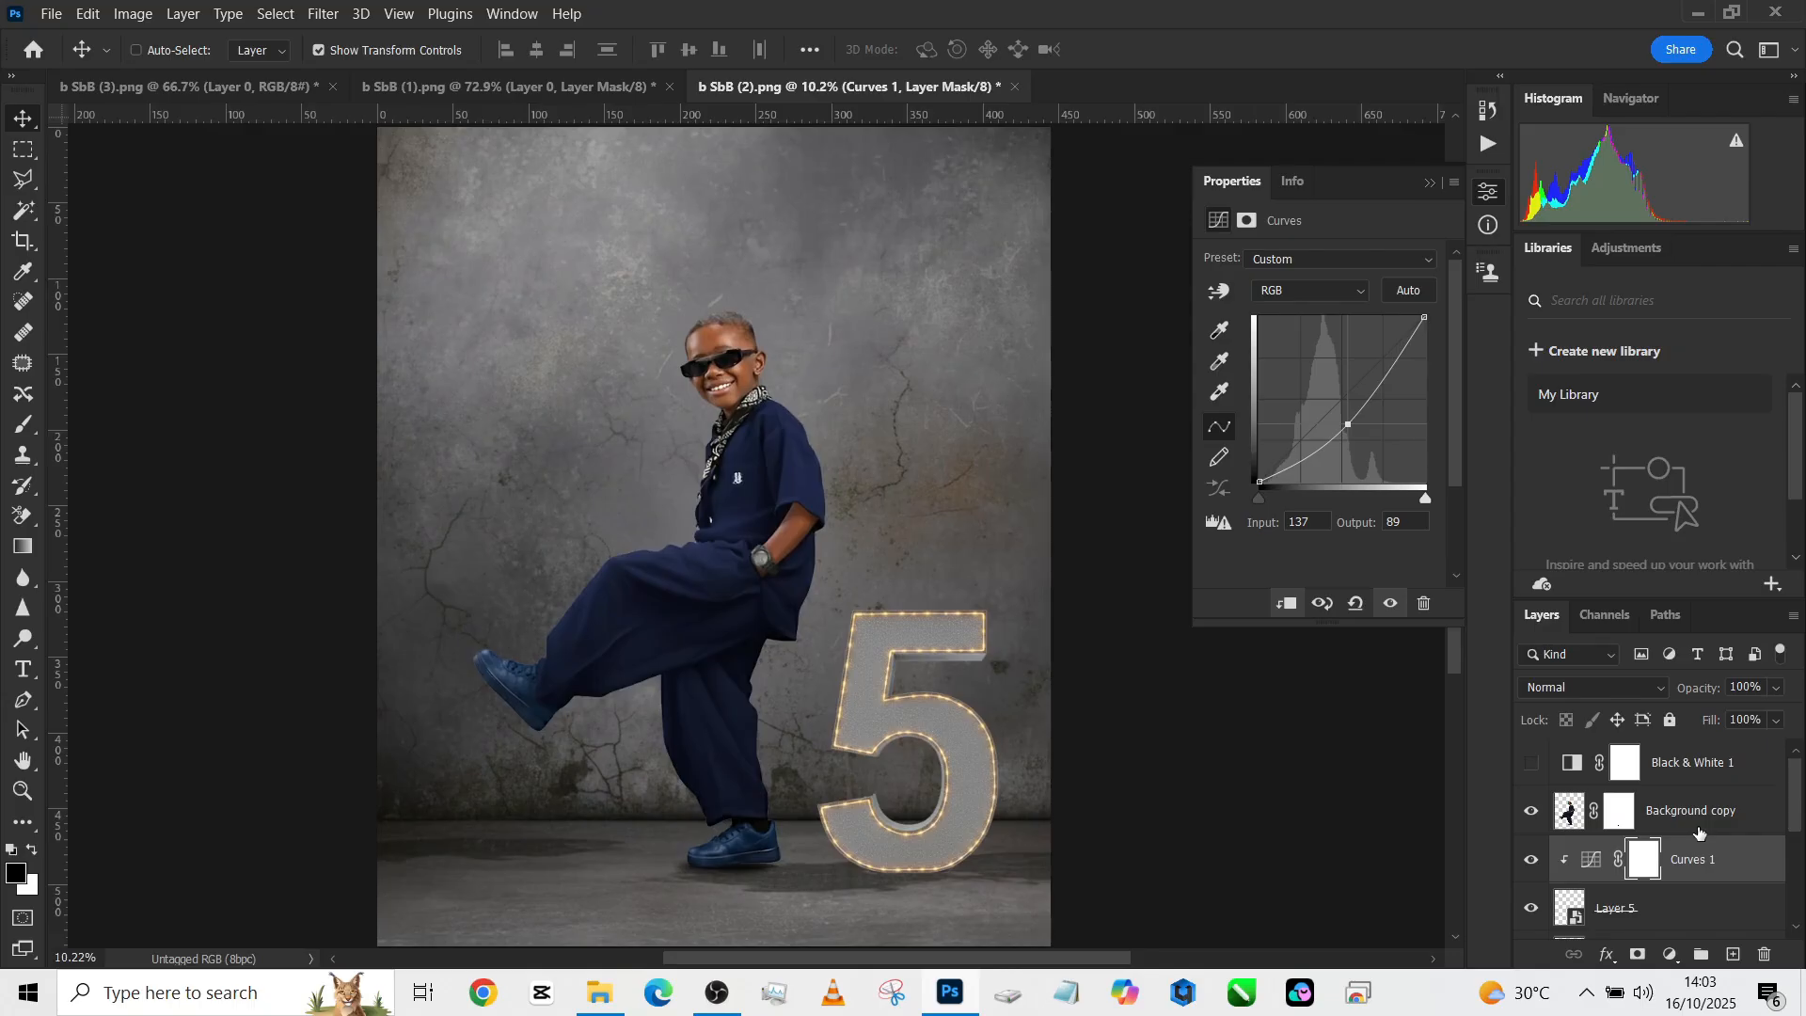
# - Create a new empty layer above the foot shadow and brush a black ellipse for the 5's shadow
pyautogui.click(1731, 956)
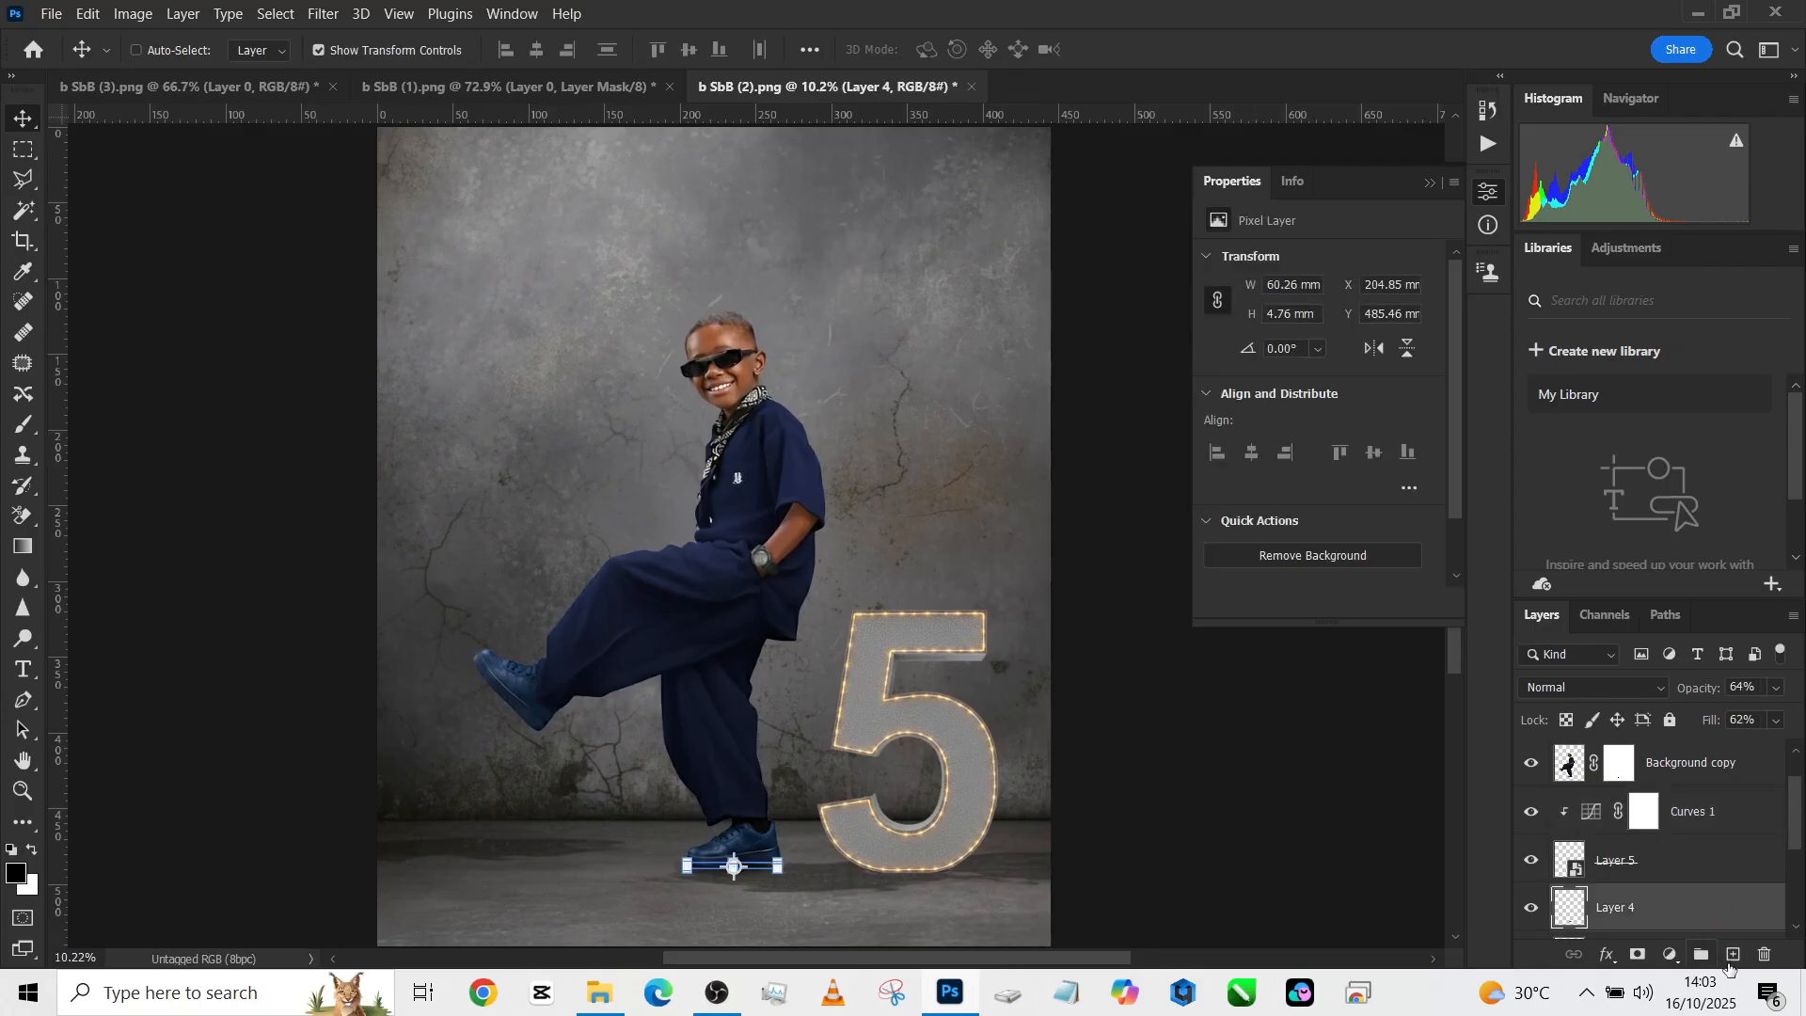
pyautogui.click(1730, 953)
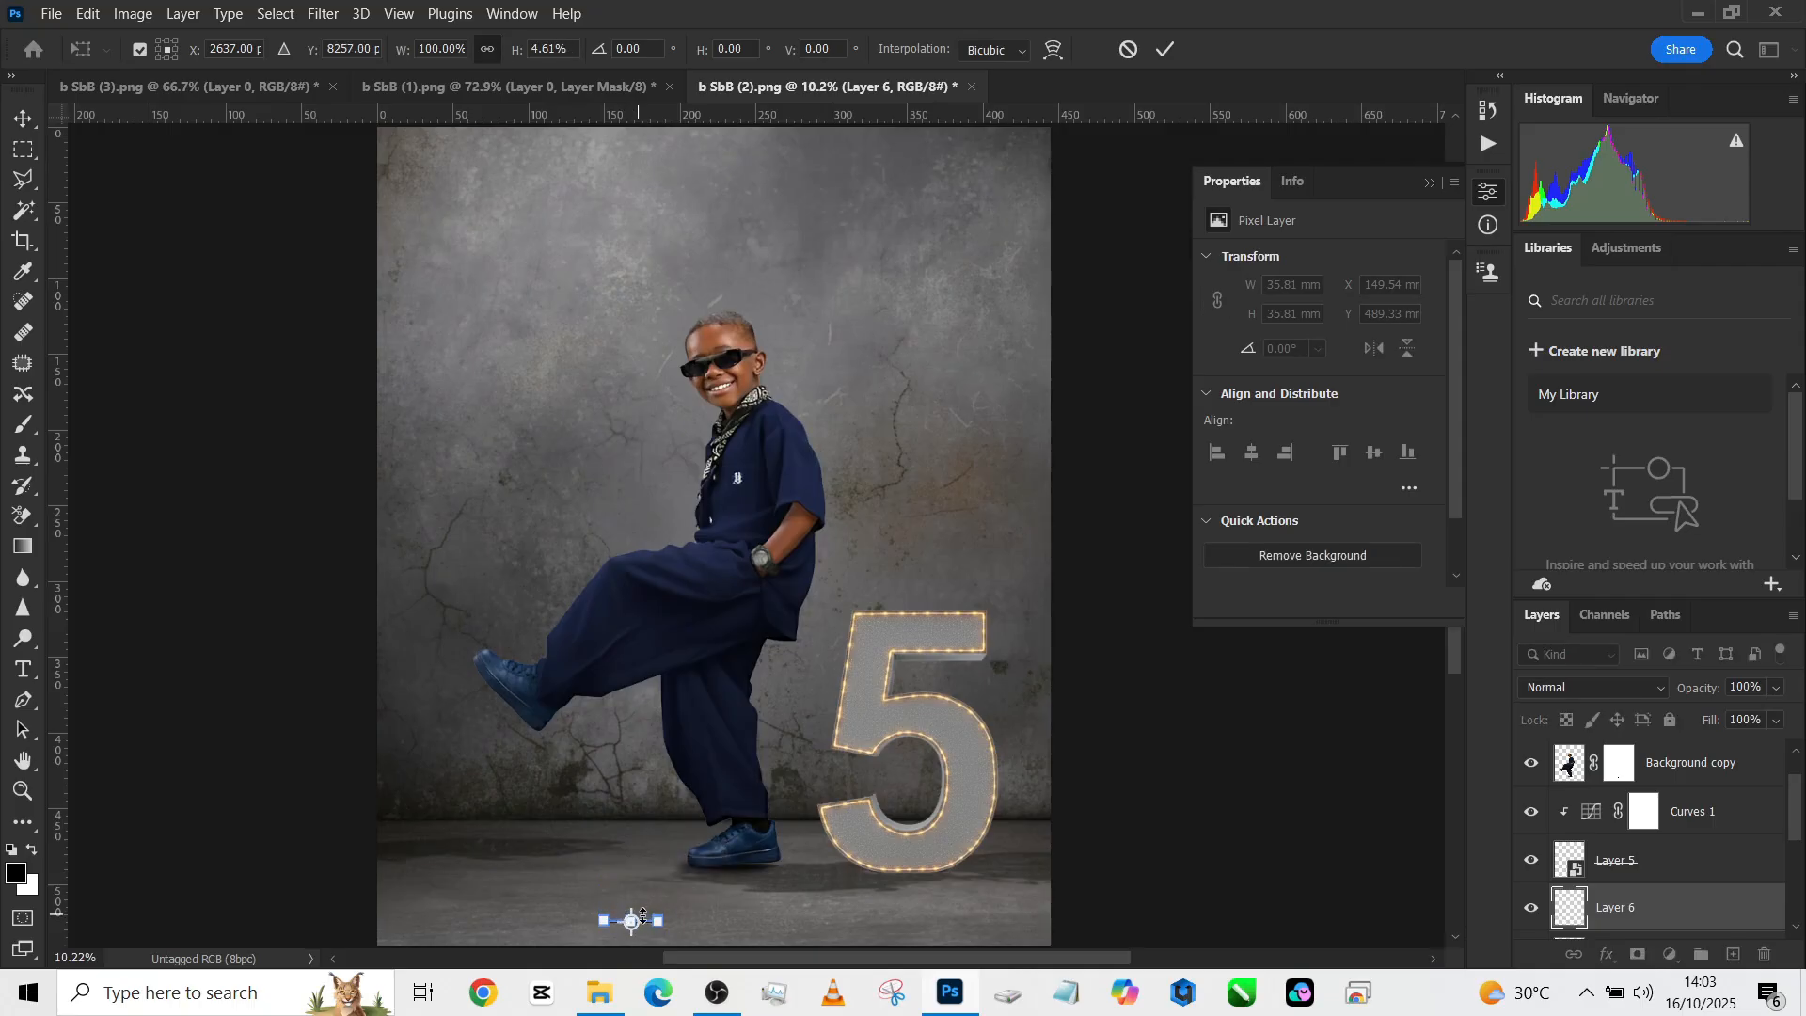
pyautogui.moveTo(656, 925)
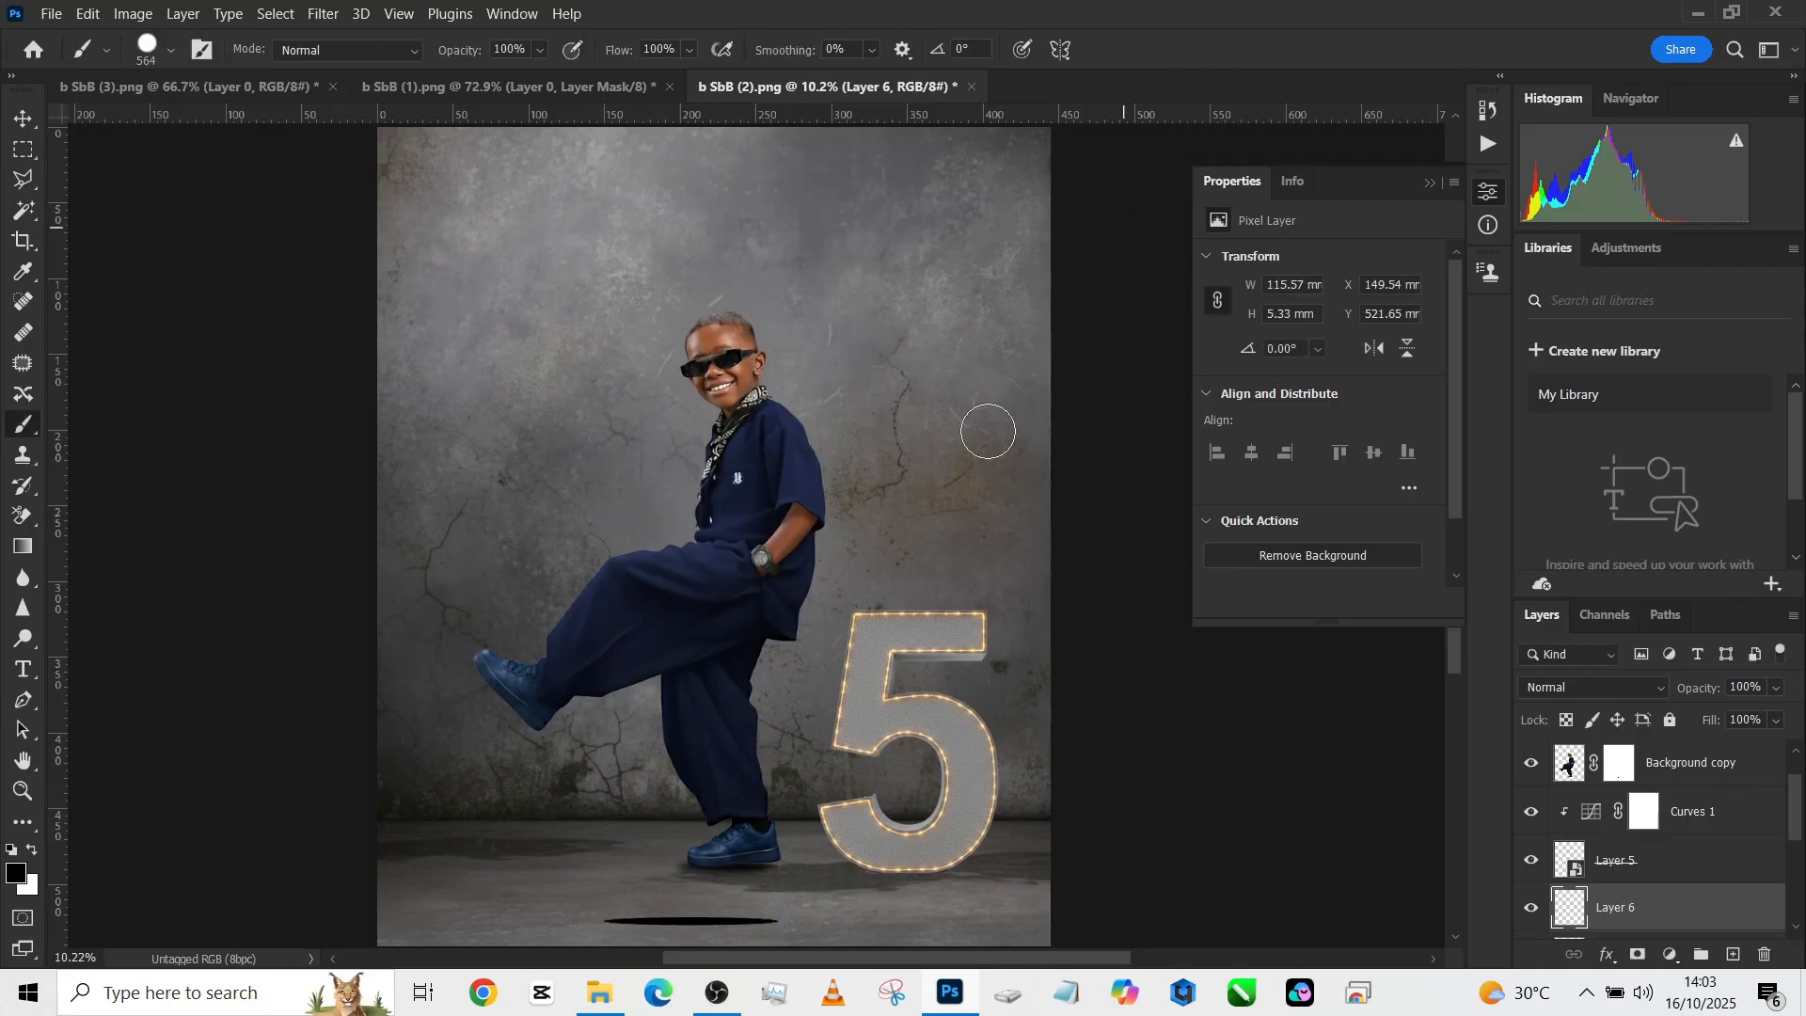
pyautogui.click(20, 119)
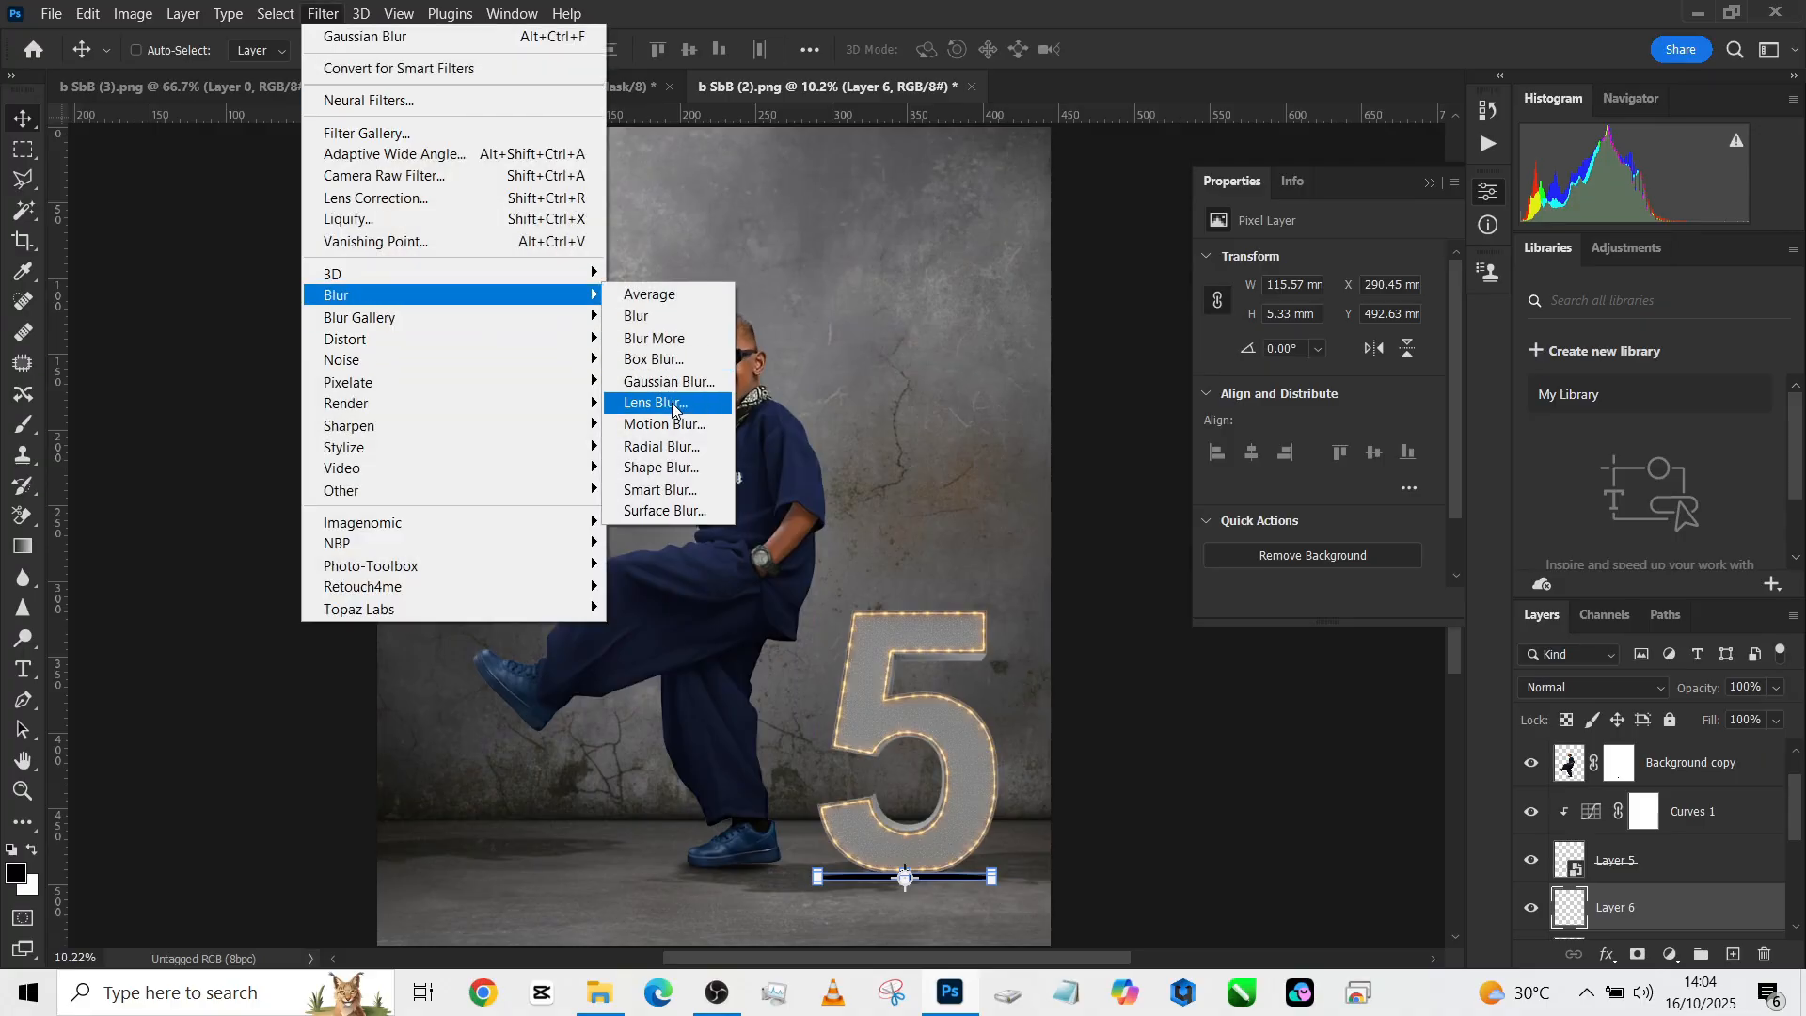
# - Blur the ellipse, place it on the floor under the 5 and blend it with Lighter Color
pyautogui.click(670, 382)
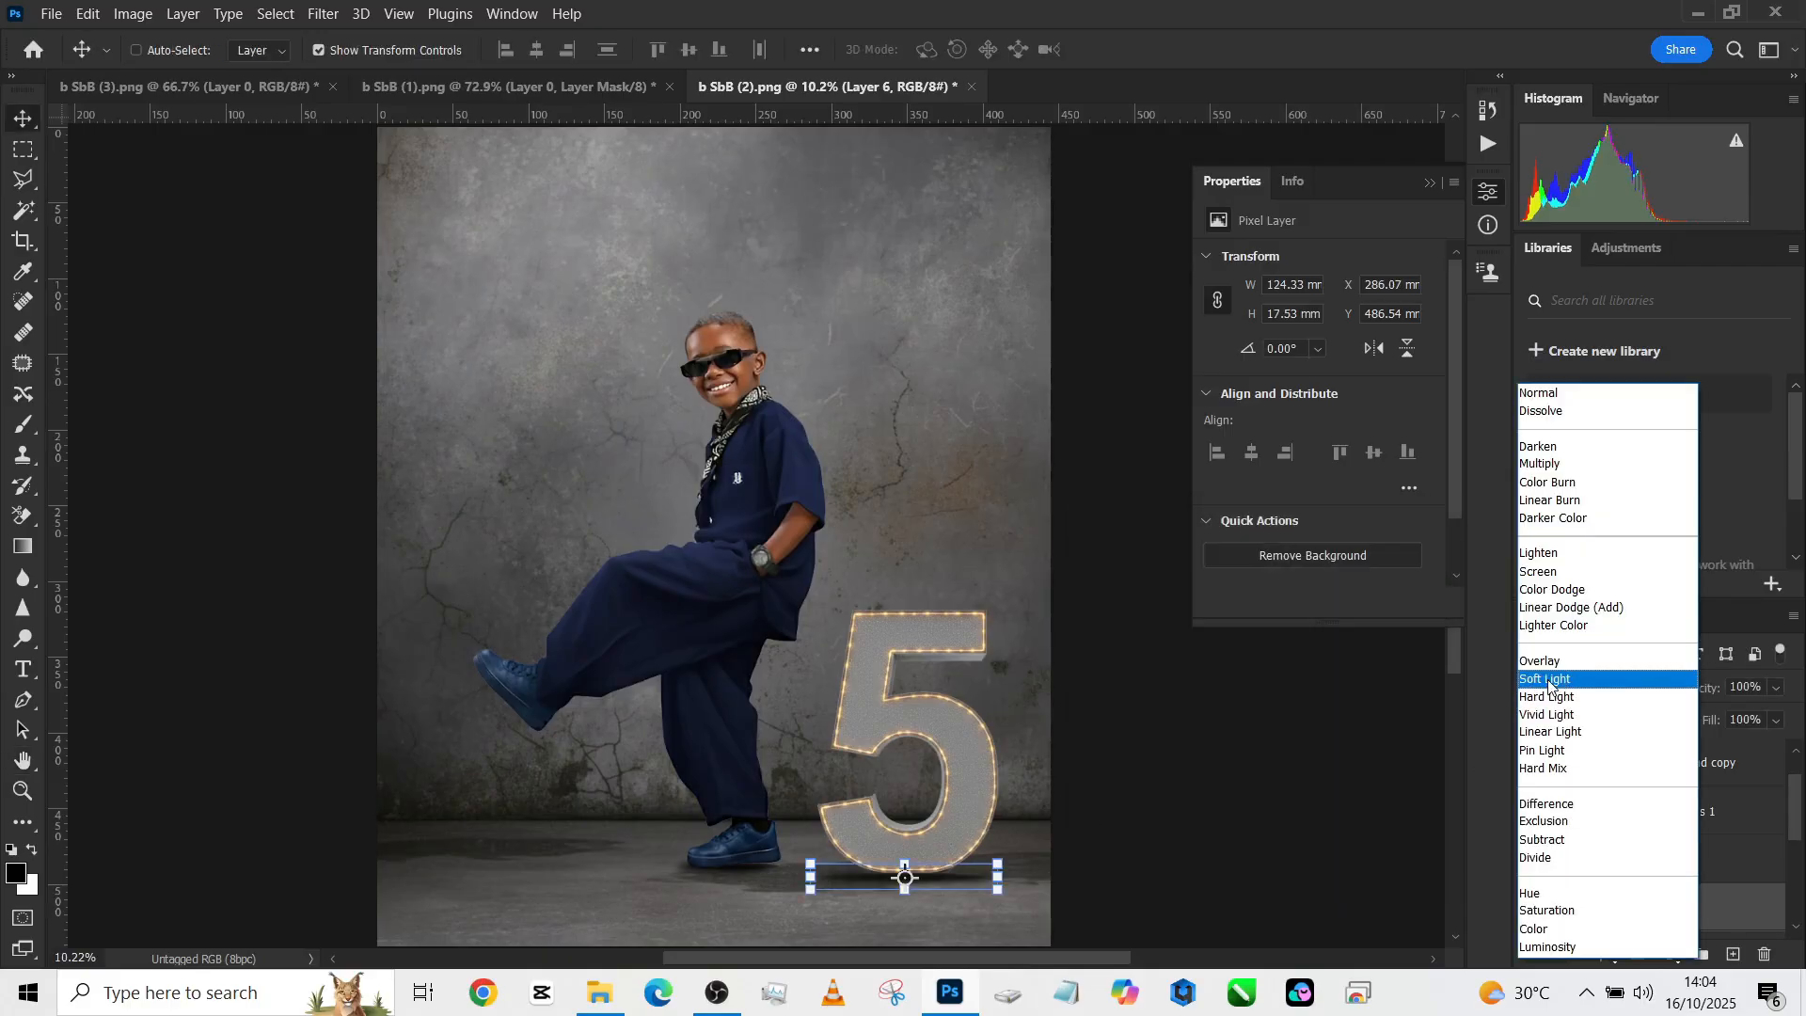
pyautogui.click(1542, 679)
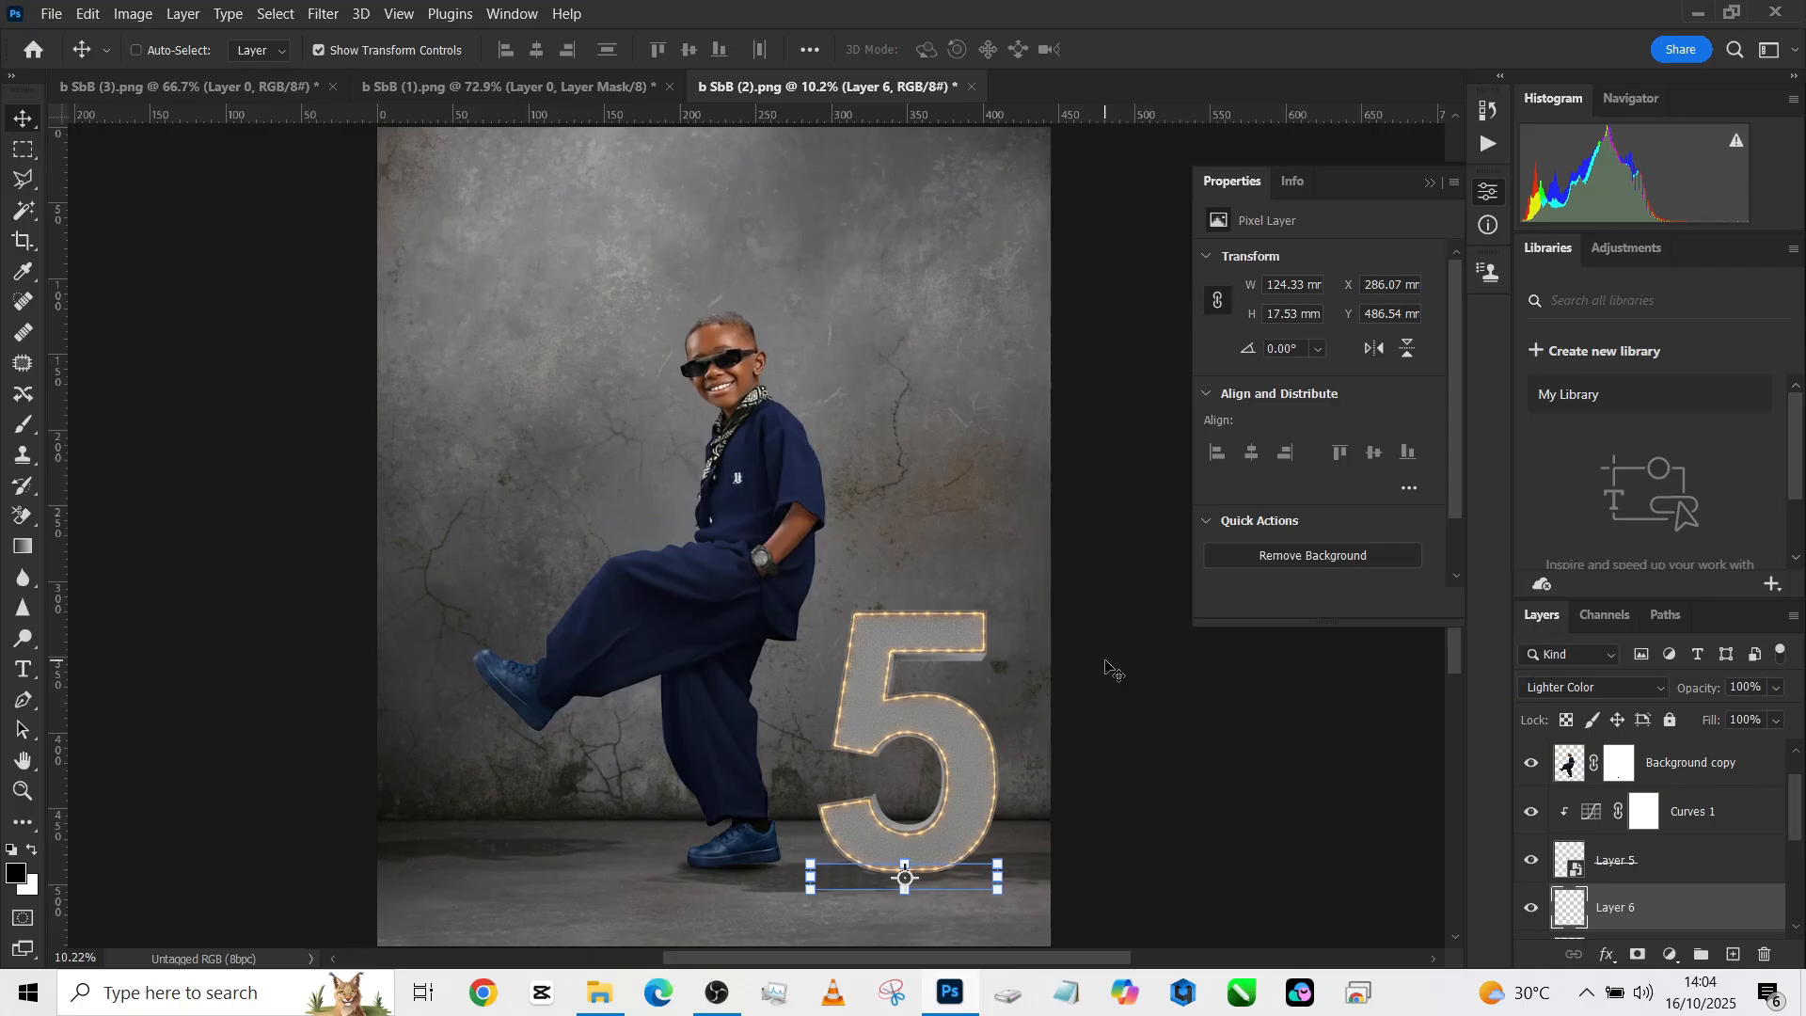
pyautogui.click(22, 152)
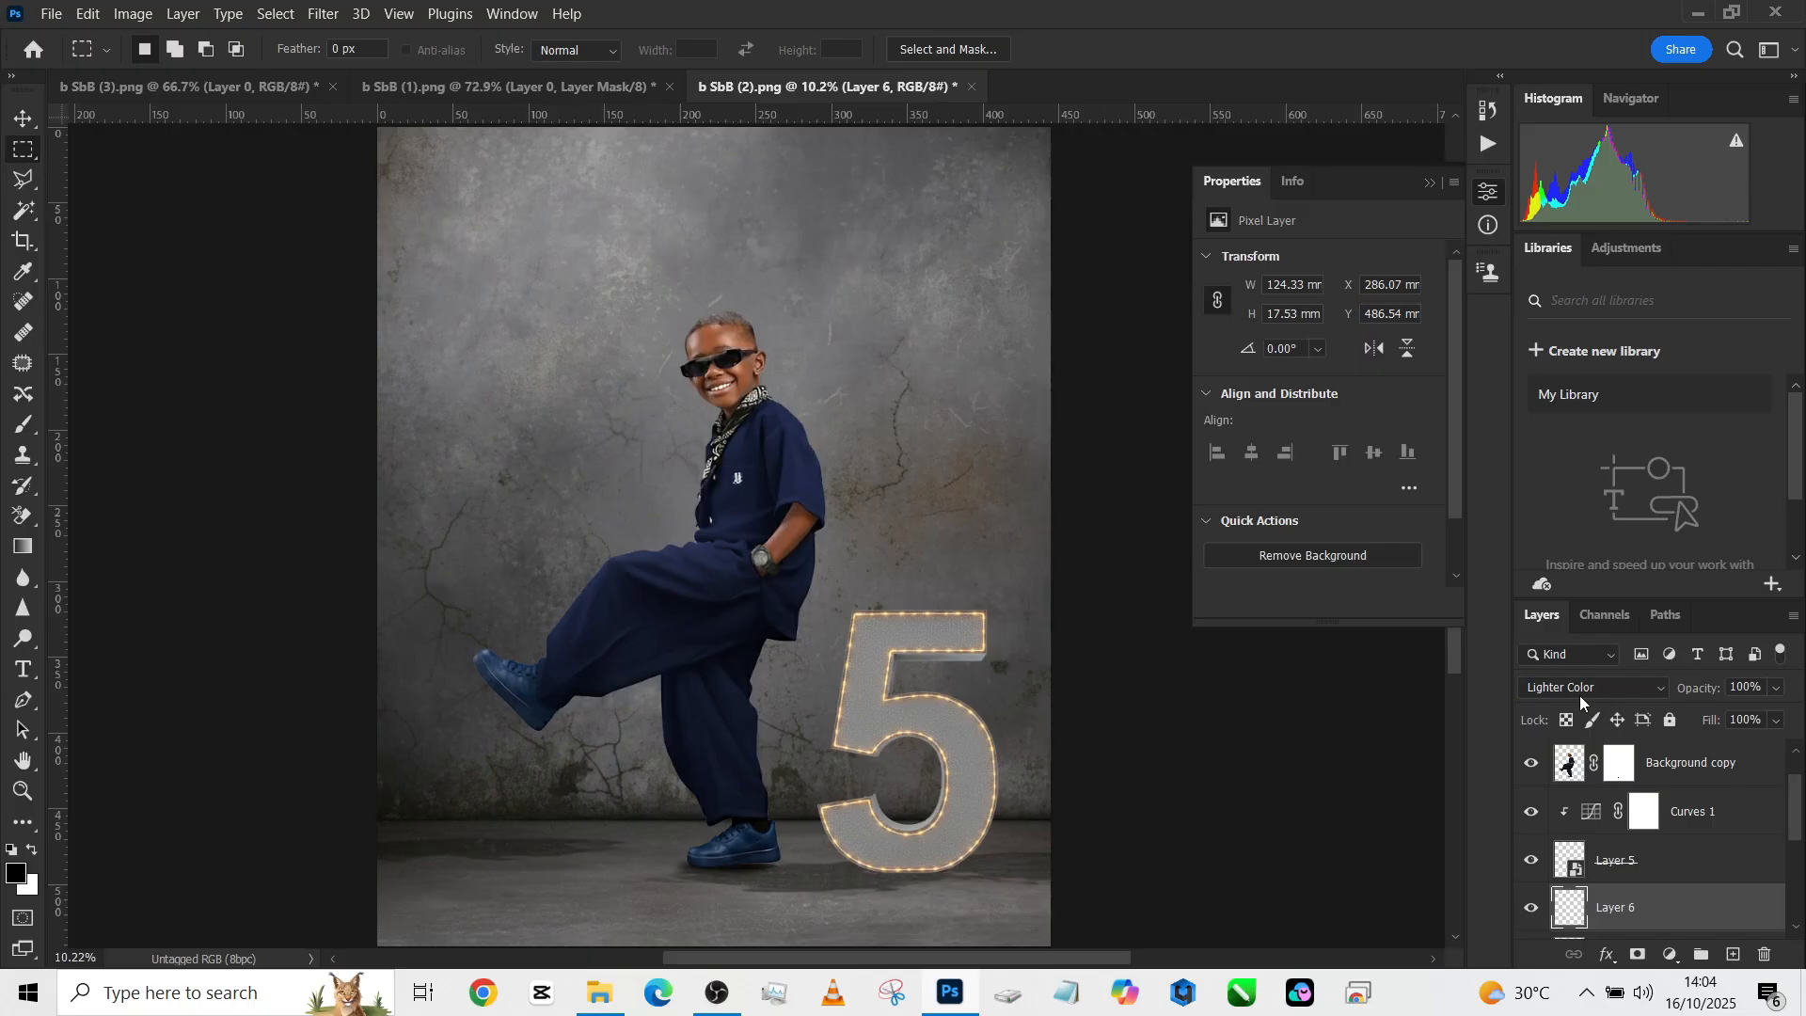
pyautogui.click(1614, 907)
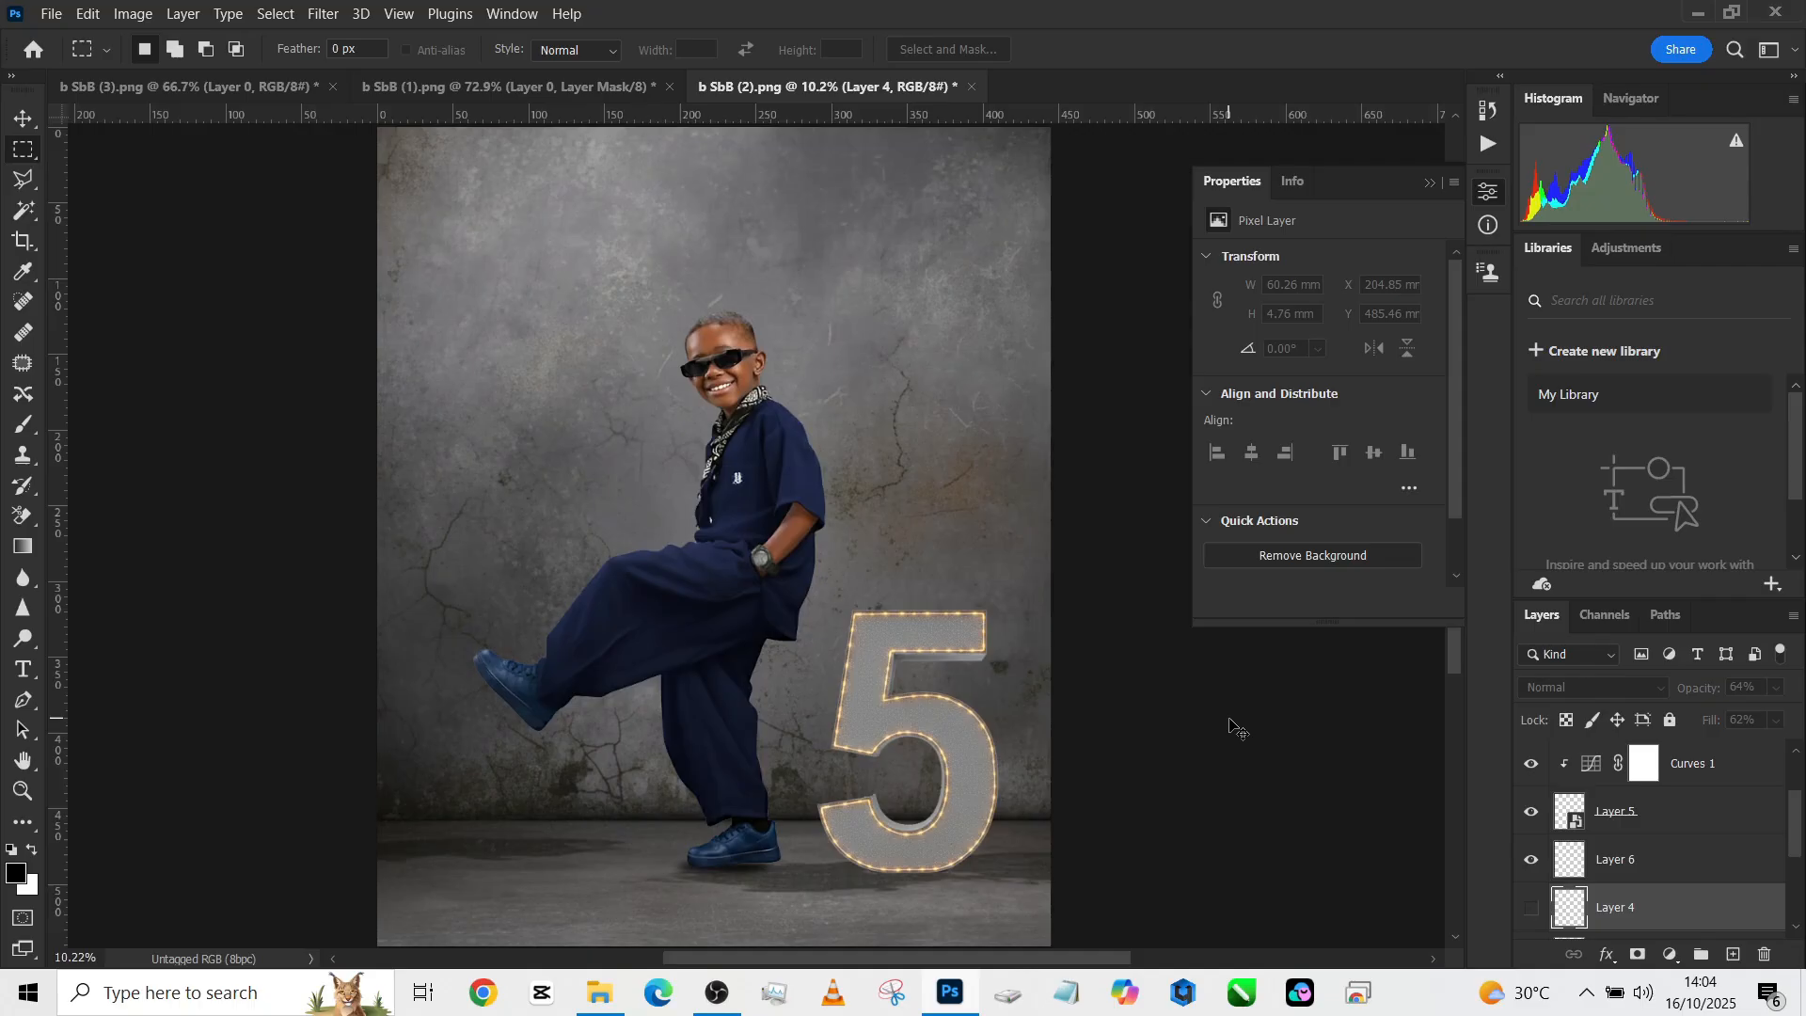
pyautogui.click(1529, 907)
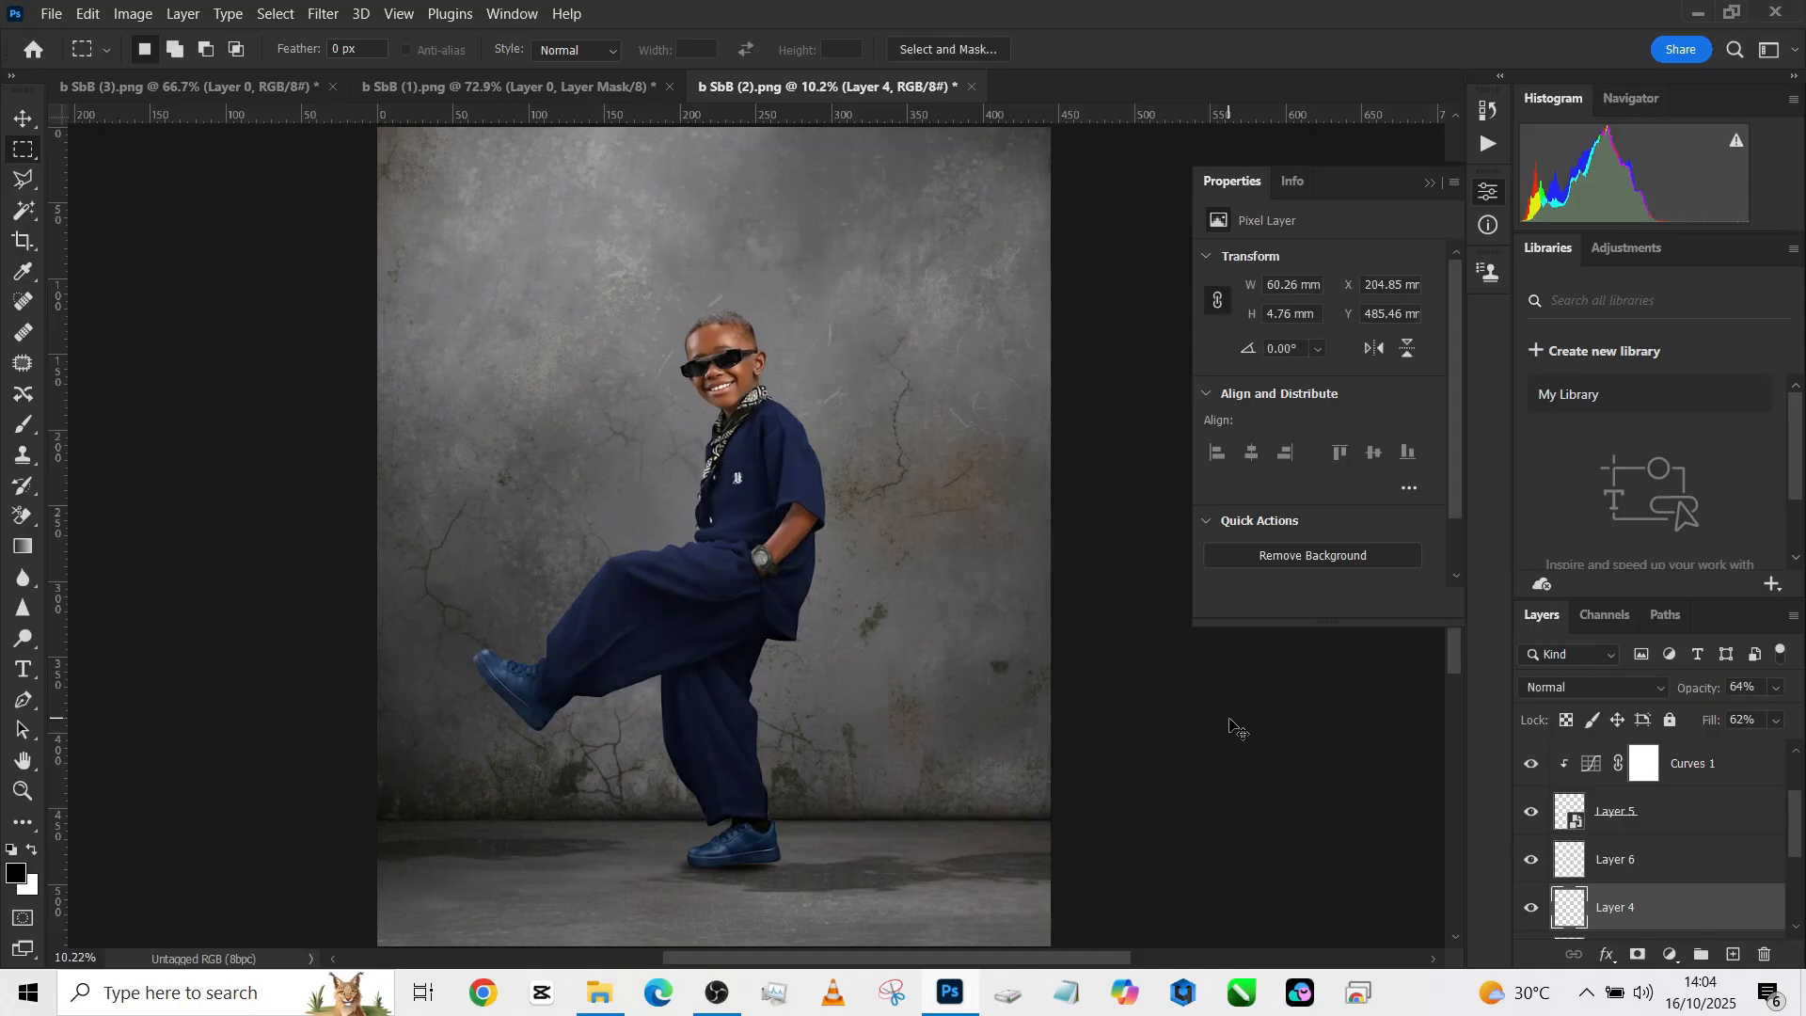
pyautogui.click(1529, 860)
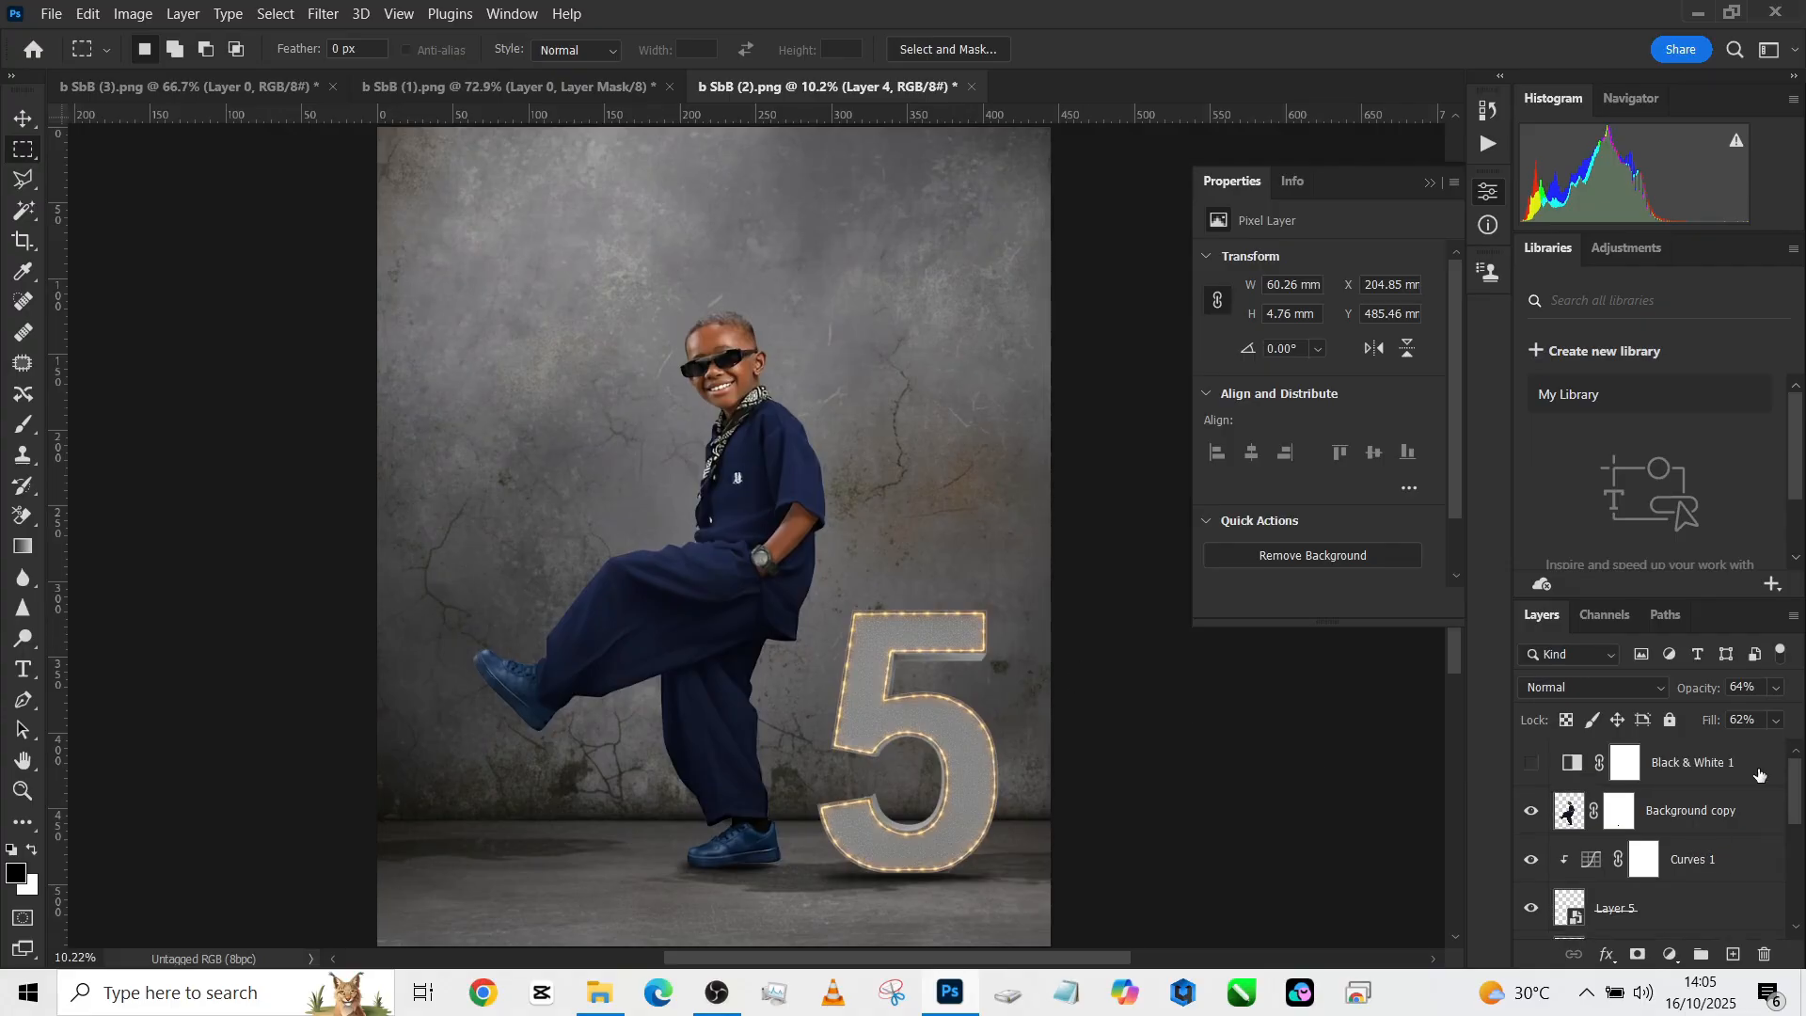
# - Add a Color Lookup adjustment over the composite with the 2Strip look
pyautogui.click(1689, 762)
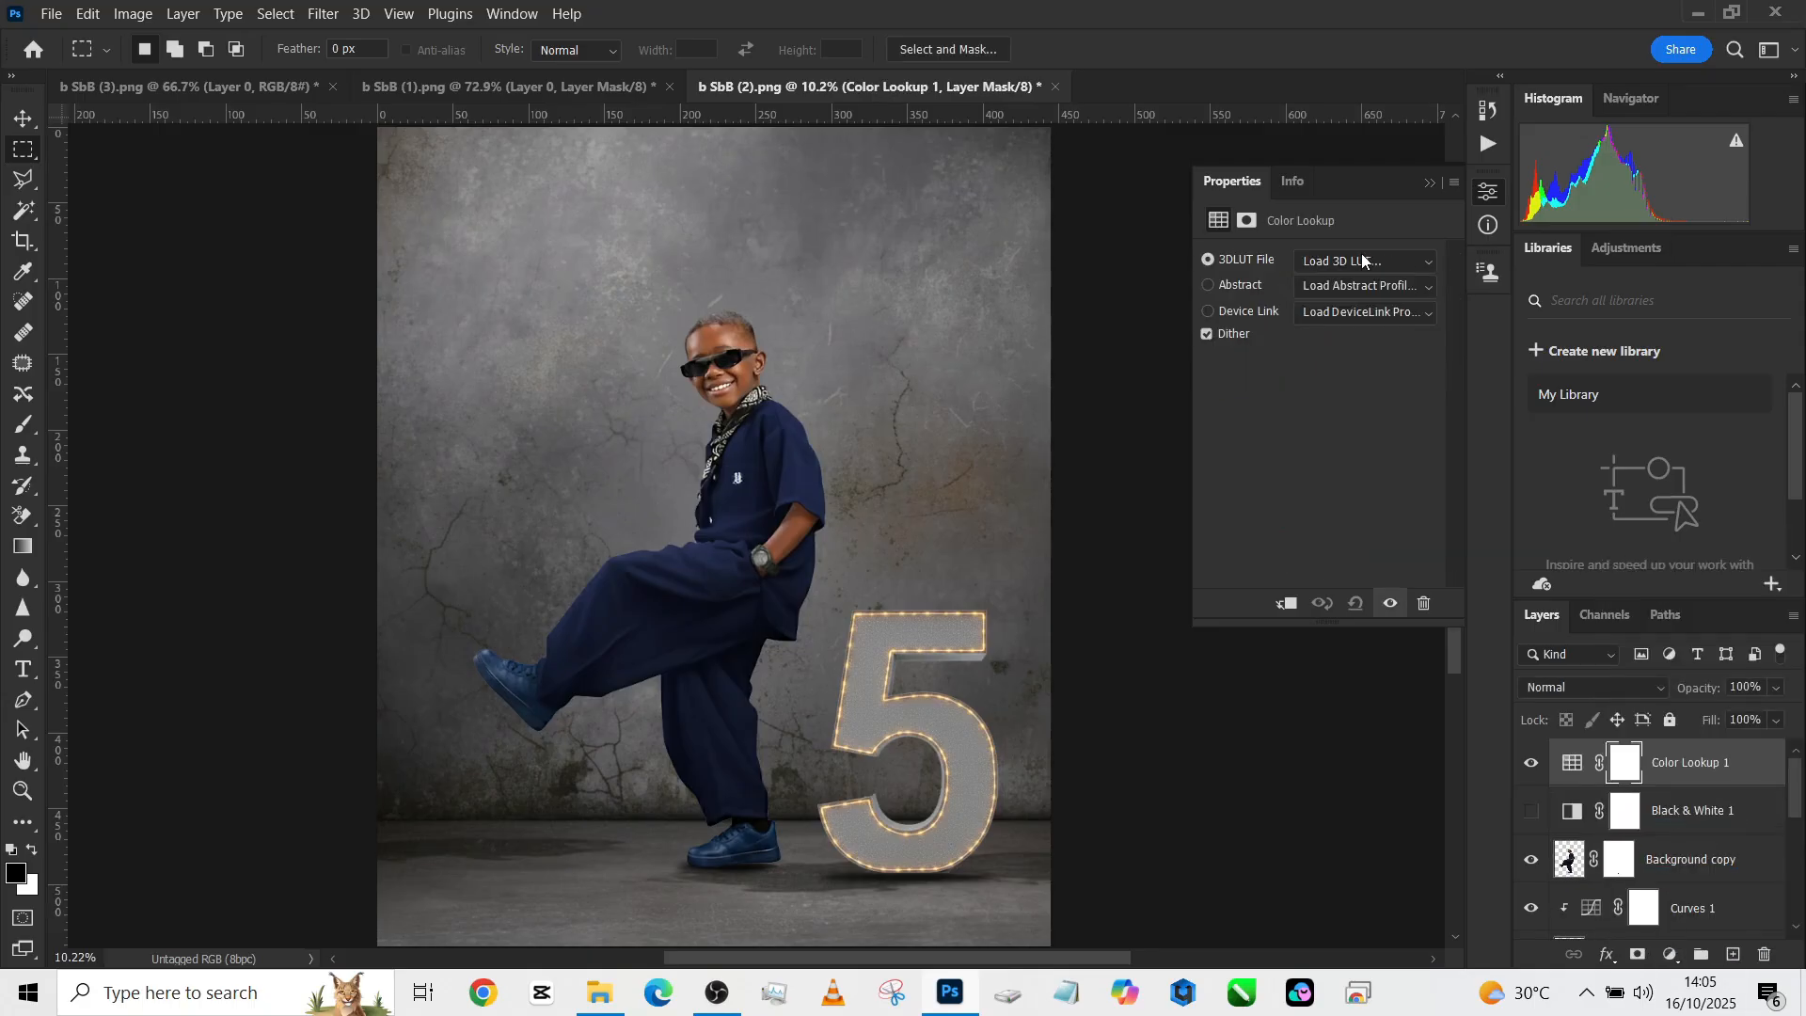
pyautogui.click(1363, 259)
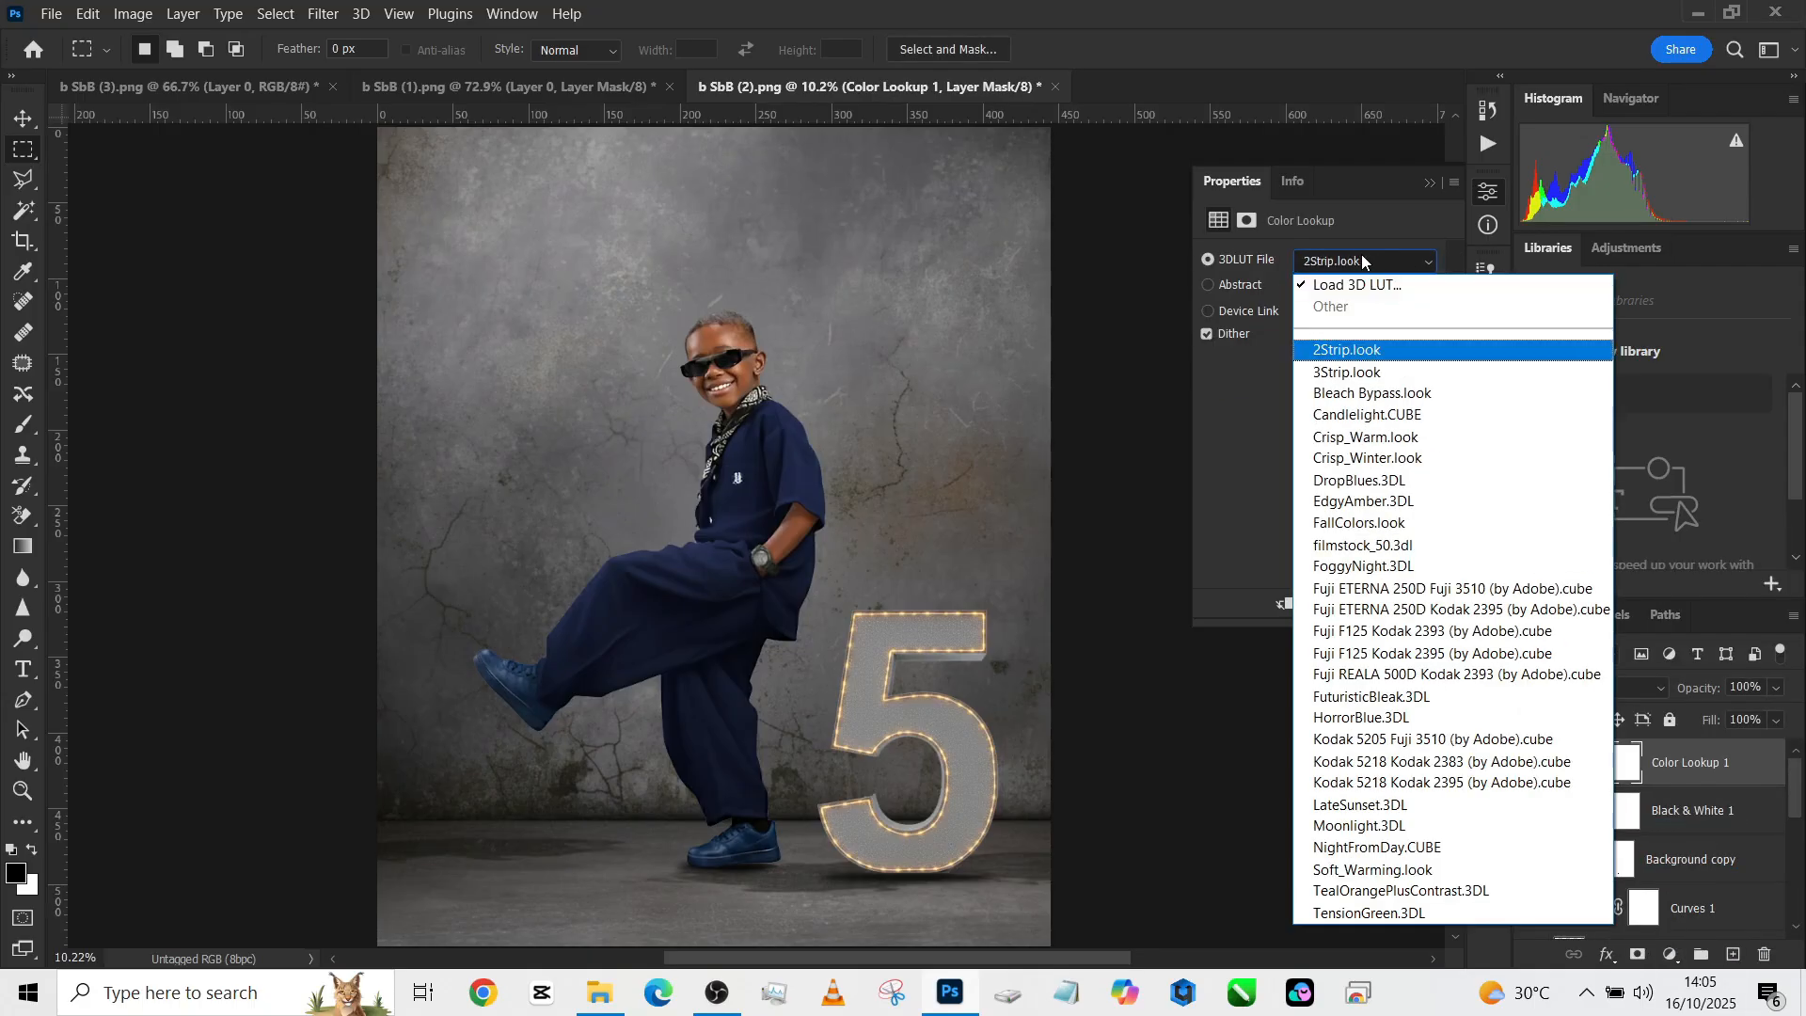
pyautogui.click(1343, 349)
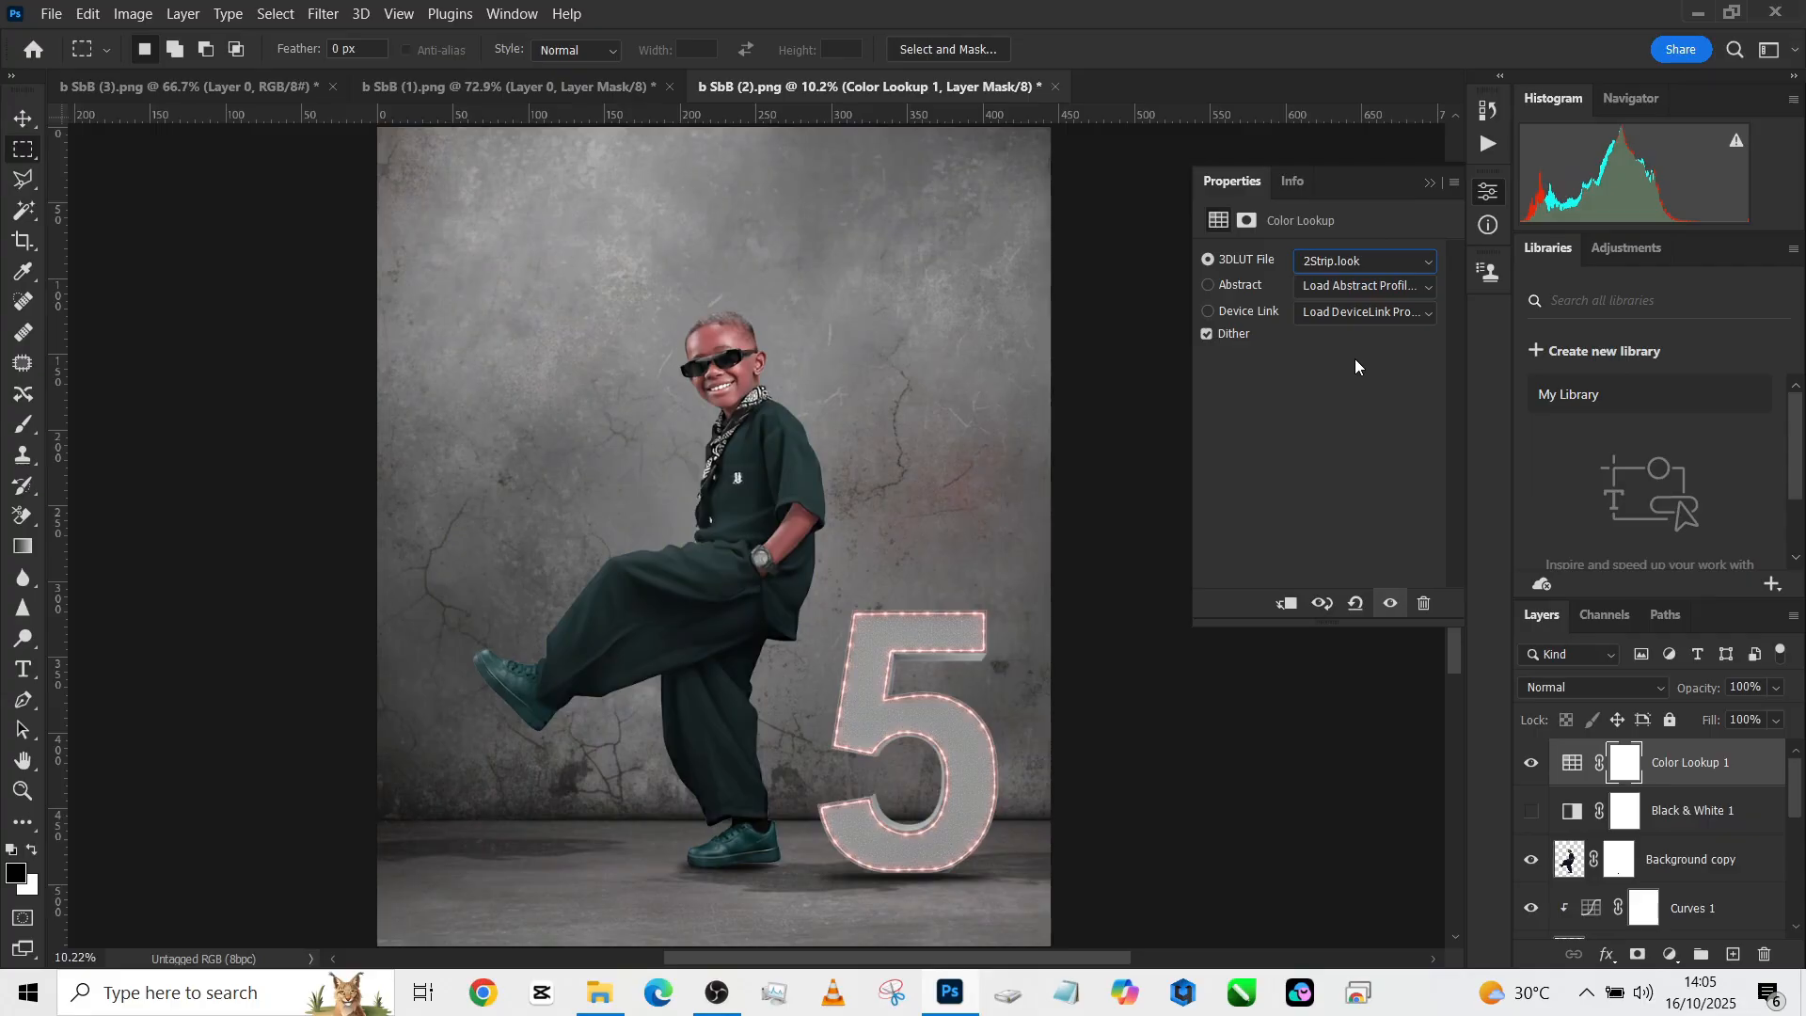
pyautogui.moveTo(1187, 391)
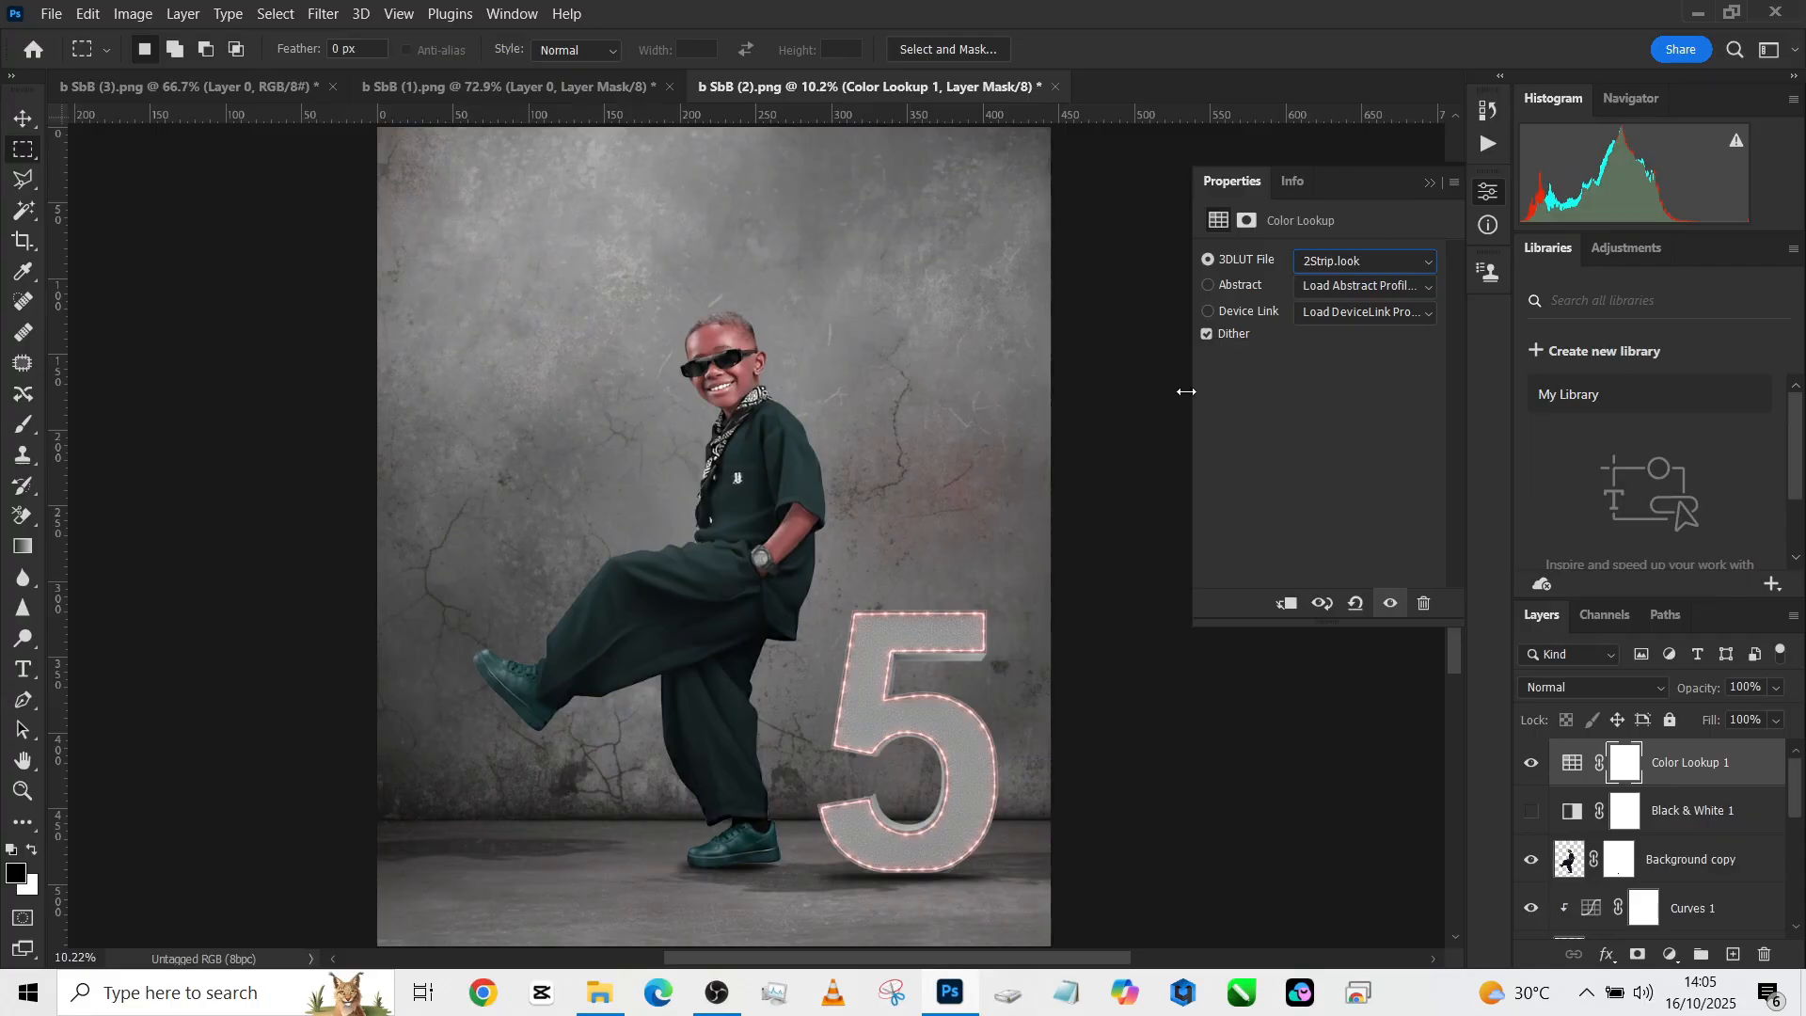
# - Cycle through Bleach Bypass, Crisp_Warm and Crisp_Winter looks at 40% opacity
pyautogui.click(1364, 259)
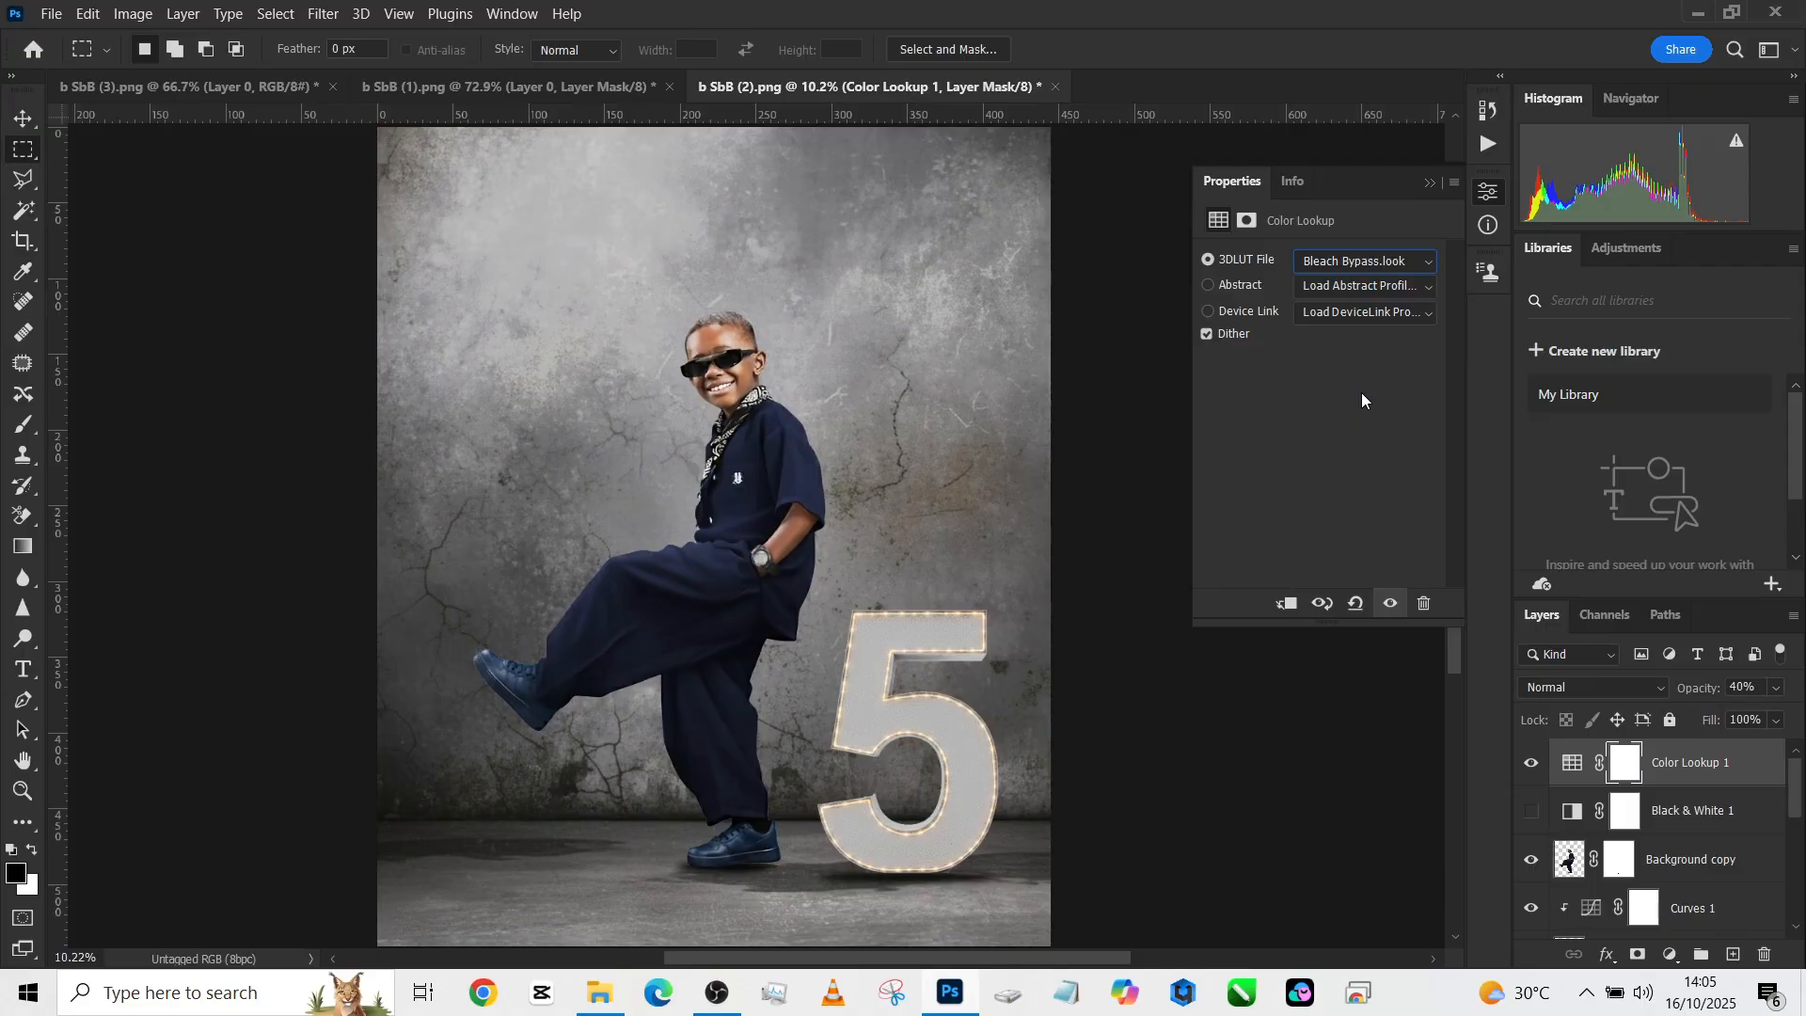
pyautogui.click(1363, 260)
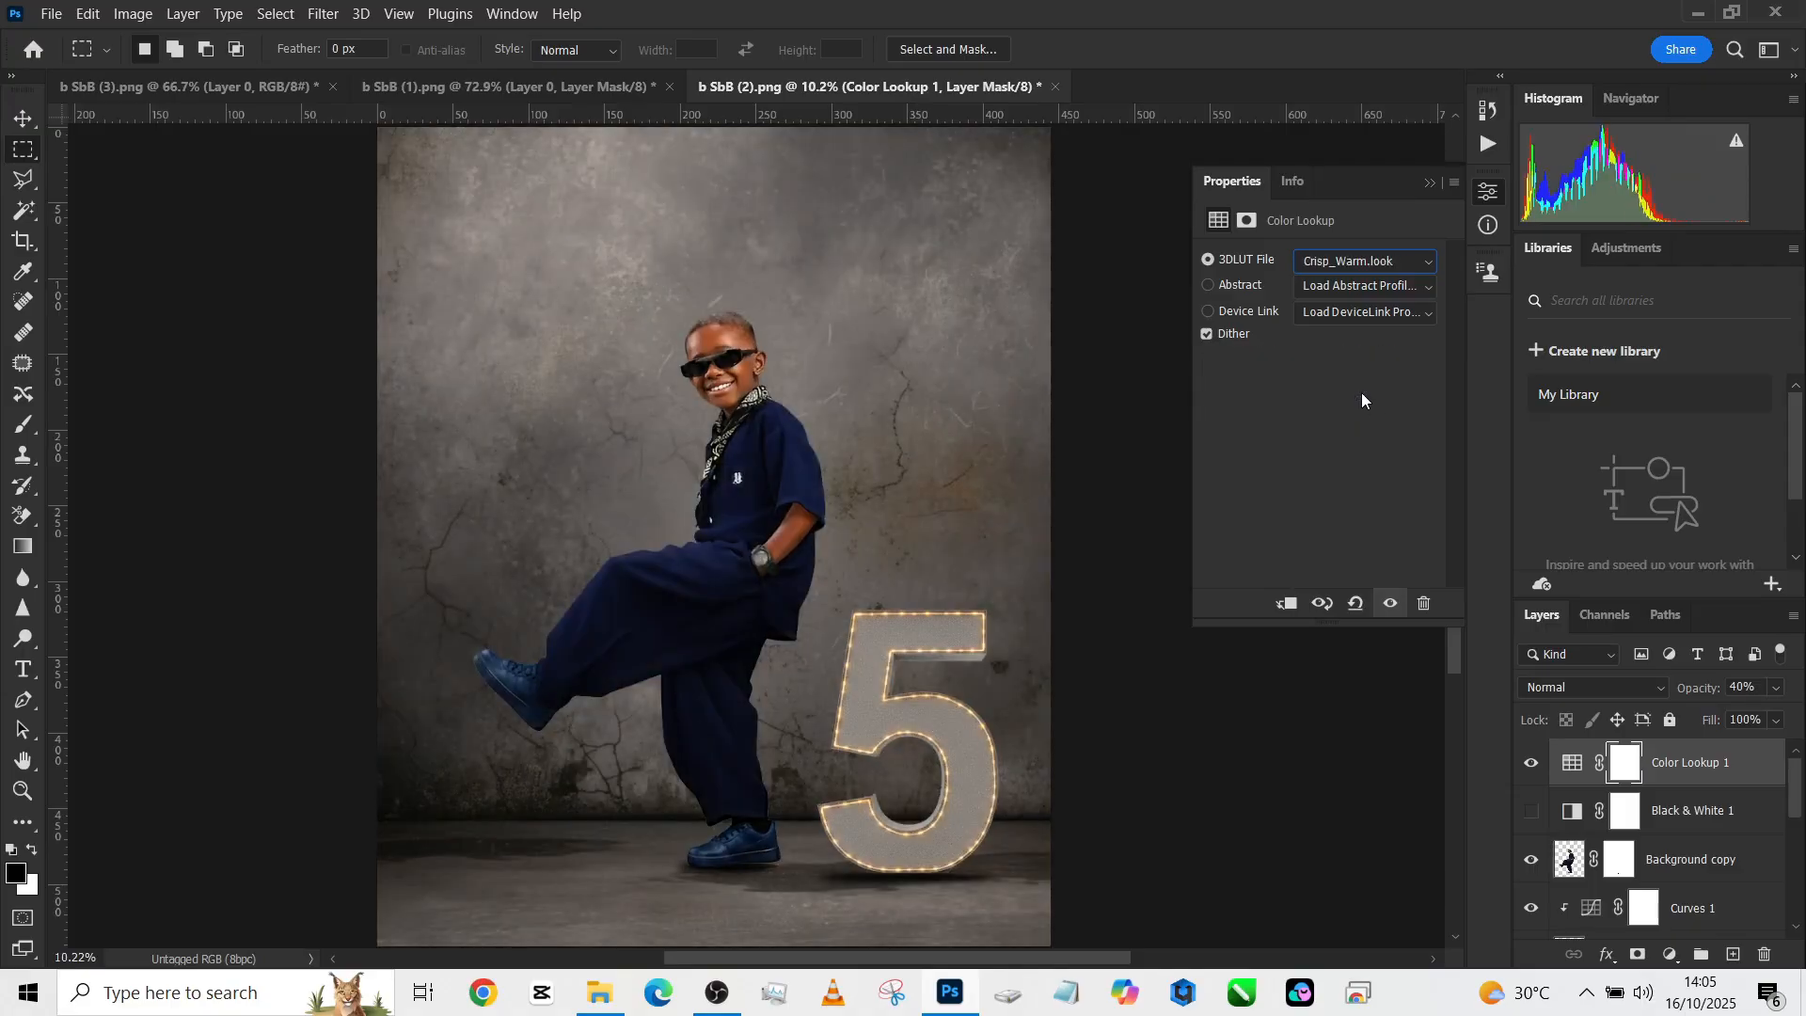
pyautogui.click(1364, 259)
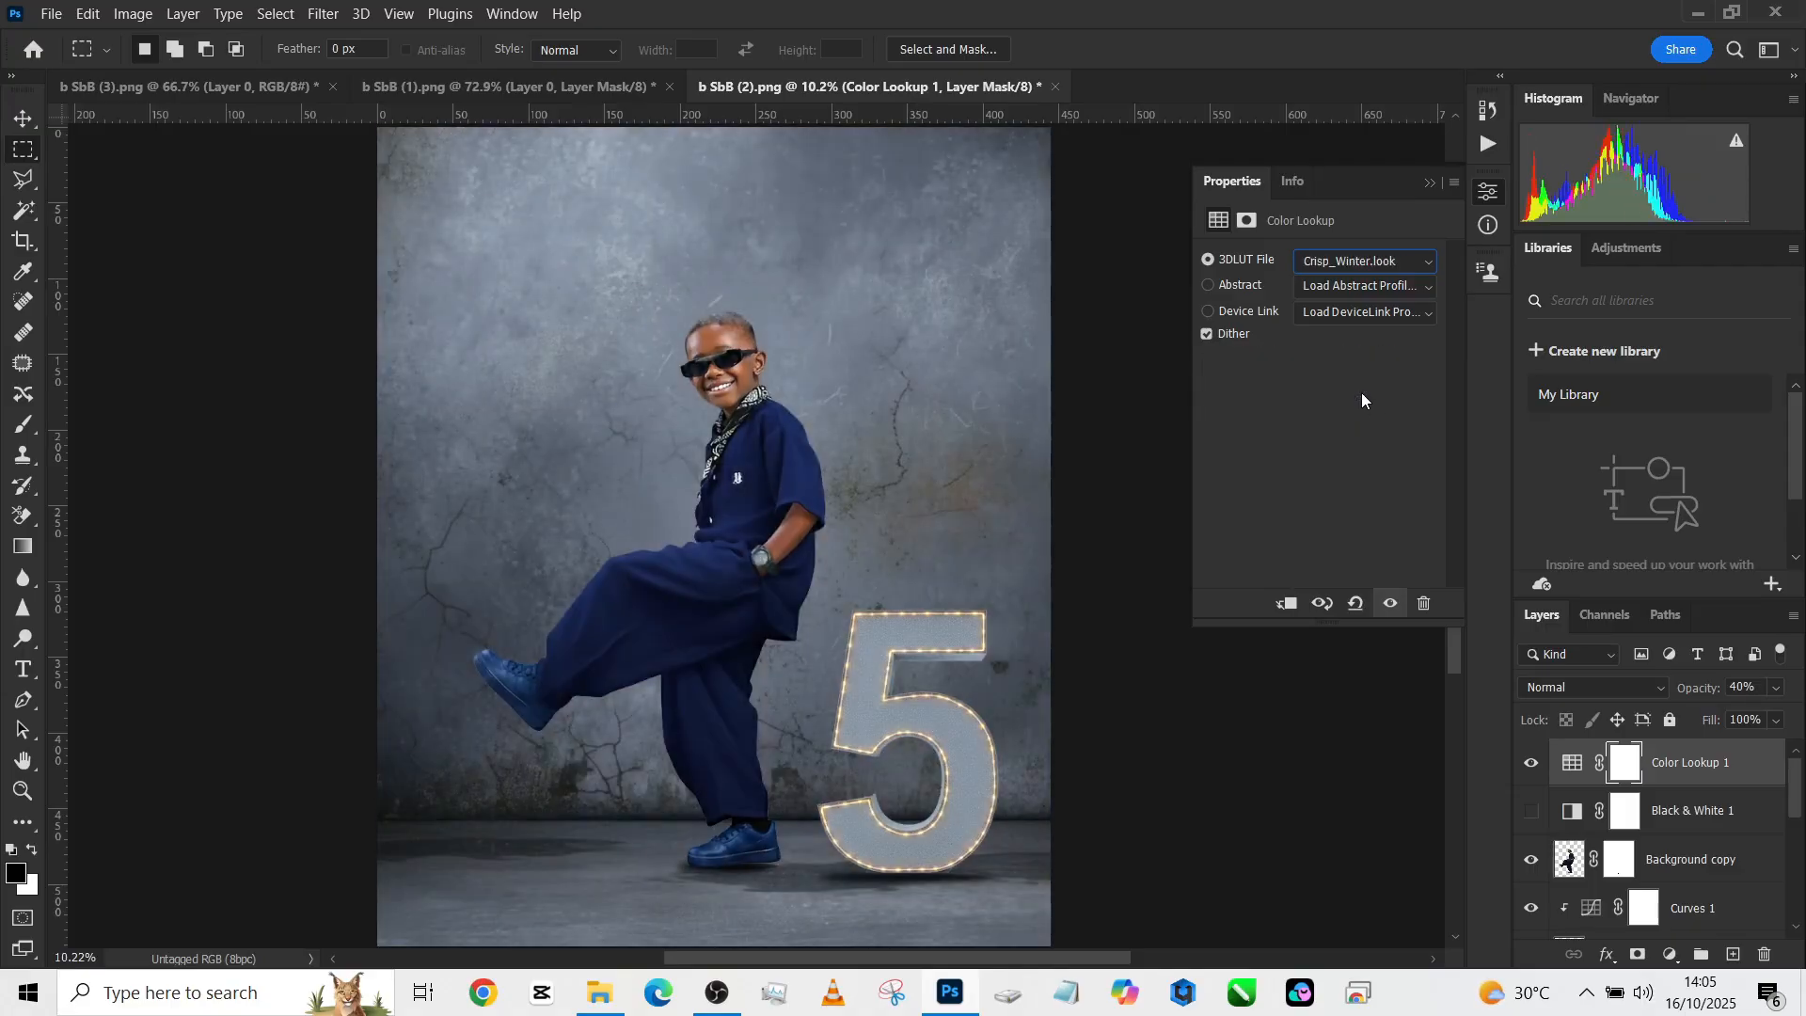
pyautogui.click(1364, 260)
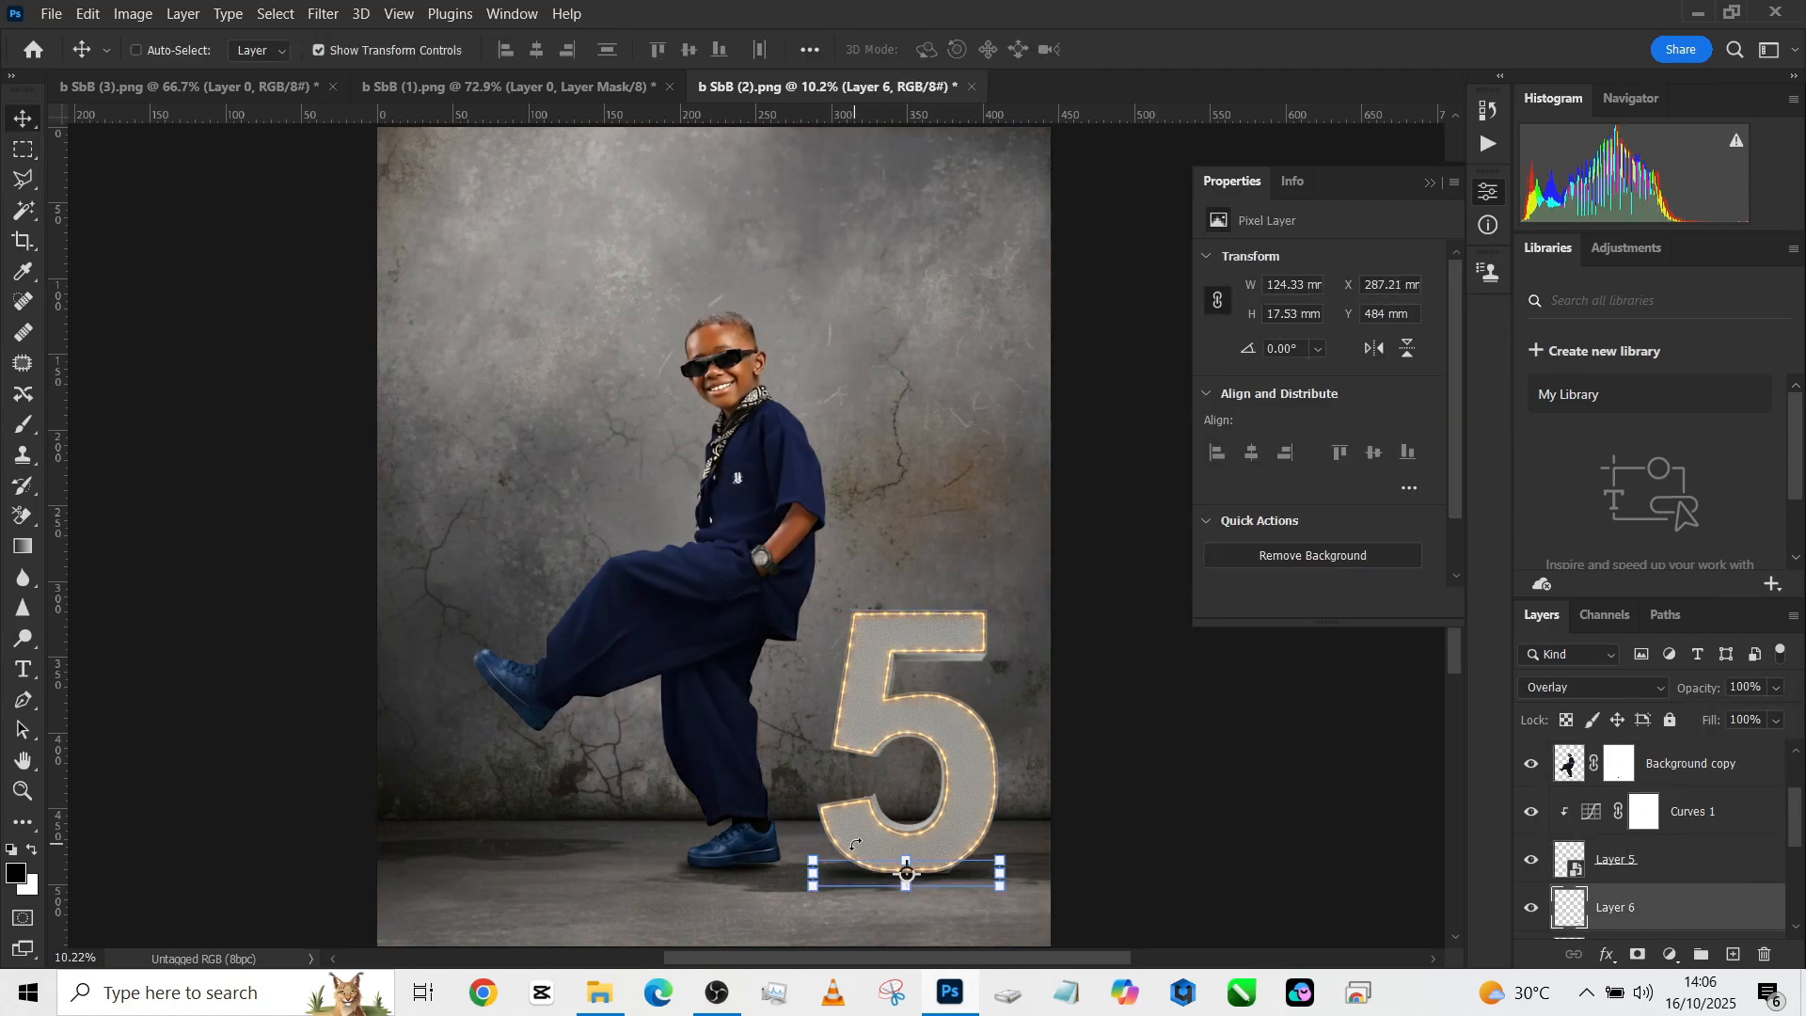
pyautogui.click(22, 151)
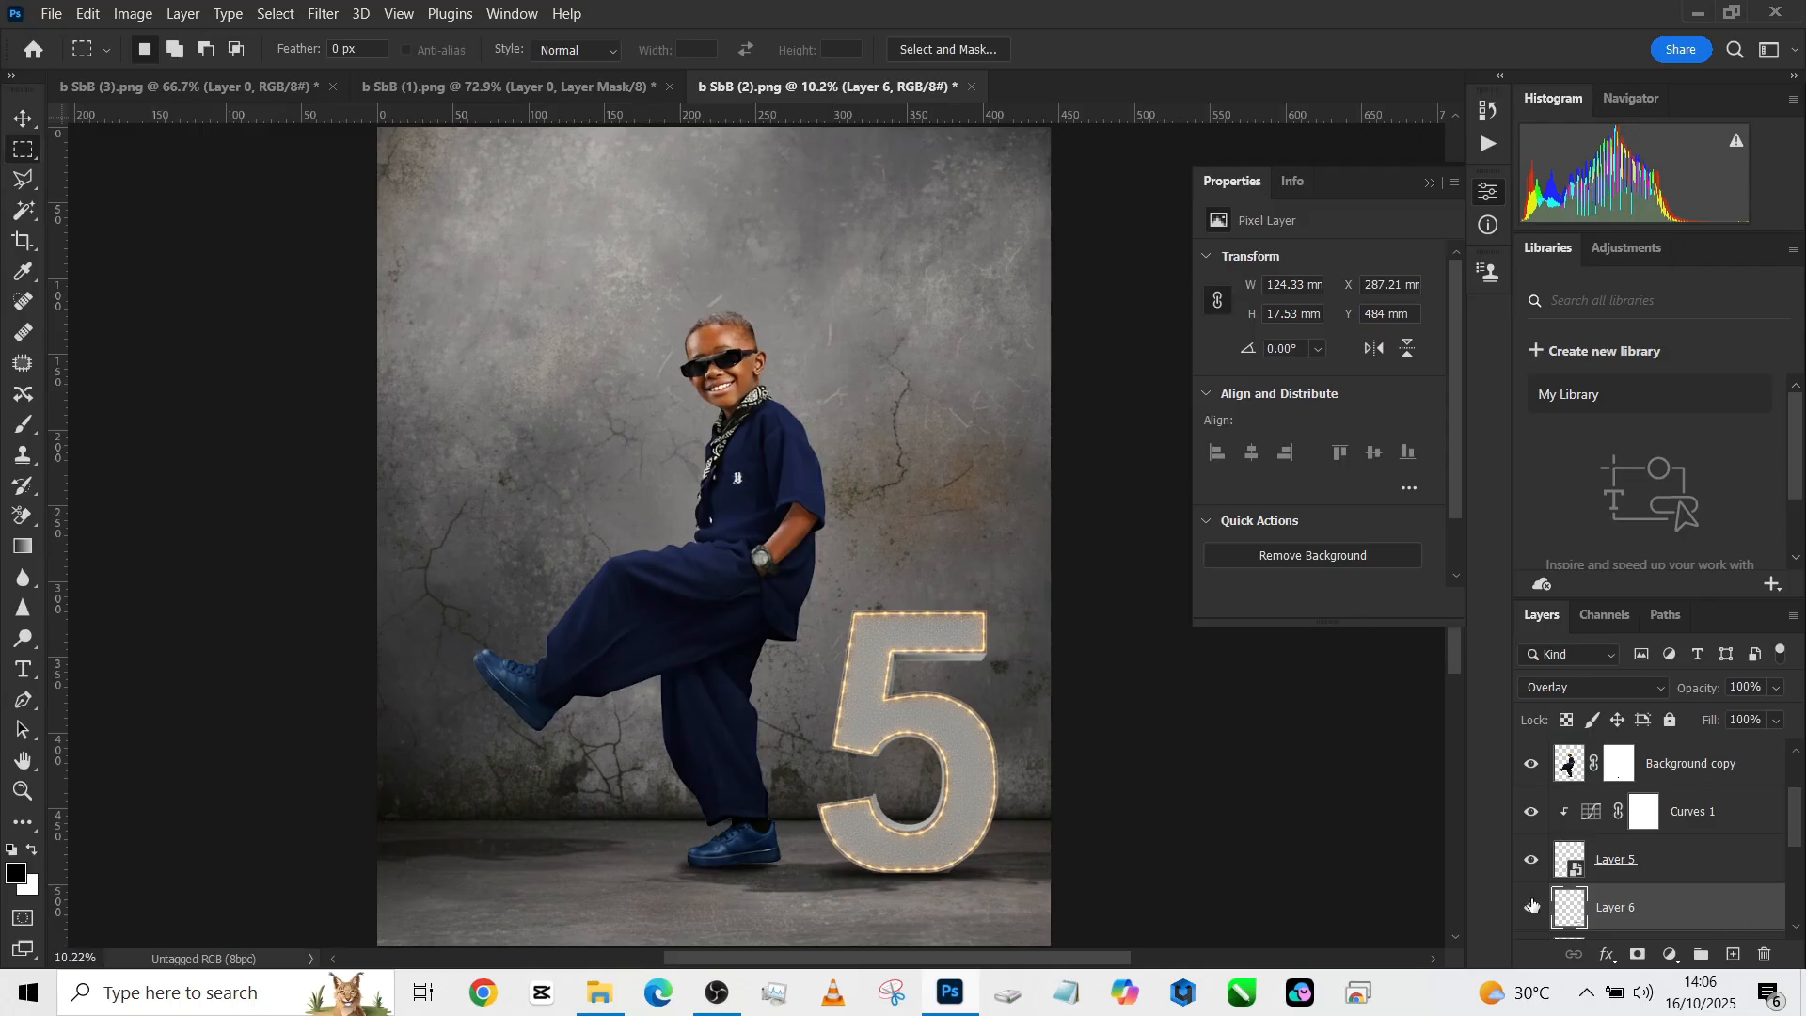
pyautogui.scroll(-3)
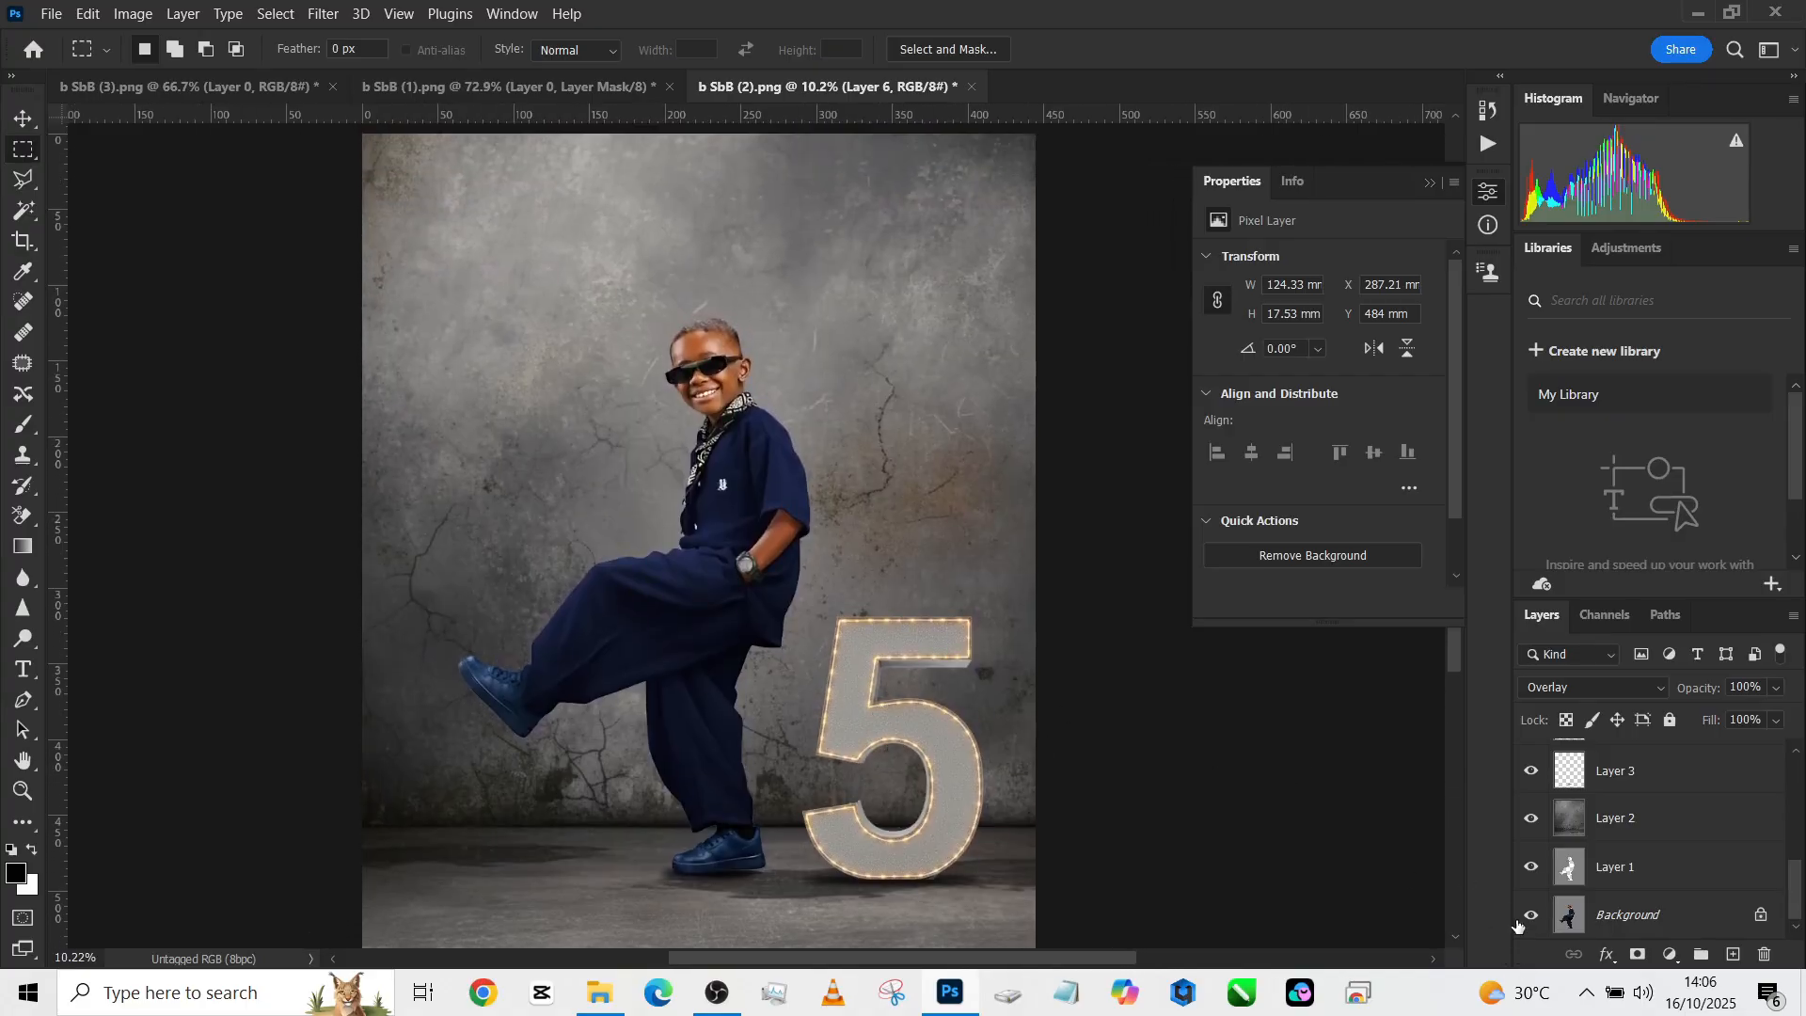
pyautogui.click(1531, 919)
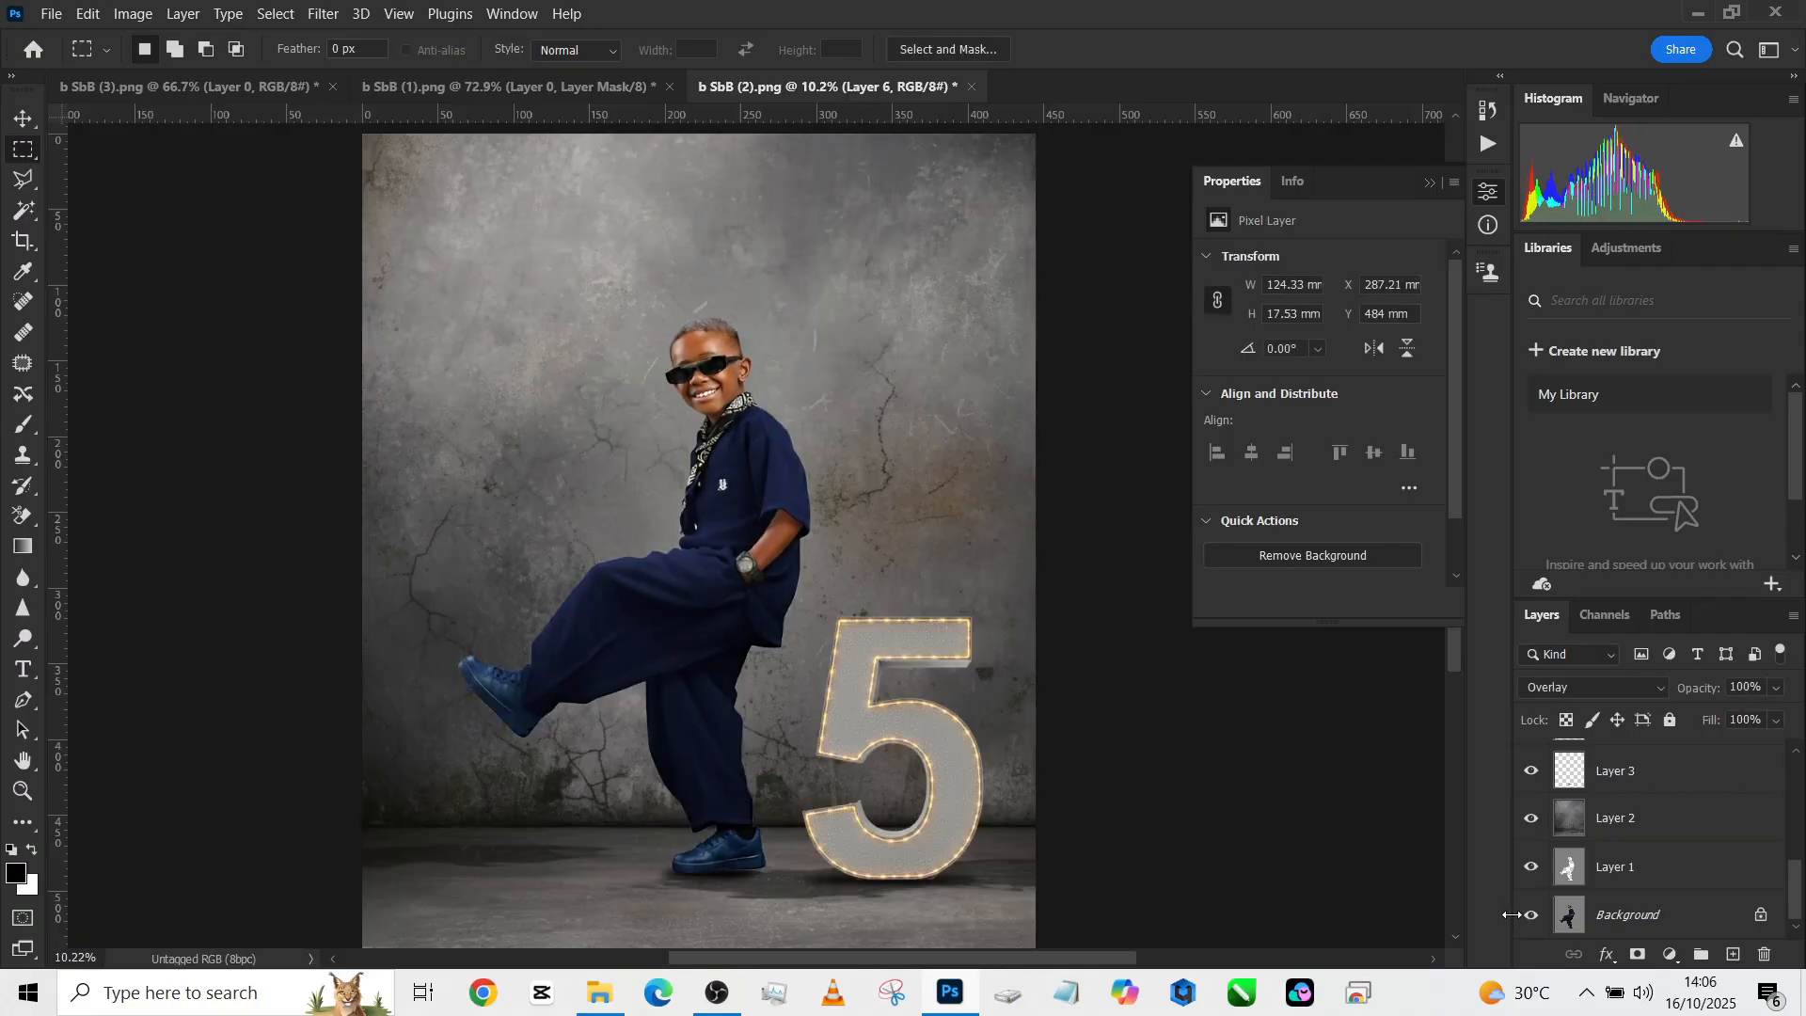
pyautogui.click(1530, 914)
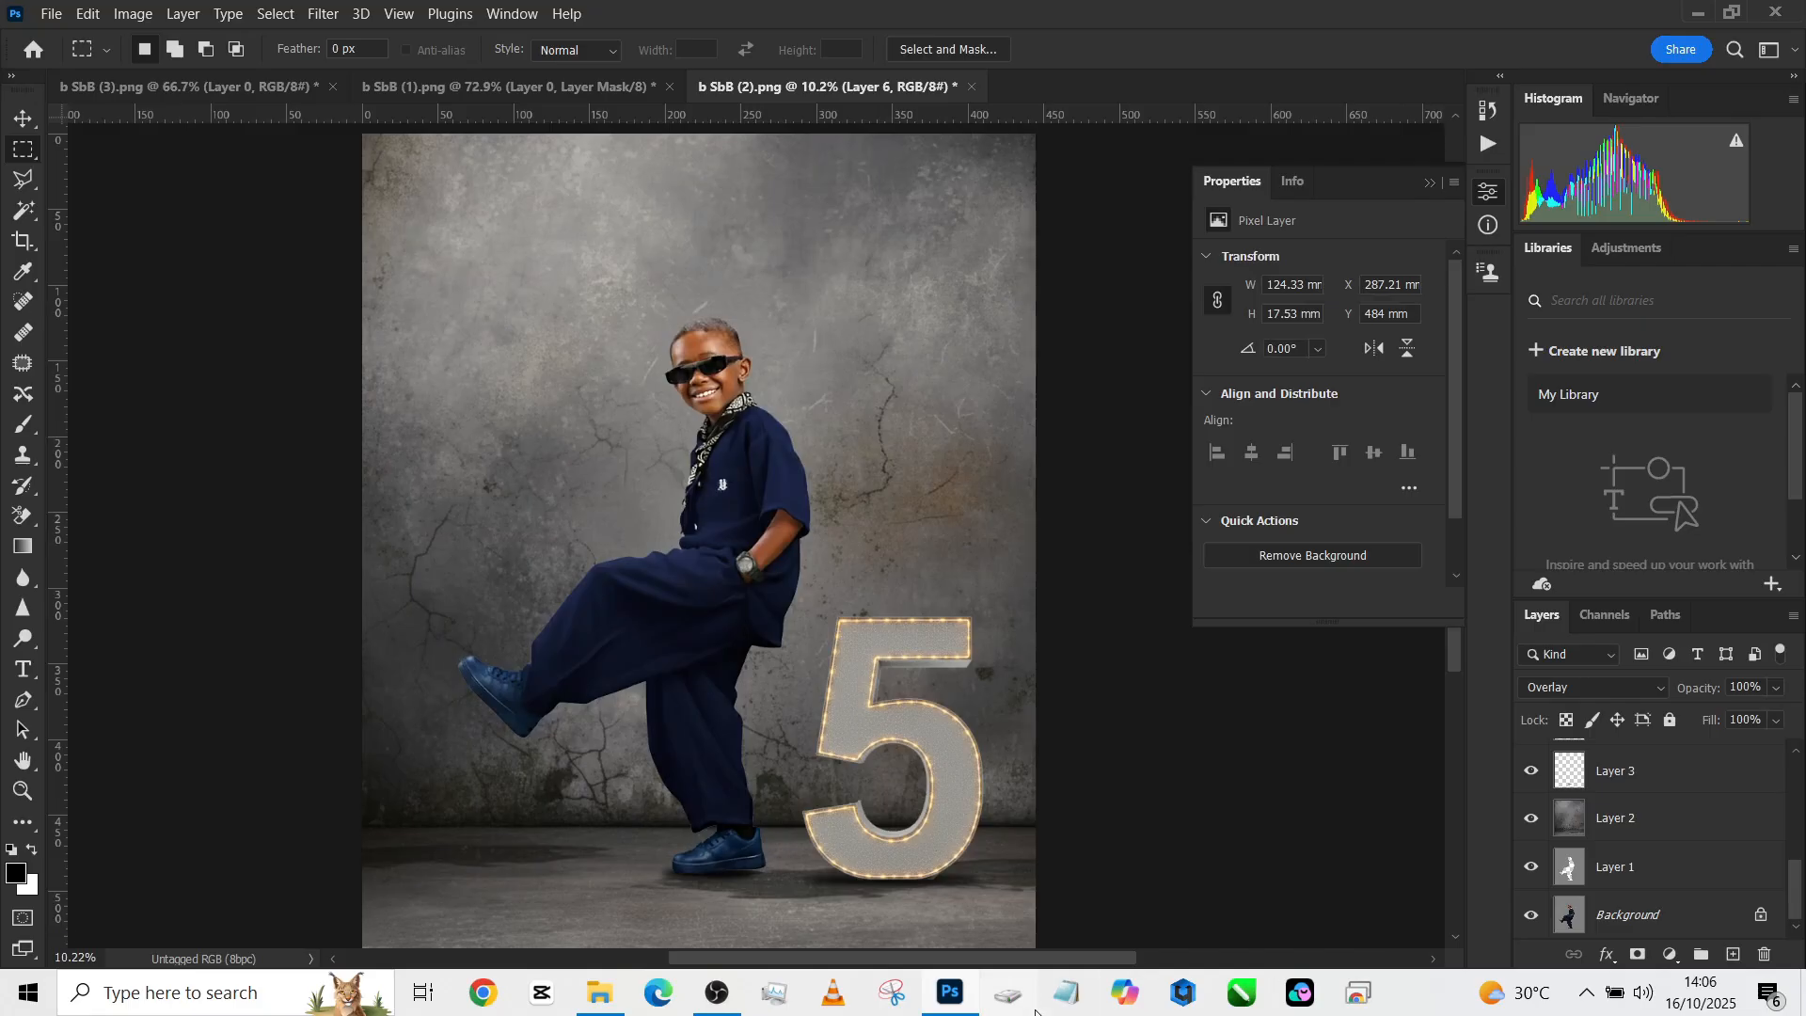
pyautogui.moveTo(1004, 992)
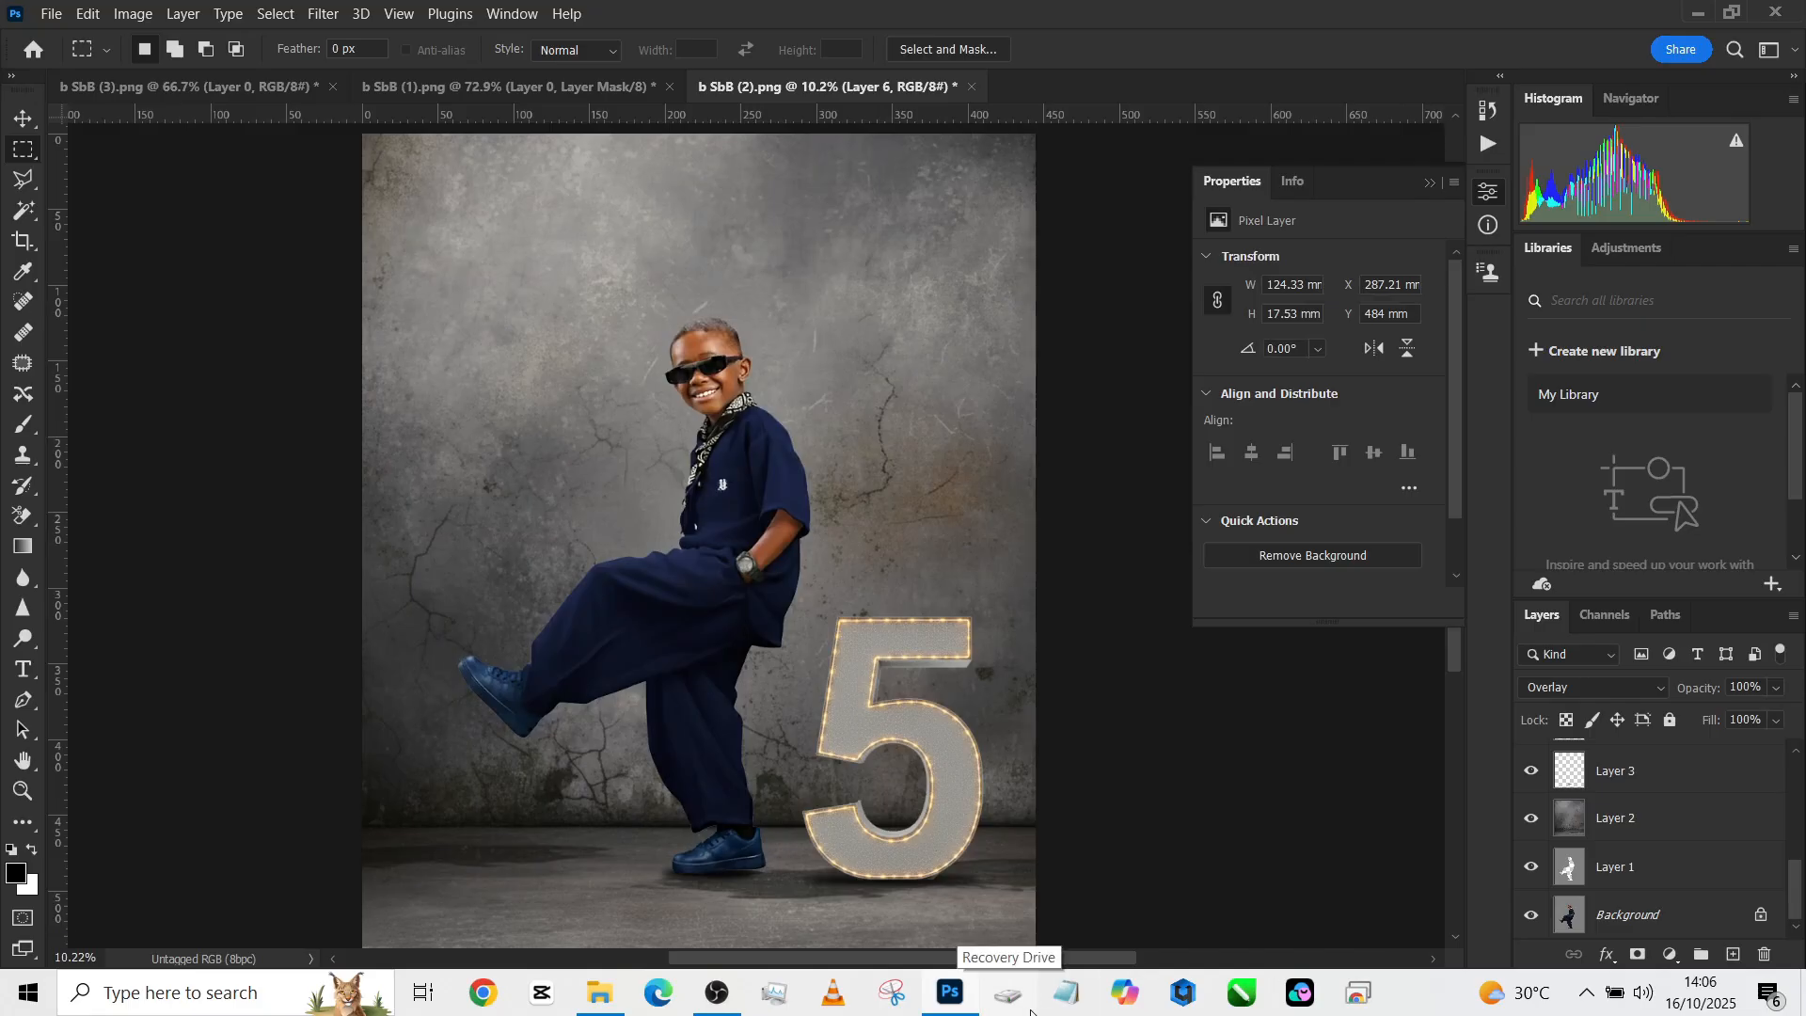